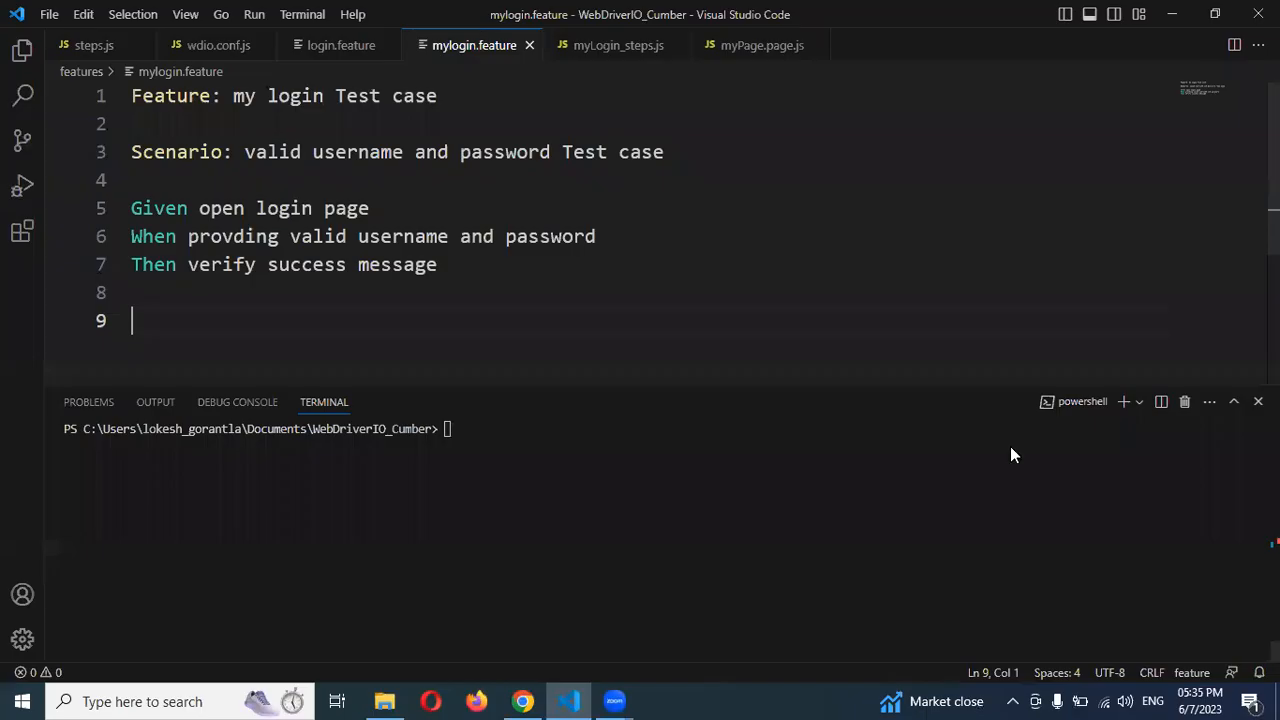
pyautogui.moveTo(1008, 420)
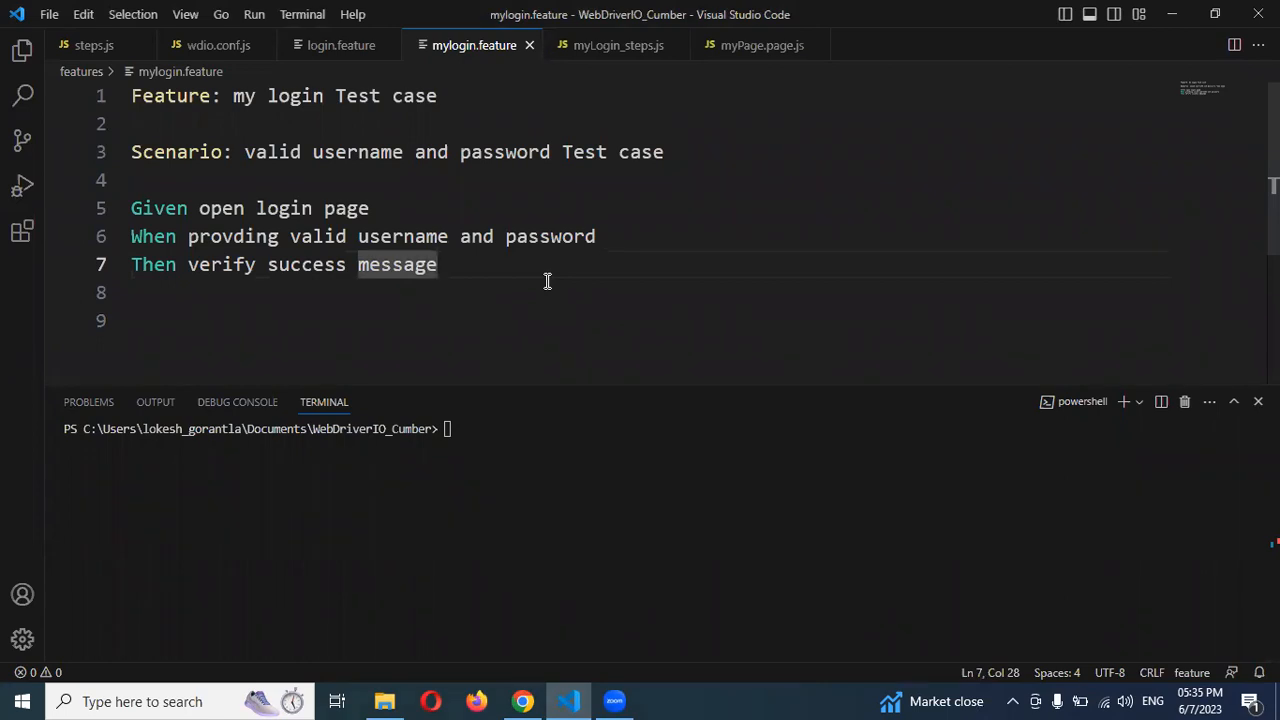
# Step: Review the login scenario, its myLogin_steps.js definitions and myPage.page.js, then paste a second scenario copy
pyautogui.doubleClick(176, 152)
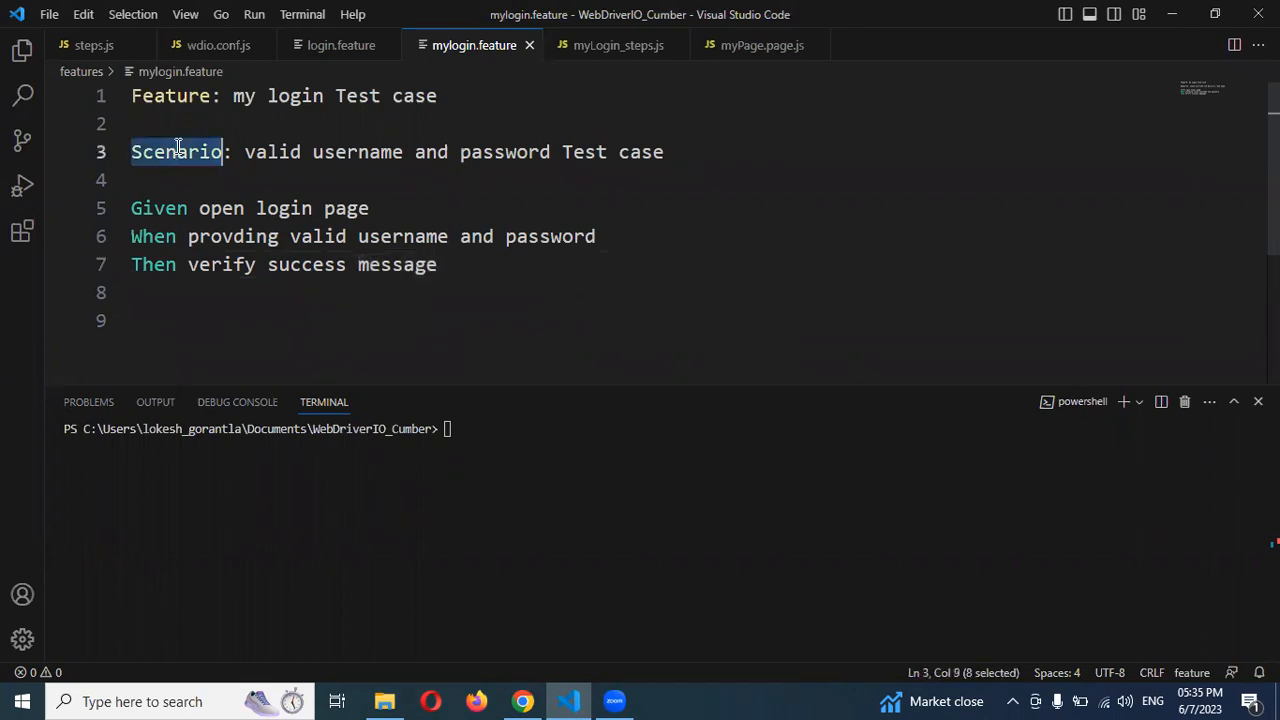
pyautogui.moveTo(388, 250)
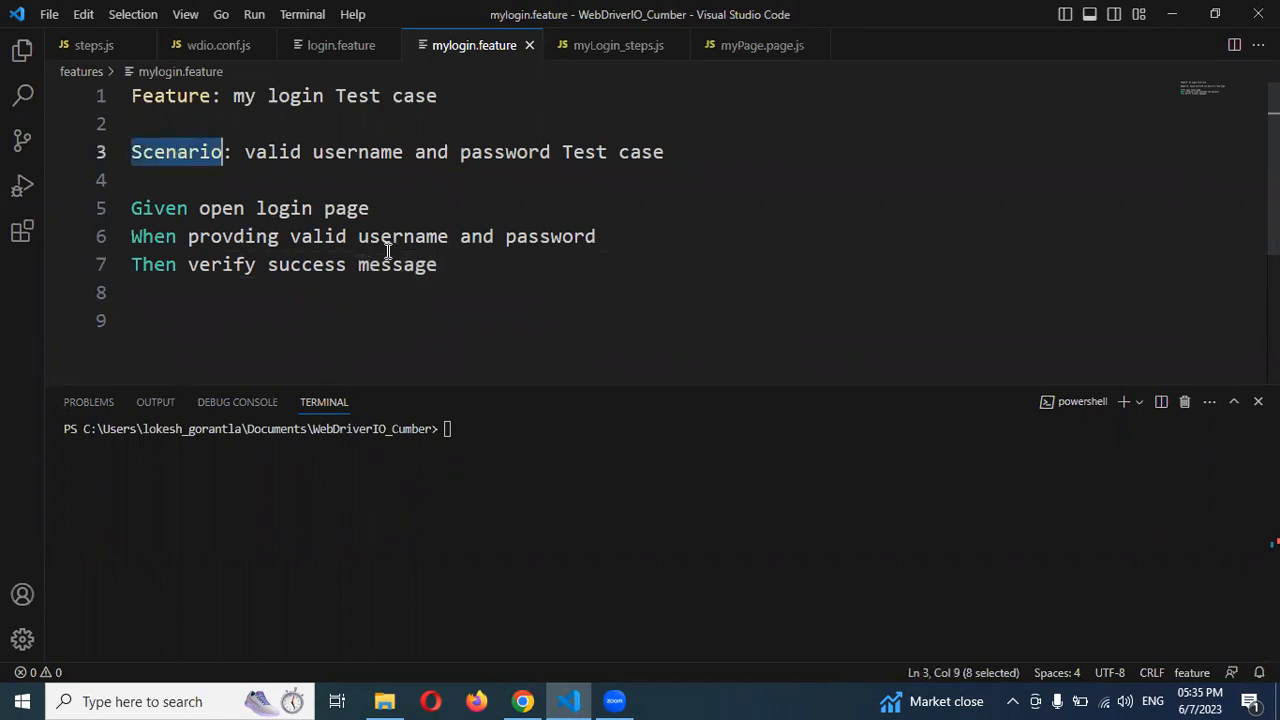
pyautogui.doubleClick(396, 264)
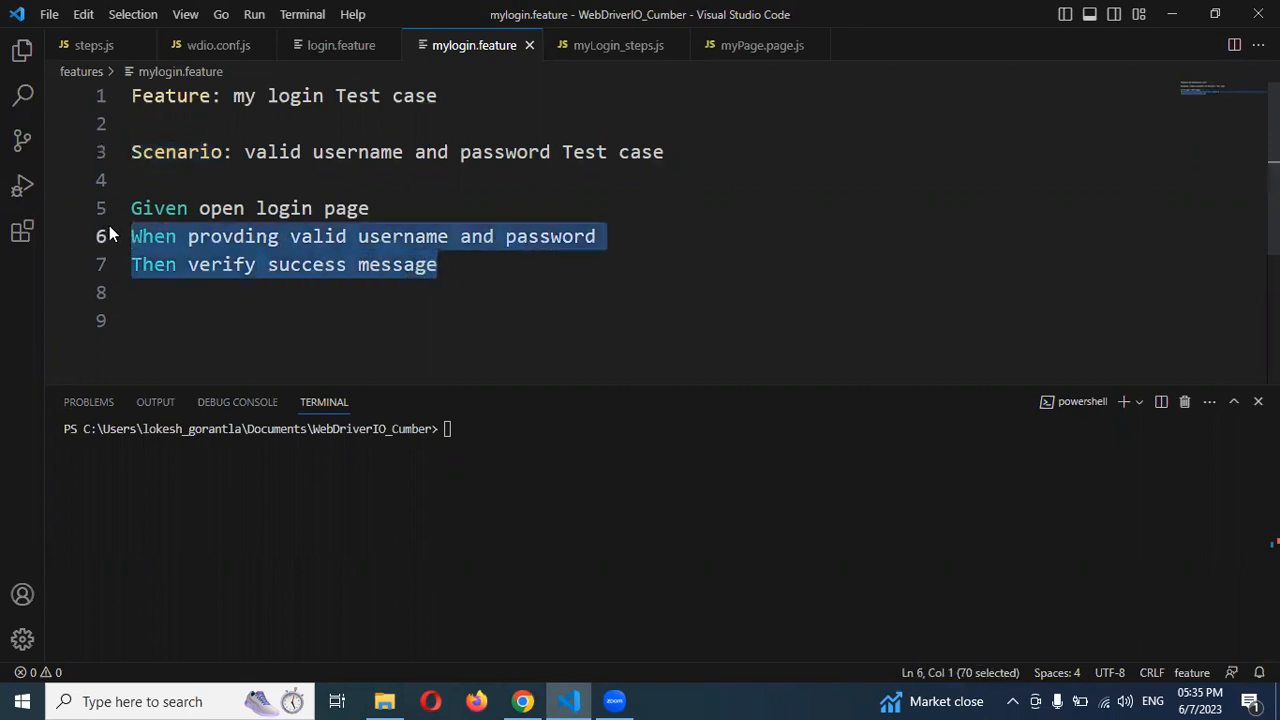
pyautogui.moveTo(618, 44)
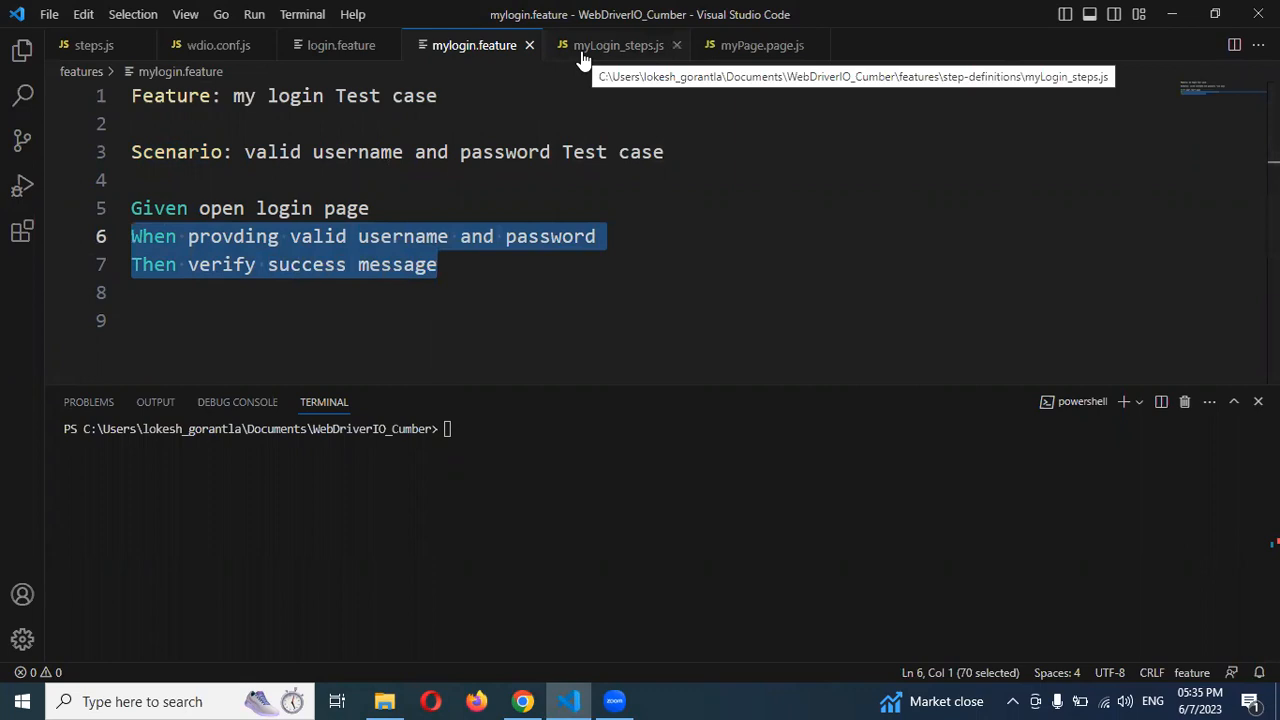
pyautogui.click(616, 44)
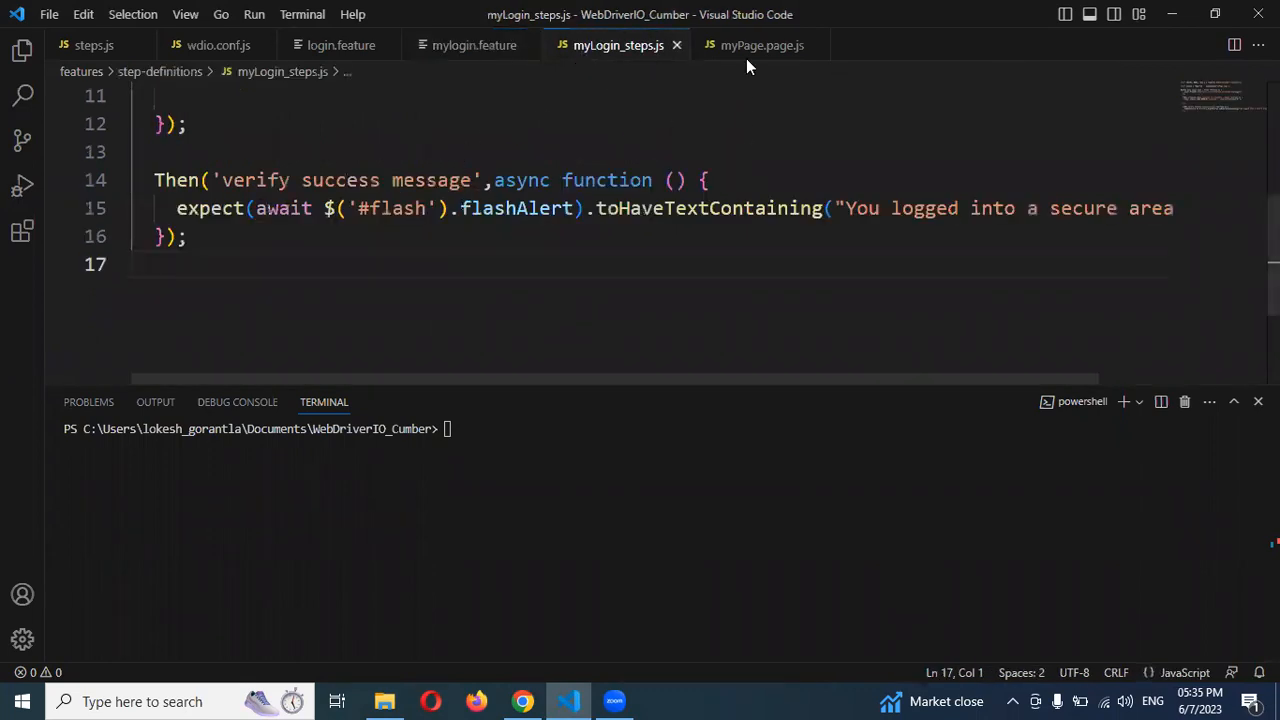
pyautogui.click(760, 44)
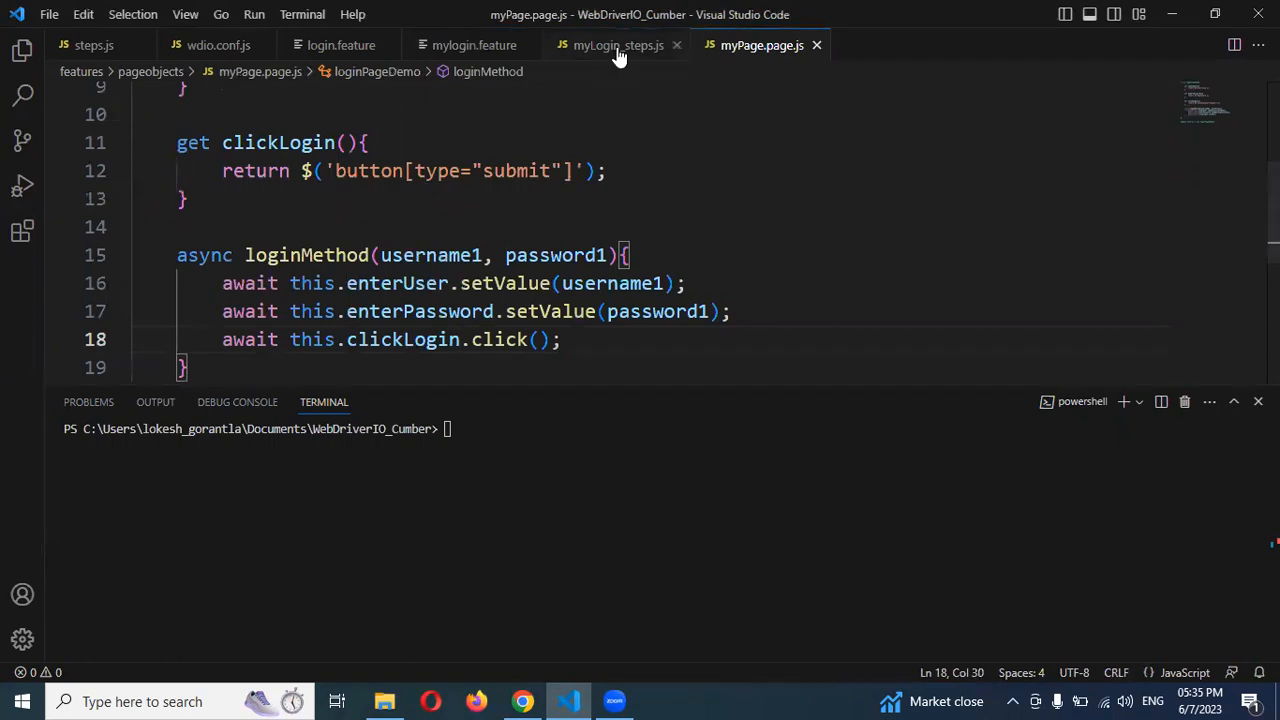
pyautogui.click(616, 44)
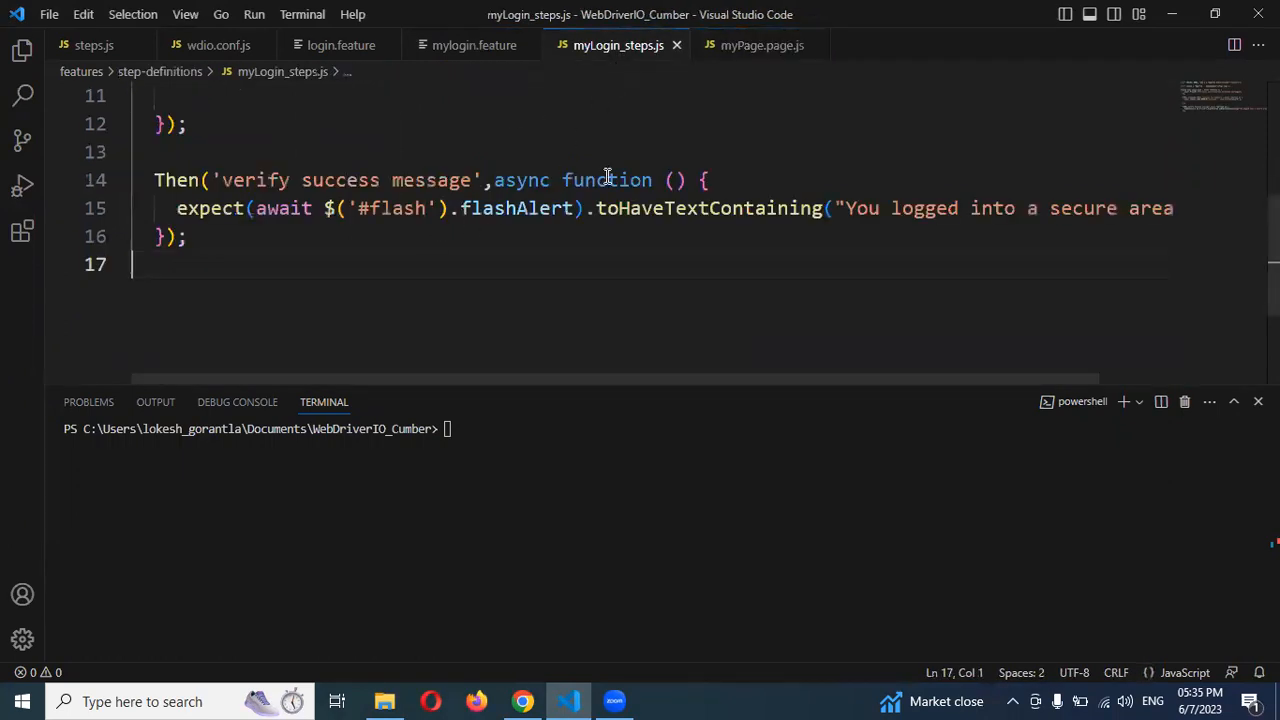
pyautogui.scroll(3)
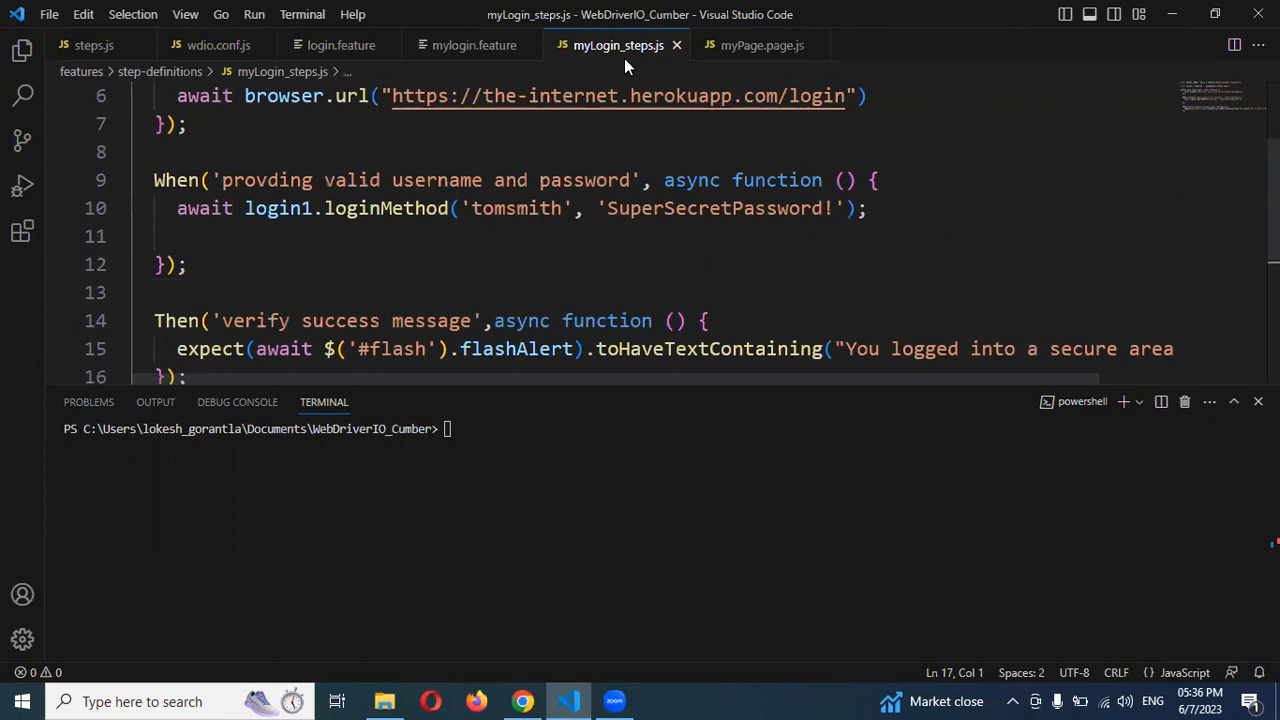
pyautogui.click(474, 44)
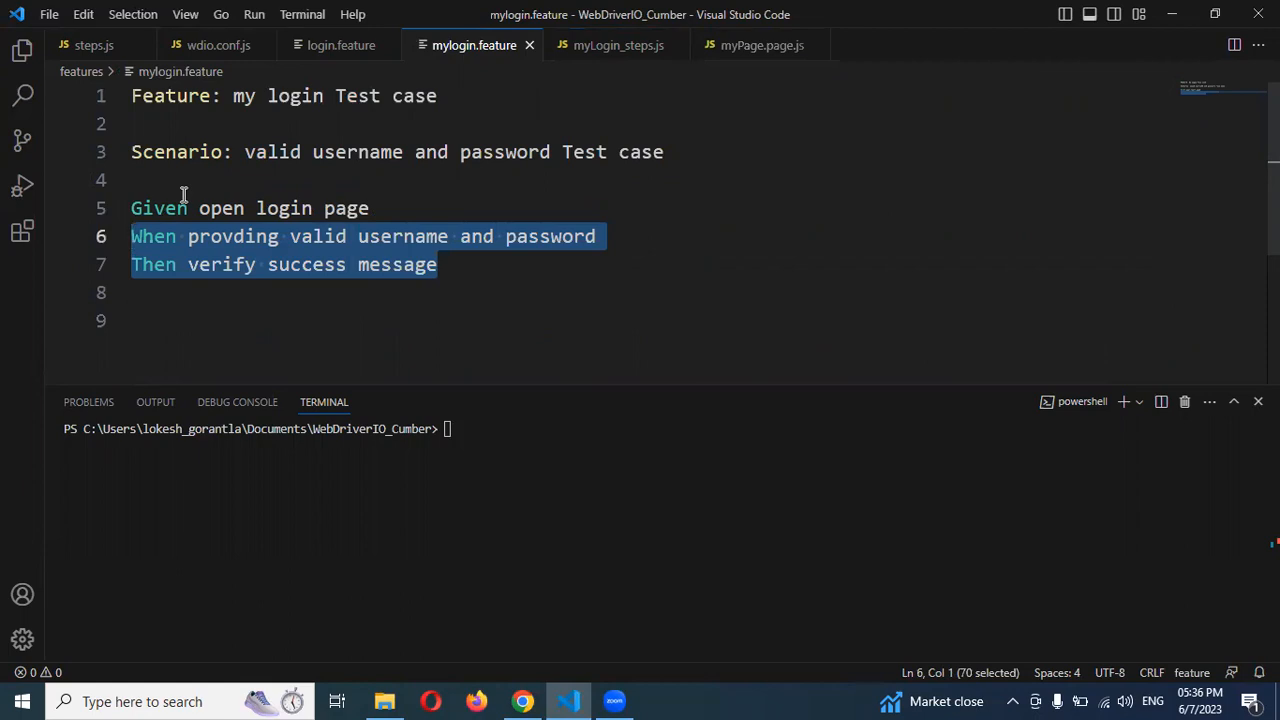
pyautogui.moveTo(732, 108)
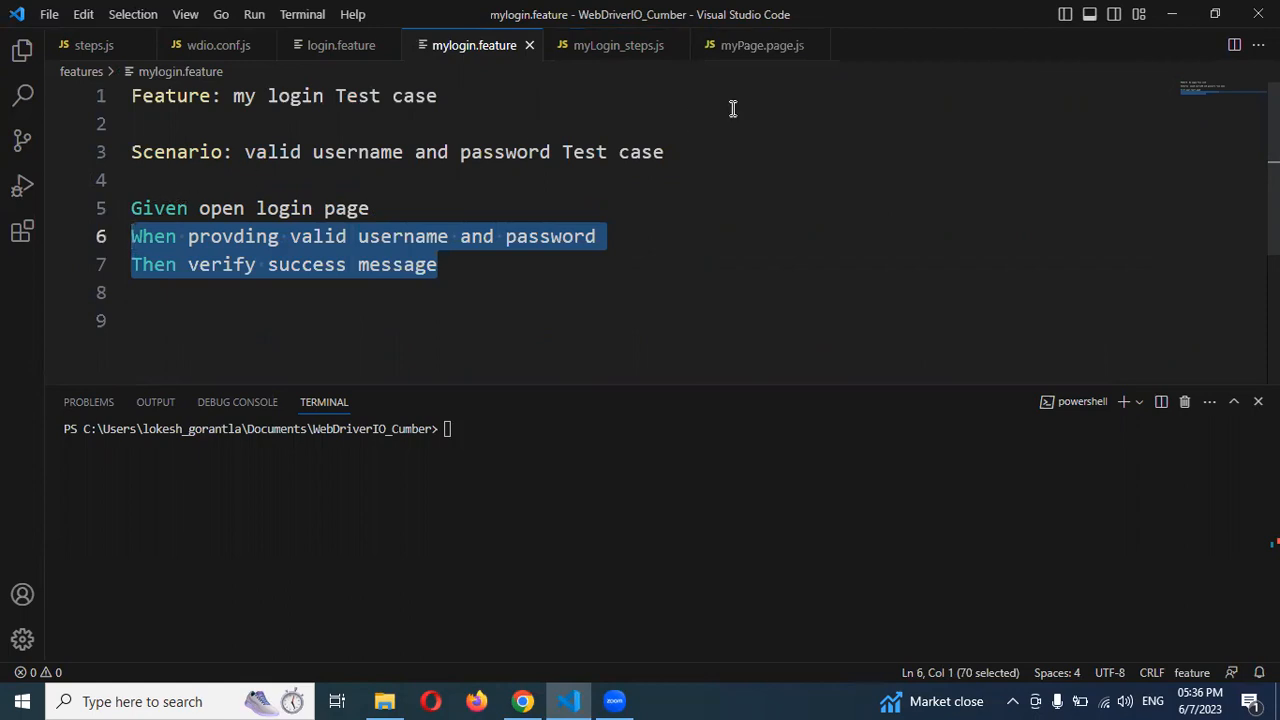
pyautogui.moveTo(740, 108)
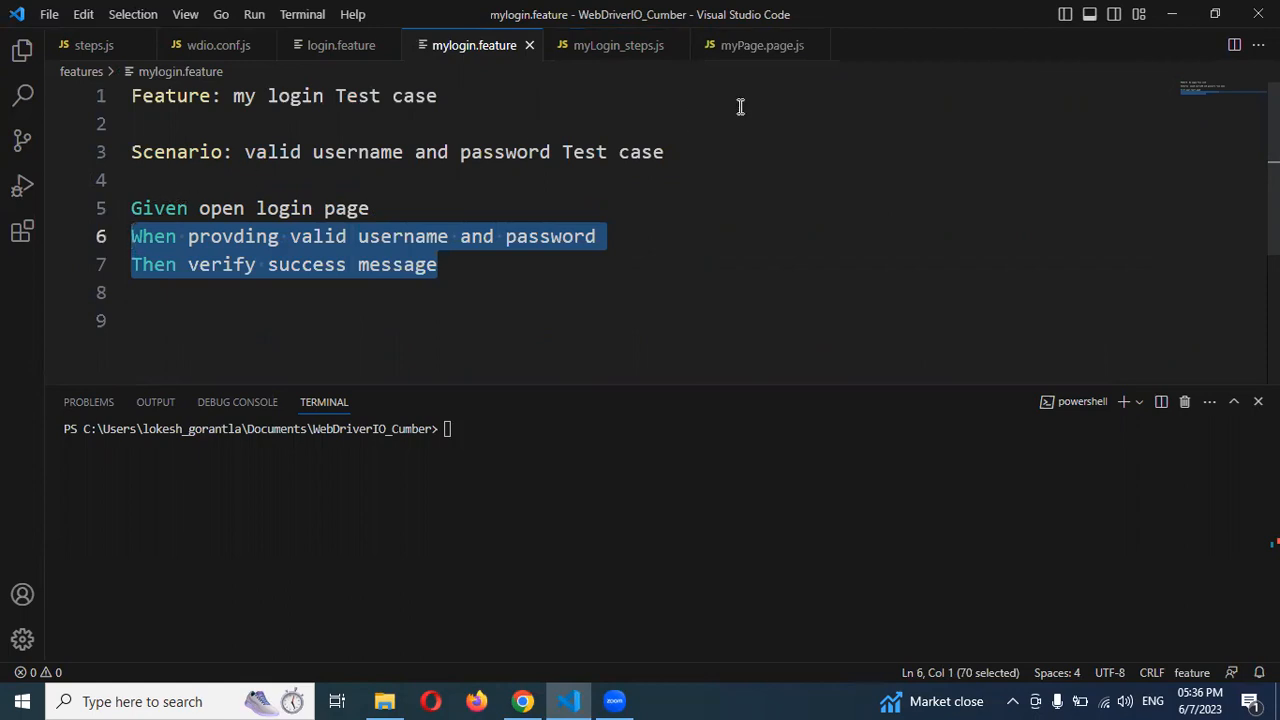
pyautogui.click(664, 152)
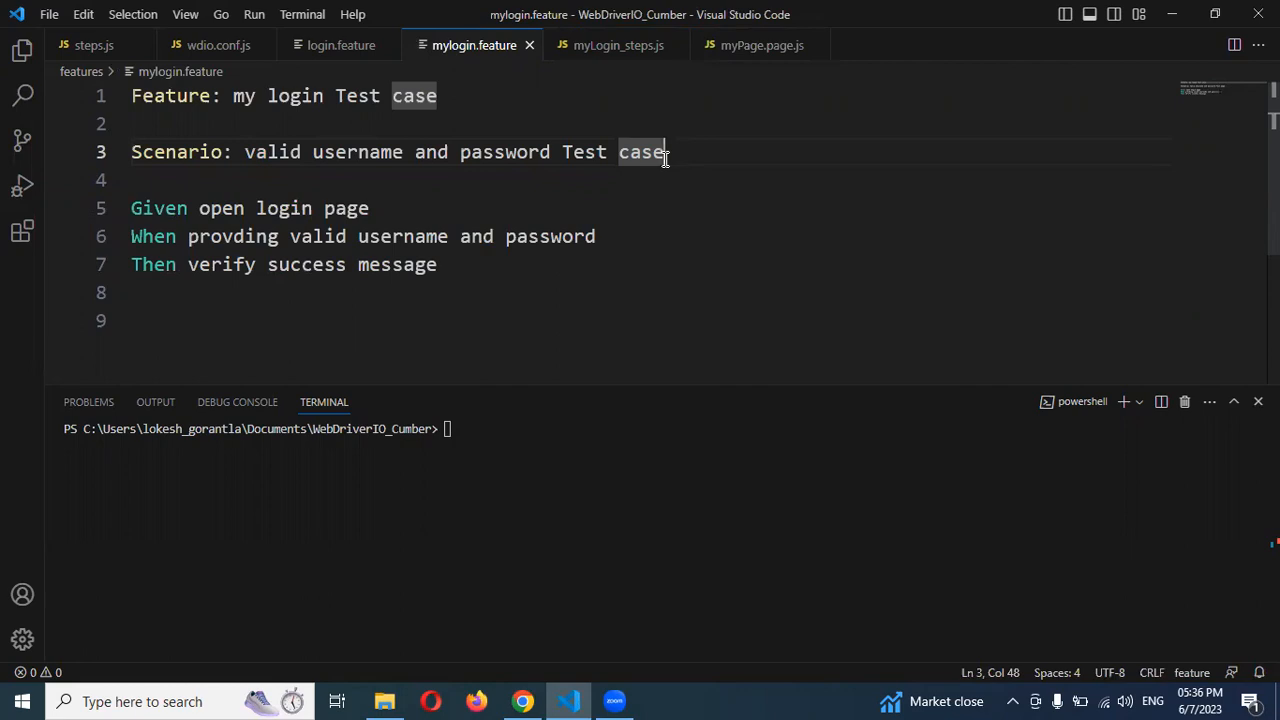
pyautogui.moveTo(340, 44)
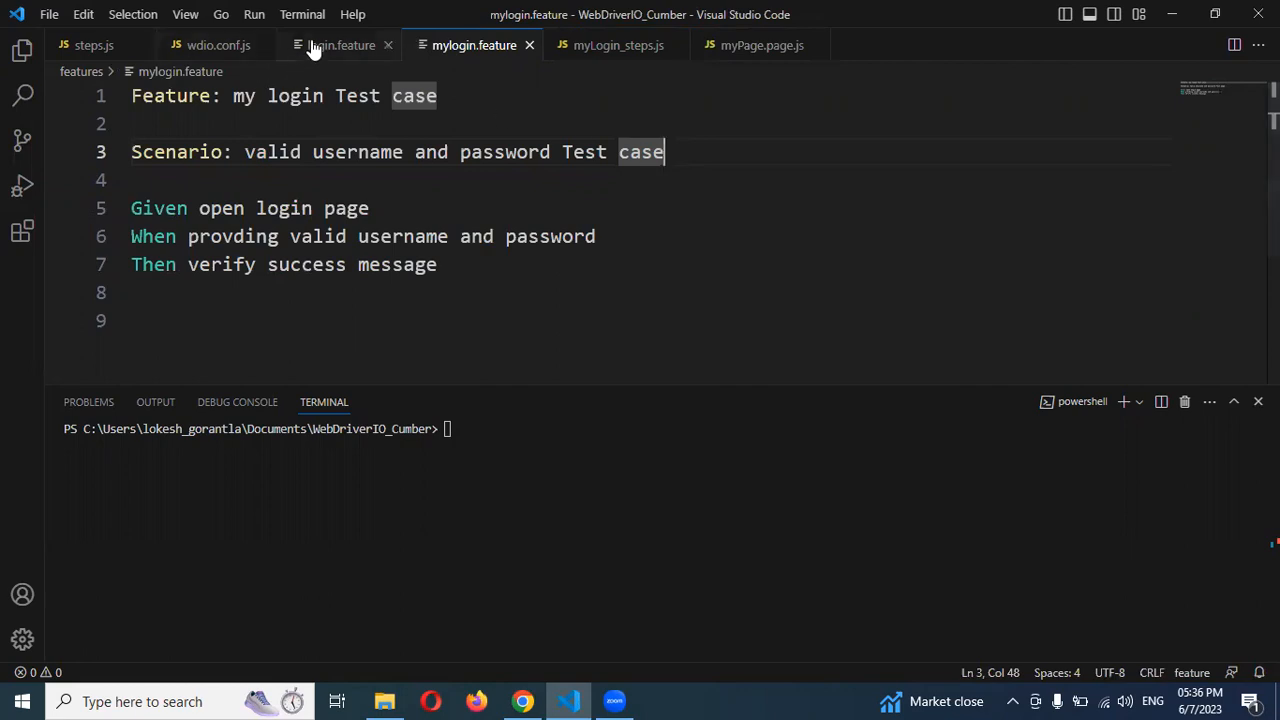
# Step: Check the When step's regex pattern in steps.js as a reference for the outline
pyautogui.click(92, 44)
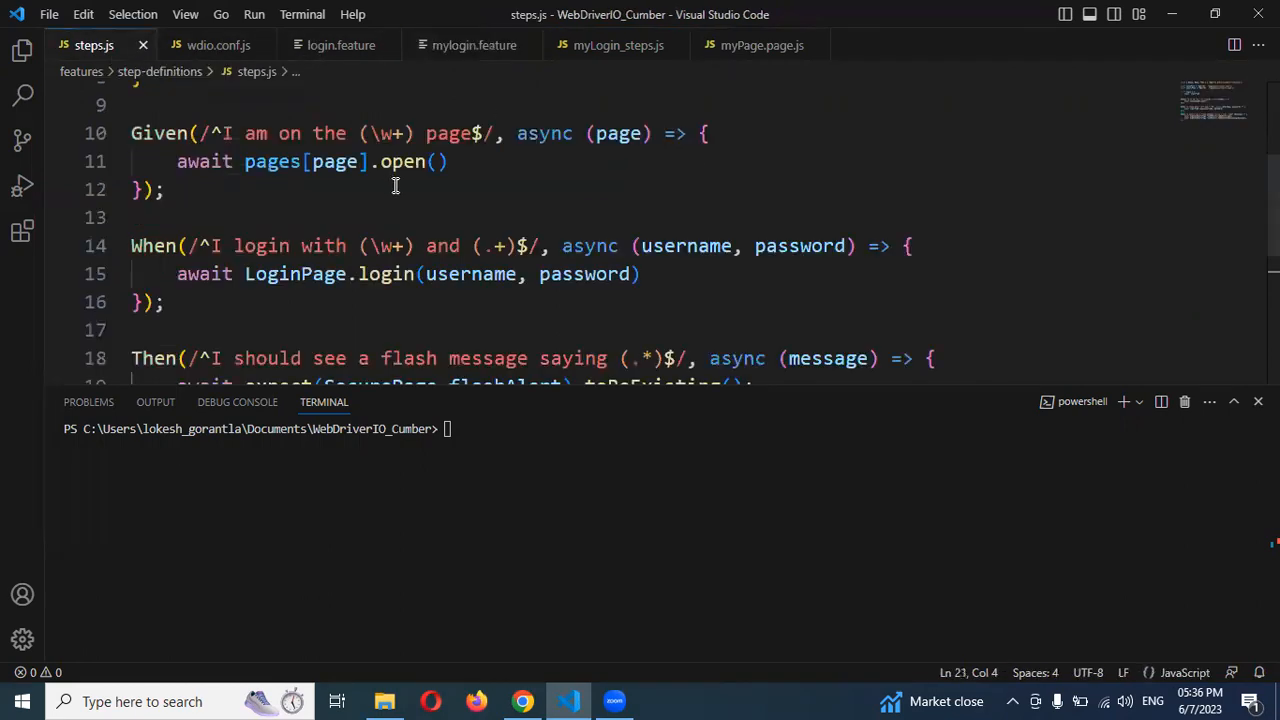
pyautogui.click(196, 246)
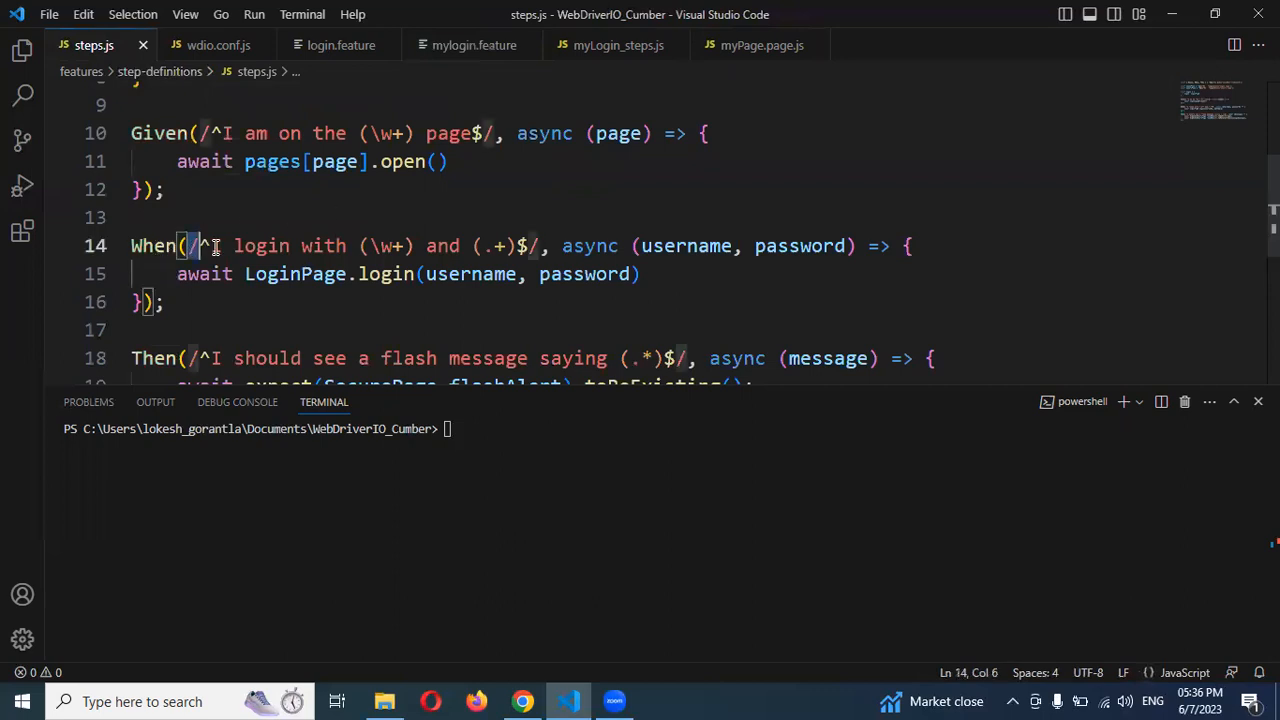
pyautogui.moveTo(196, 244); pyautogui.dragTo(540, 244)
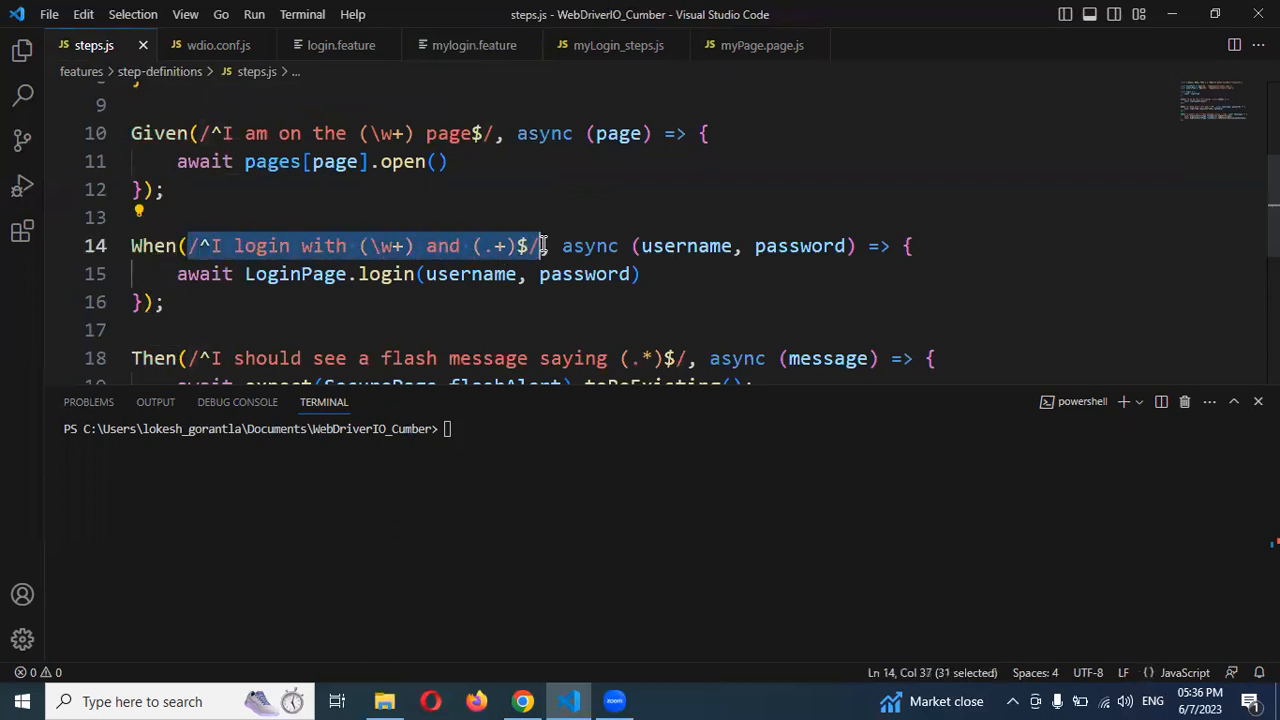
pyautogui.moveTo(528, 226)
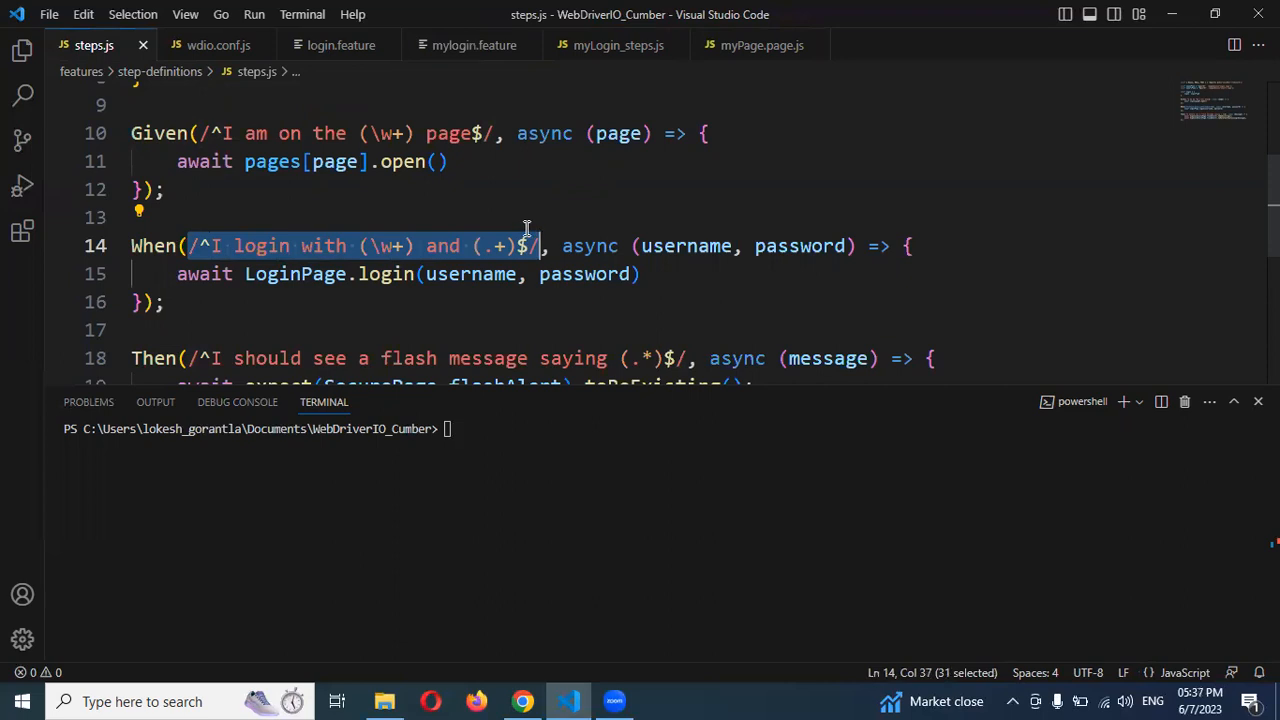
pyautogui.moveTo(522, 210)
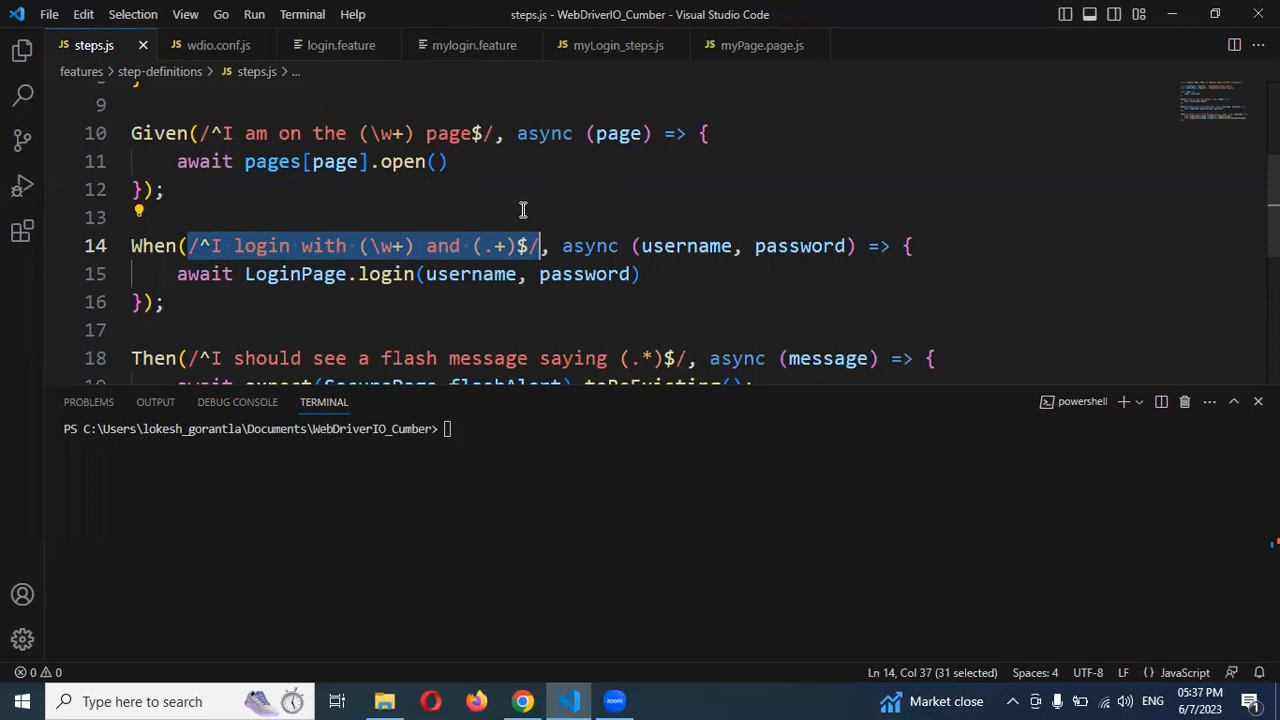
pyautogui.moveTo(494, 192)
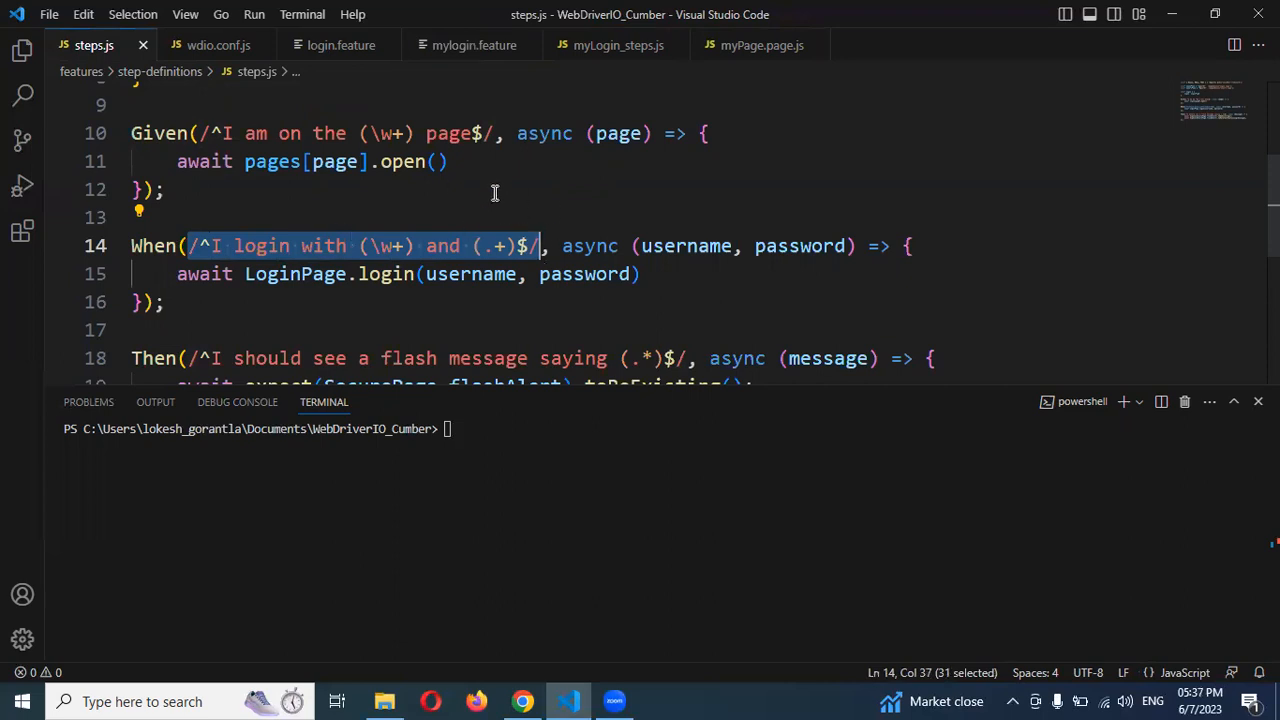
pyautogui.moveTo(644, 284)
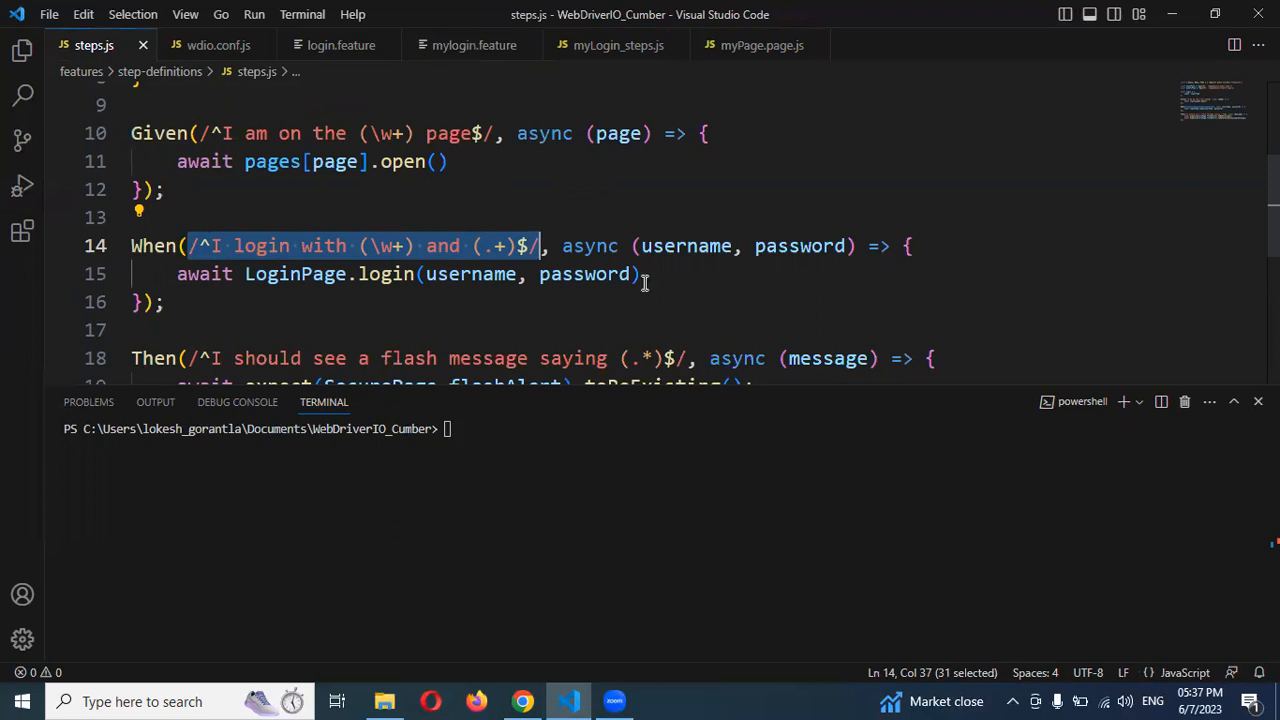
pyautogui.click(860, 246)
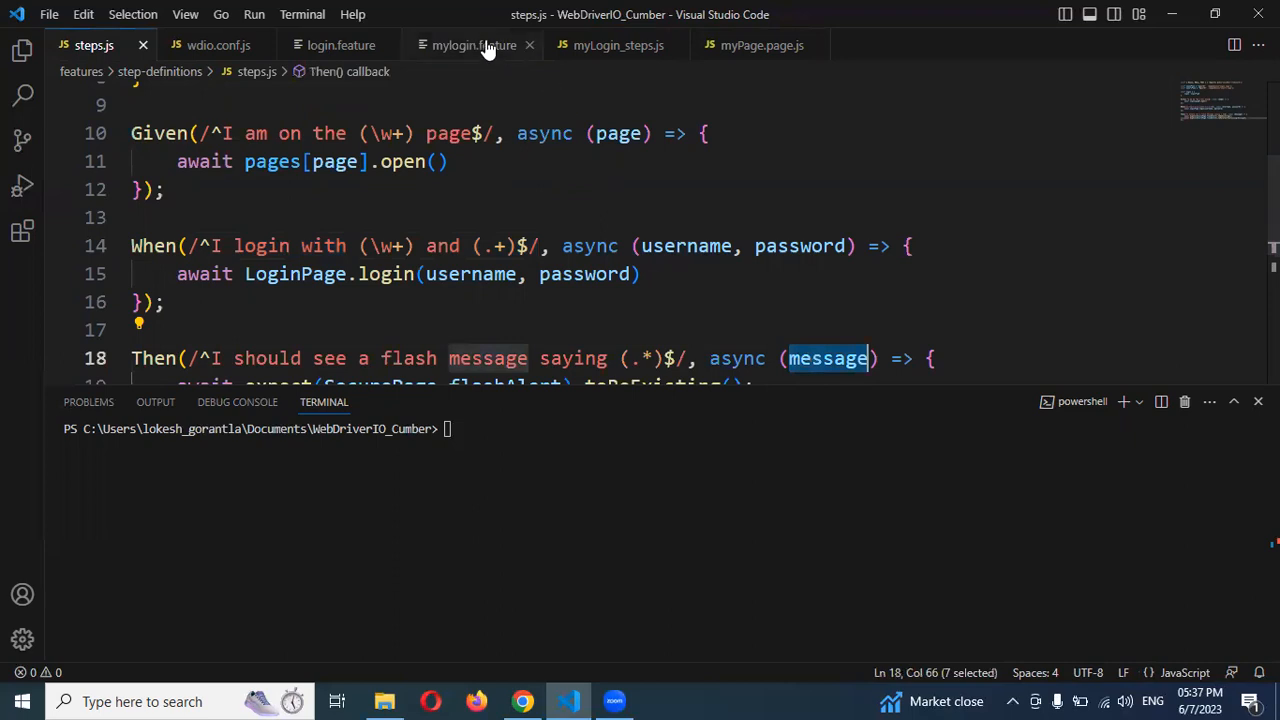
pyautogui.click(472, 44)
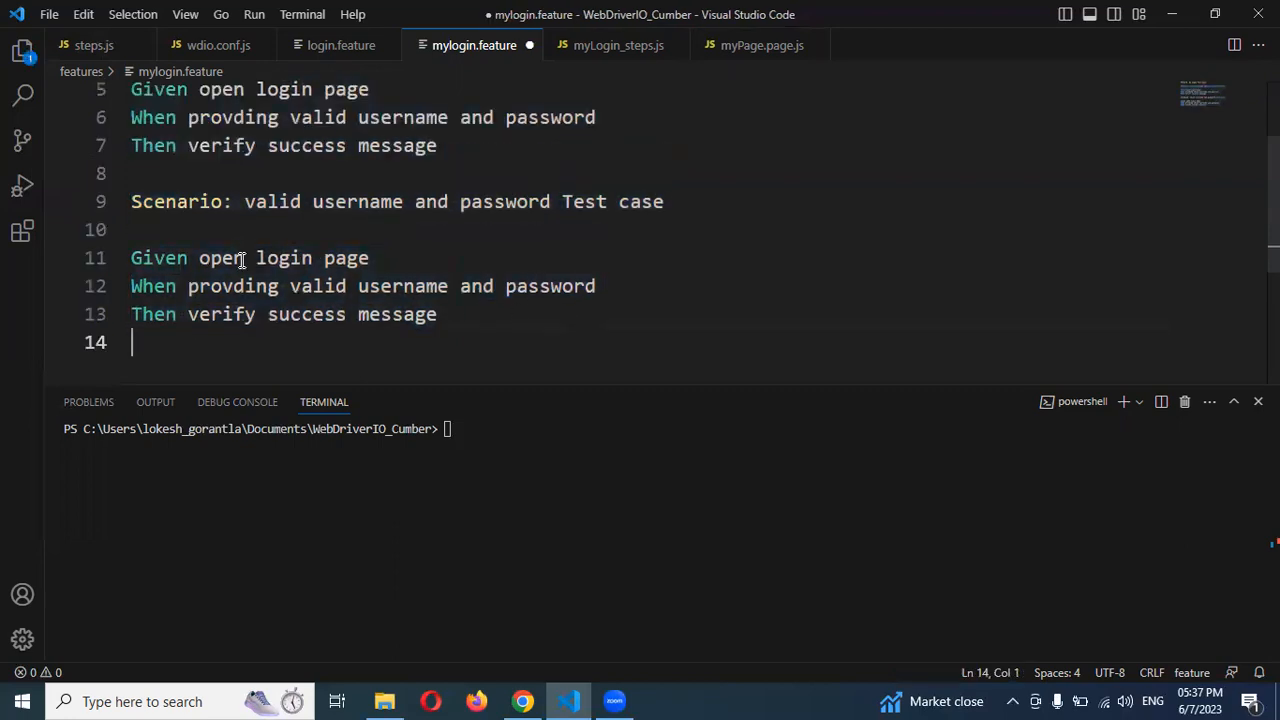
# Step: Turn the second scenario into a Scenario Outline titled 'username and password Test case'
pyautogui.doubleClick(176, 200)
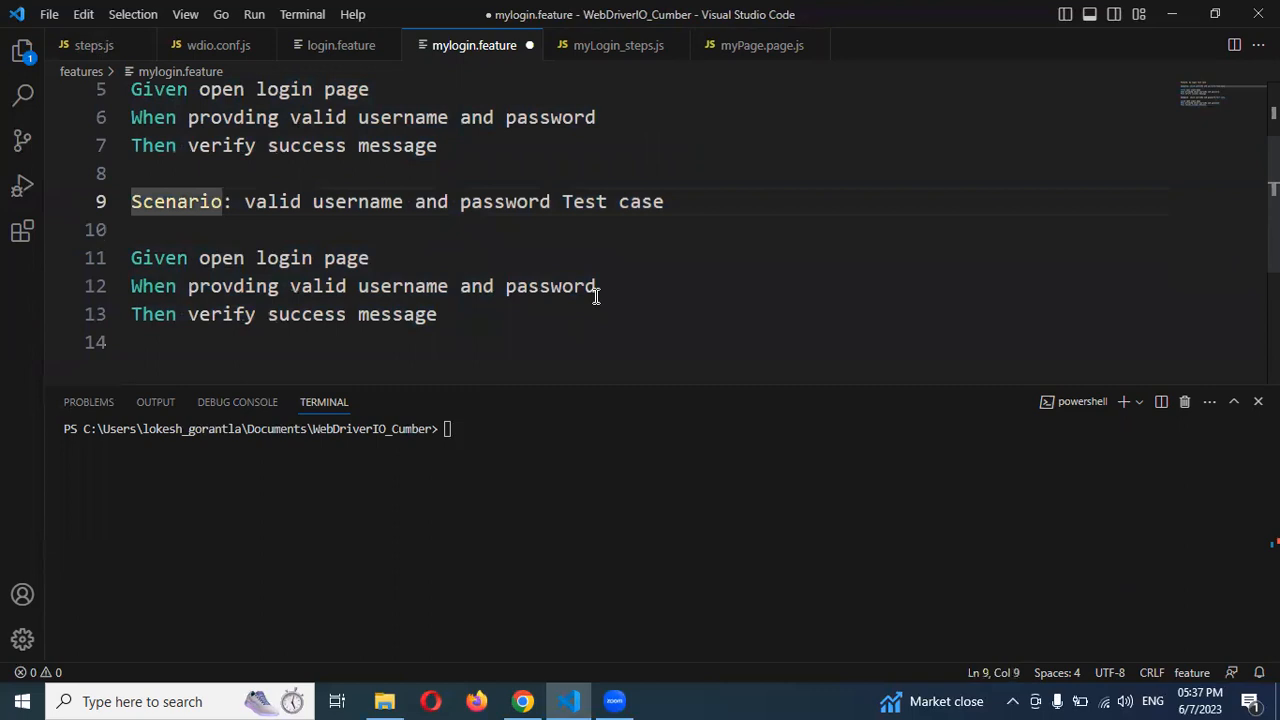
pyautogui.write('our')
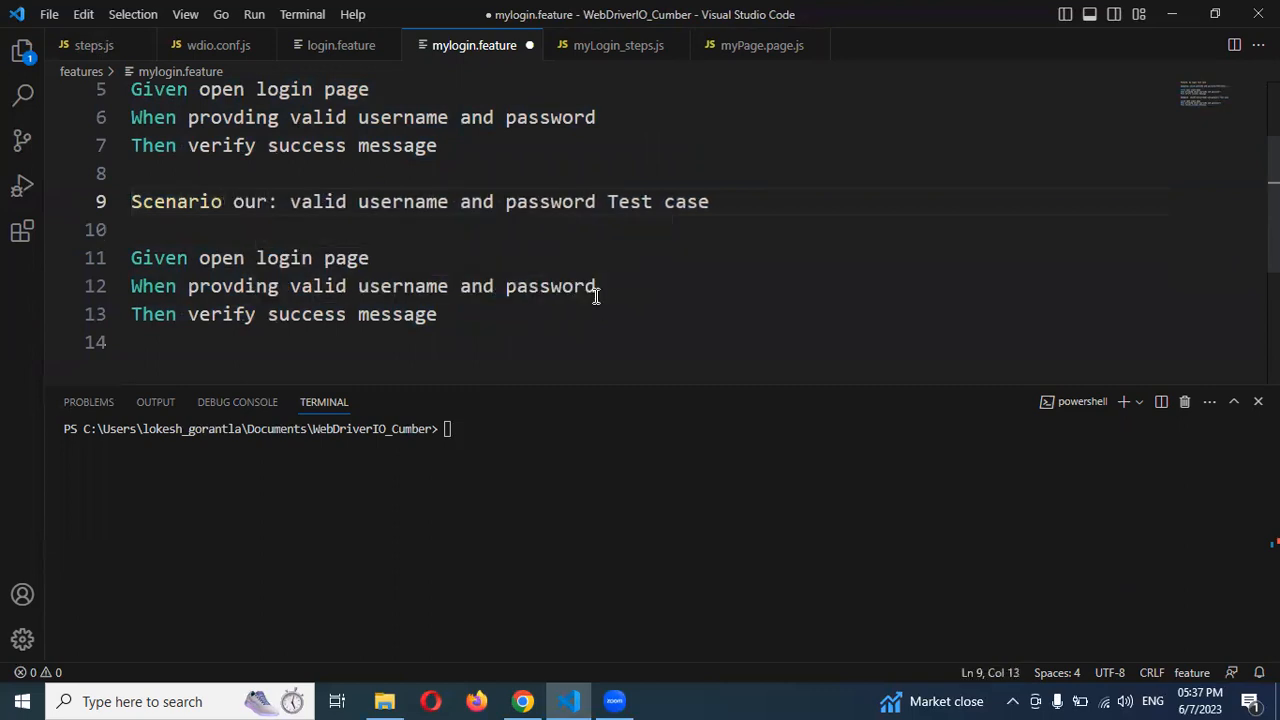
pyautogui.write('Outline')
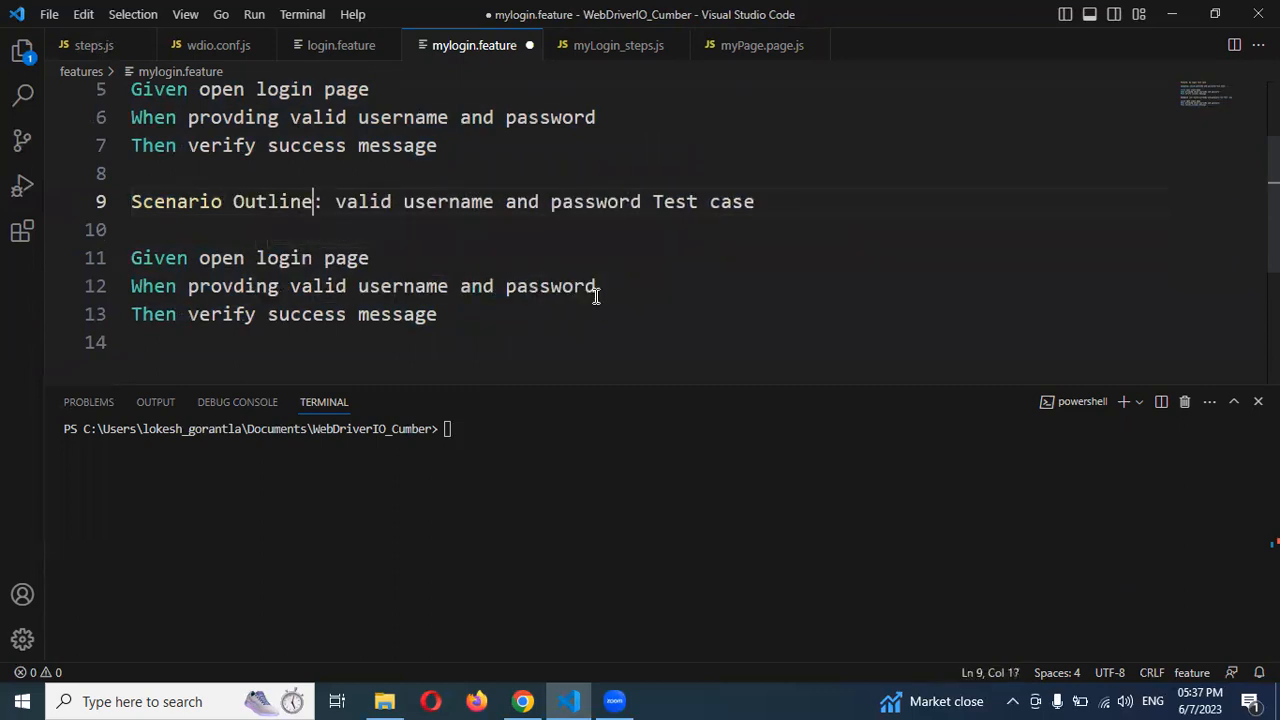
pyautogui.doubleClick(364, 200)
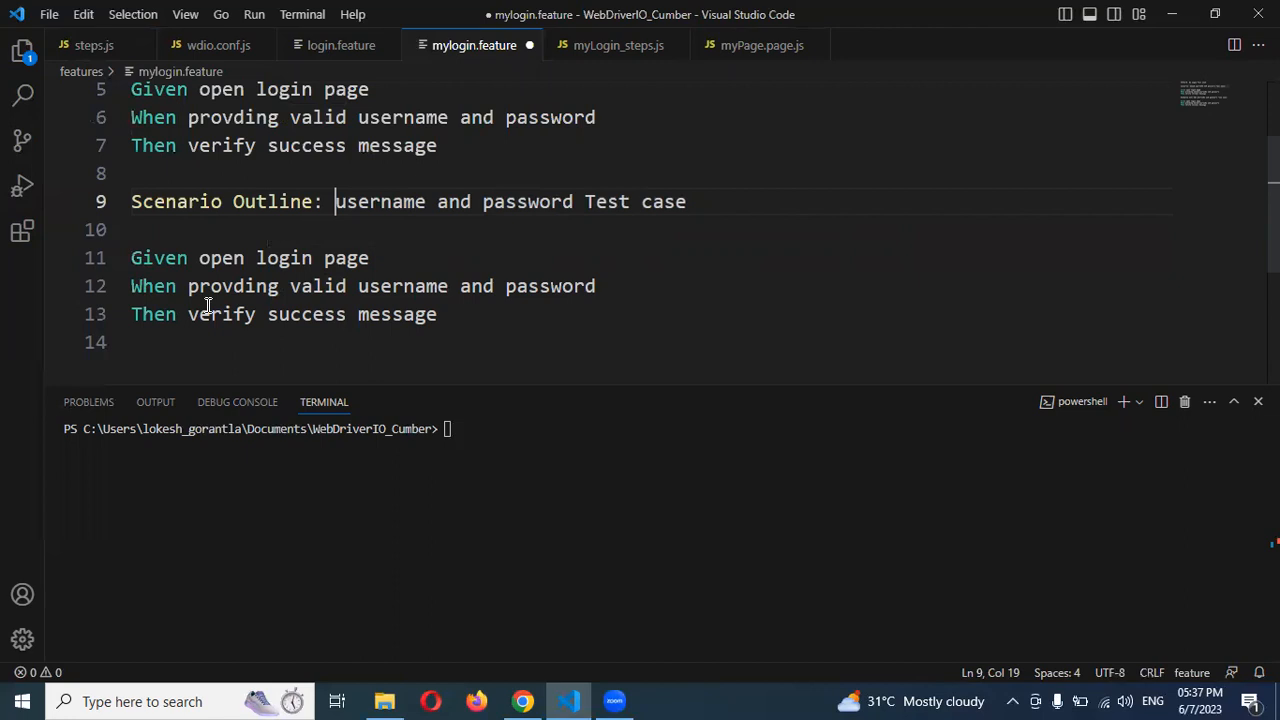
# Step: Wrap username and message in <username> and <message> placeholders and start the Examples: line
pyautogui.doubleClick(400, 284)
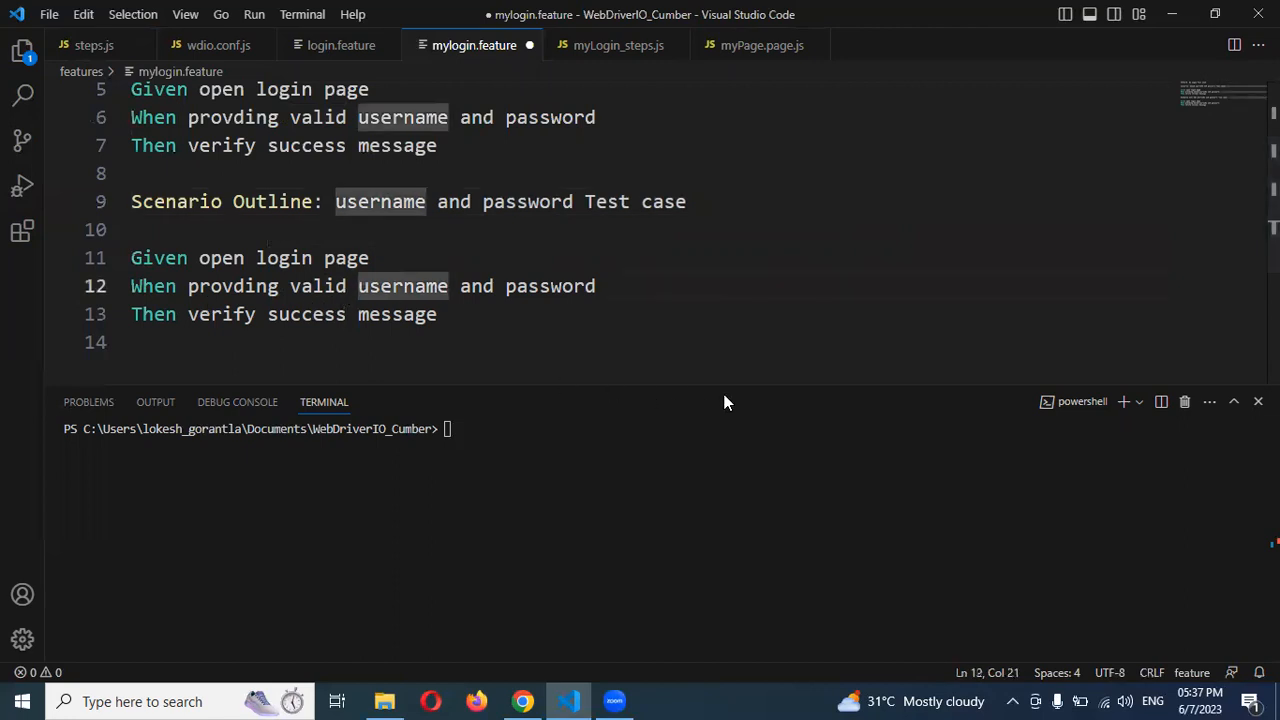
pyautogui.write('<')
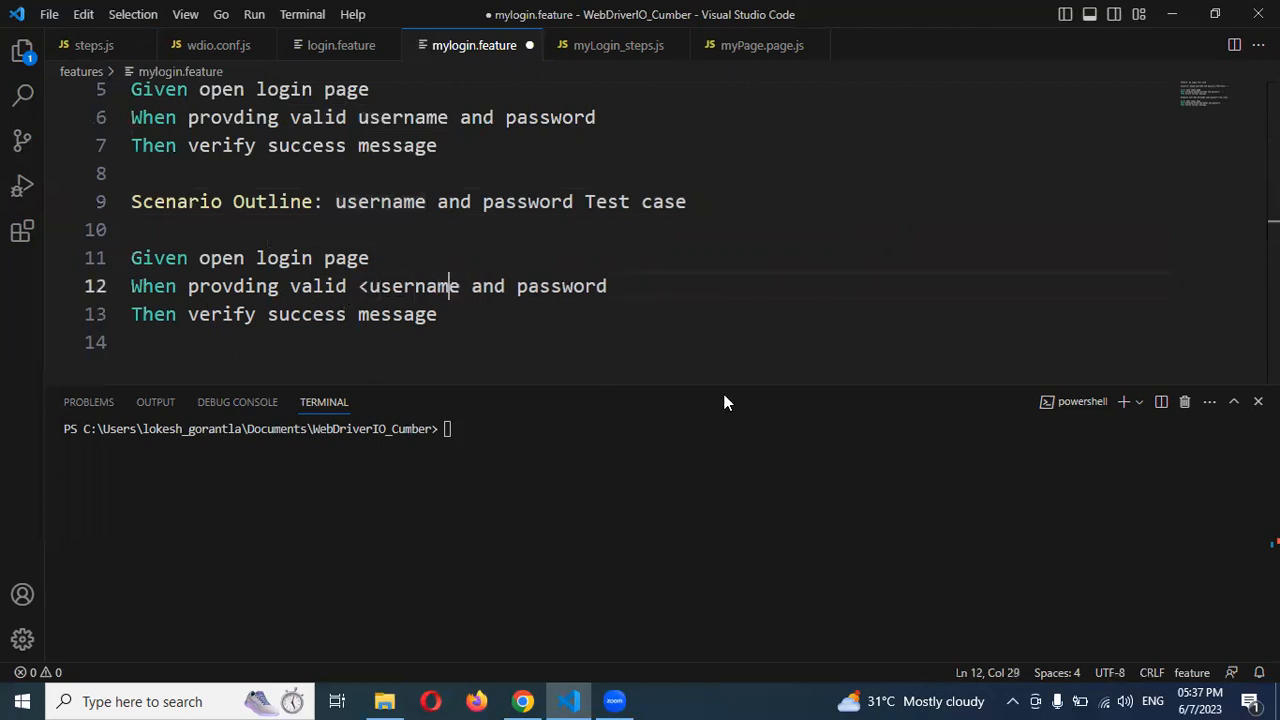
pyautogui.write('>')
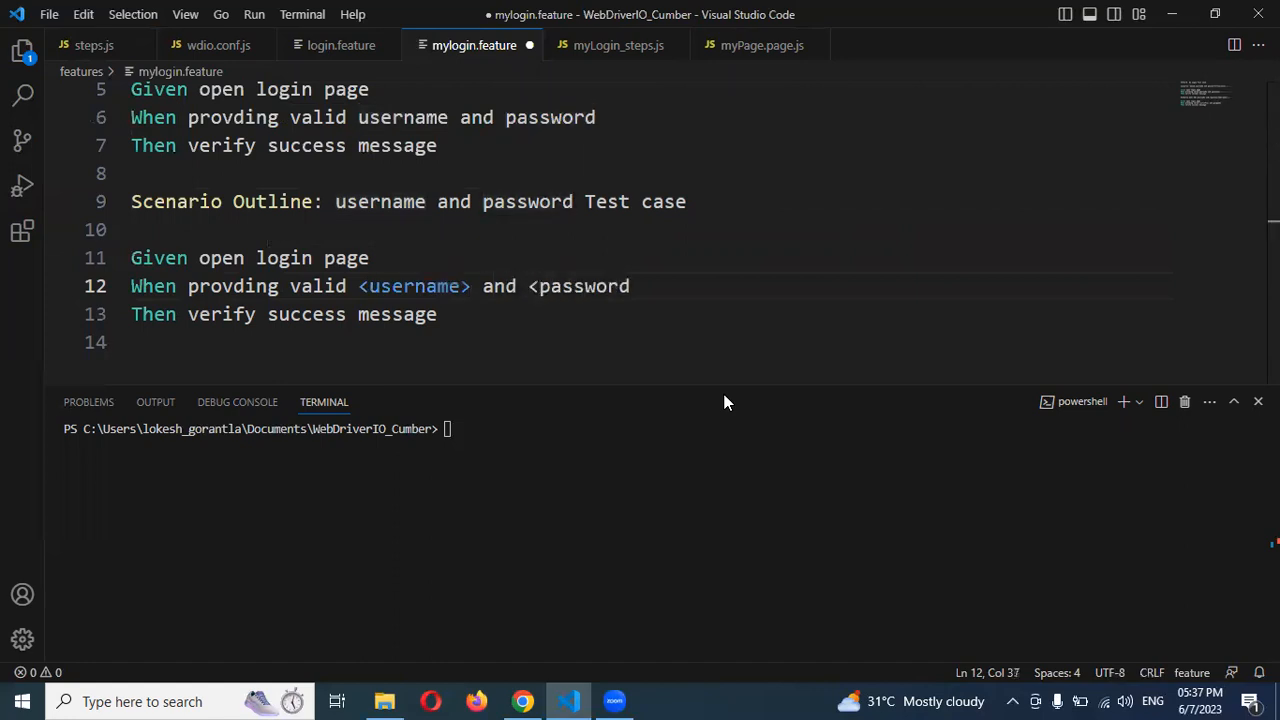
pyautogui.doubleClick(584, 286)
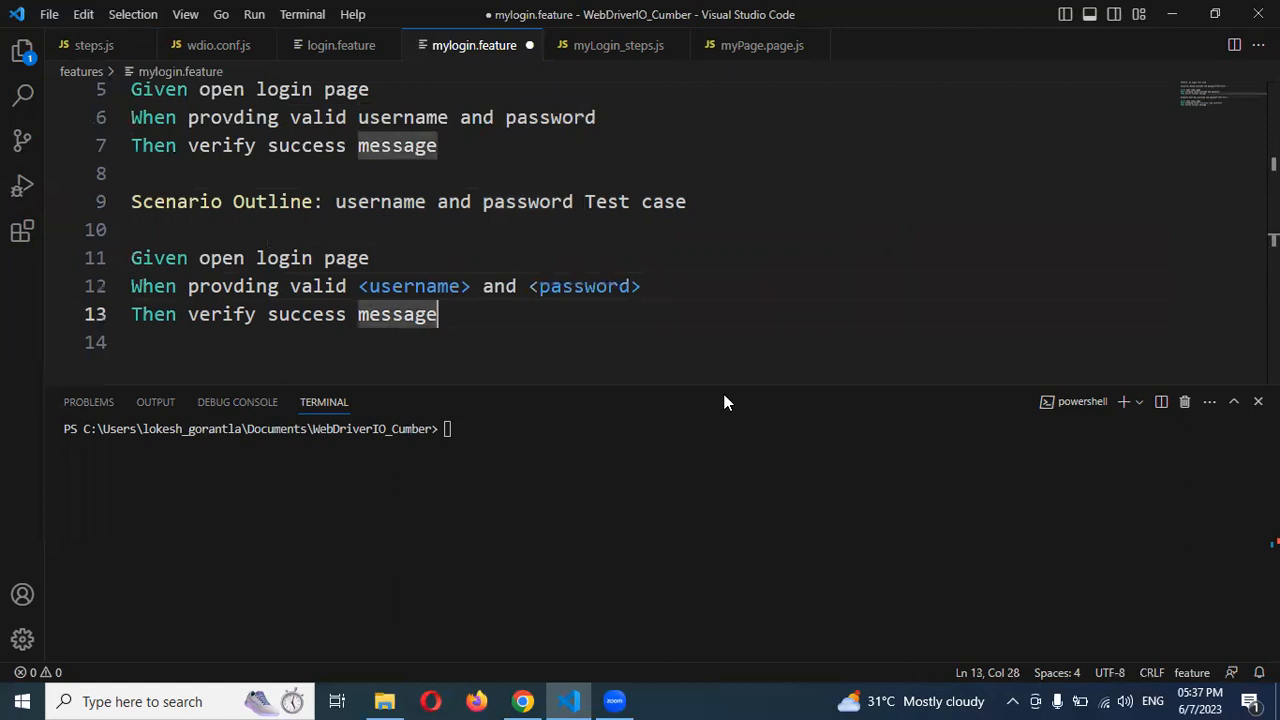
pyautogui.write('>')
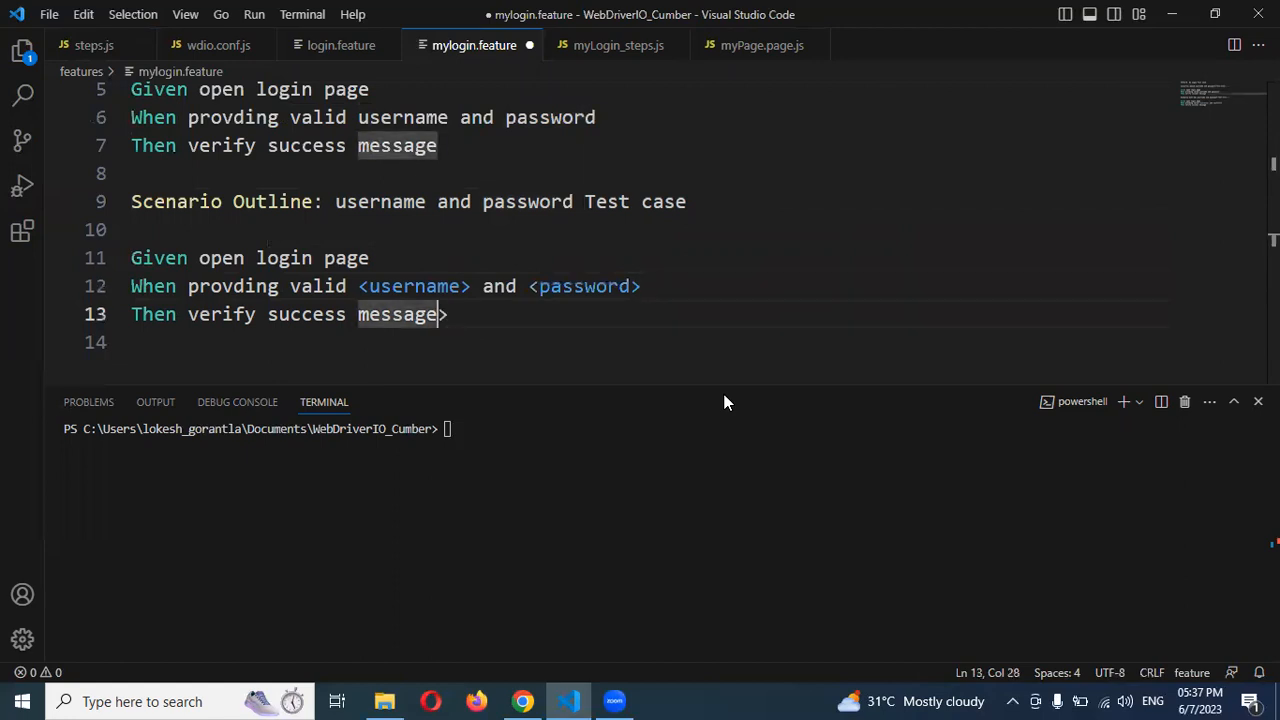
pyautogui.write('<')
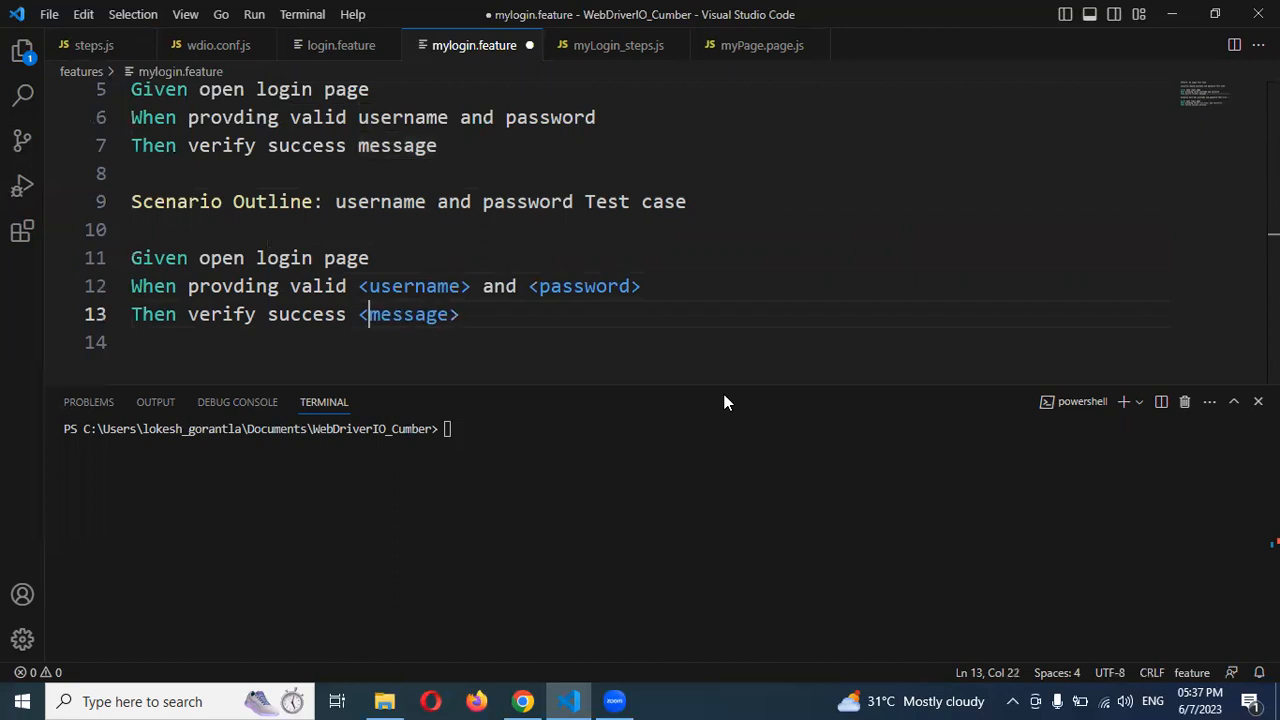
pyautogui.write('Examples:')
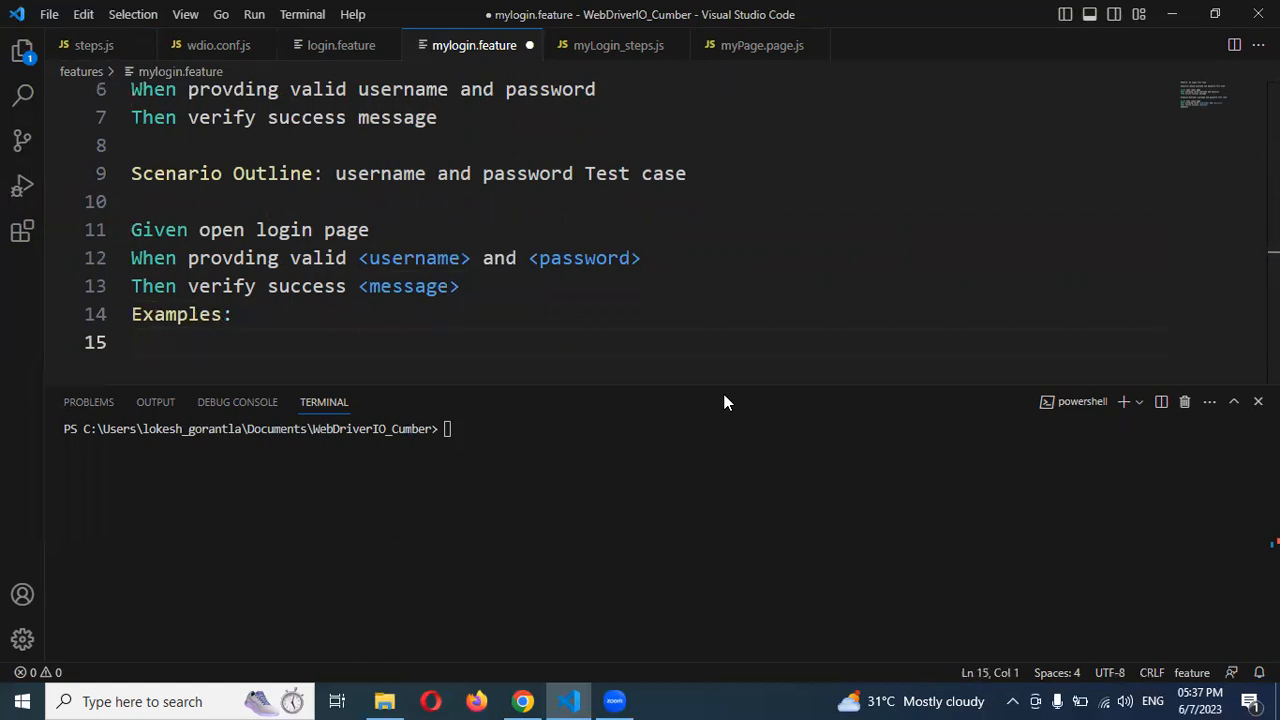
# Step: Write the Examples header row | username | password | message |
pyautogui.write('| username')
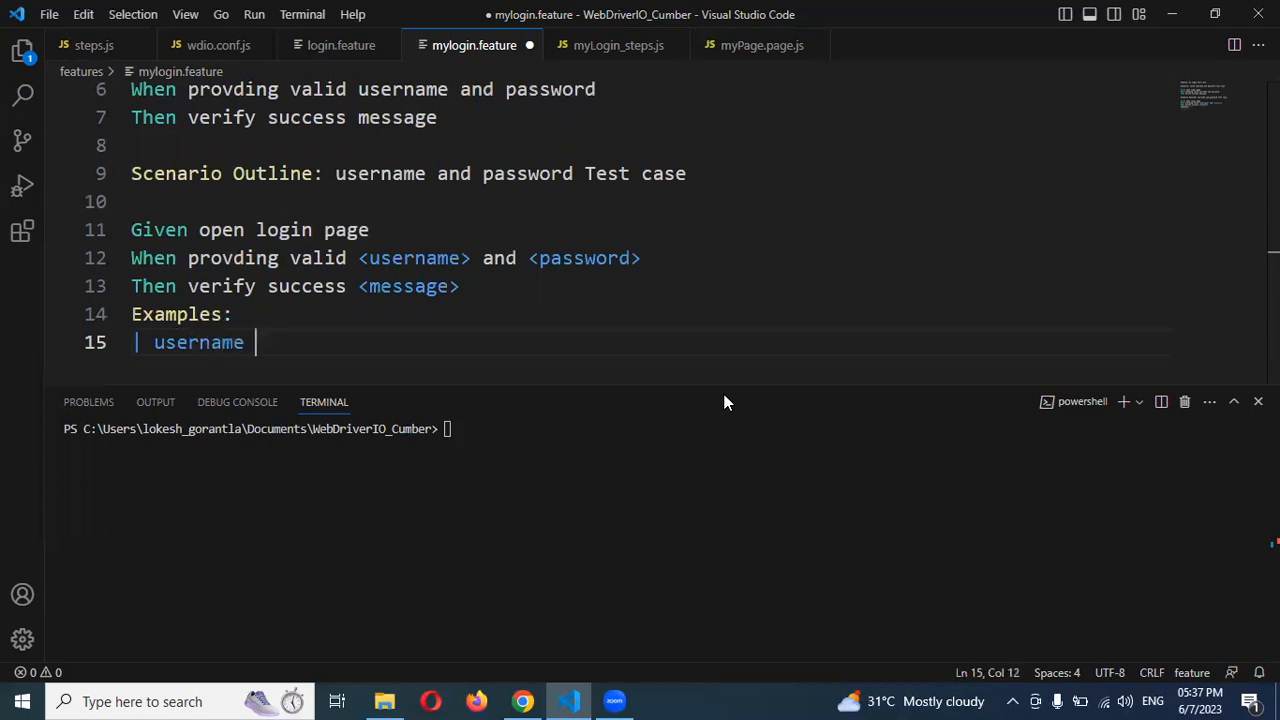
pyautogui.write('| pass')
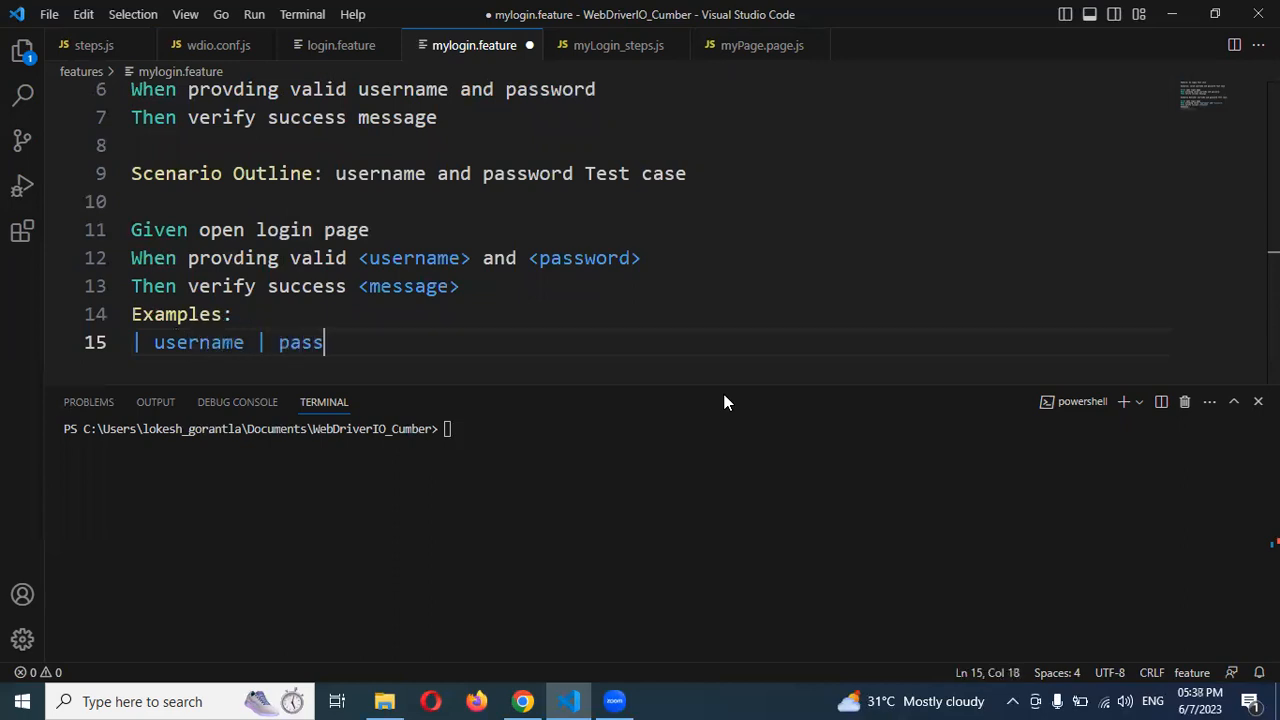
pyautogui.write('wo')
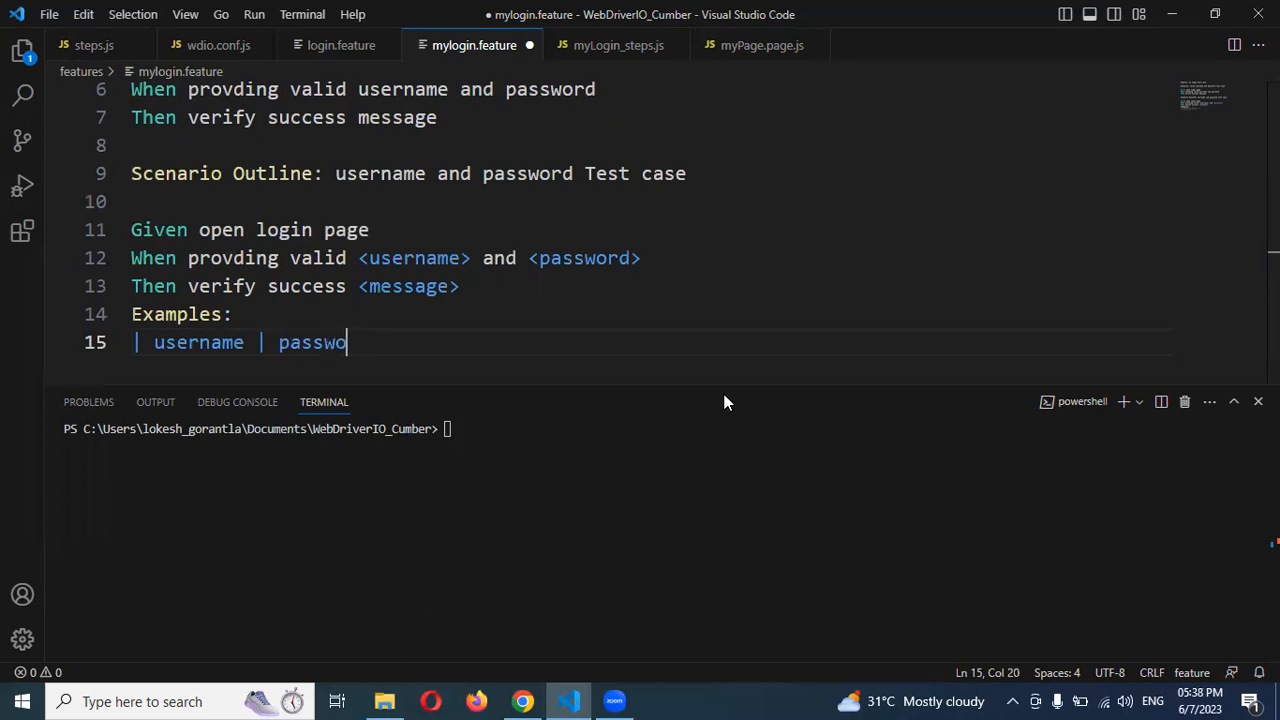
pyautogui.write('rd | message')
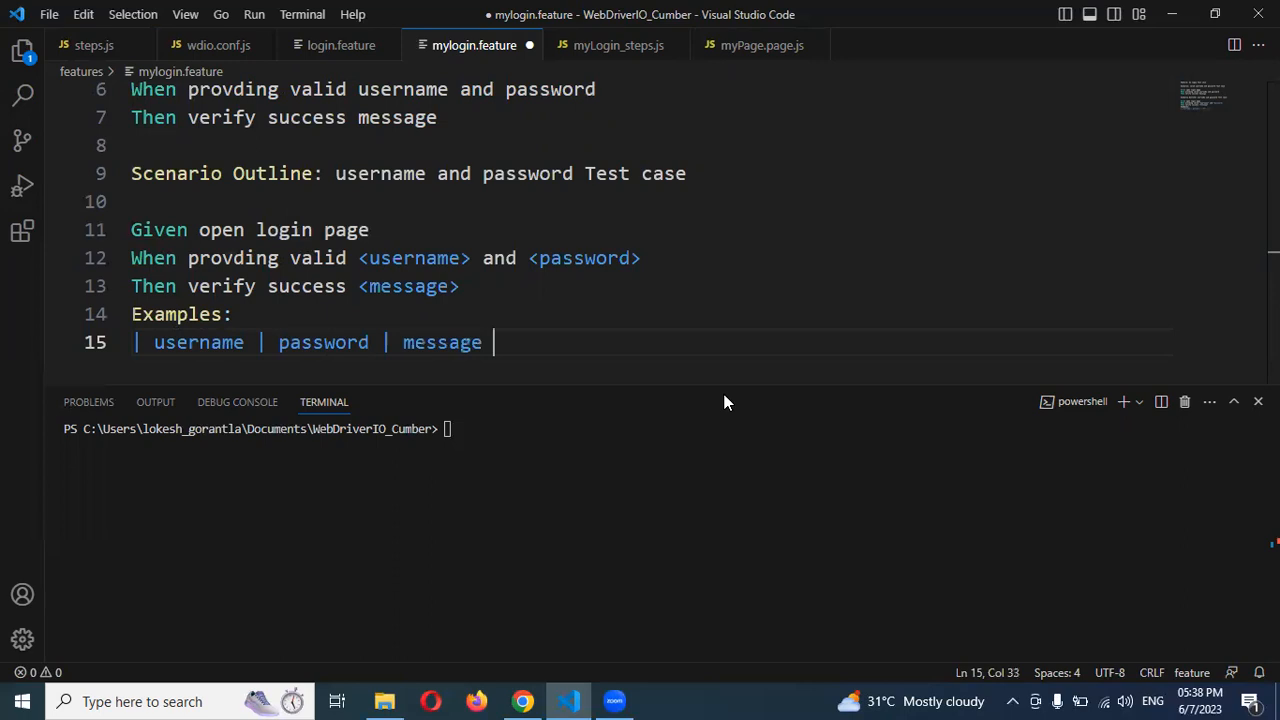
pyautogui.write('|')
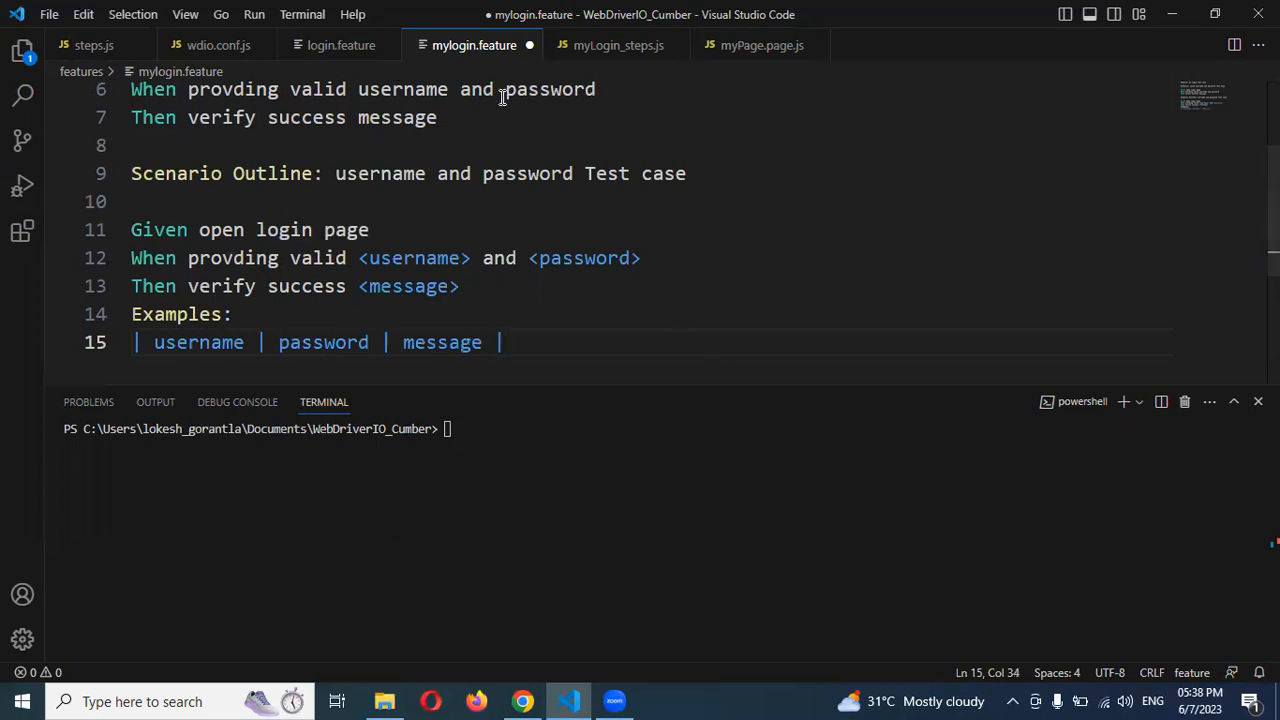
# Step: Copy the tomsmith and foobar rows from login.feature, align the table and save
pyautogui.click(340, 44)
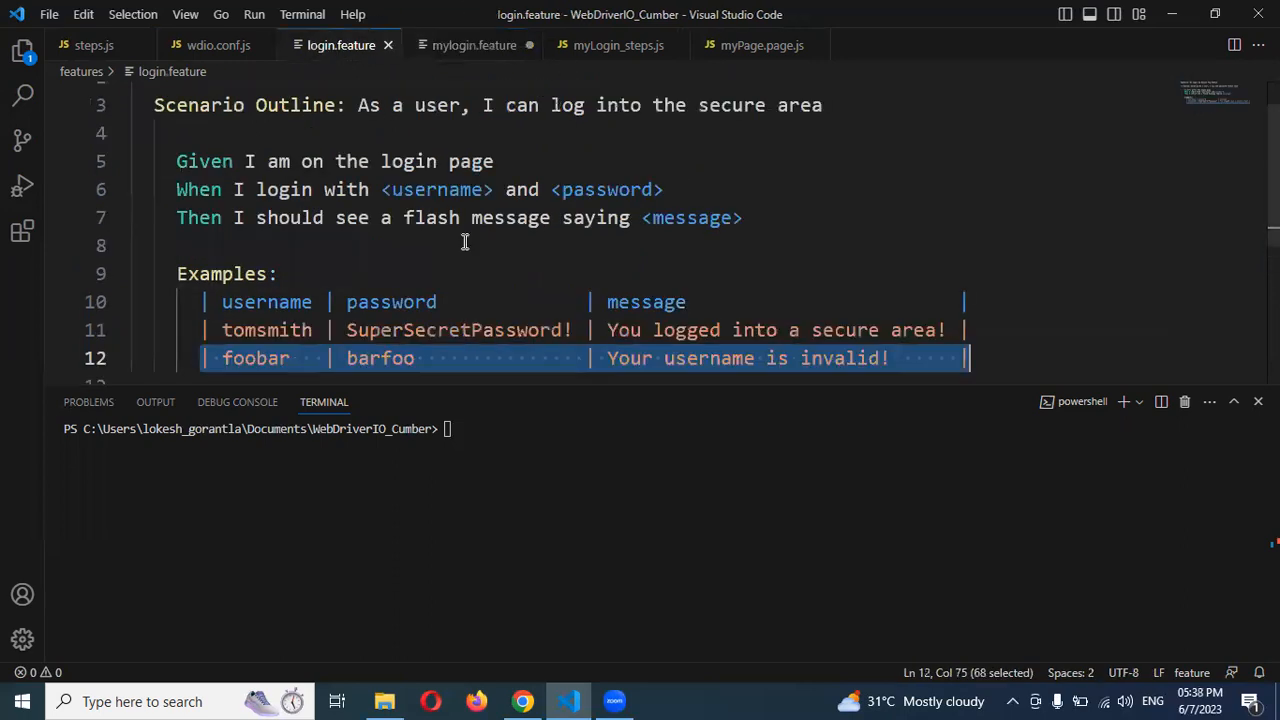
pyautogui.scroll(-3)
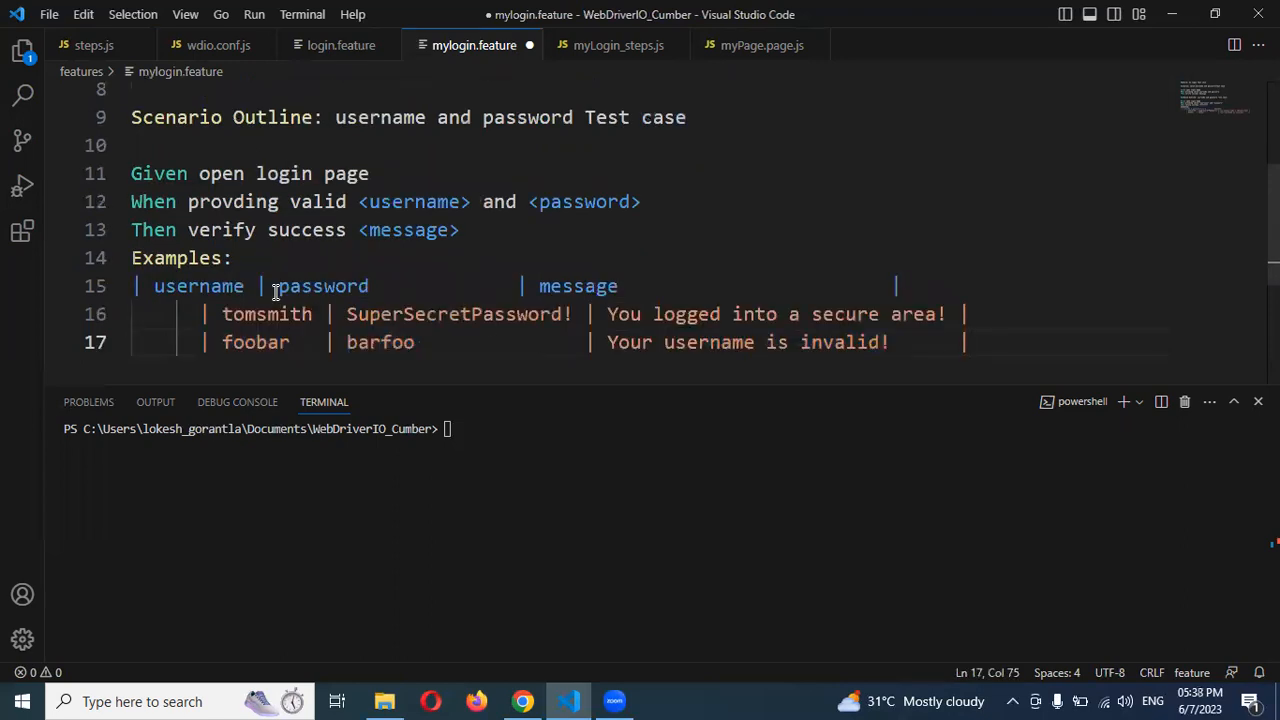
pyautogui.click(132, 286)
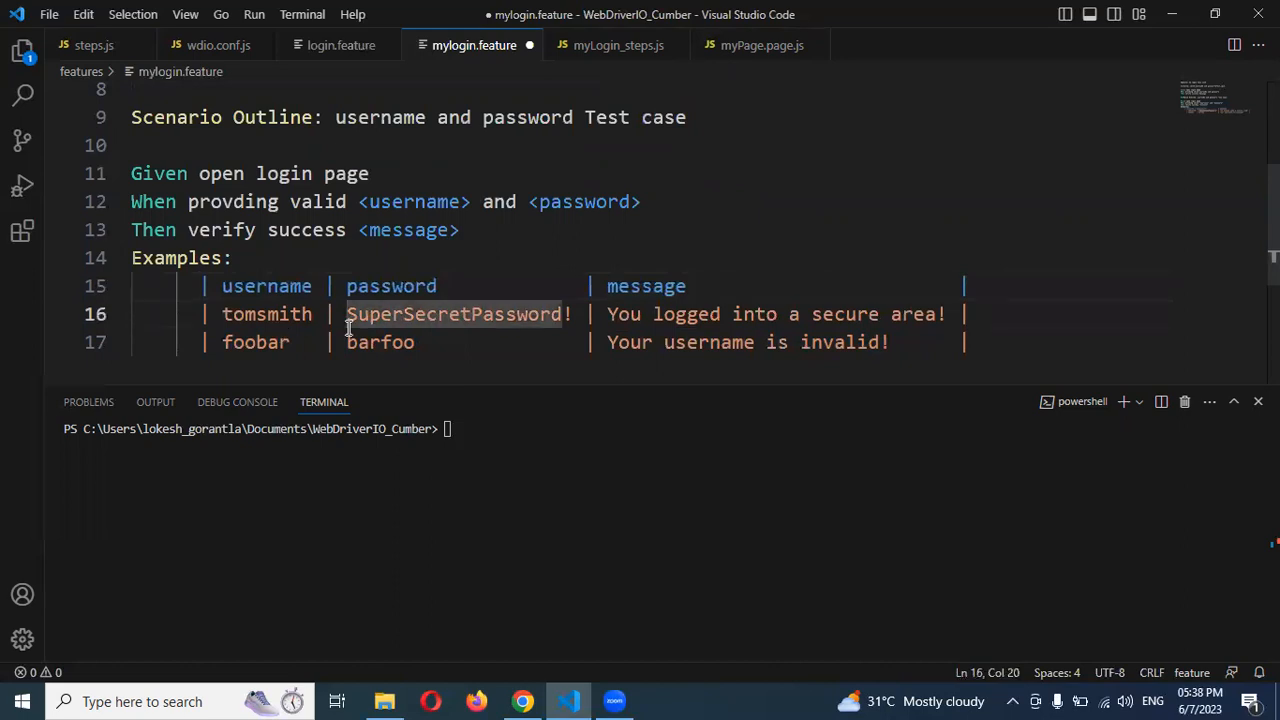
pyautogui.press('ctrl+s')
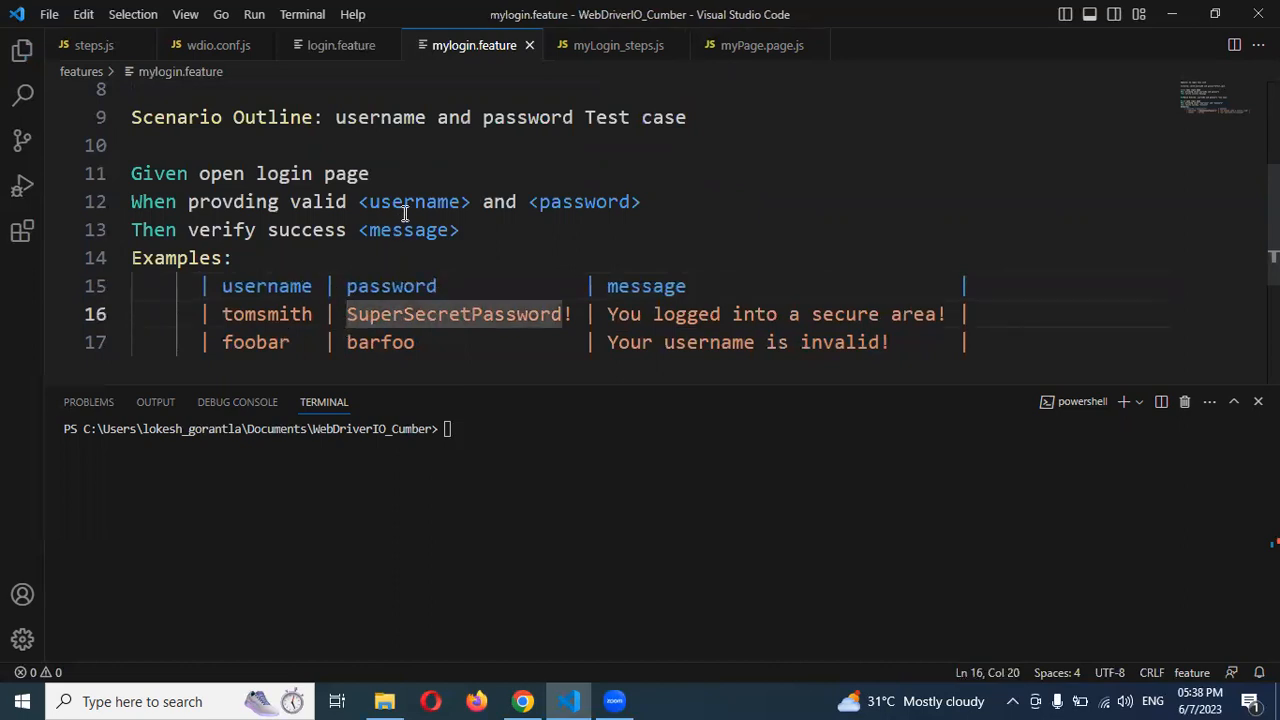
pyautogui.doubleClick(582, 200)
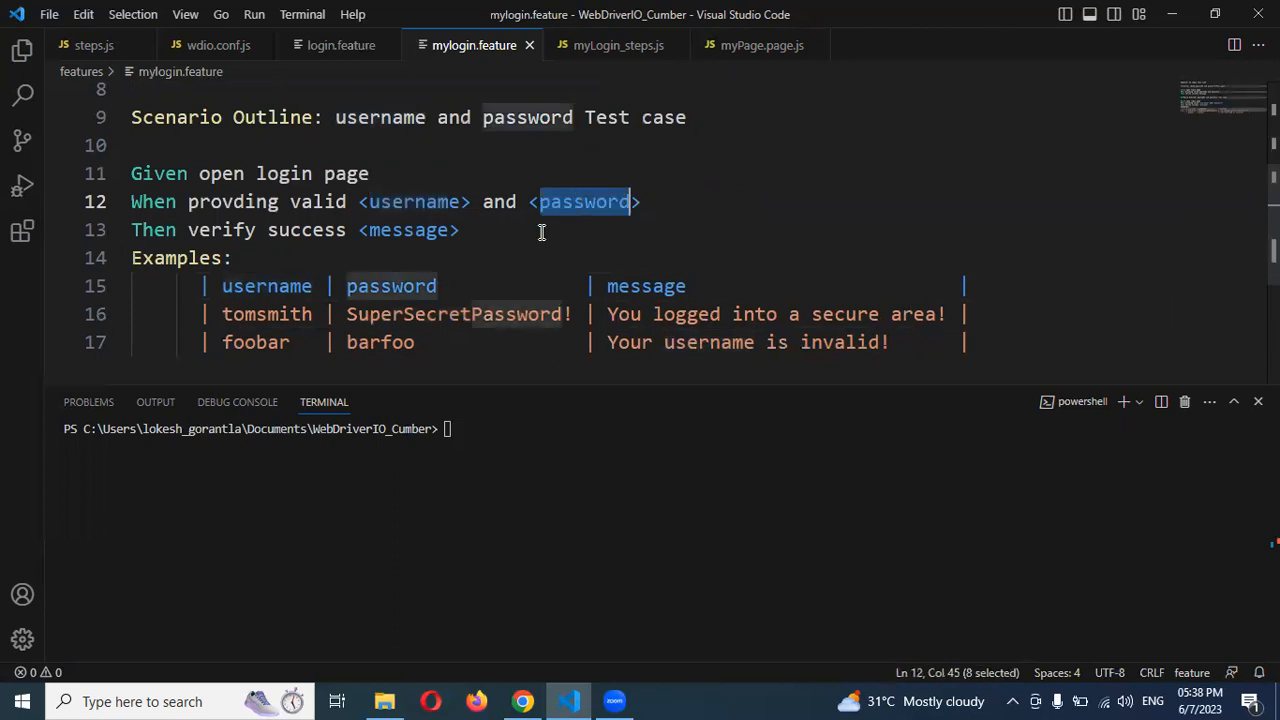
pyautogui.doubleClick(408, 230)
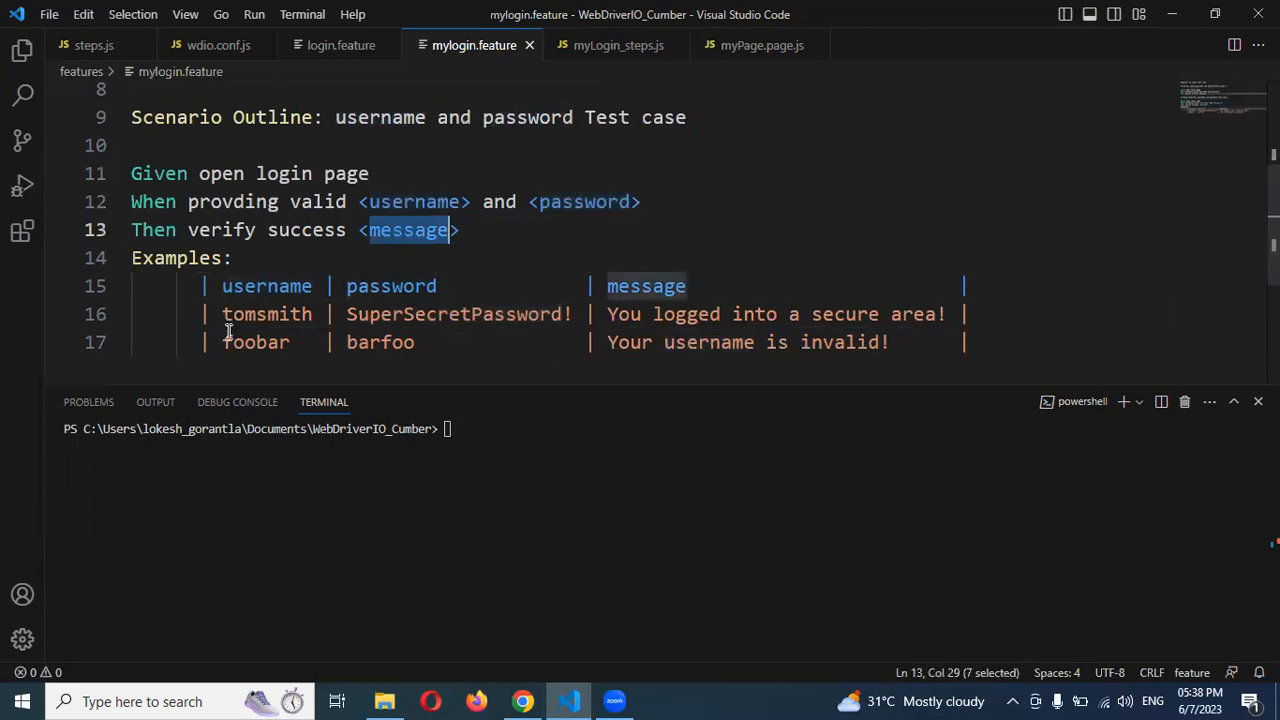
pyautogui.moveTo(618, 44)
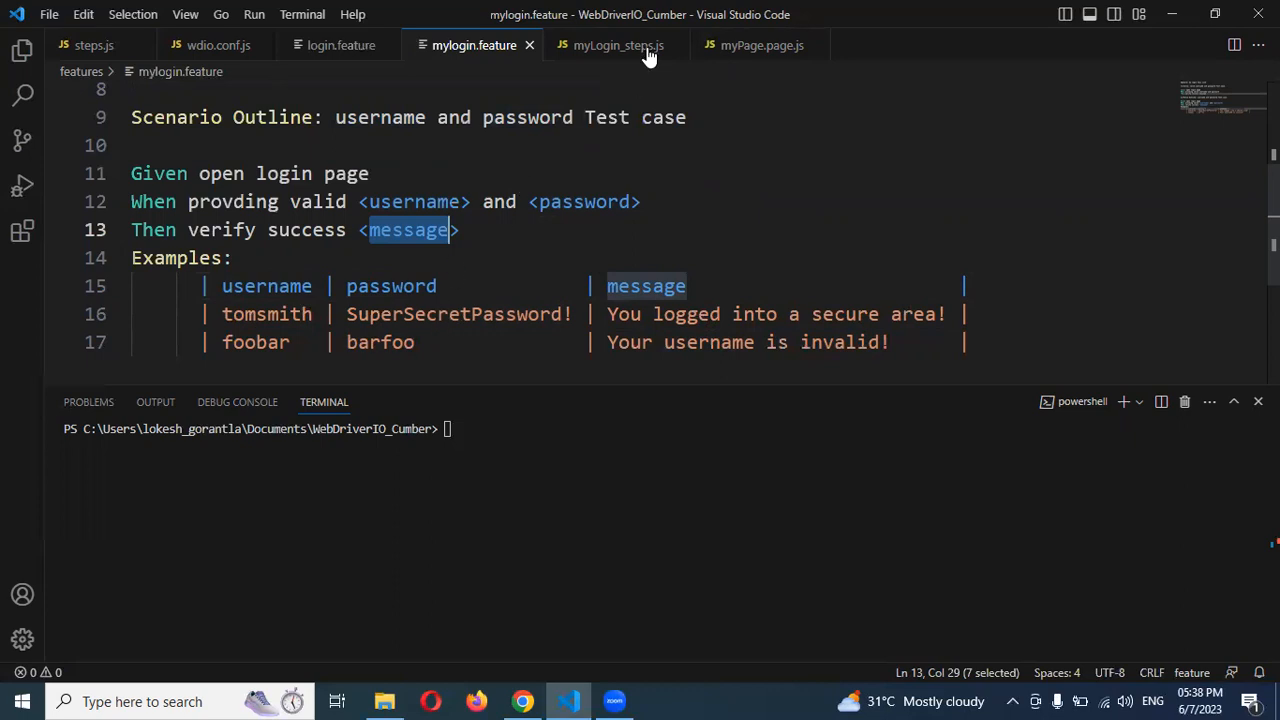
pyautogui.click(618, 44)
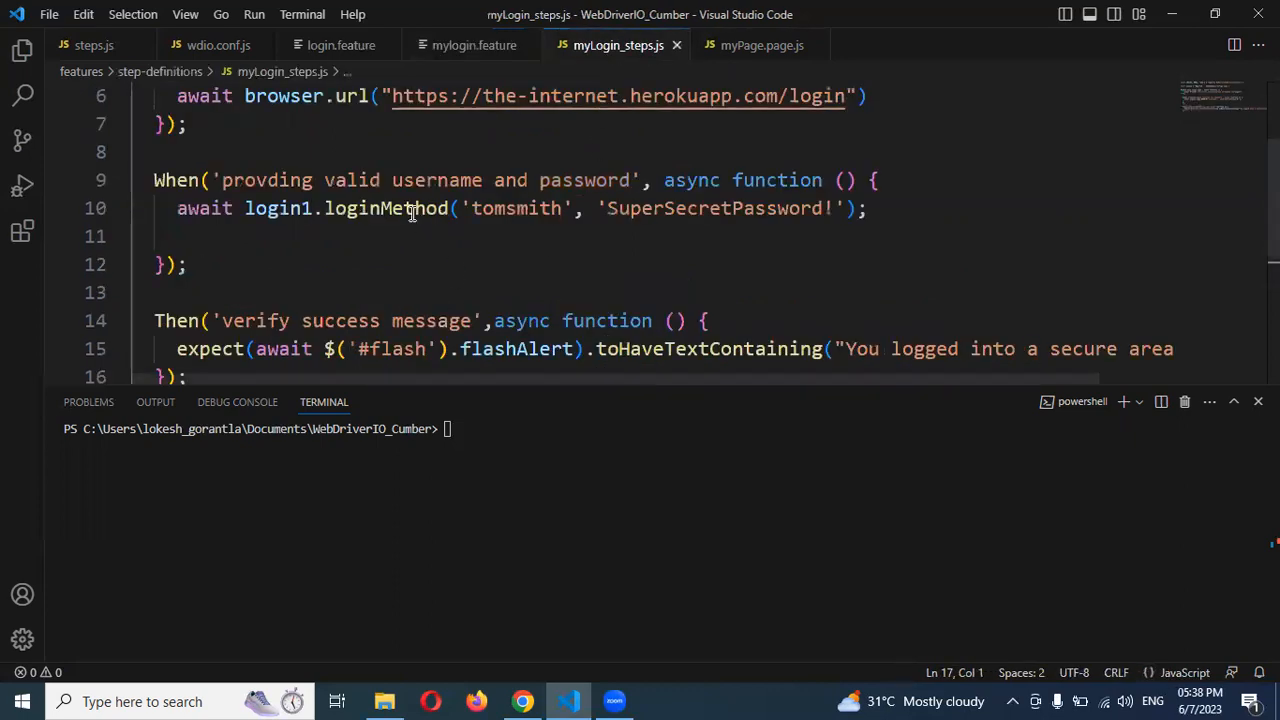
pyautogui.click(676, 208)
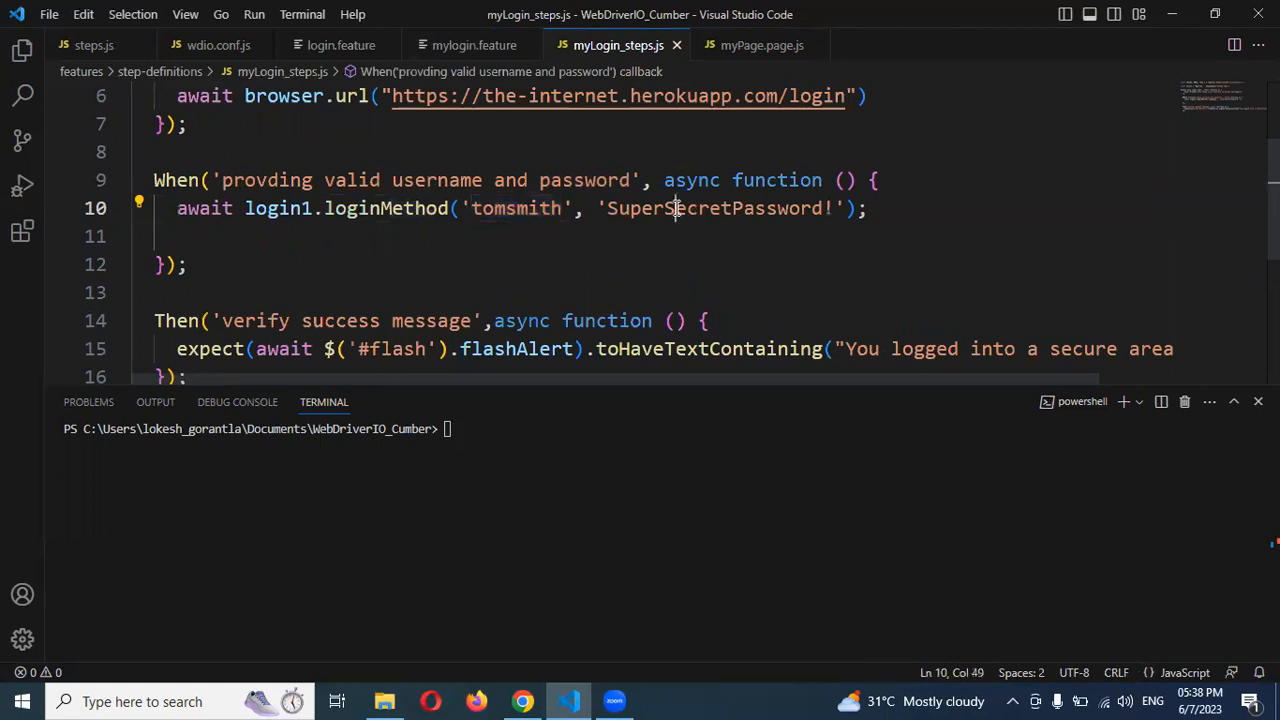
pyautogui.doubleClick(716, 208)
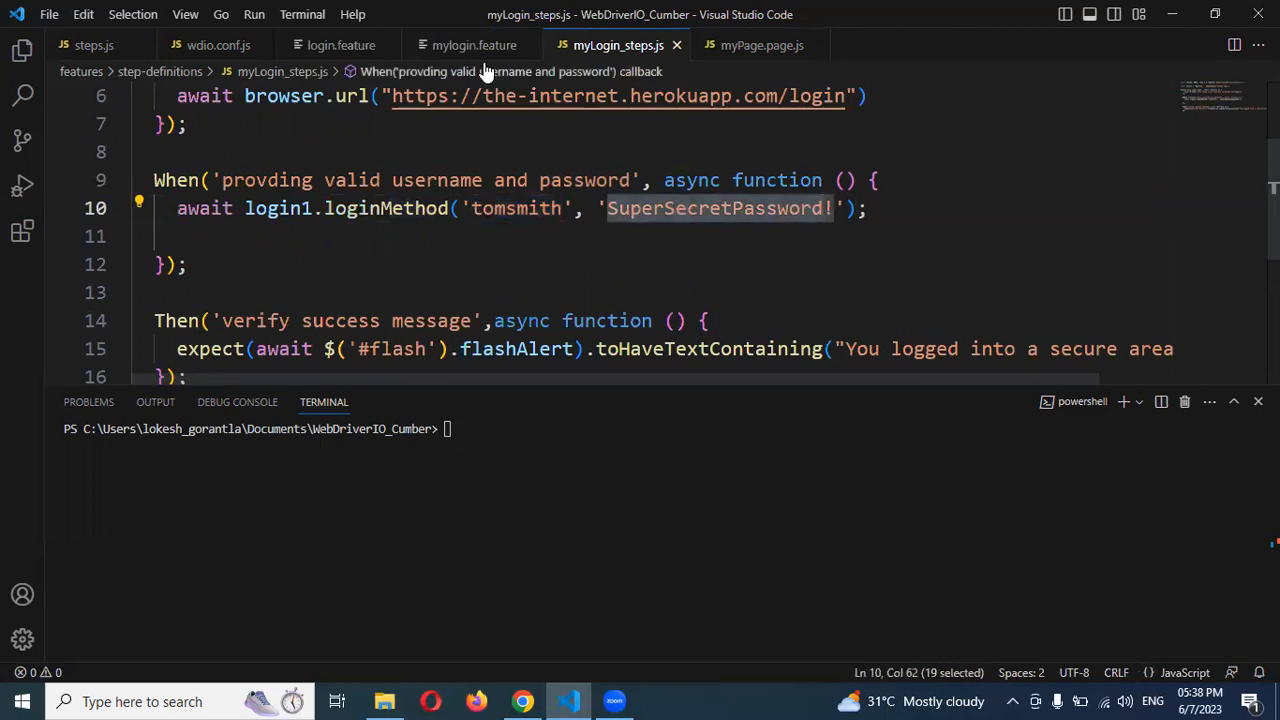
pyautogui.click(474, 44)
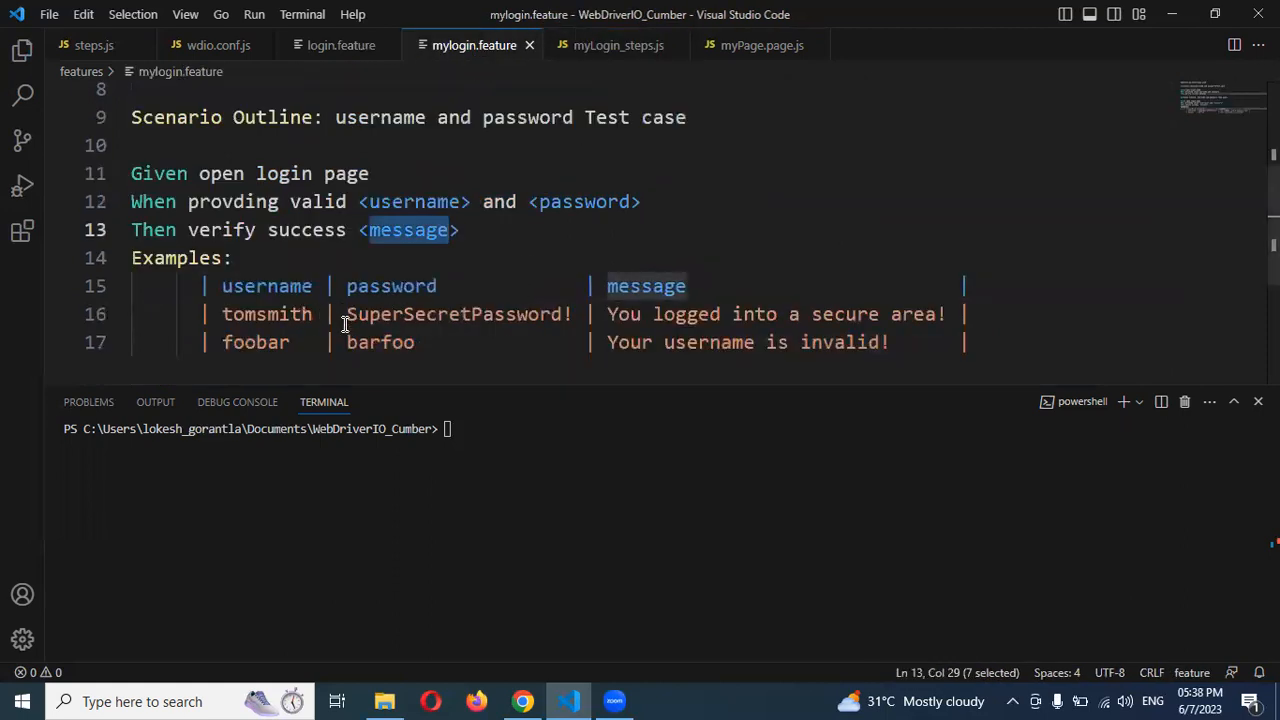
pyautogui.moveTo(536, 368)
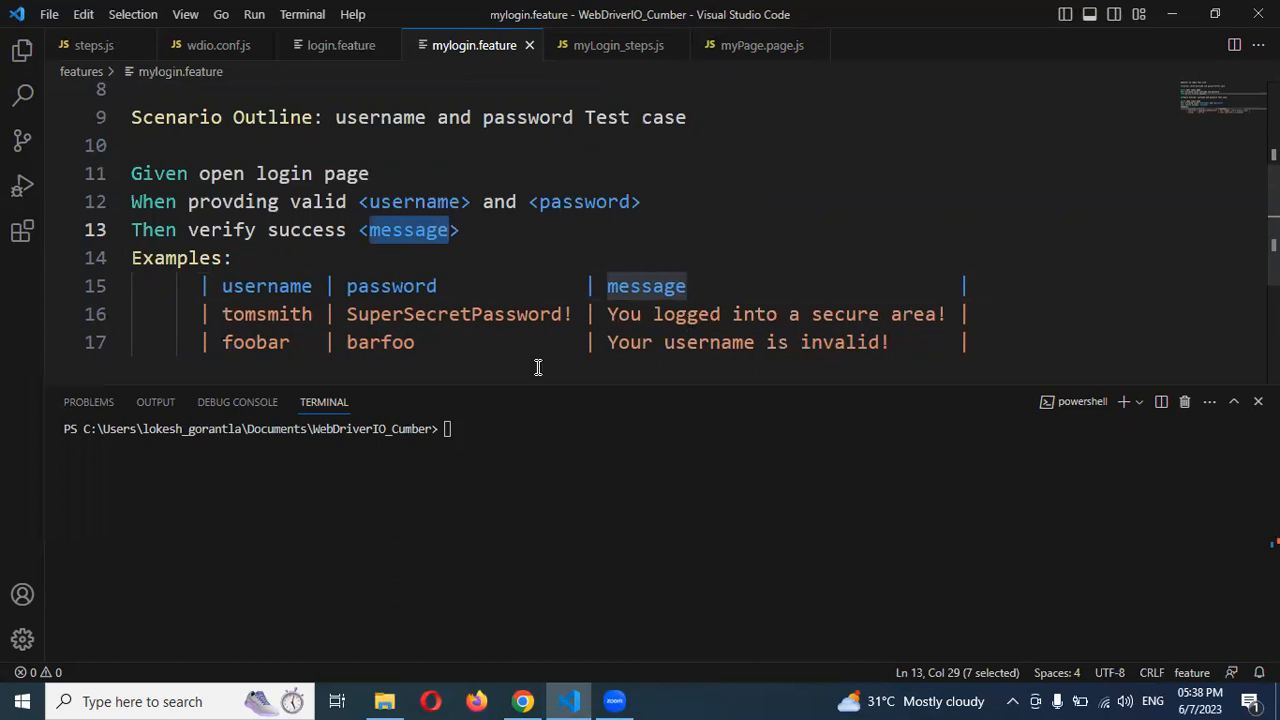
pyautogui.moveTo(590, 82)
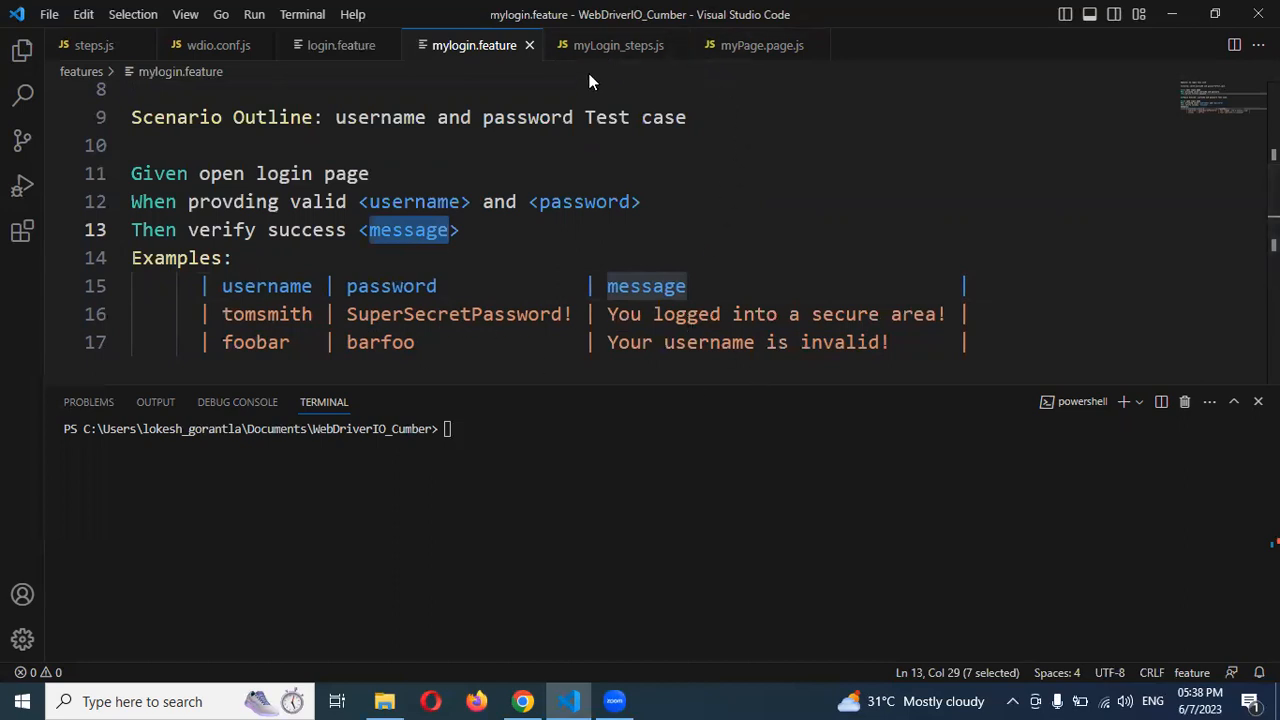
pyautogui.click(616, 44)
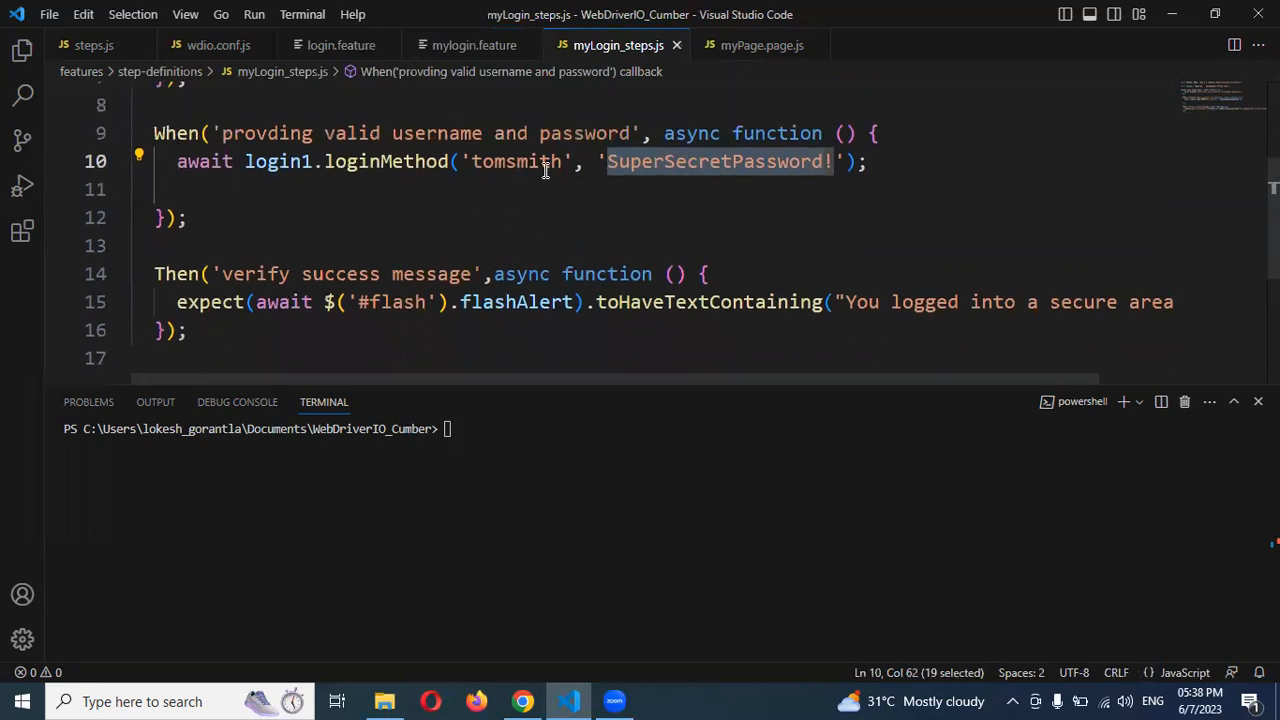
pyautogui.moveTo(176, 132)
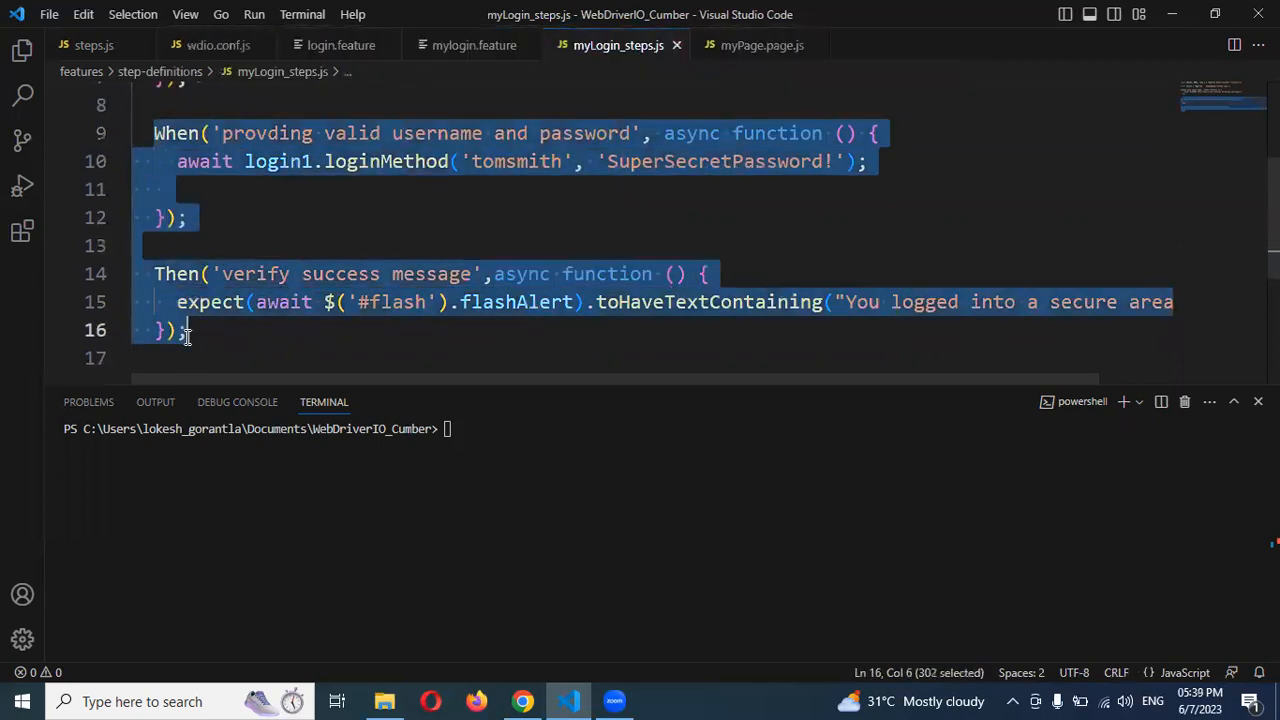
# Step: Add username and password parameters to the When step's callback
pyautogui.click(264, 330)
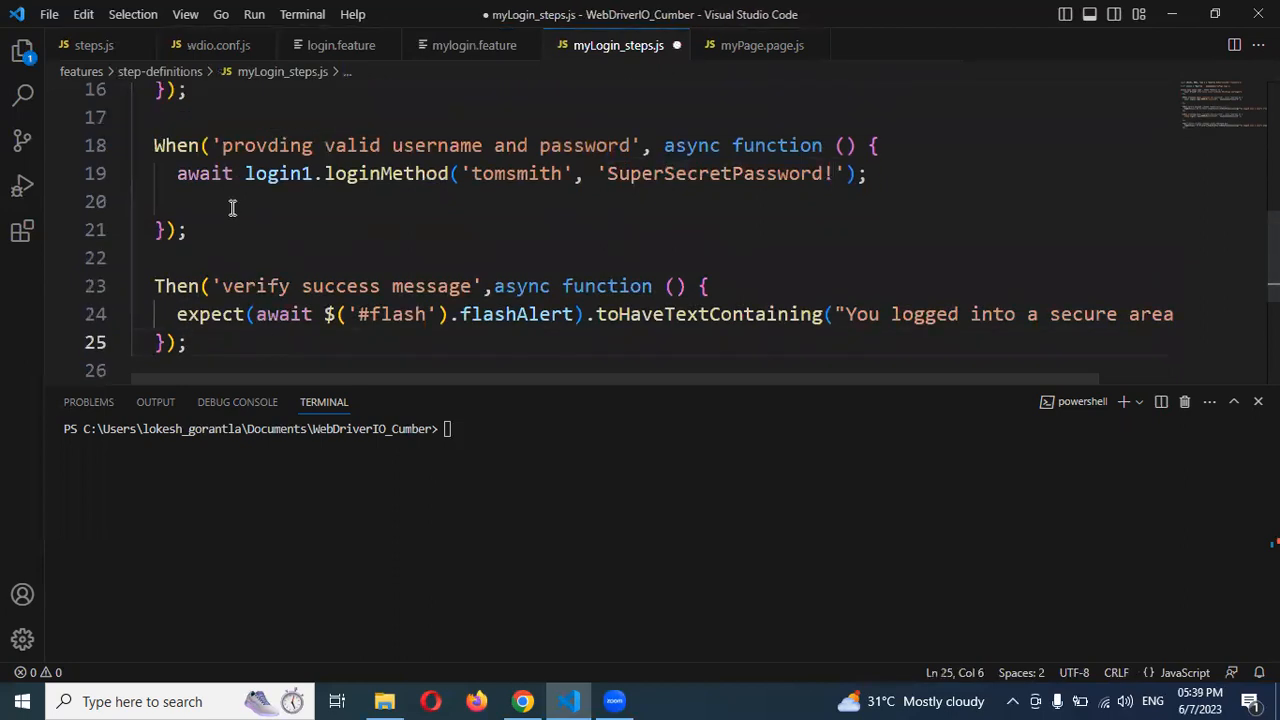
pyautogui.moveTo(394, 160)
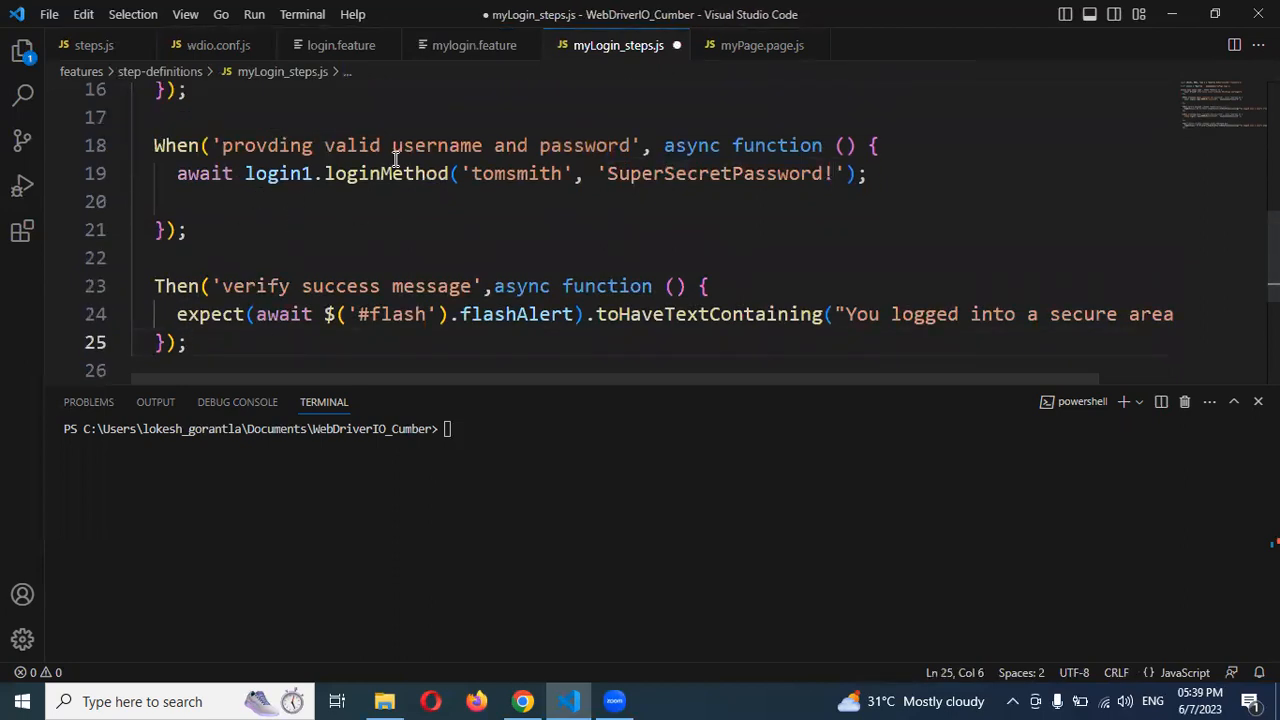
pyautogui.scroll(3)
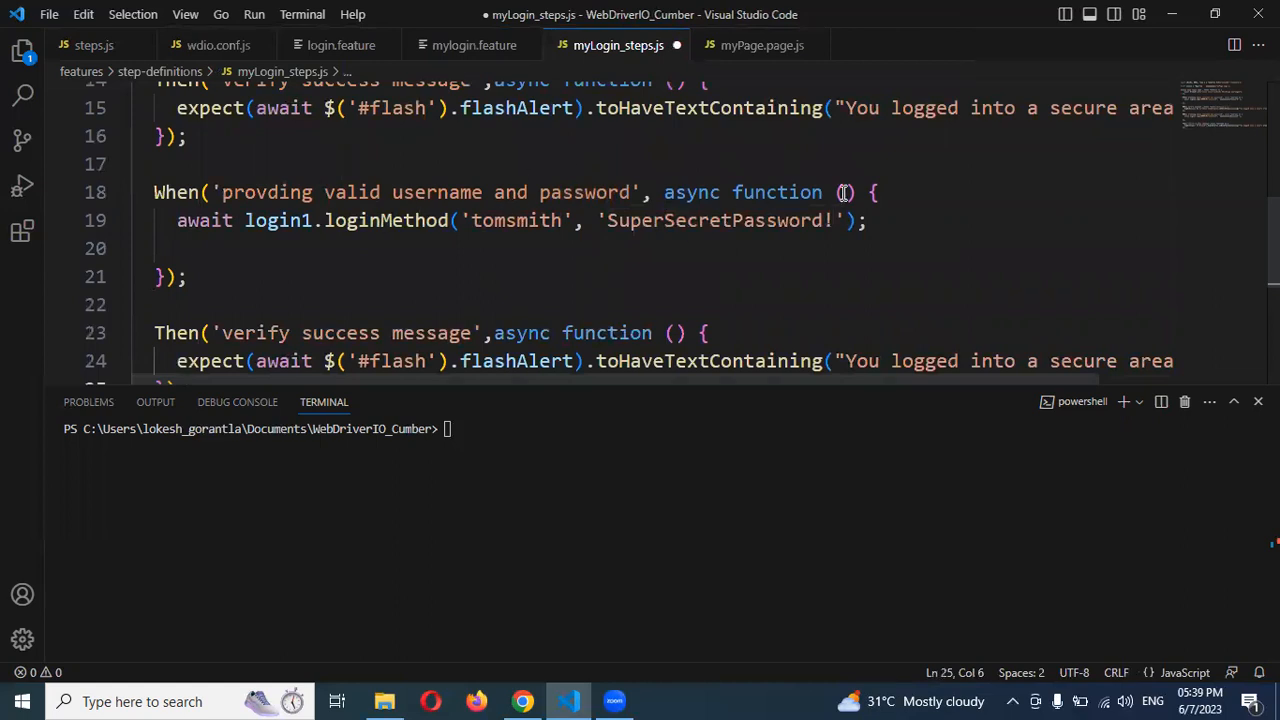
pyautogui.click(844, 192)
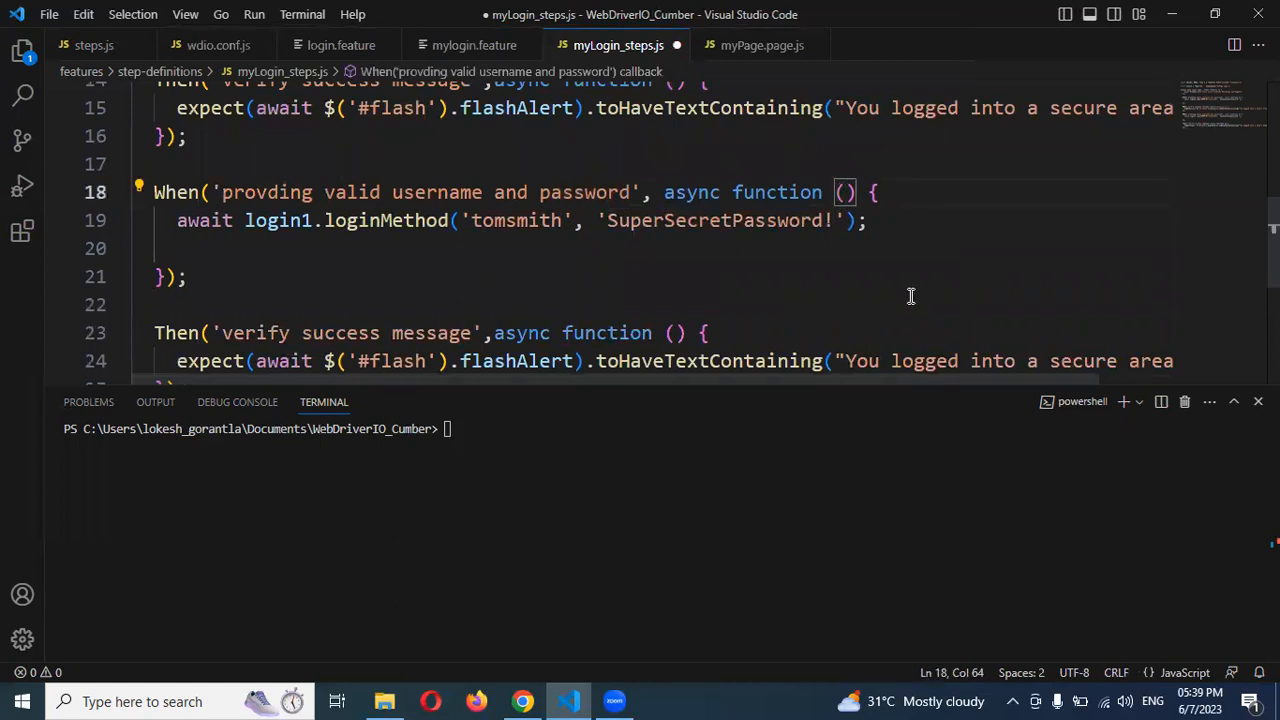
pyautogui.write('username')
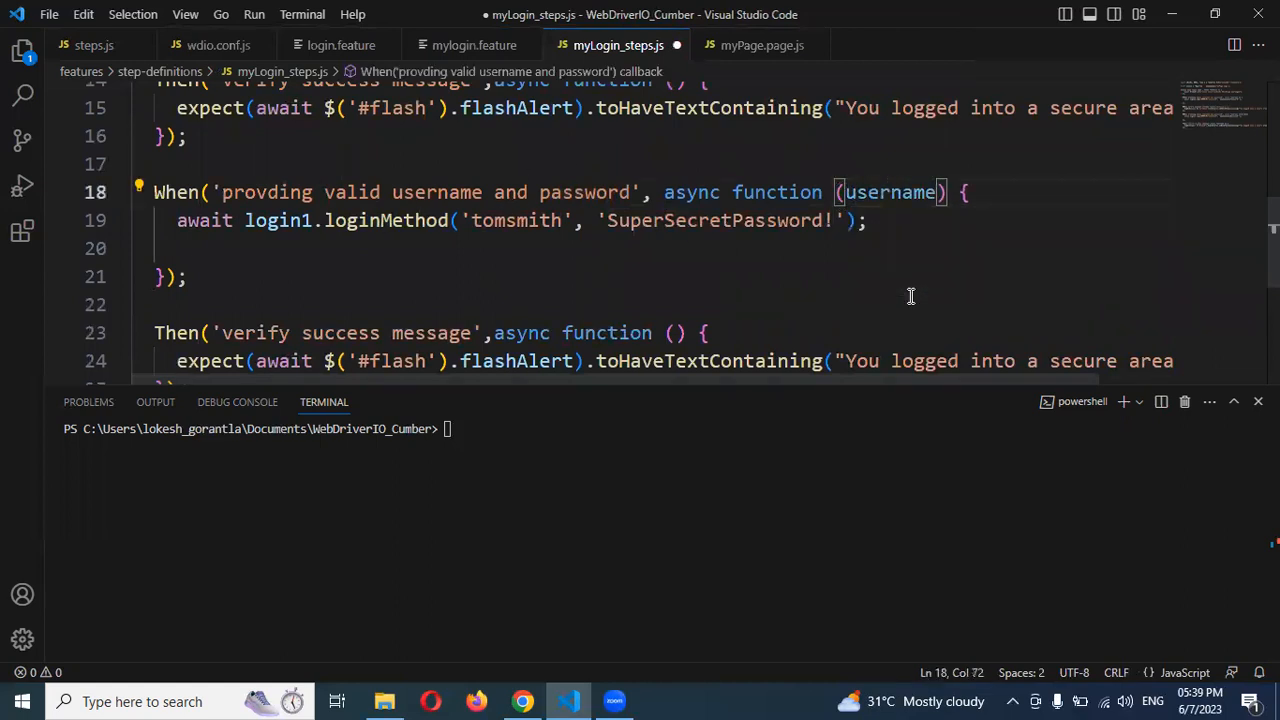
pyautogui.write(', password')
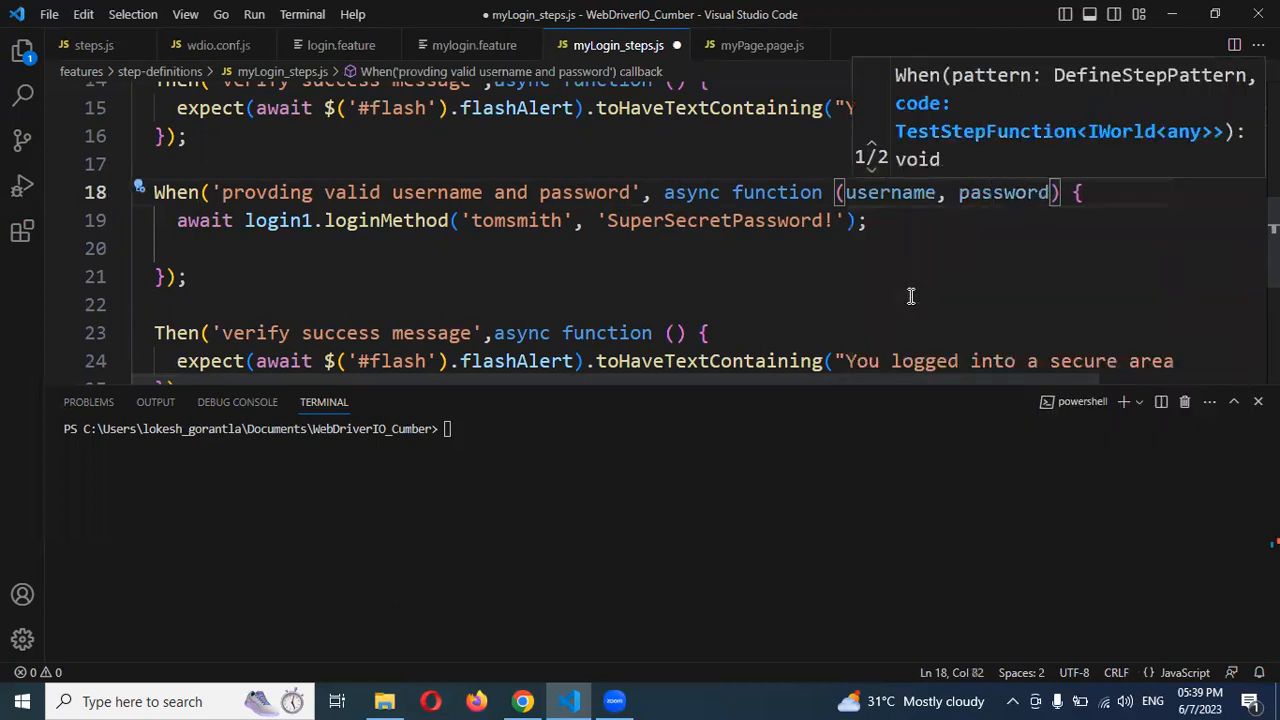
# Step: Replace the hard-coded tomsmith credentials with loginMethod(username, password)
pyautogui.doubleClick(888, 192)
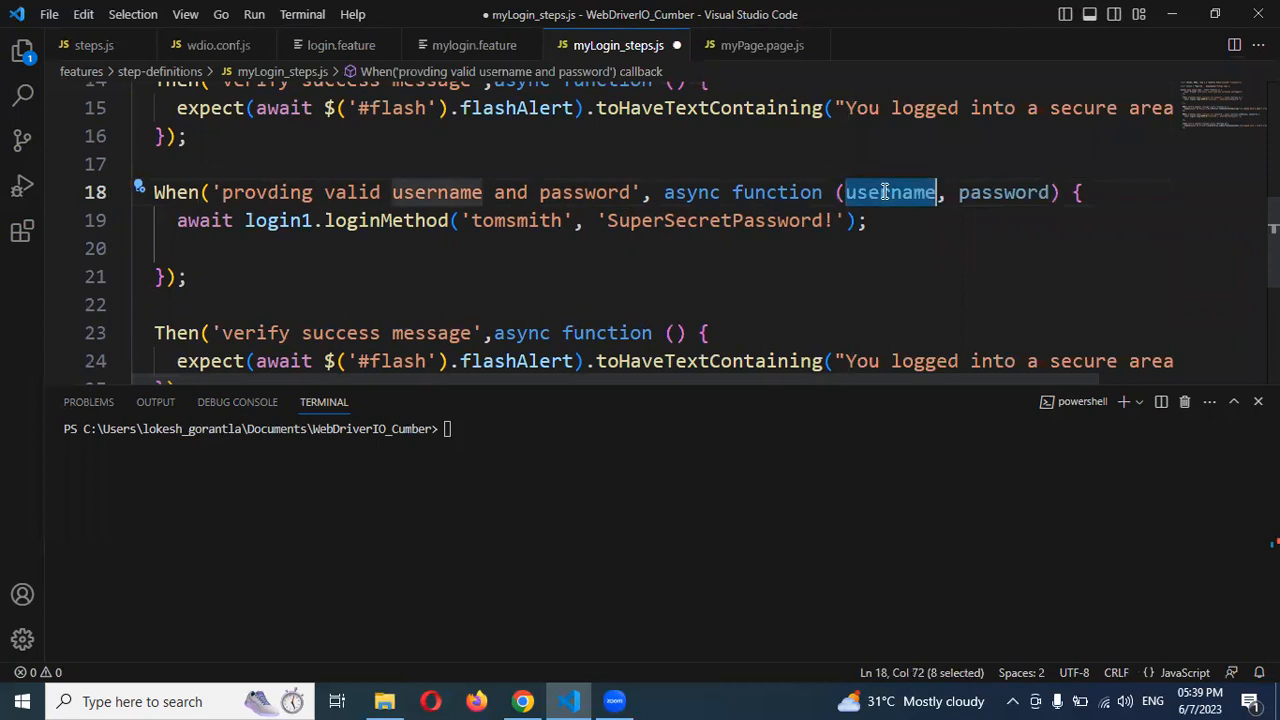
pyautogui.click(576, 220)
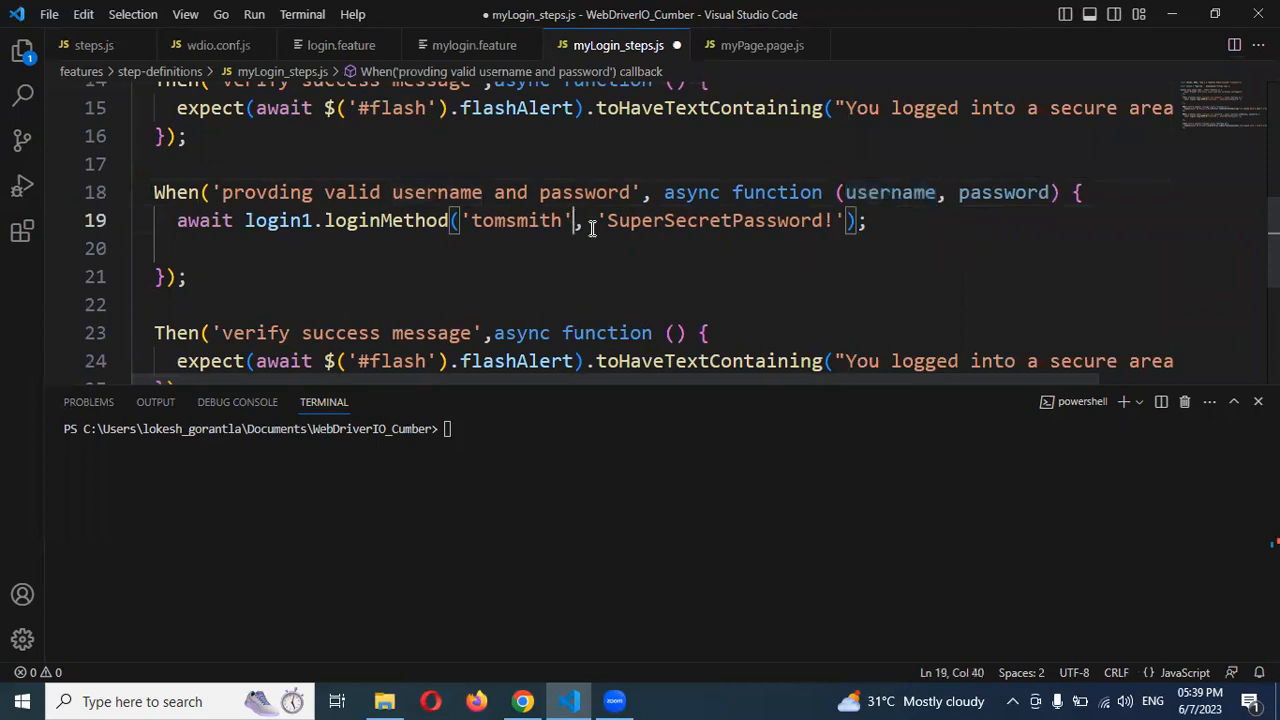
pyautogui.press('Backspace')
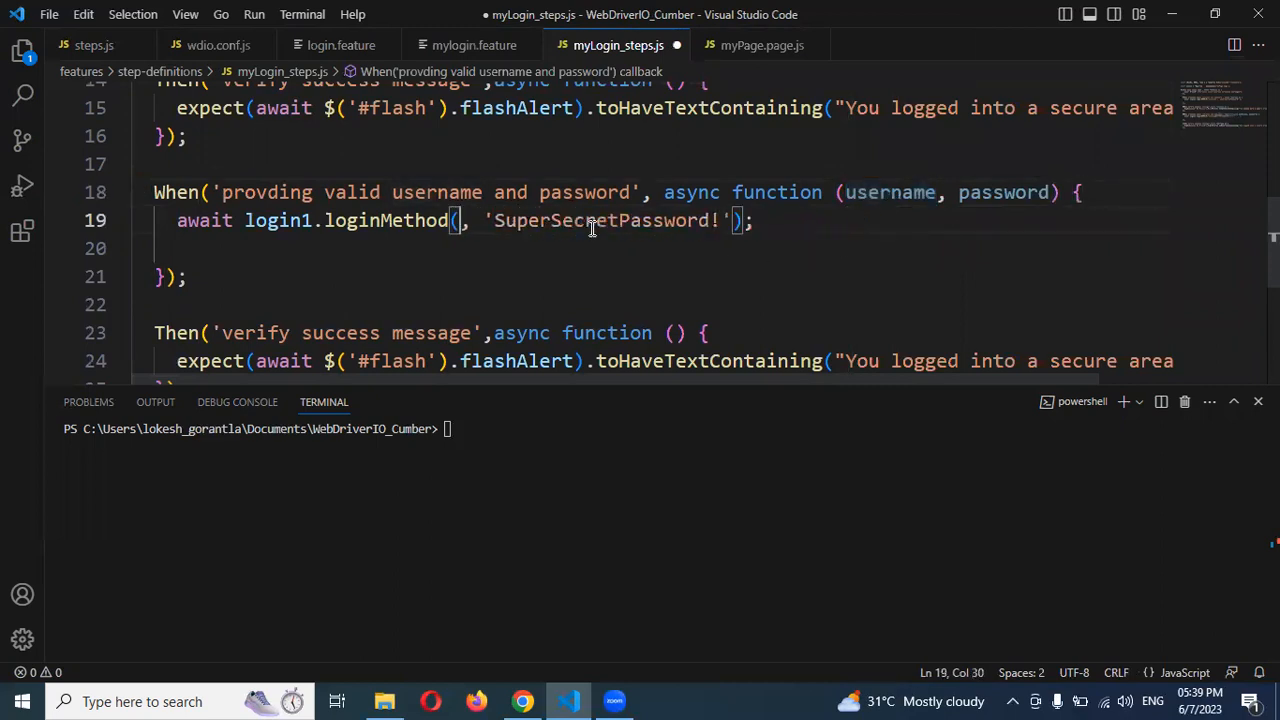
pyautogui.write('username')
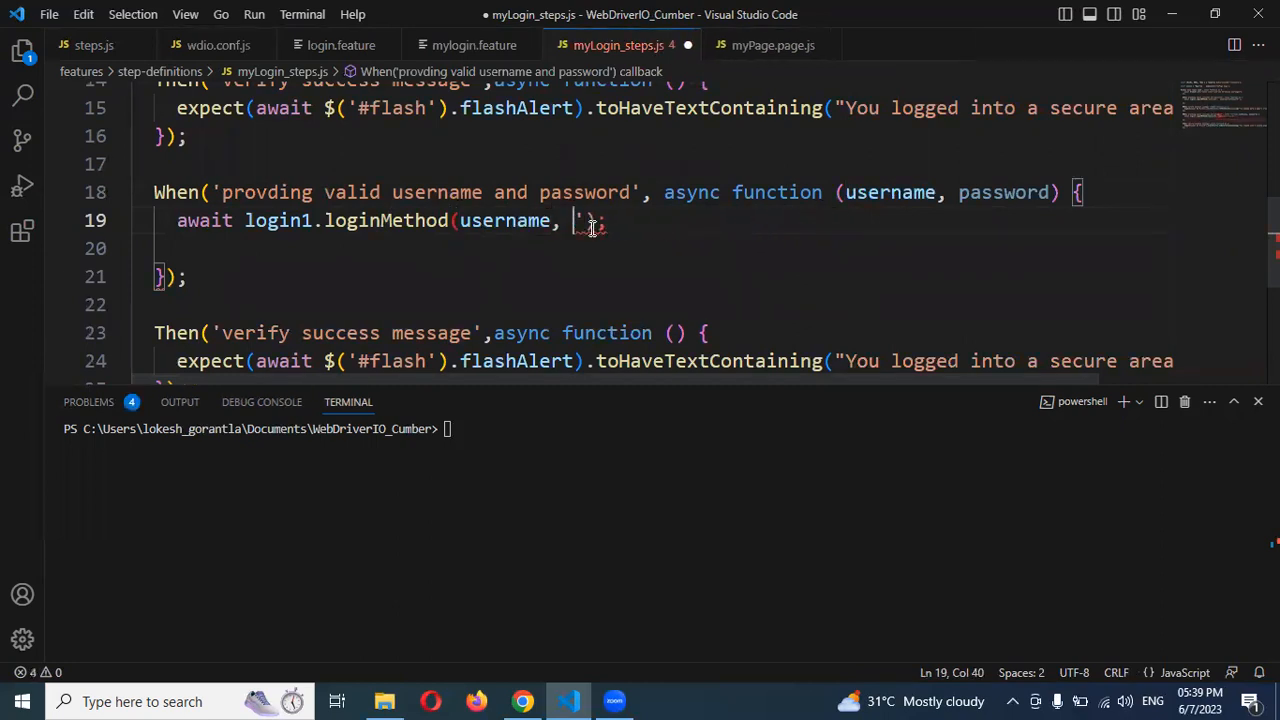
pyautogui.write('password')
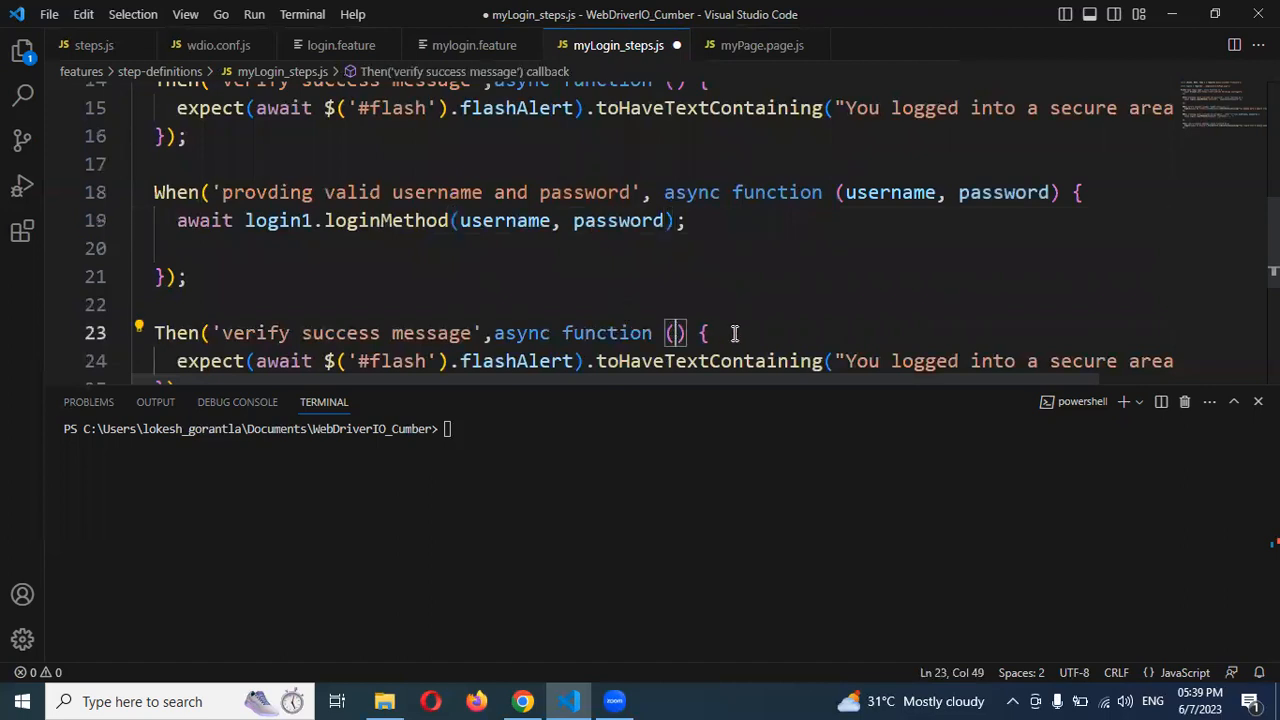
# Step: Give the Then callback a message parameter, pass it to toHaveTextContaining, and save
pyautogui.write('message')
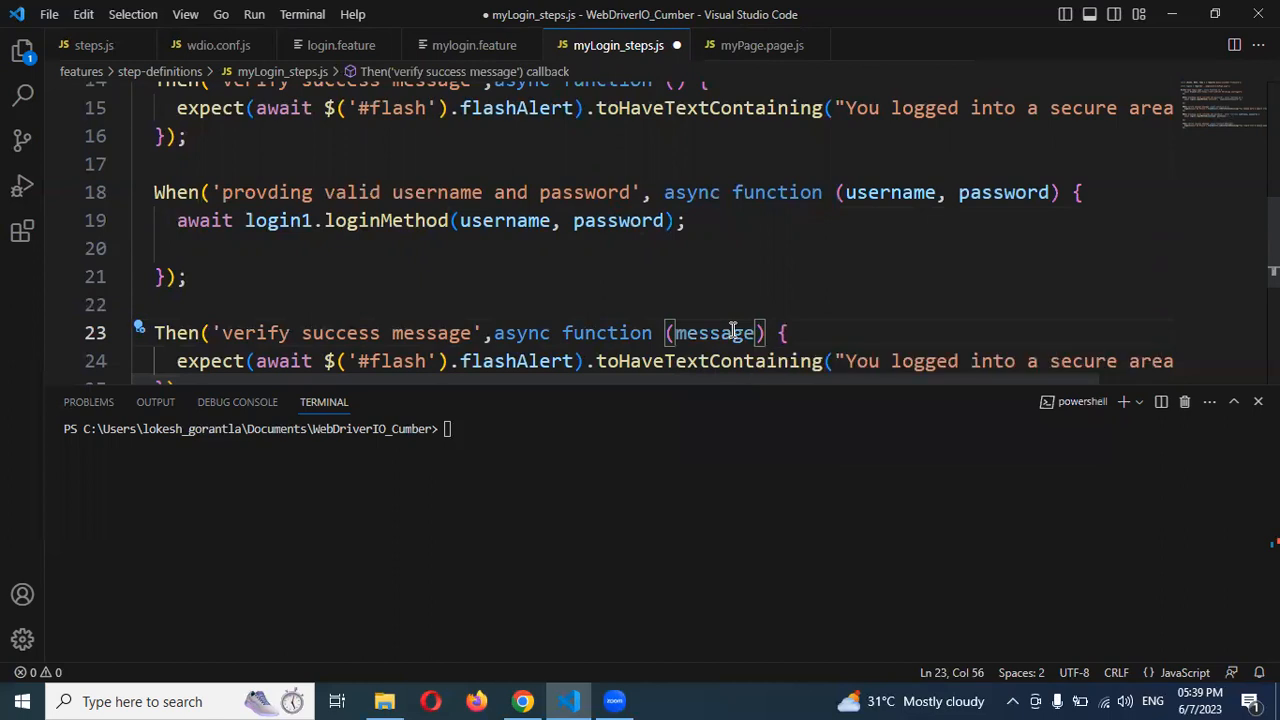
pyautogui.doubleClick(712, 332)
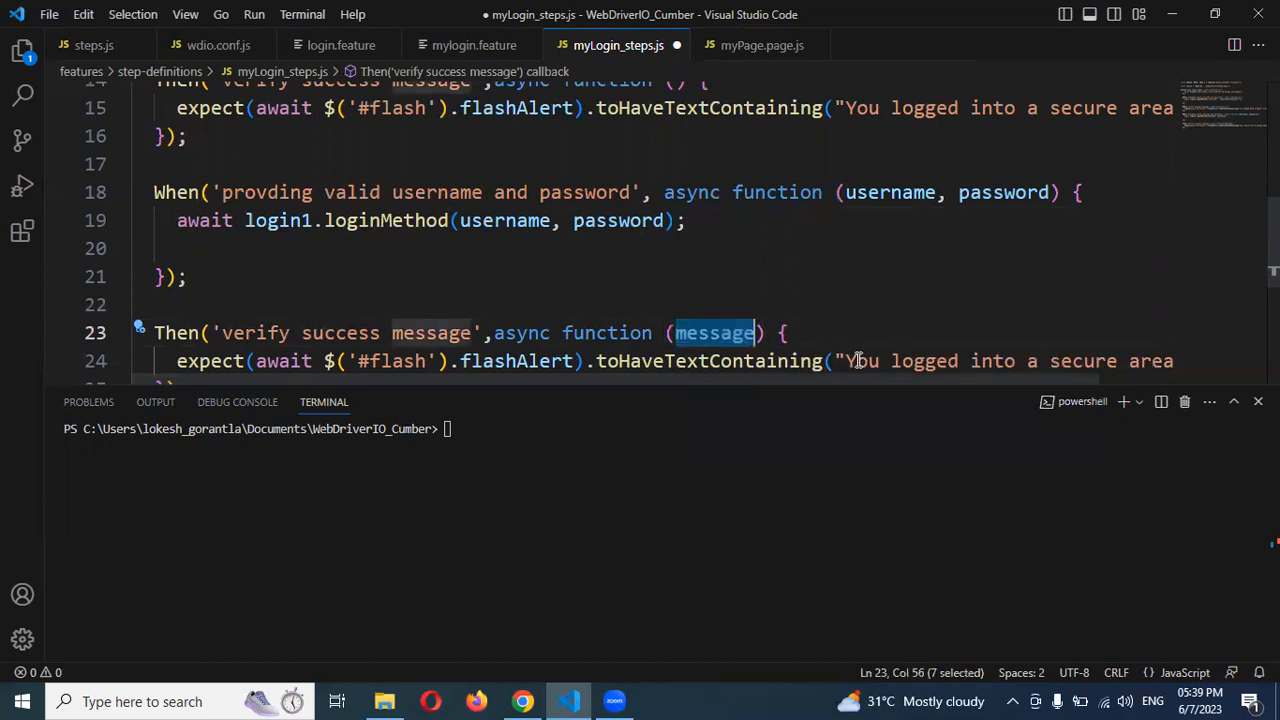
pyautogui.click(830, 360)
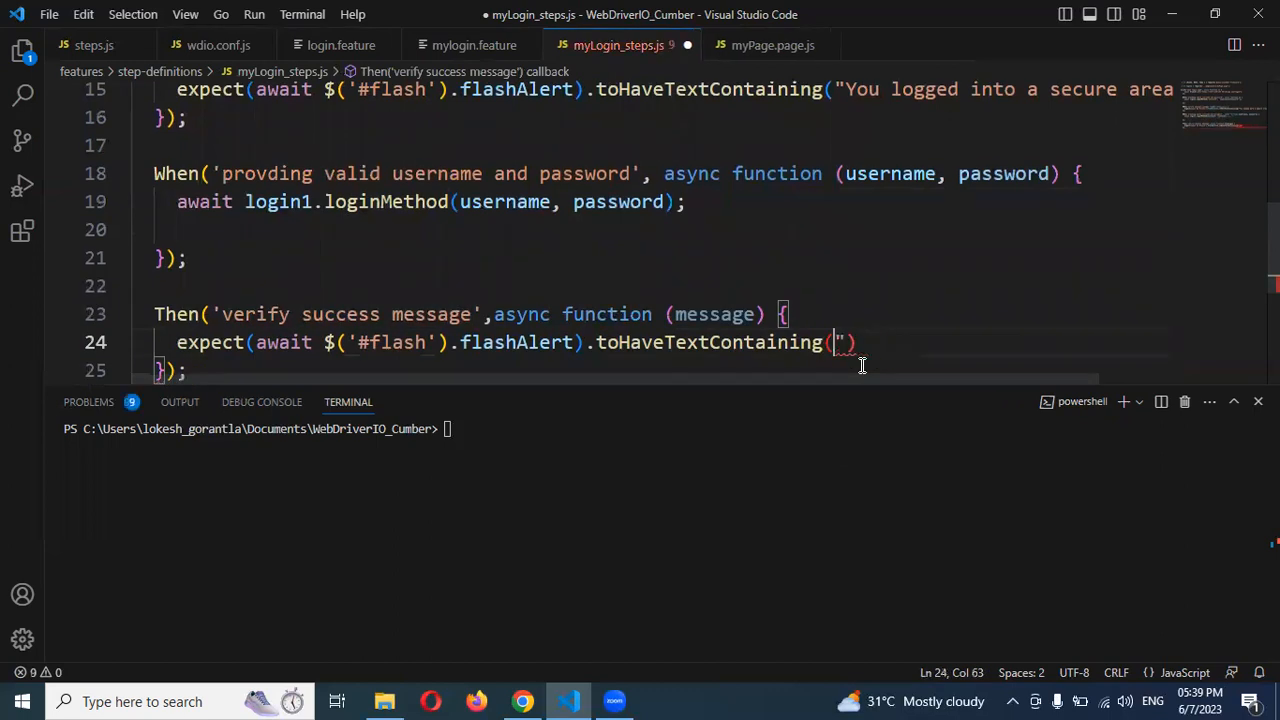
pyautogui.write('message')
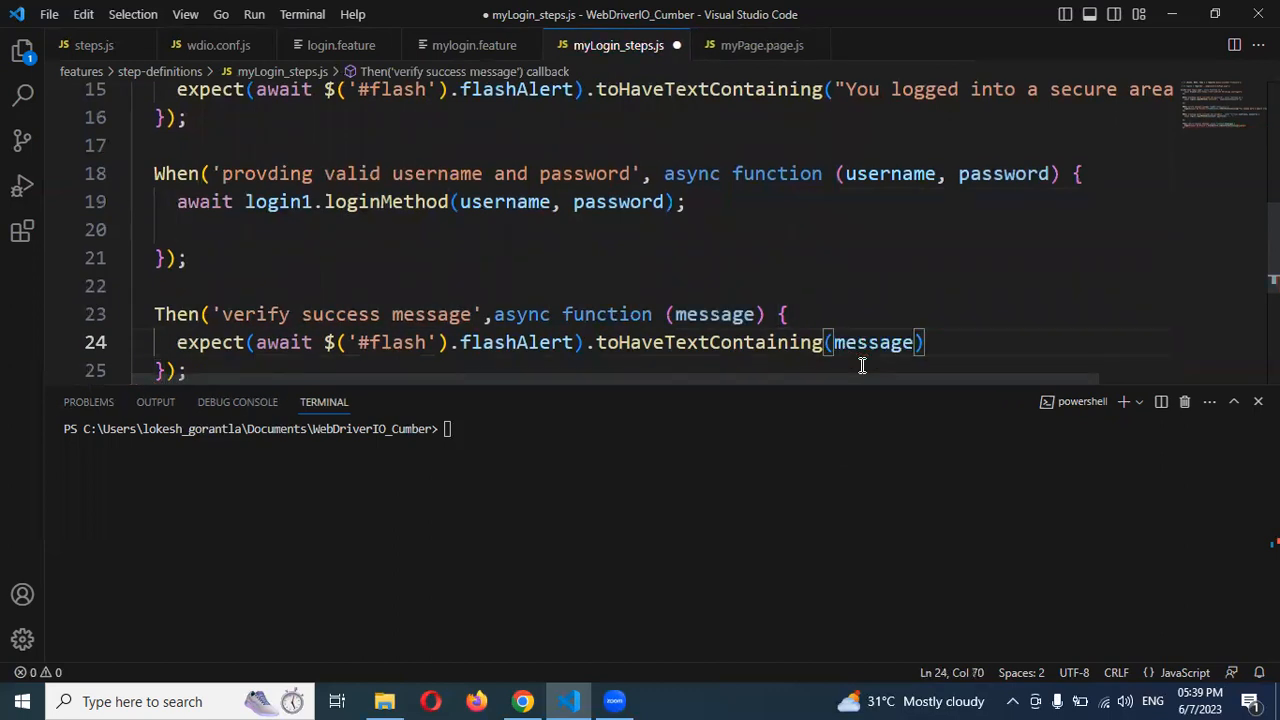
pyautogui.press('ctrl+s')
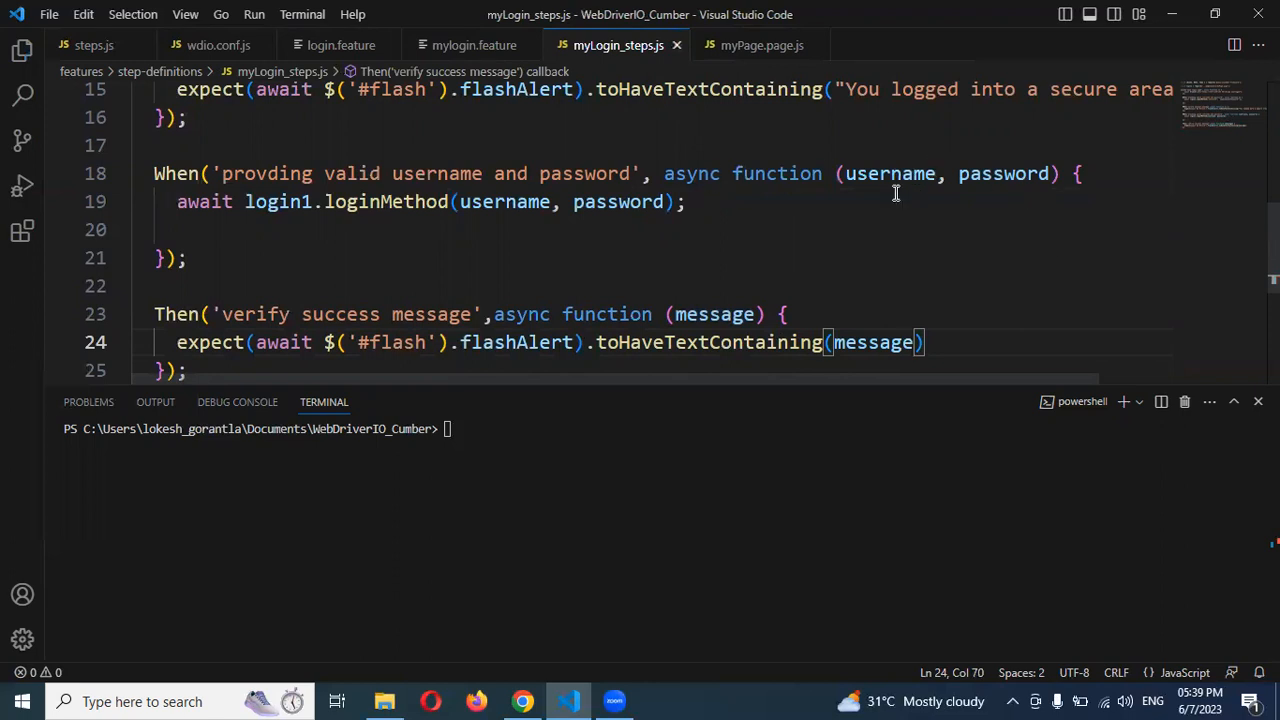
pyautogui.moveTo(460, 182)
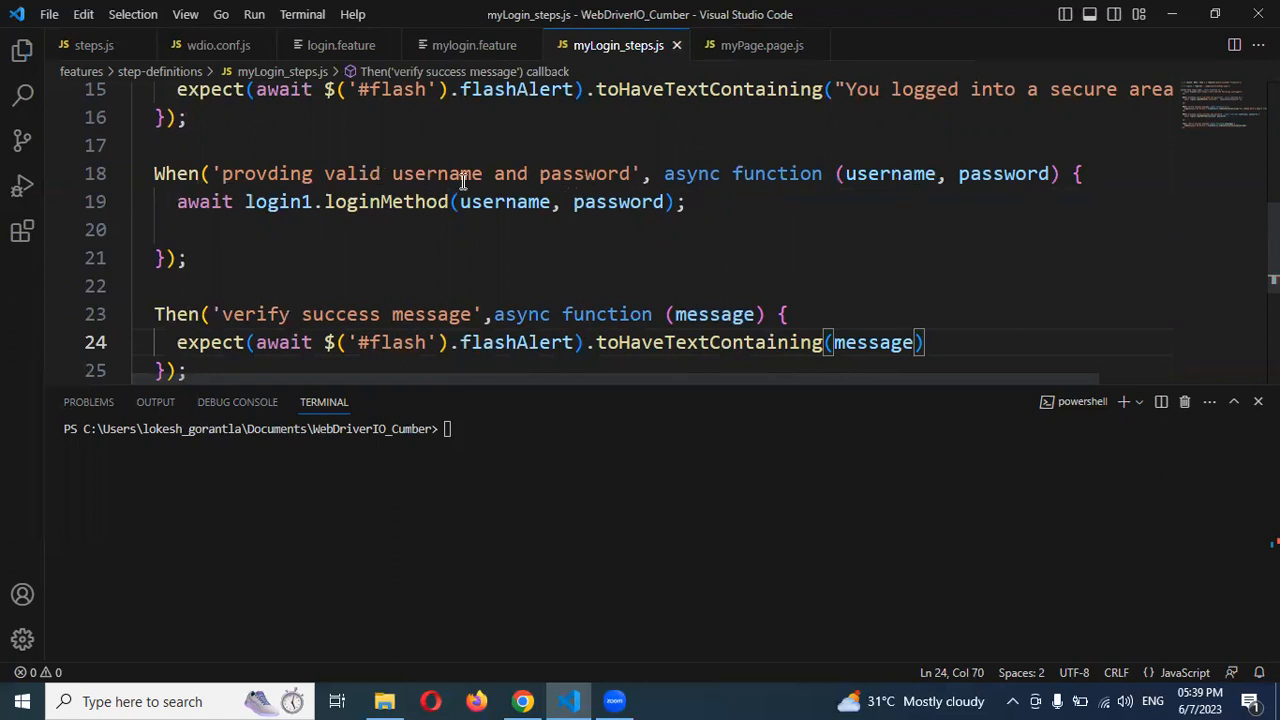
pyautogui.moveTo(748, 44)
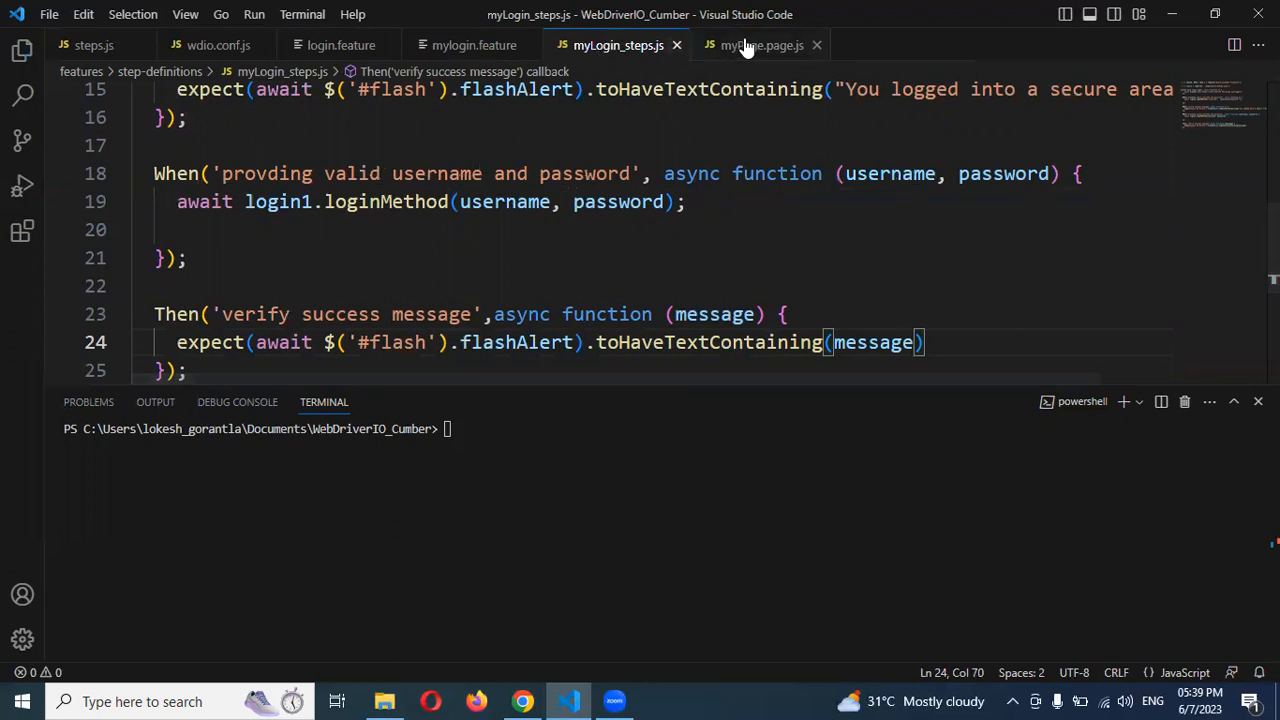
# Step: Compare the When step wording in mylogin.feature with the regex steps in steps.js
pyautogui.click(474, 44)
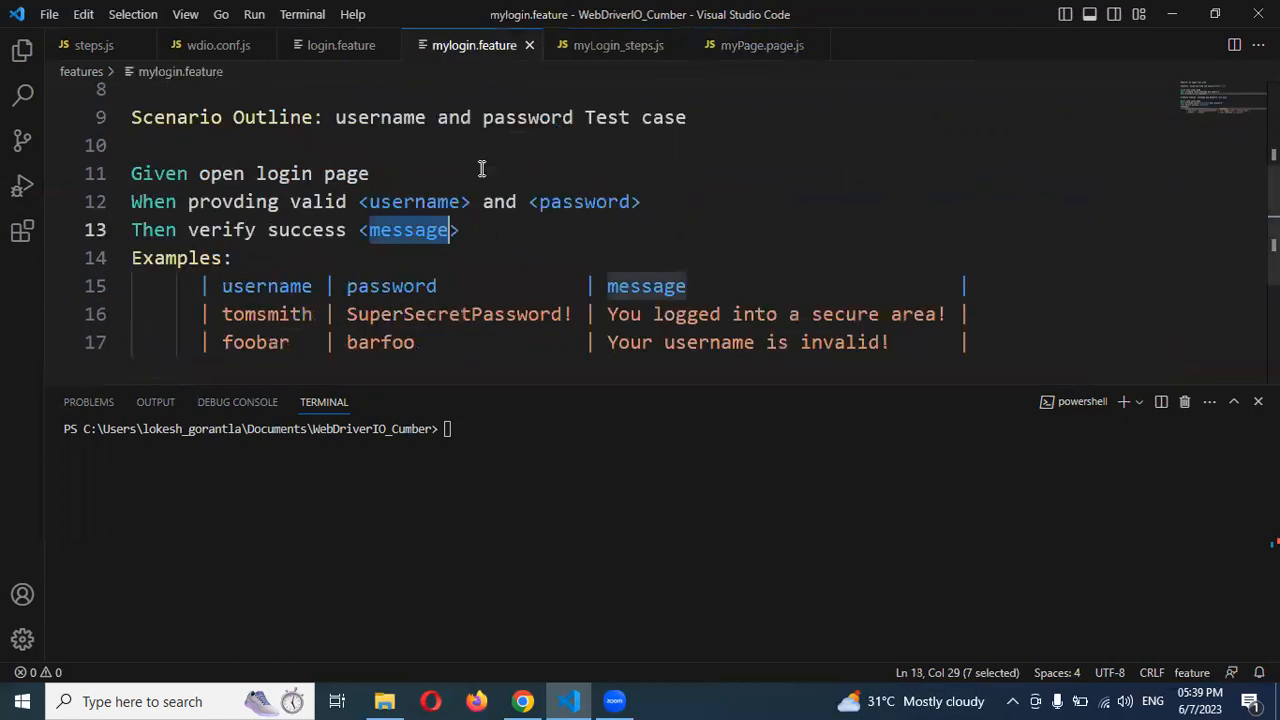
pyautogui.moveTo(418, 200)
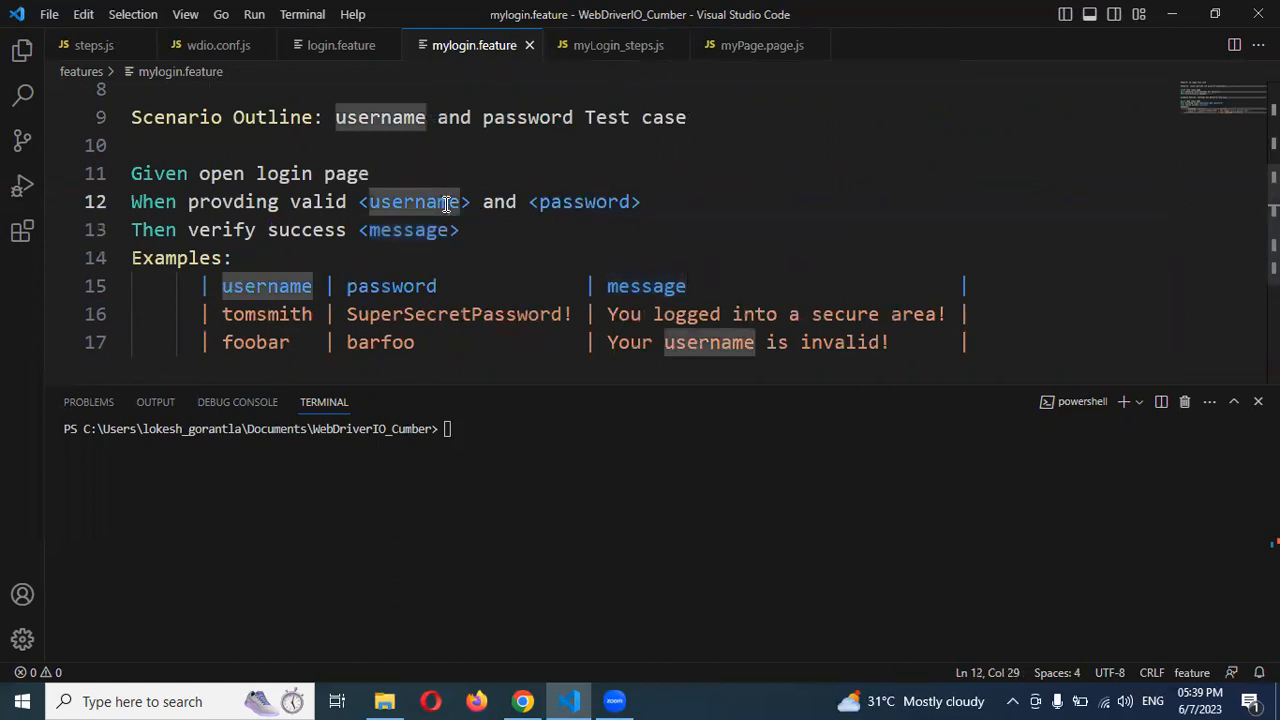
pyautogui.click(616, 44)
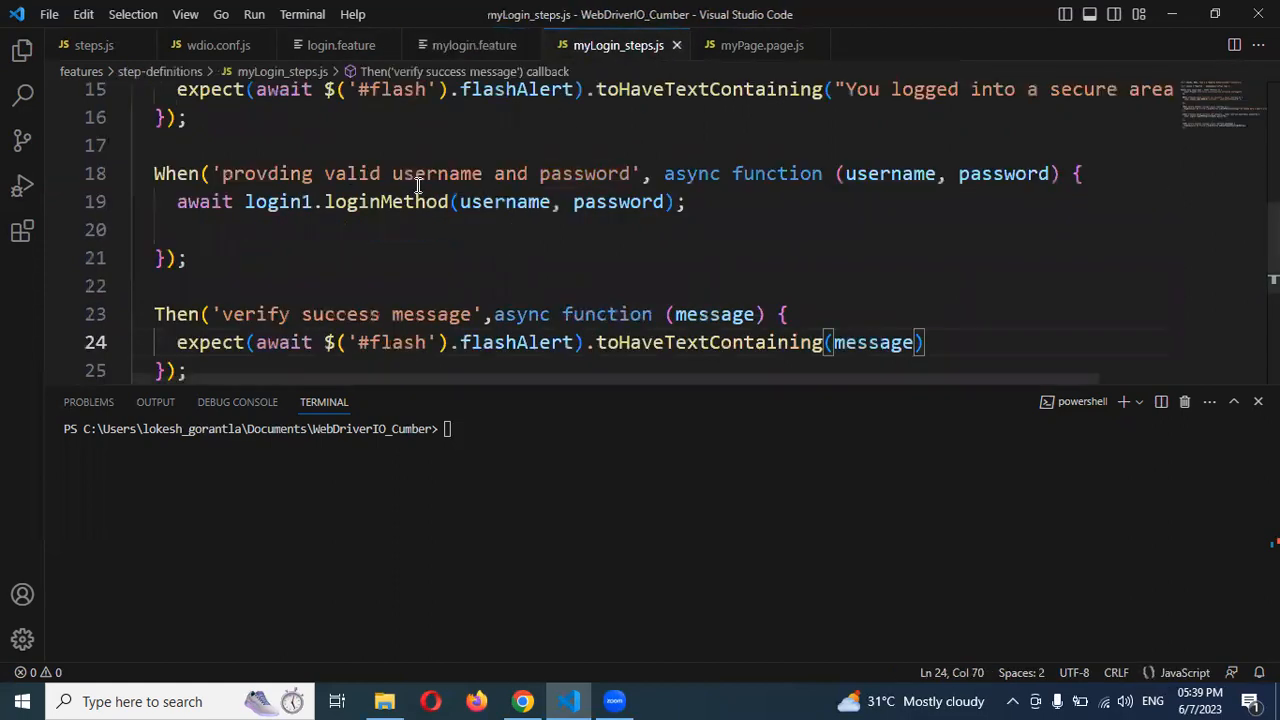
pyautogui.doubleClick(436, 172)
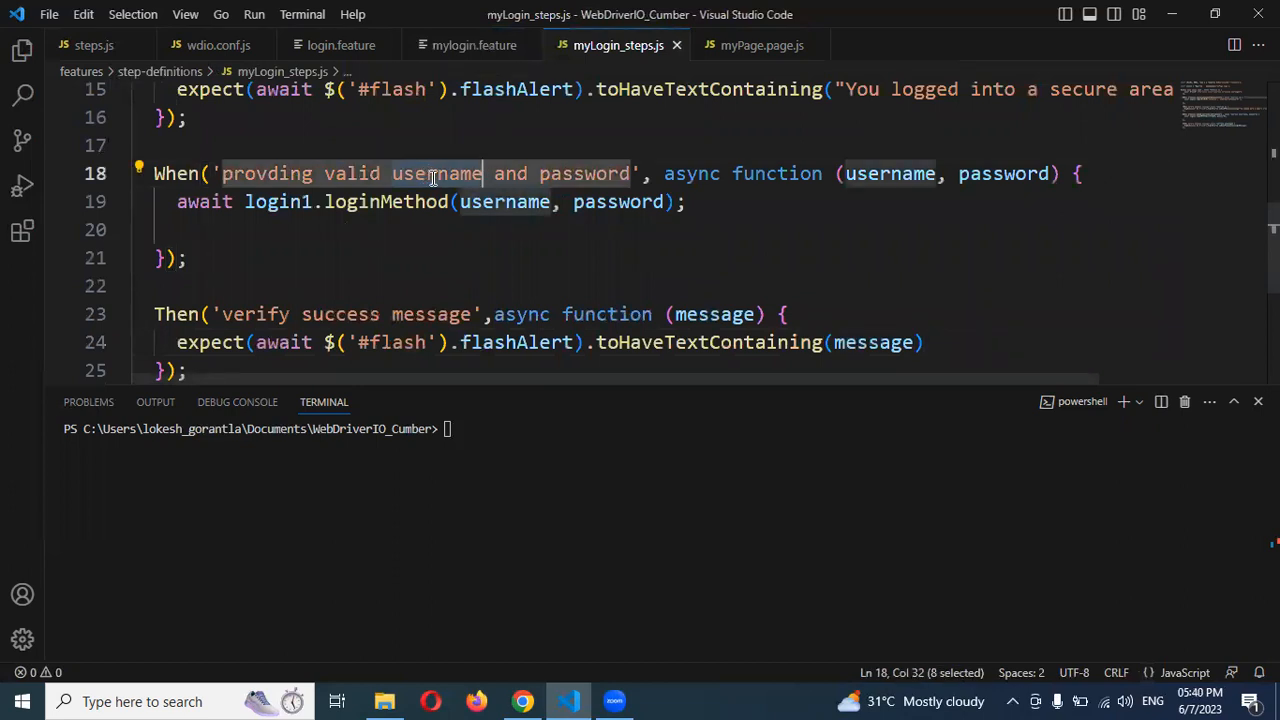
pyautogui.moveTo(204, 44)
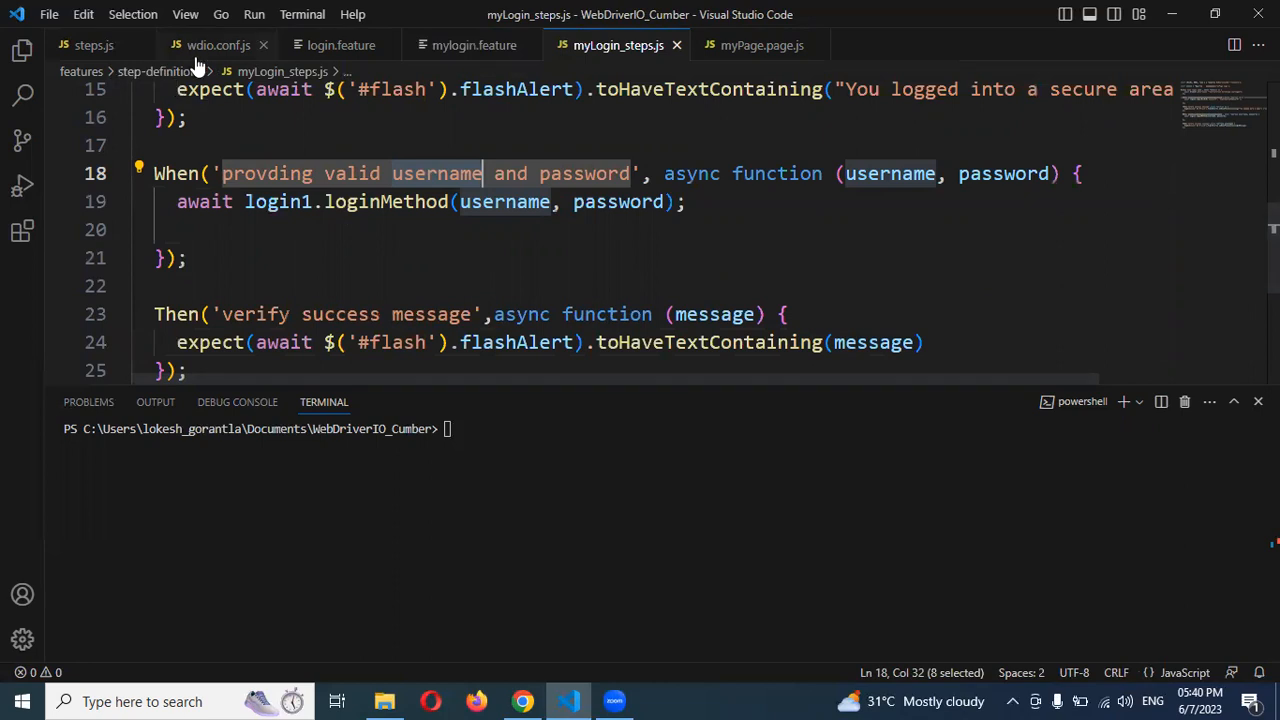
pyautogui.click(92, 44)
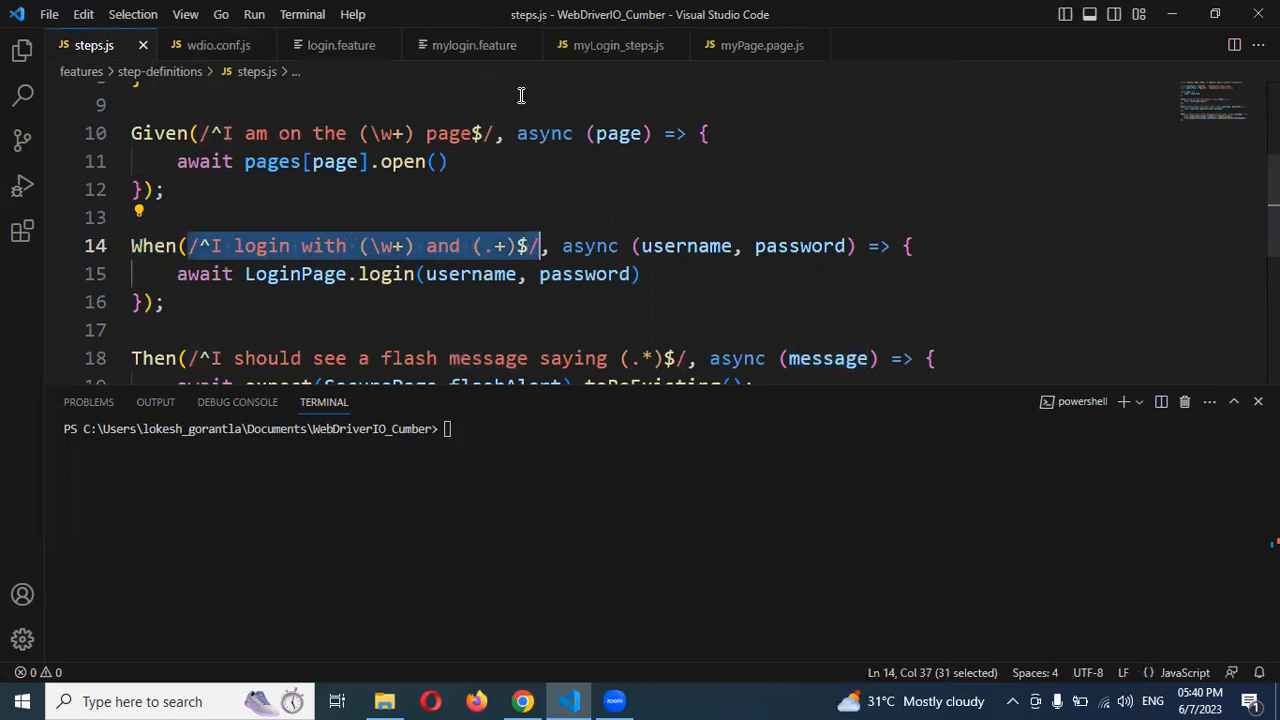
pyautogui.click(616, 44)
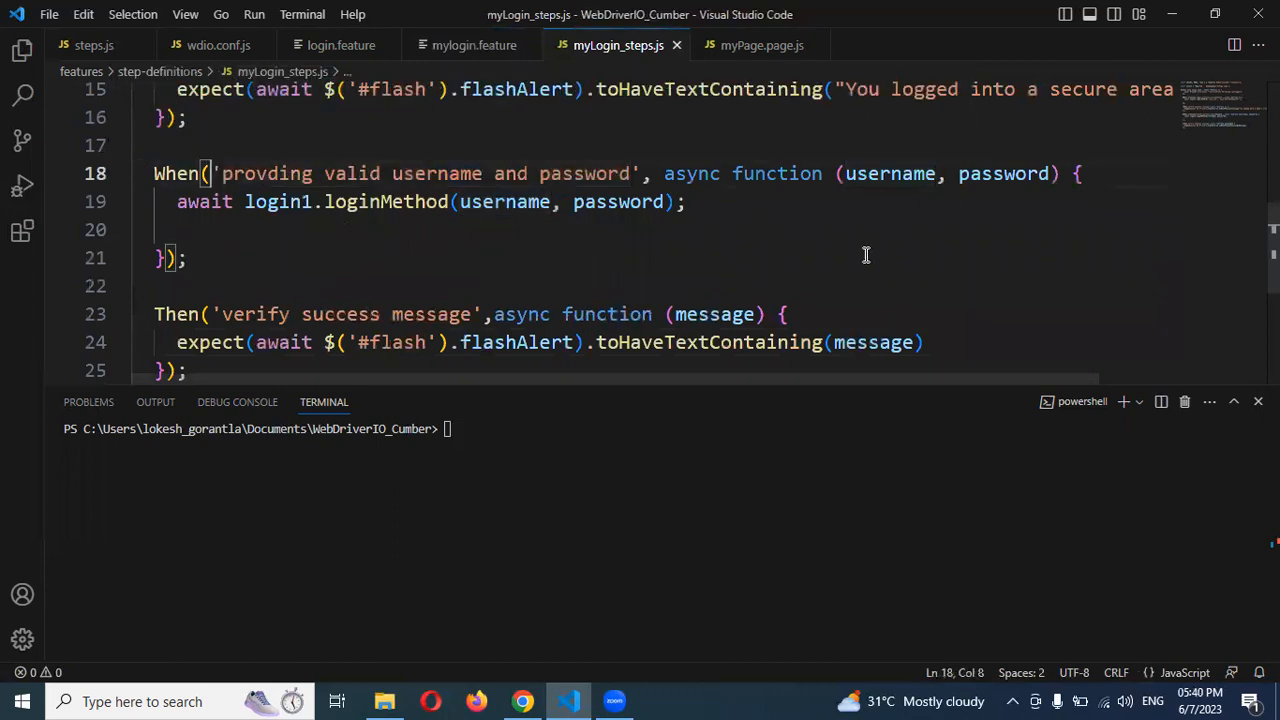
# Step: Make the When definition use the regex /^provding valid (\w+) and (.+)$/ and save
pyautogui.write("/^I login with (\\w+) and (.+)$/'")
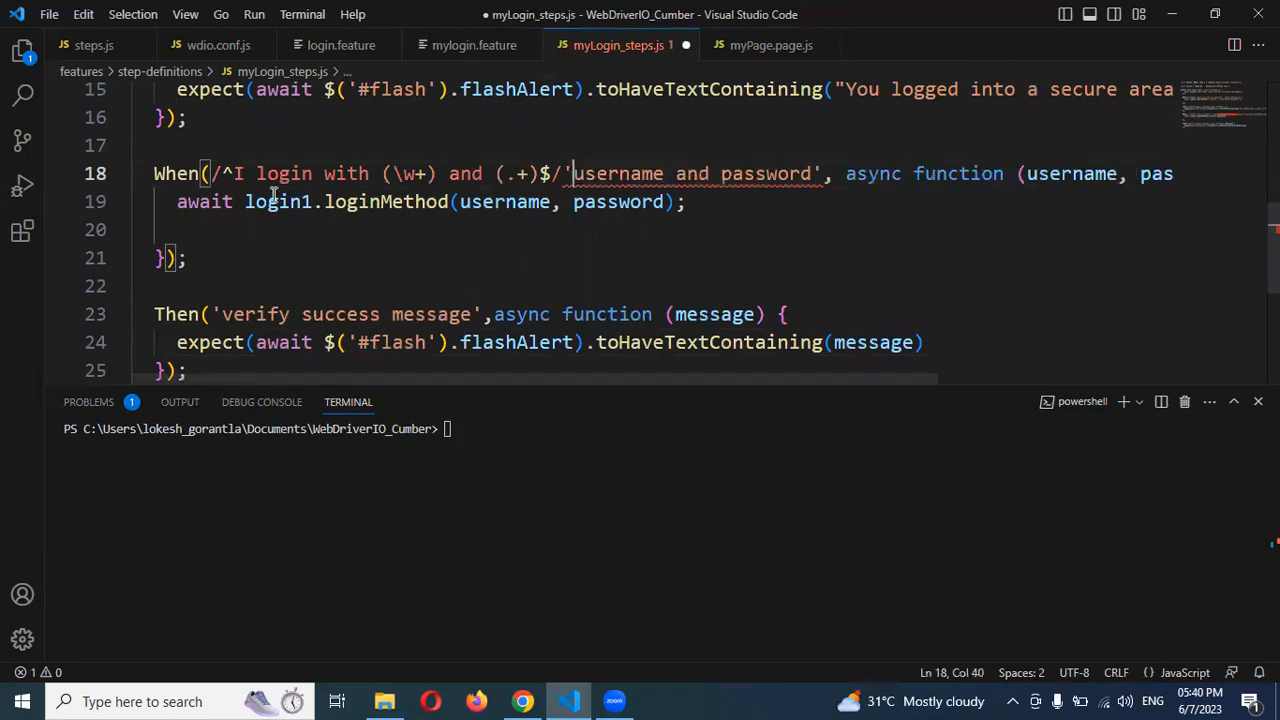
pyautogui.doubleClick(236, 172)
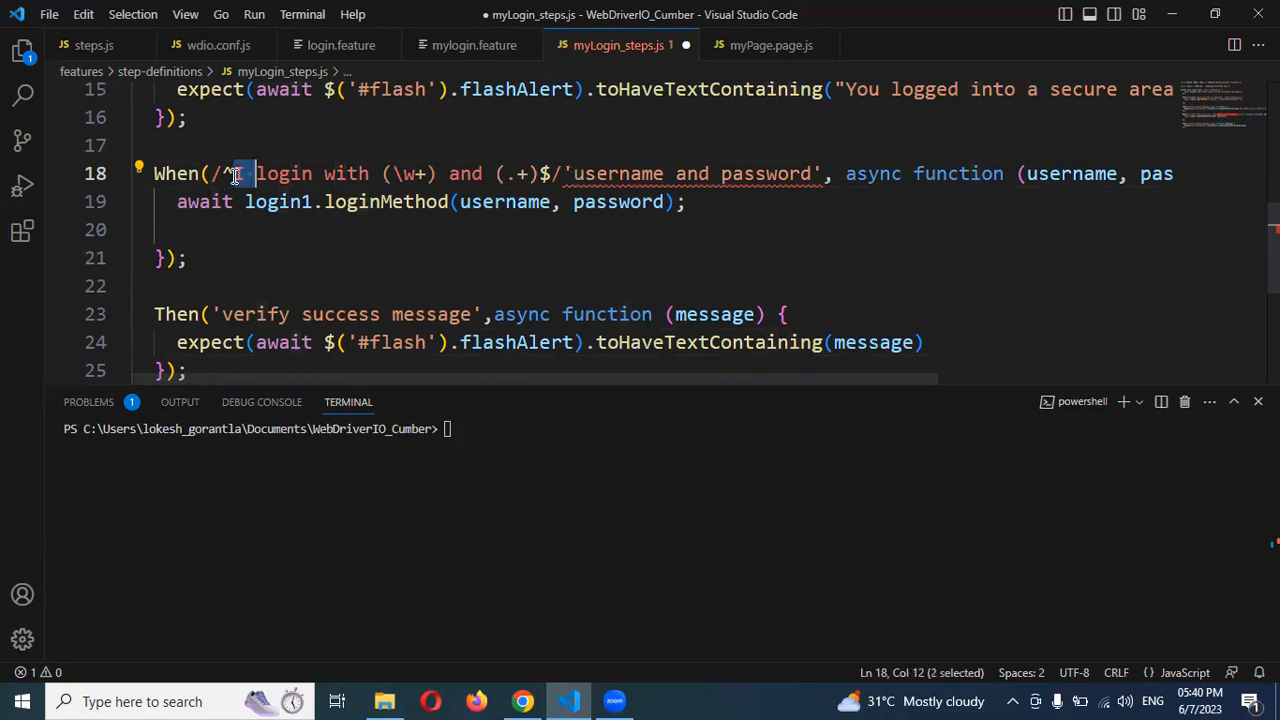
pyautogui.write('provding valid')
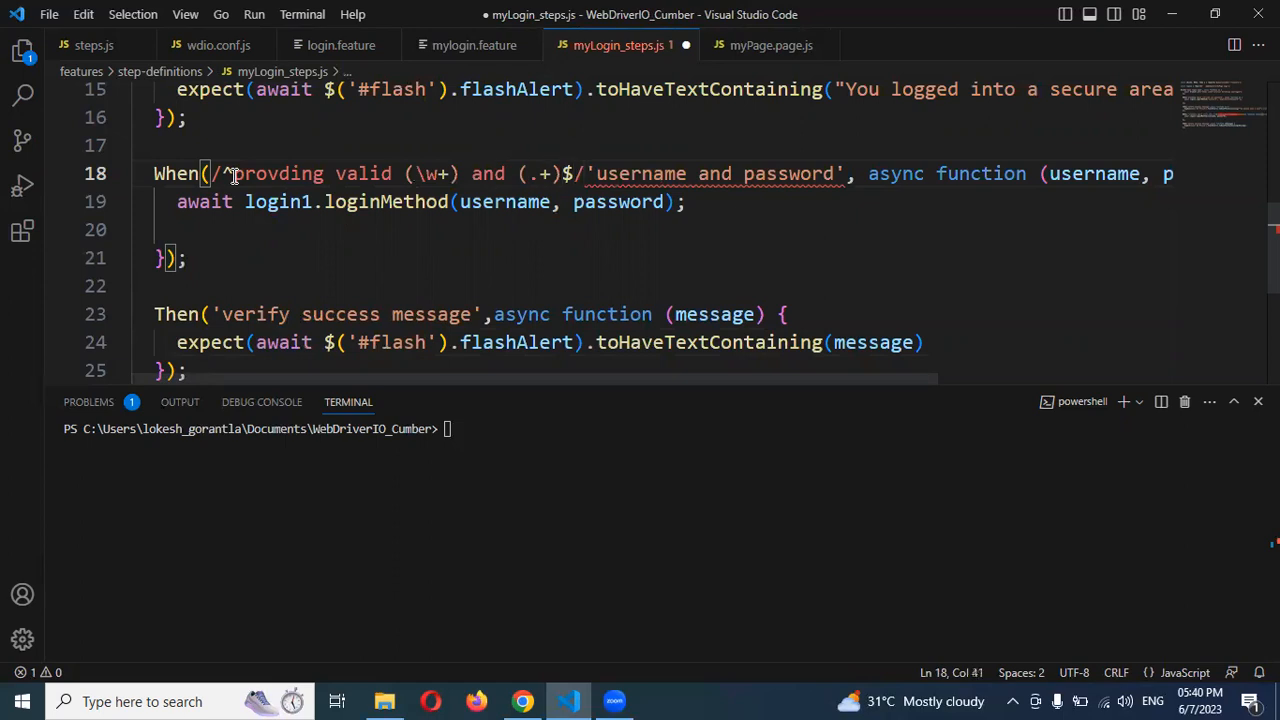
pyautogui.doubleClick(710, 172)
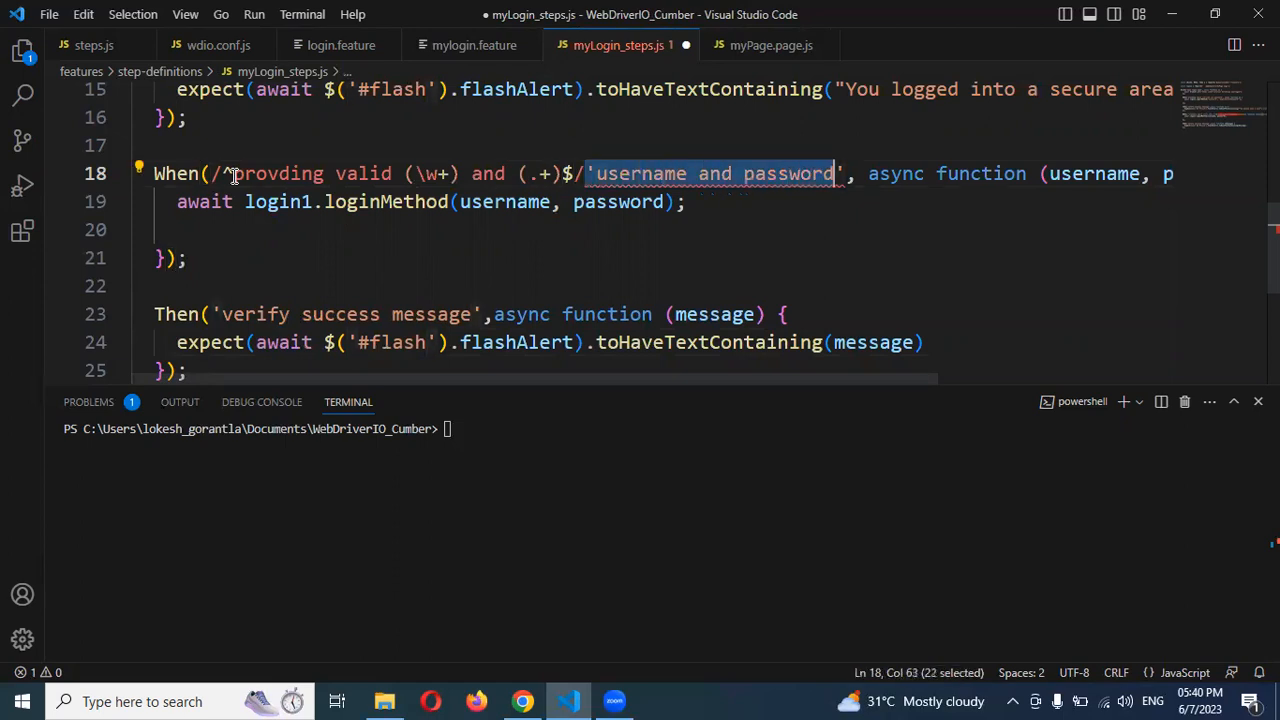
pyautogui.press('Delete')
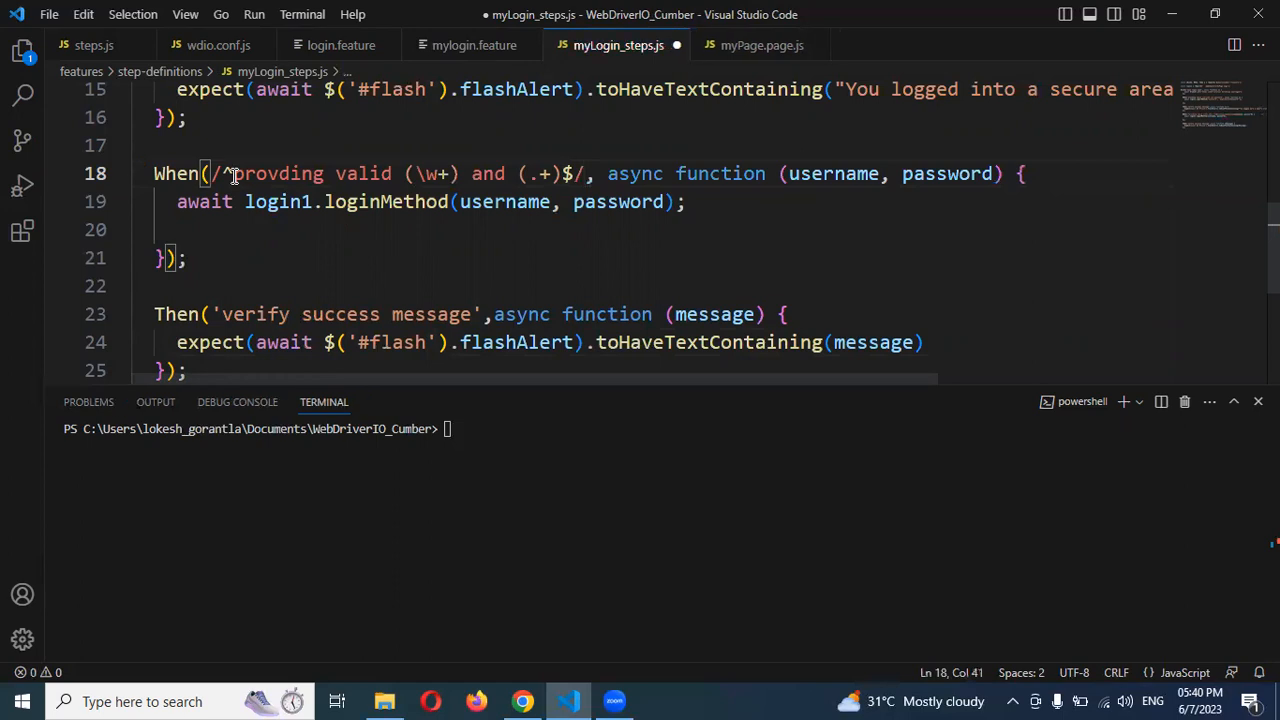
pyautogui.press('ctrl+s')
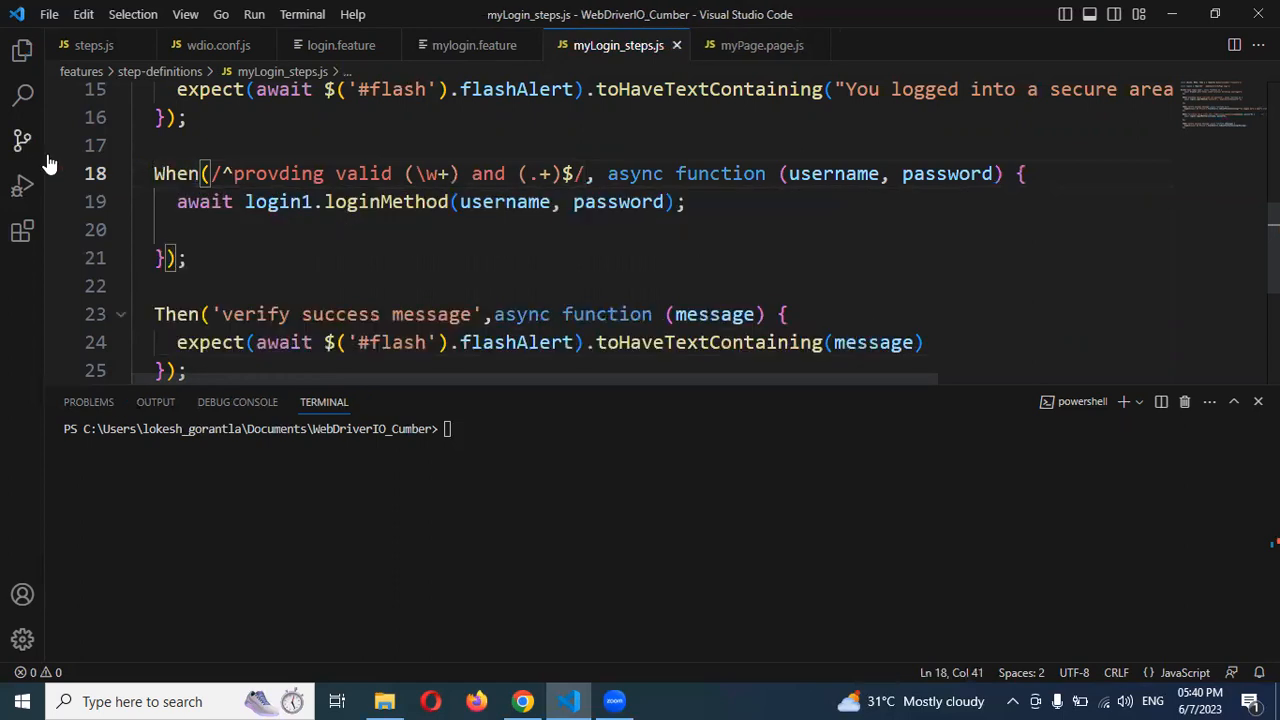
pyautogui.click(94, 44)
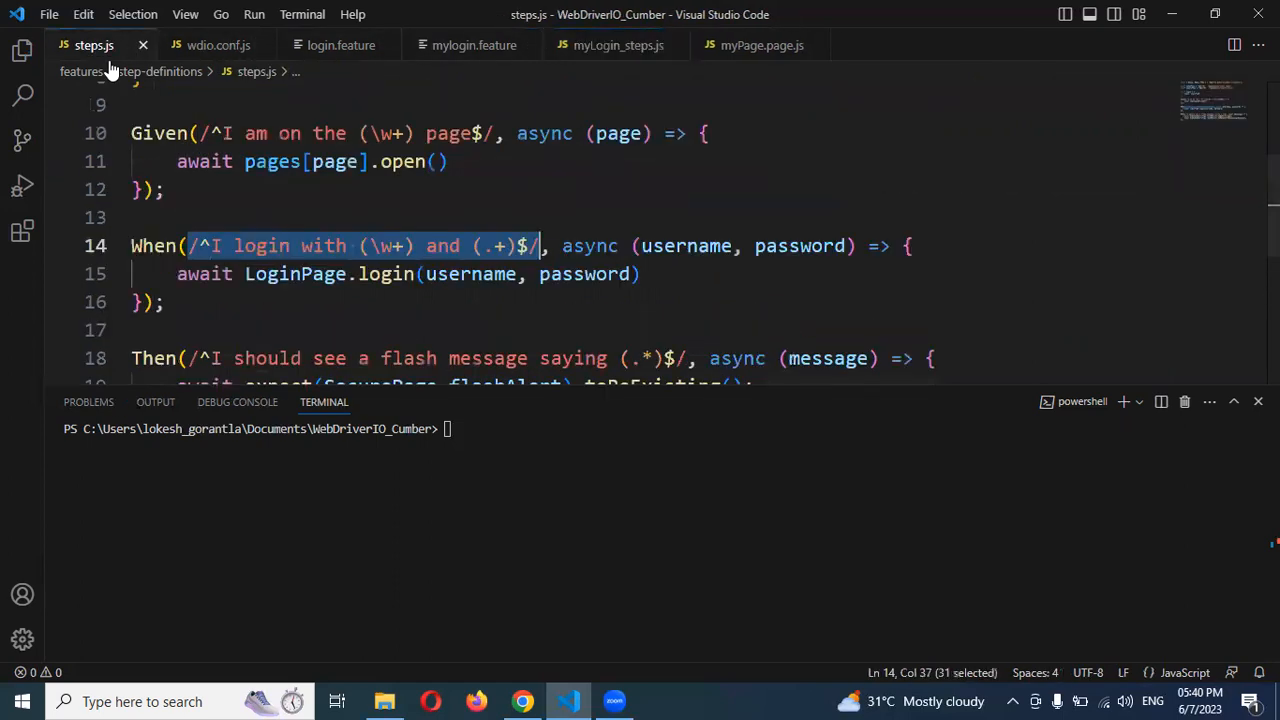
# Step: Make the Then definition use the regex /^verify success (.*)$/ capturing message, and save
pyautogui.scroll(-3)
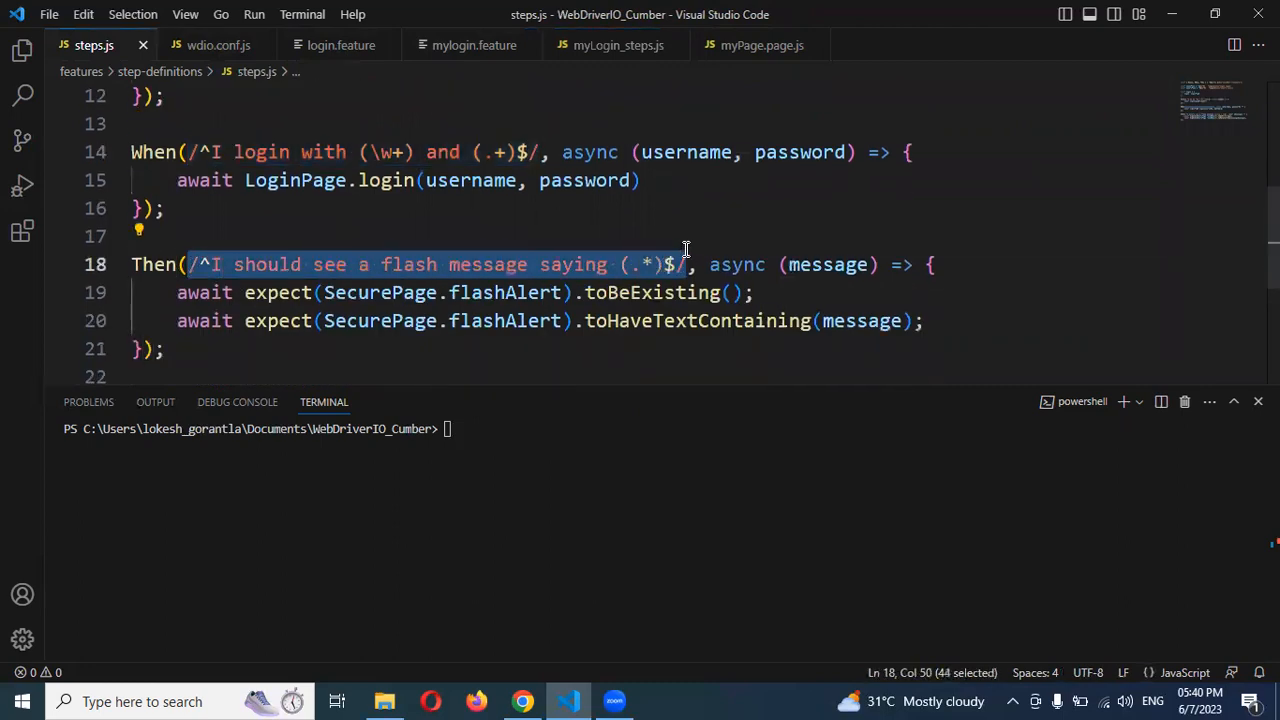
pyautogui.click(474, 44)
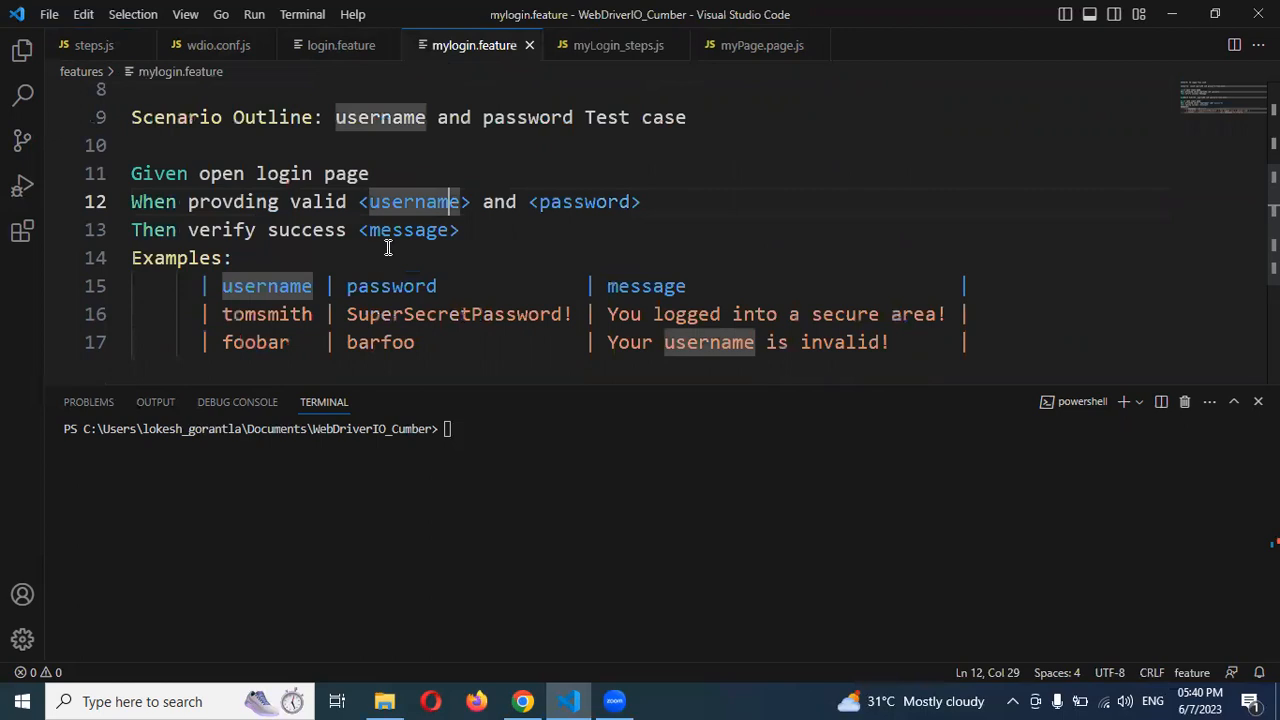
pyautogui.moveTo(596, 44)
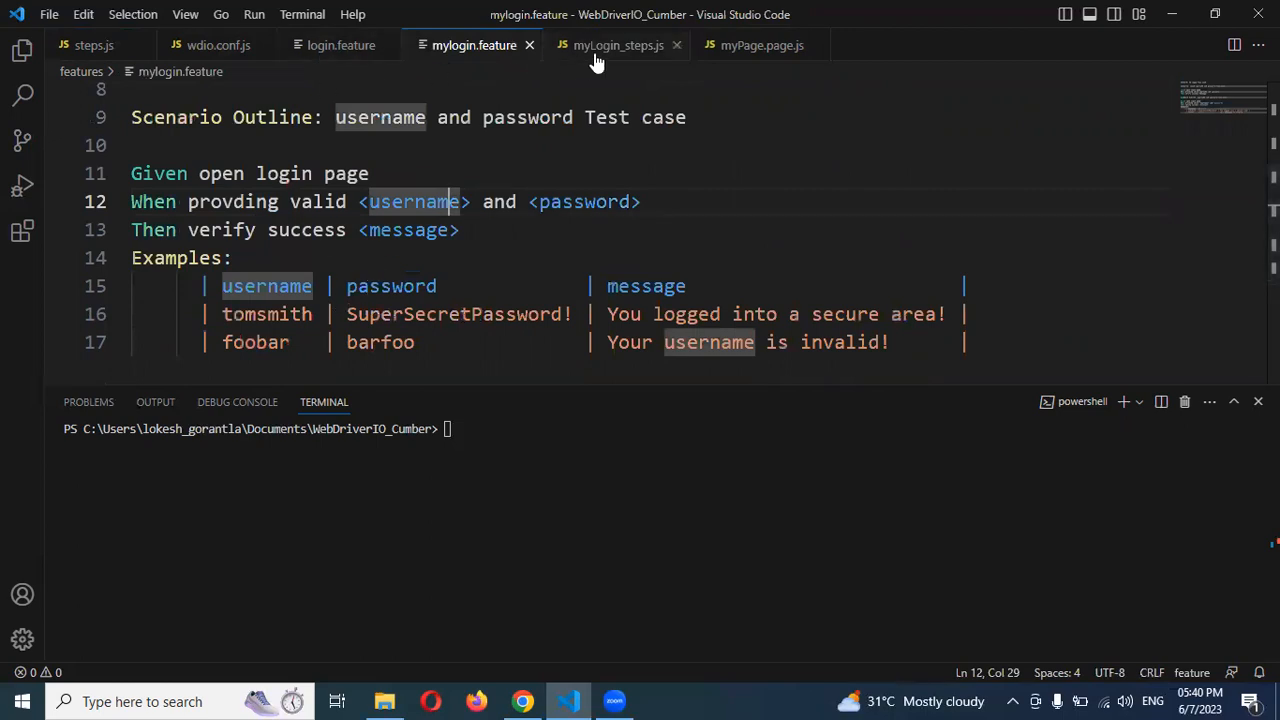
pyautogui.click(618, 44)
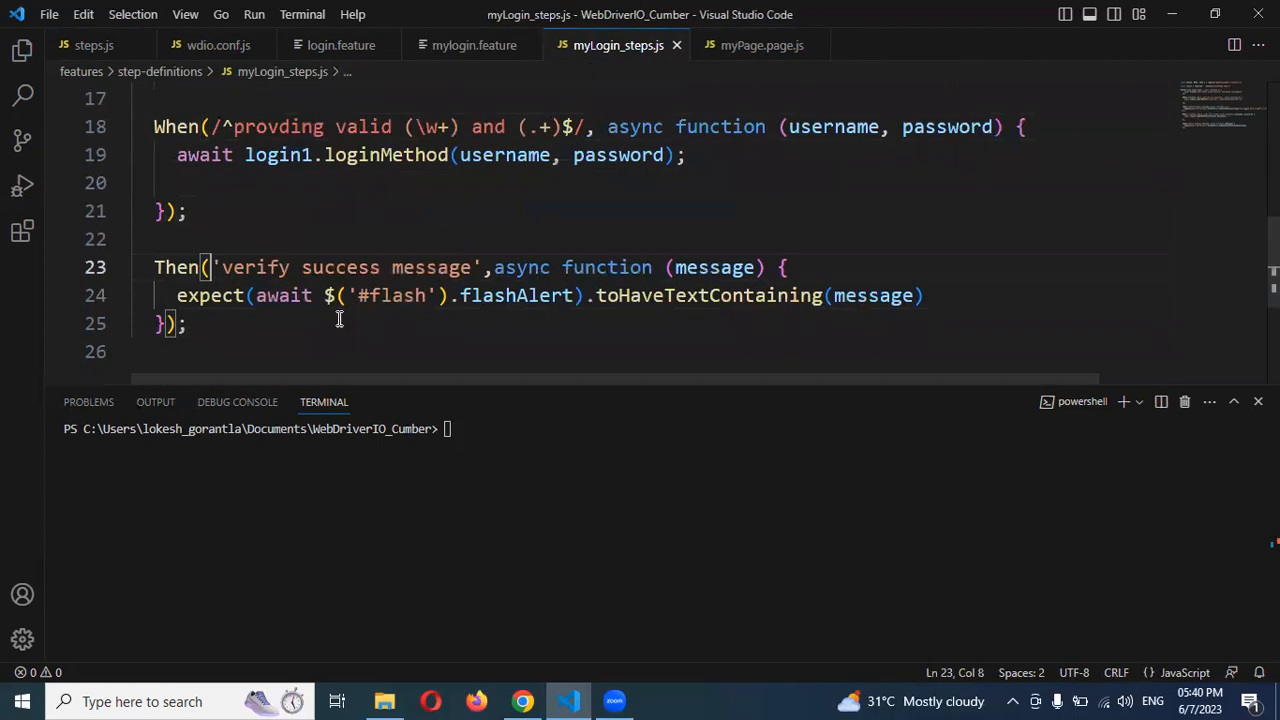
pyautogui.write('/^I should see a flash message saying (.*)$/')
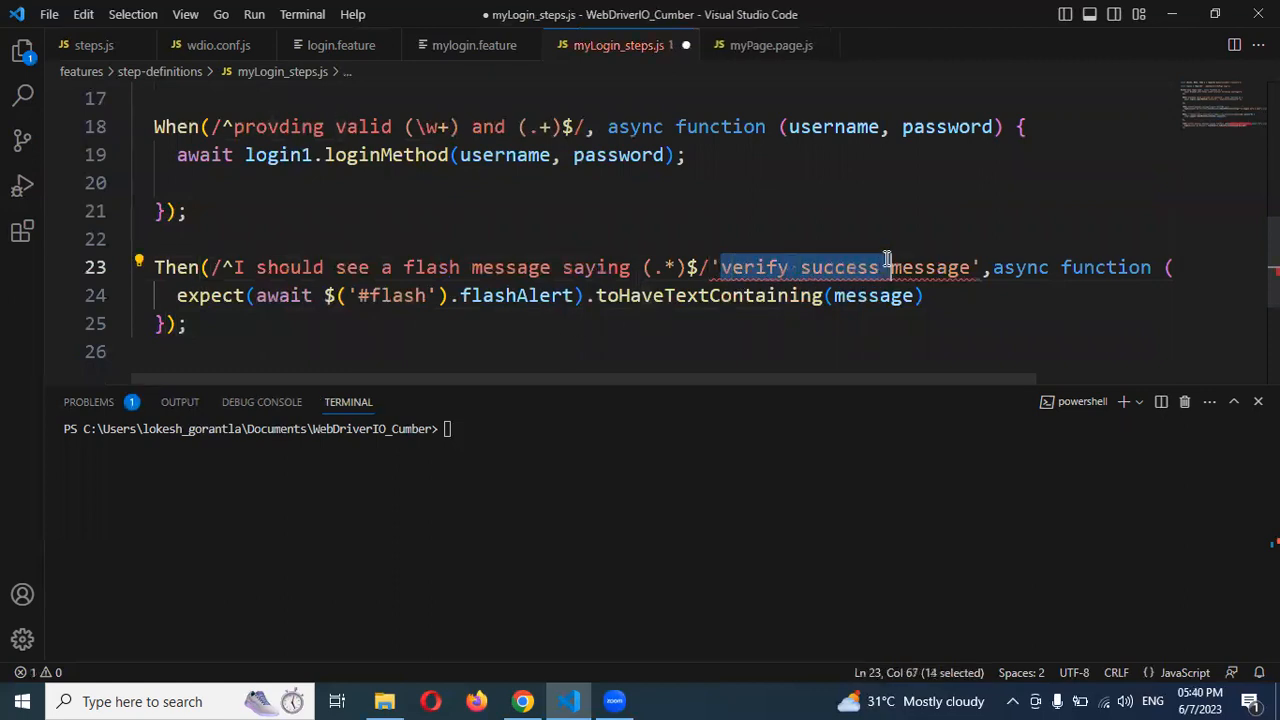
pyautogui.write('message) {')
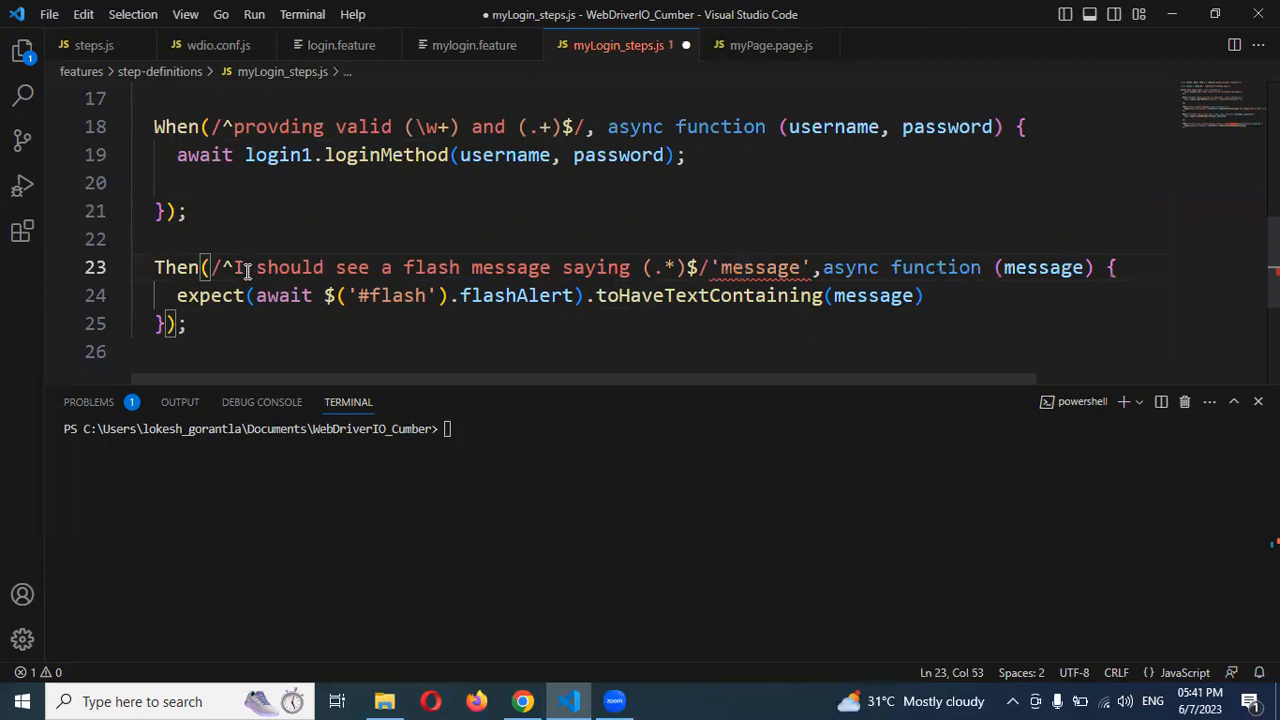
pyautogui.moveTo(232, 268); pyautogui.dragTo(648, 268)
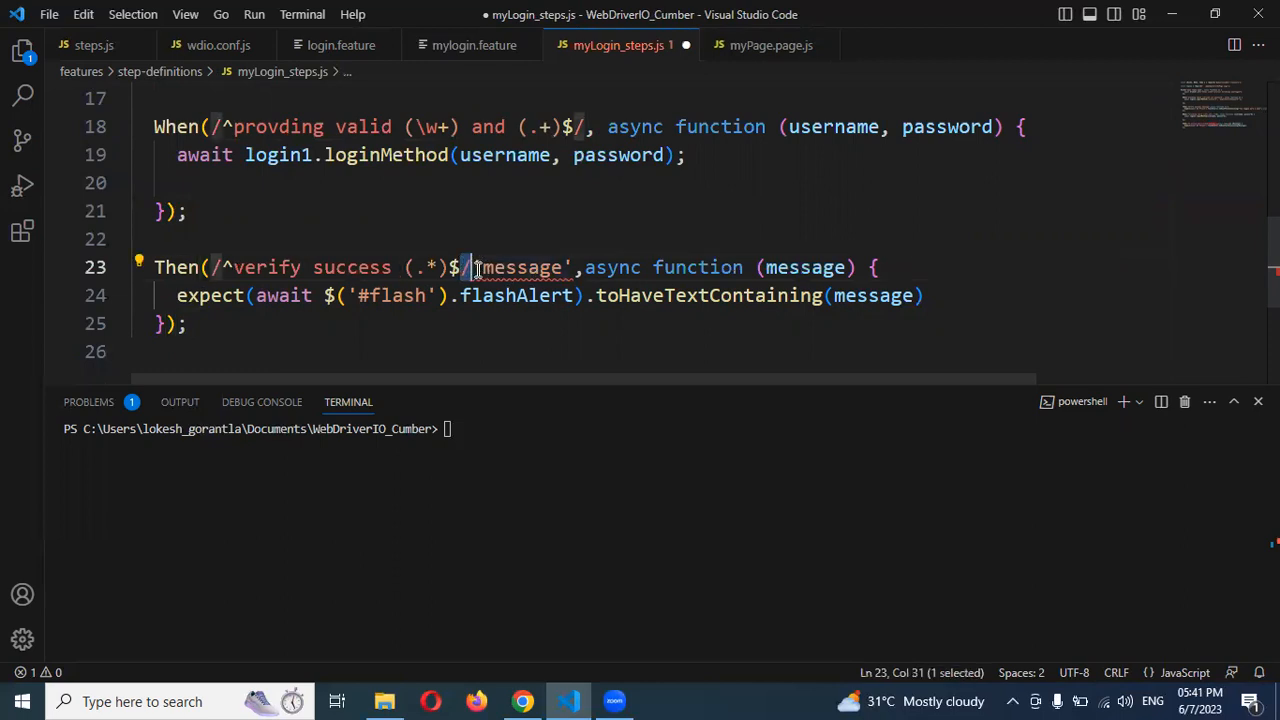
pyautogui.doubleClick(518, 268)
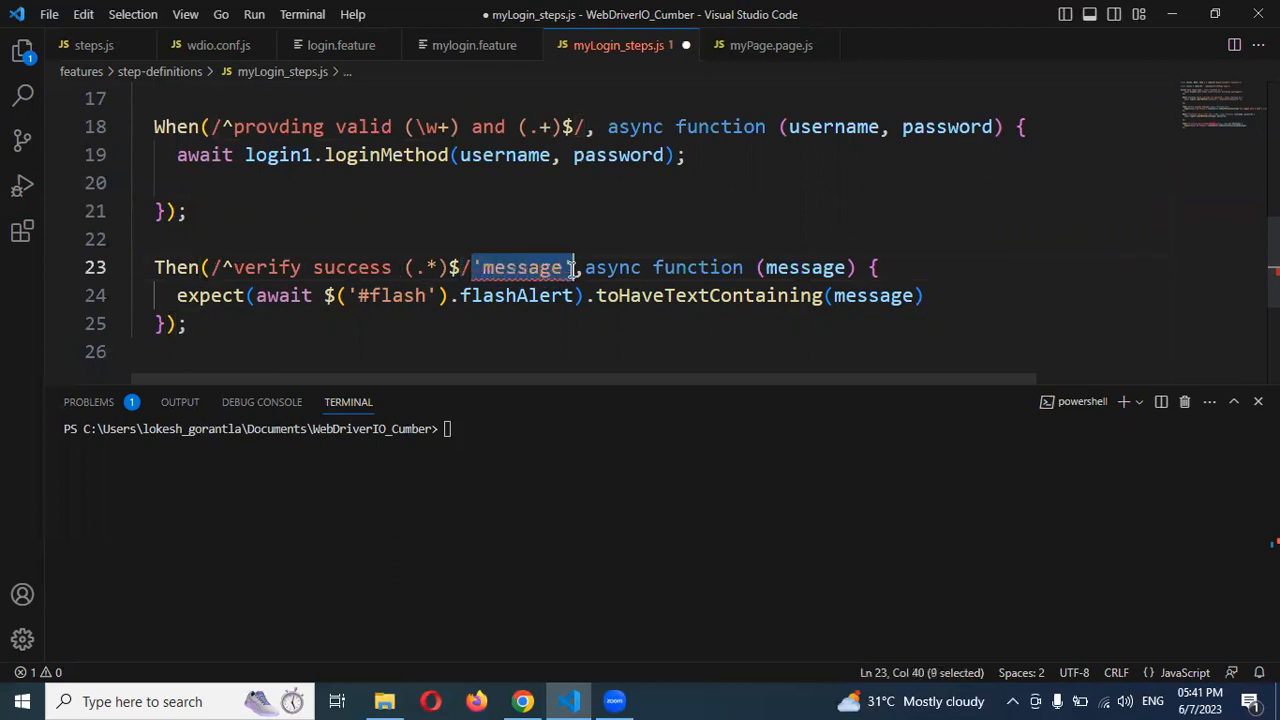
pyautogui.press('Delete')
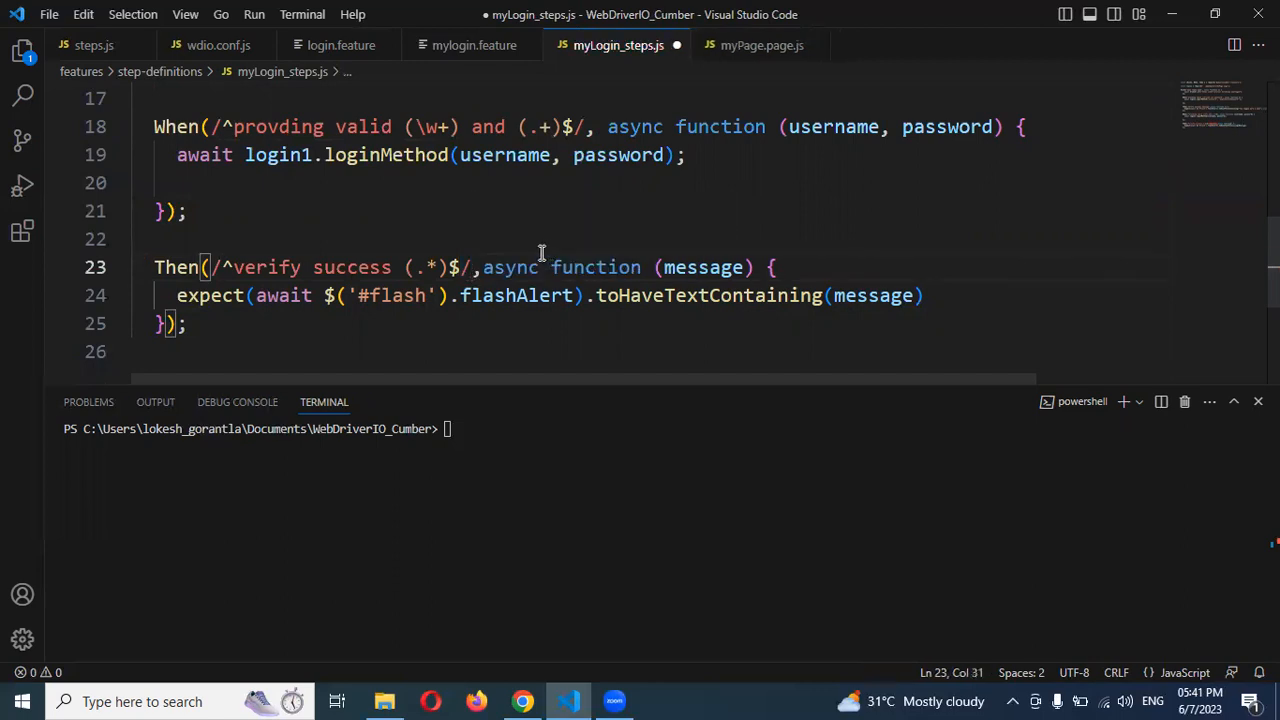
pyautogui.press('ctrl+s')
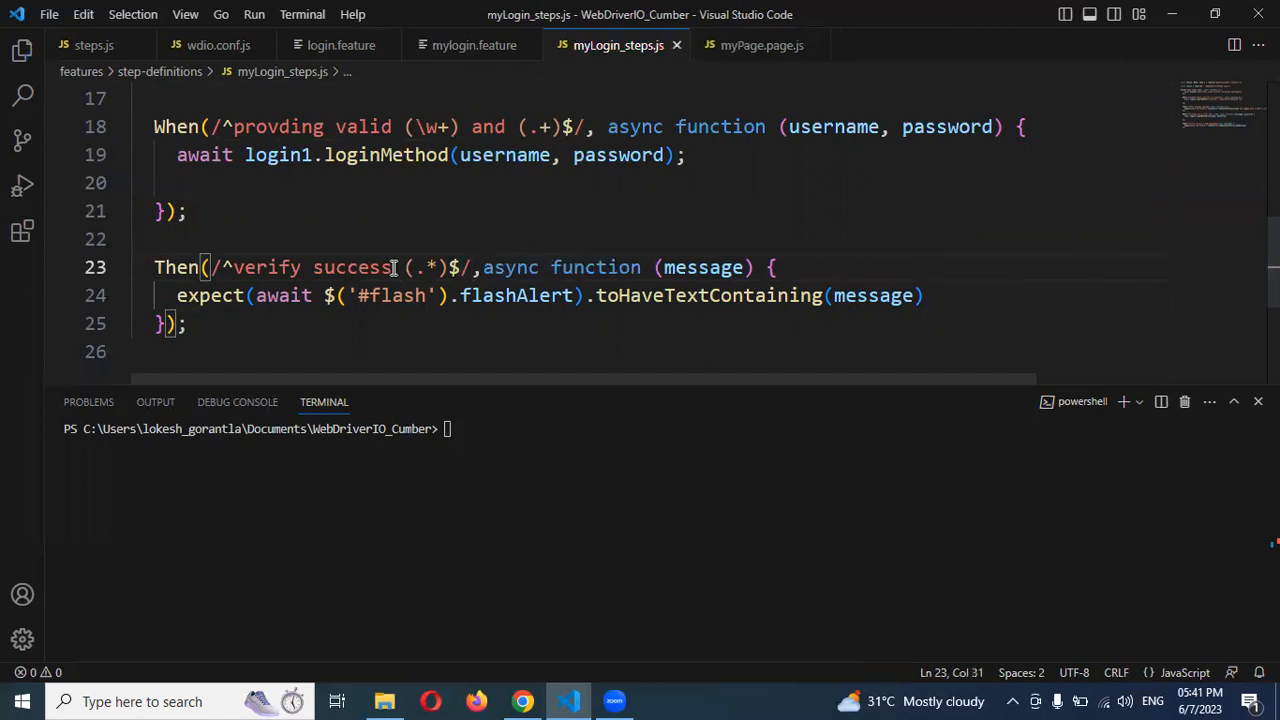
pyautogui.click(474, 44)
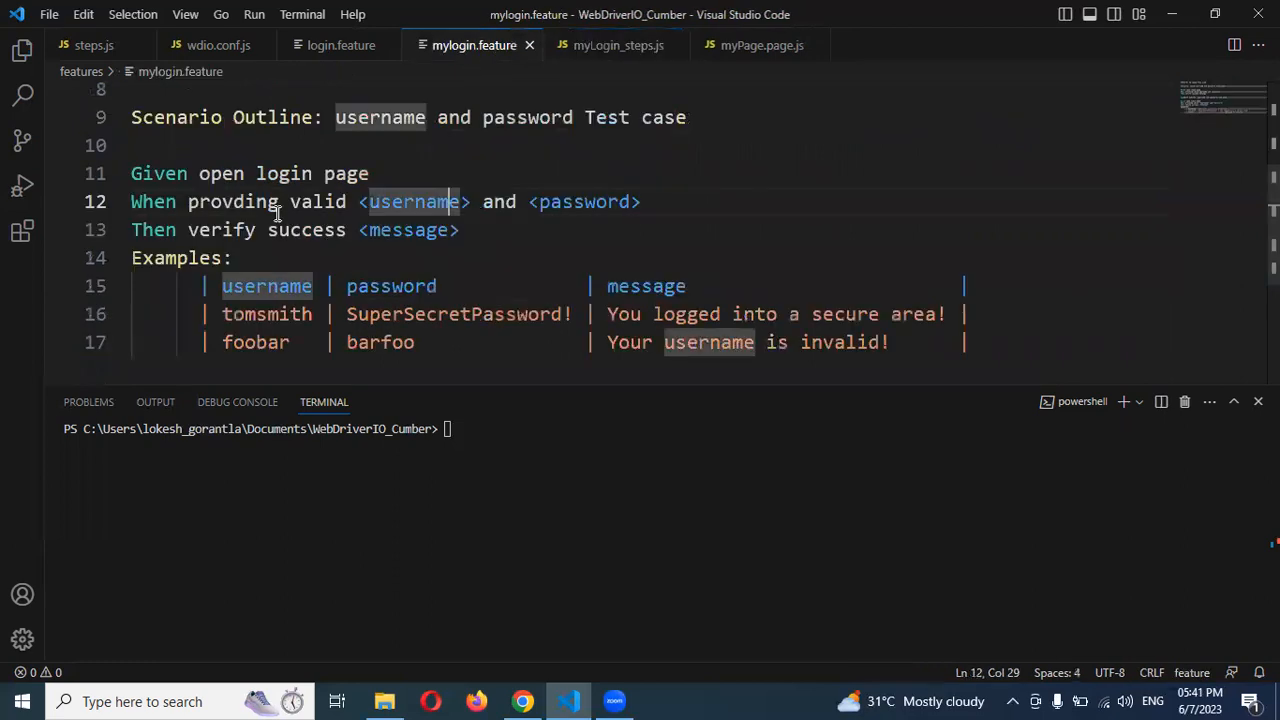
pyautogui.scroll(3)
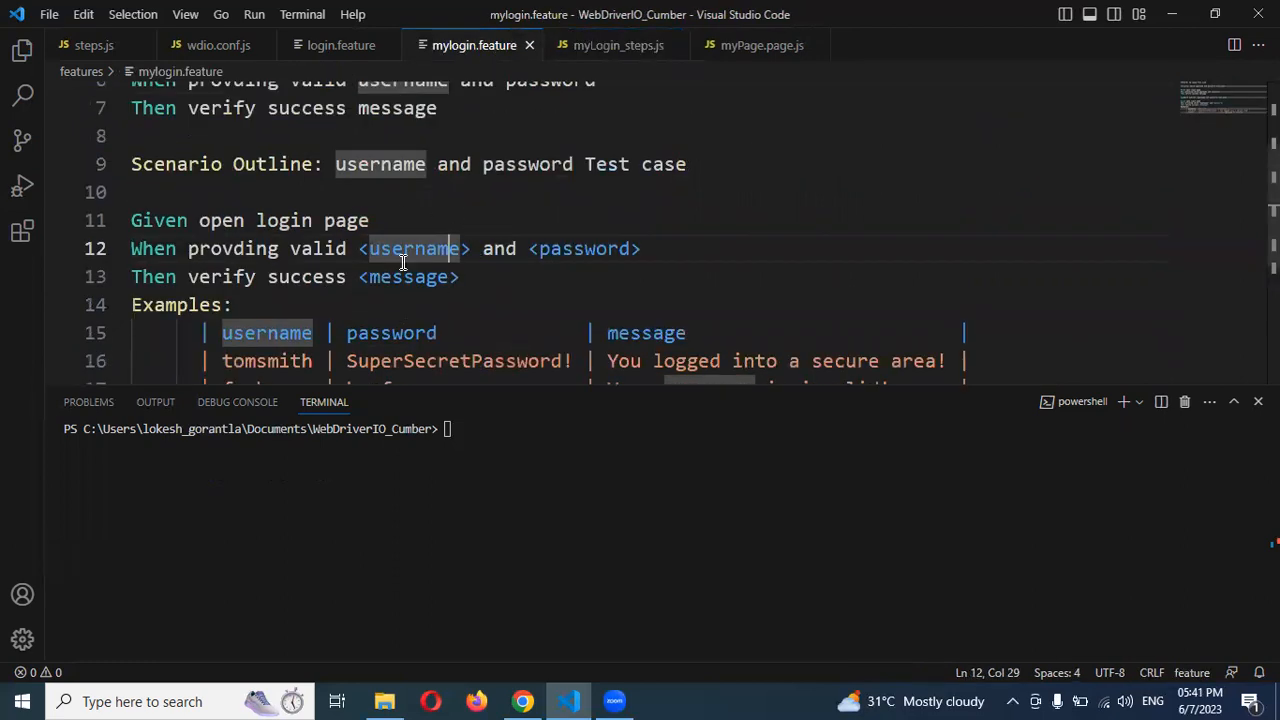
pyautogui.scroll(3)
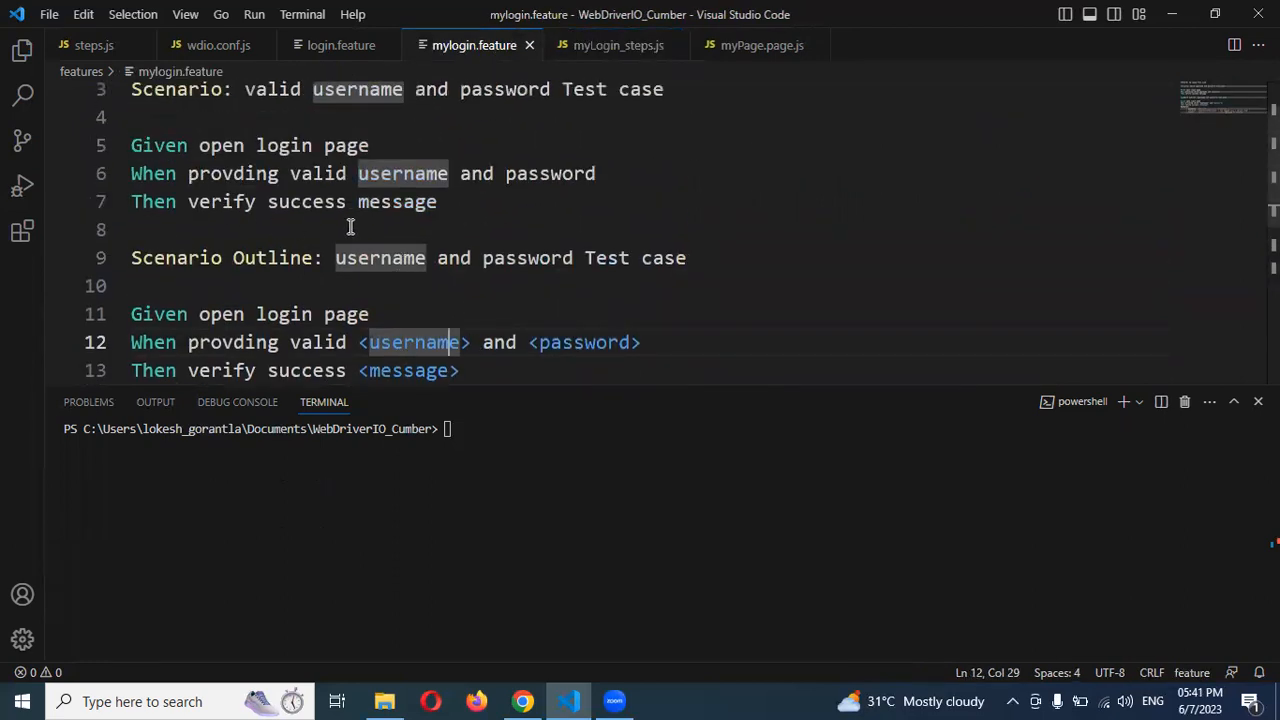
pyautogui.scroll(-3)
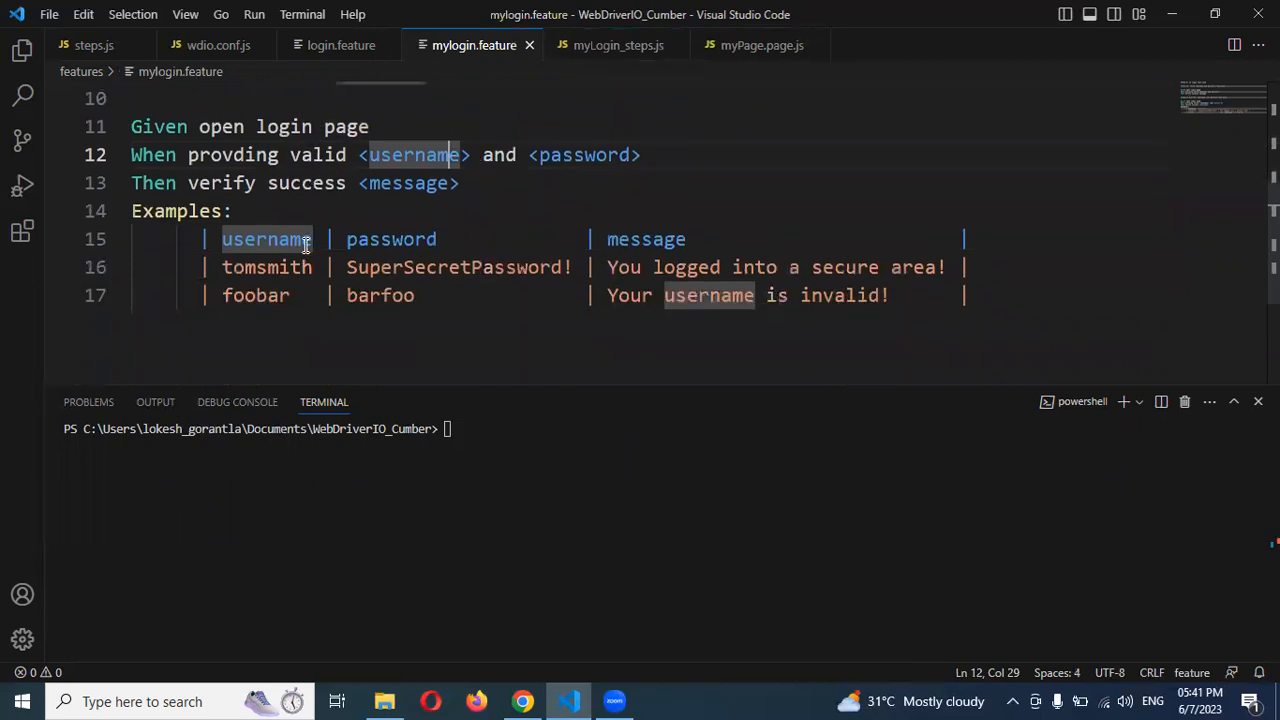
pyautogui.moveTo(370, 230)
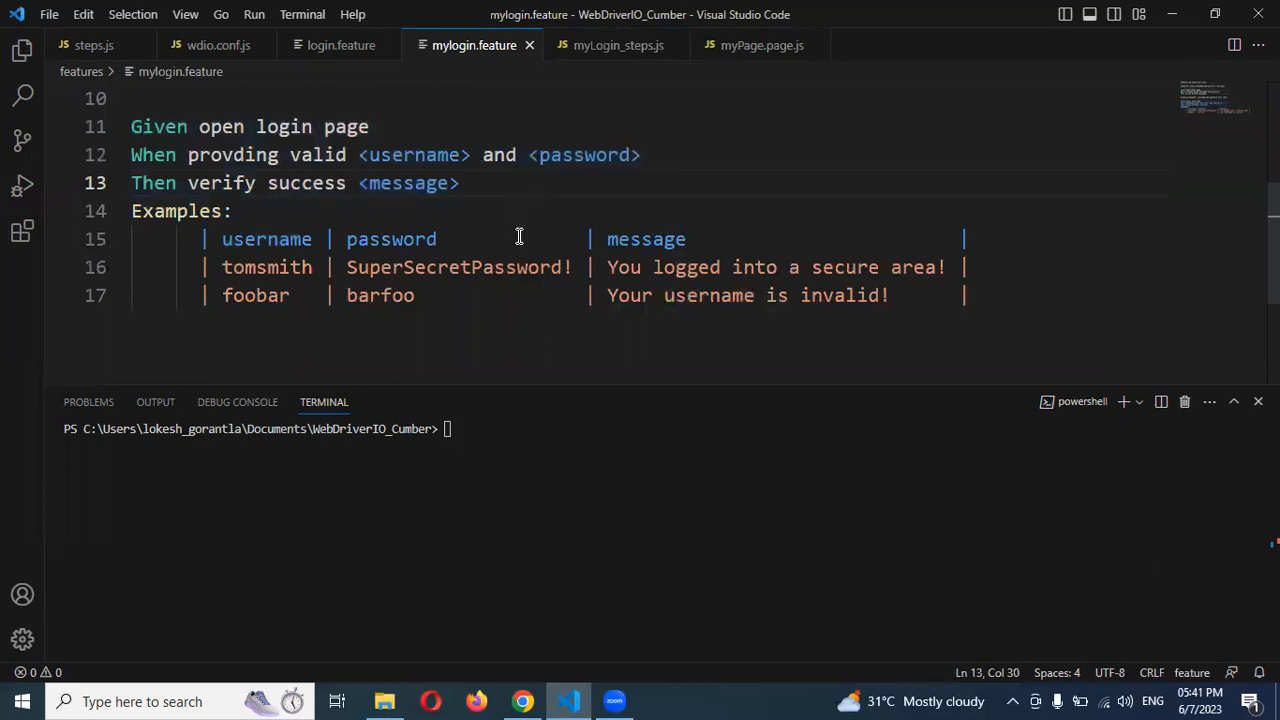
pyautogui.moveTo(512, 296)
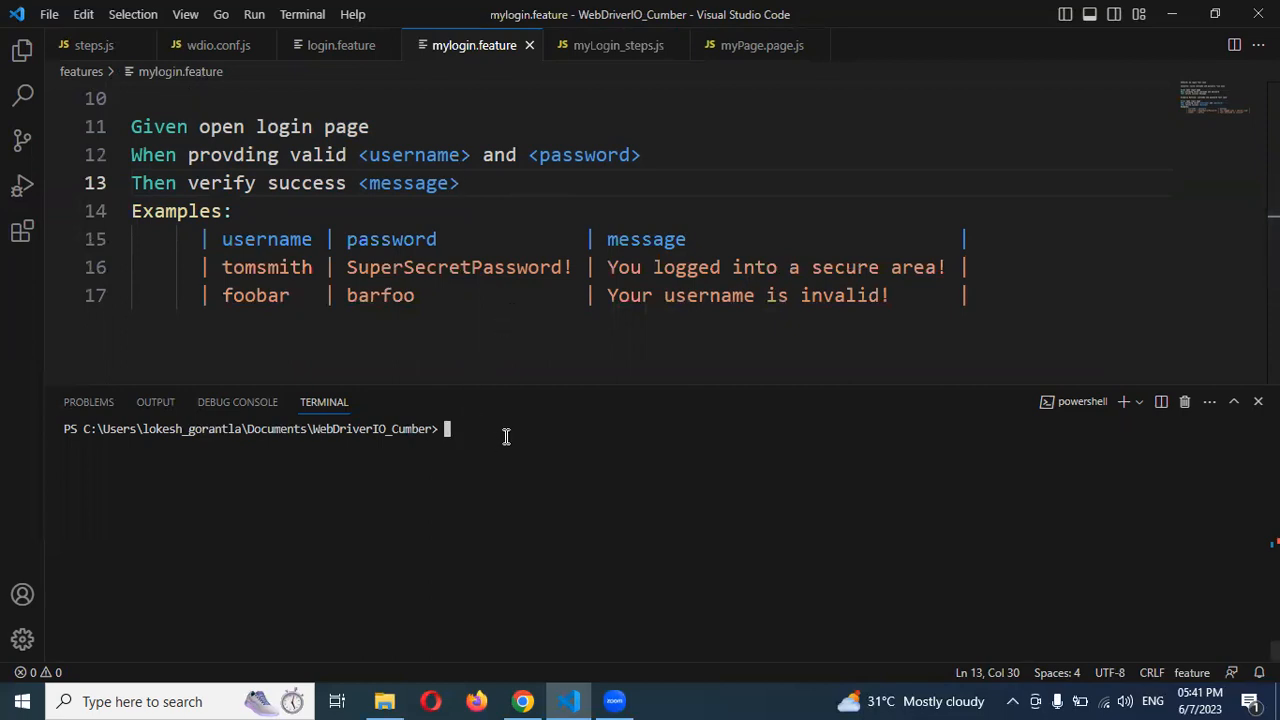
pyautogui.click(340, 44)
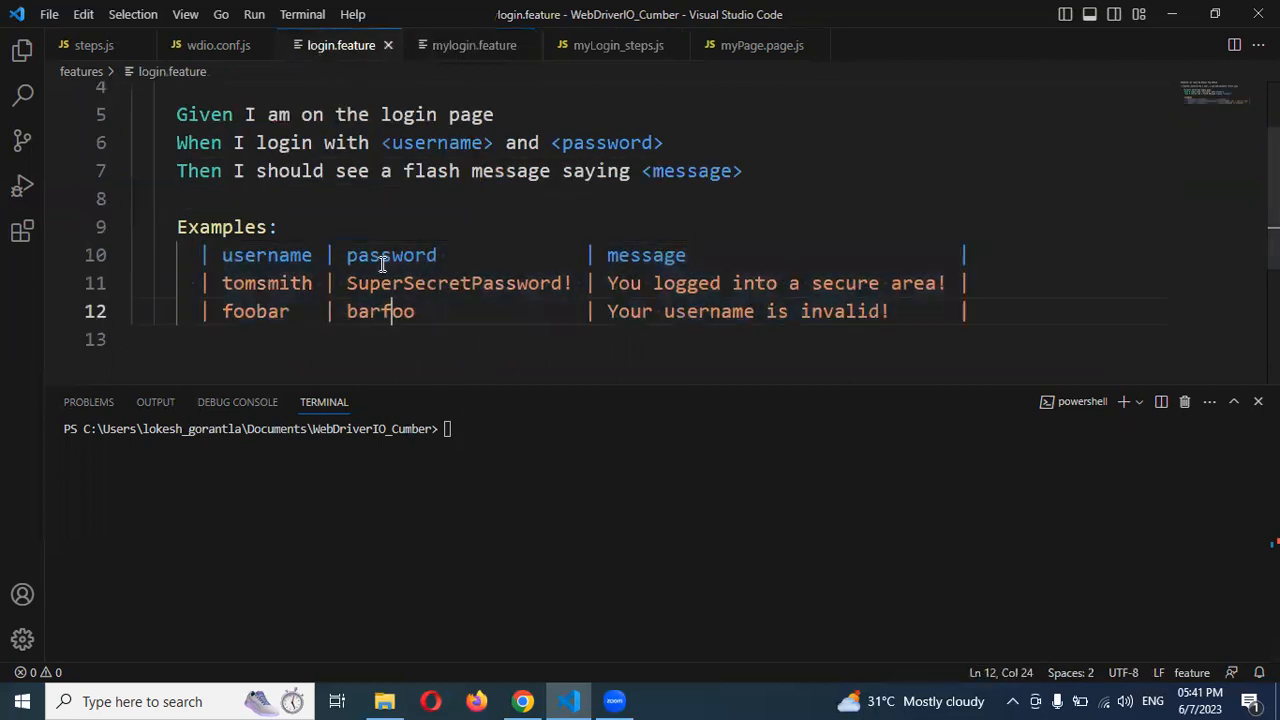
pyautogui.click(474, 44)
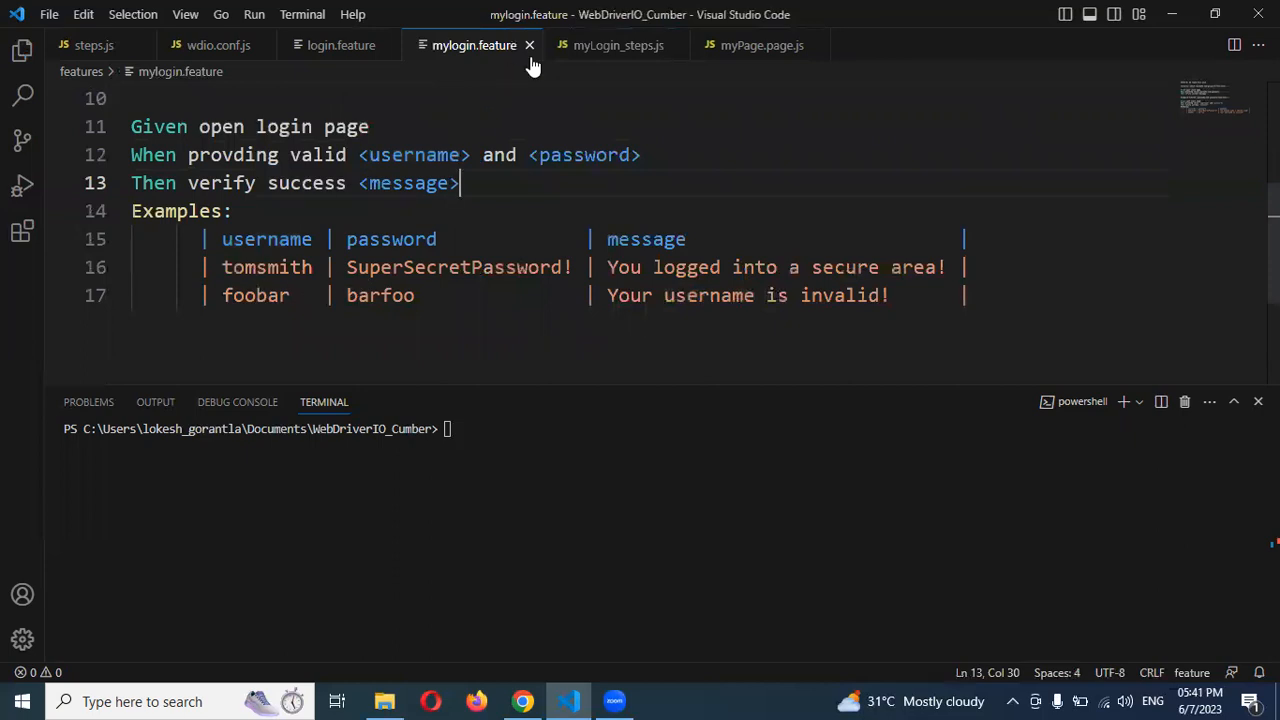
pyautogui.moveTo(556, 68)
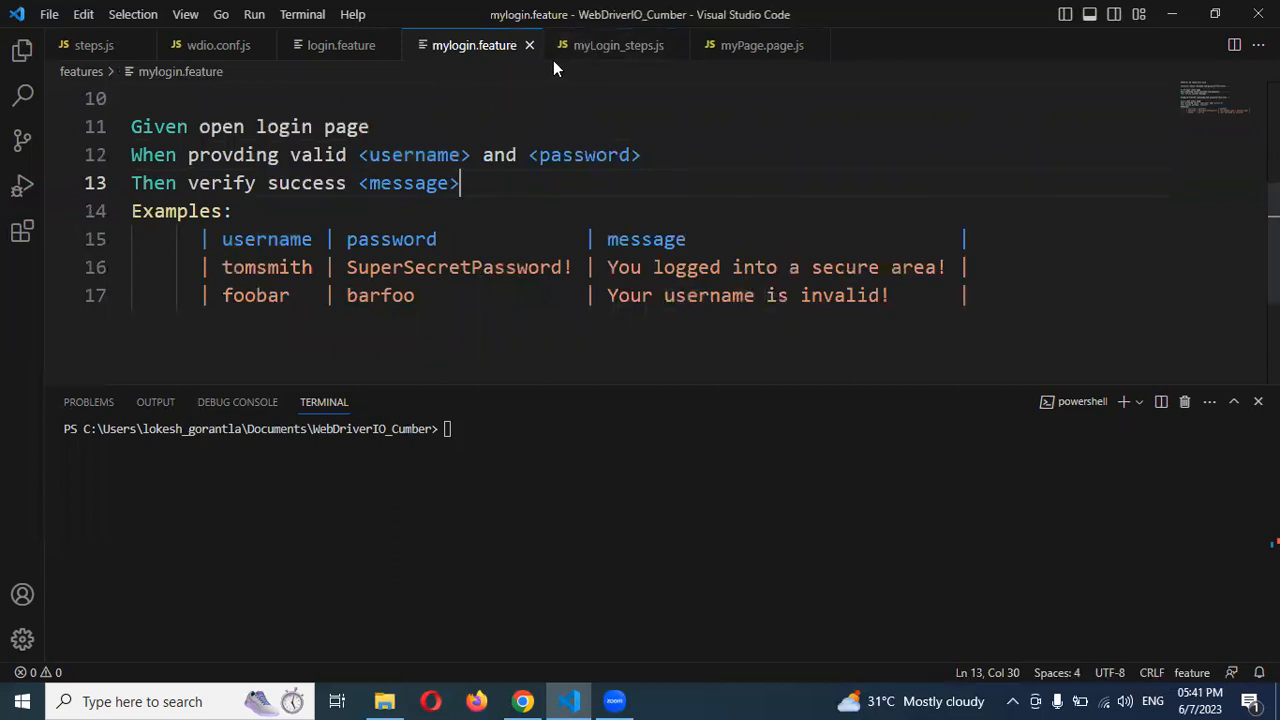
pyautogui.click(618, 44)
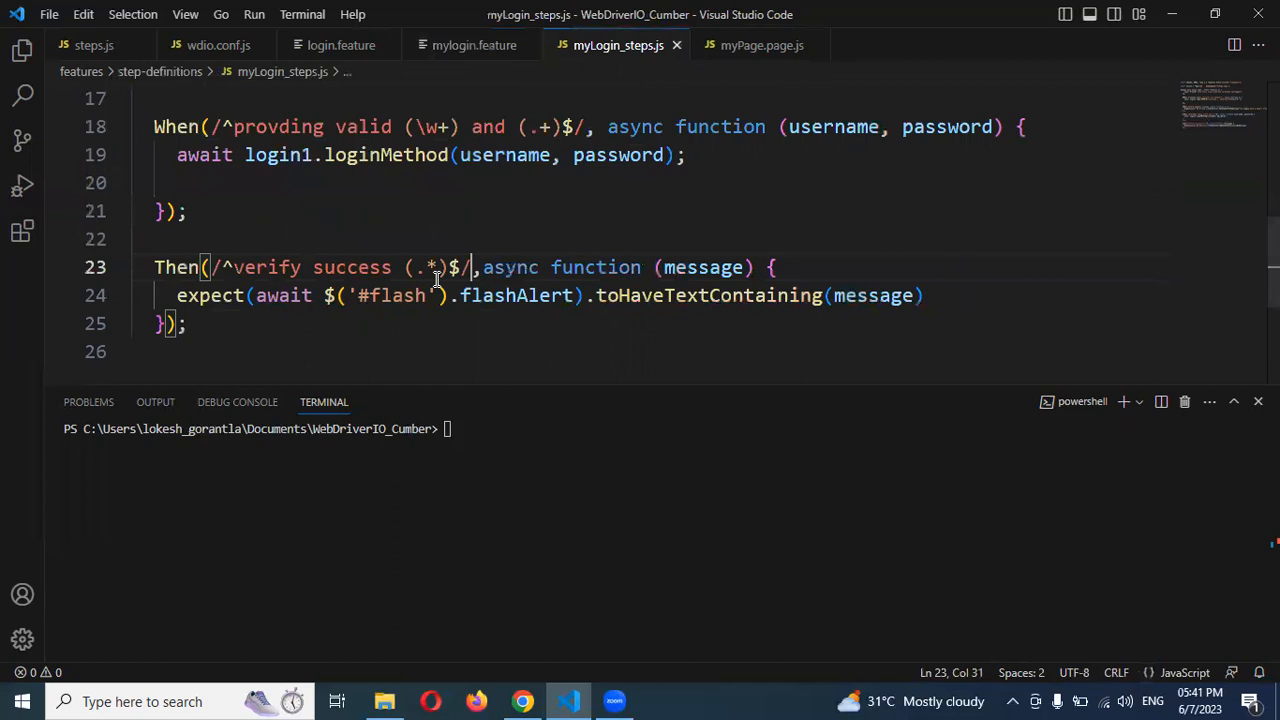
pyautogui.scroll(3)
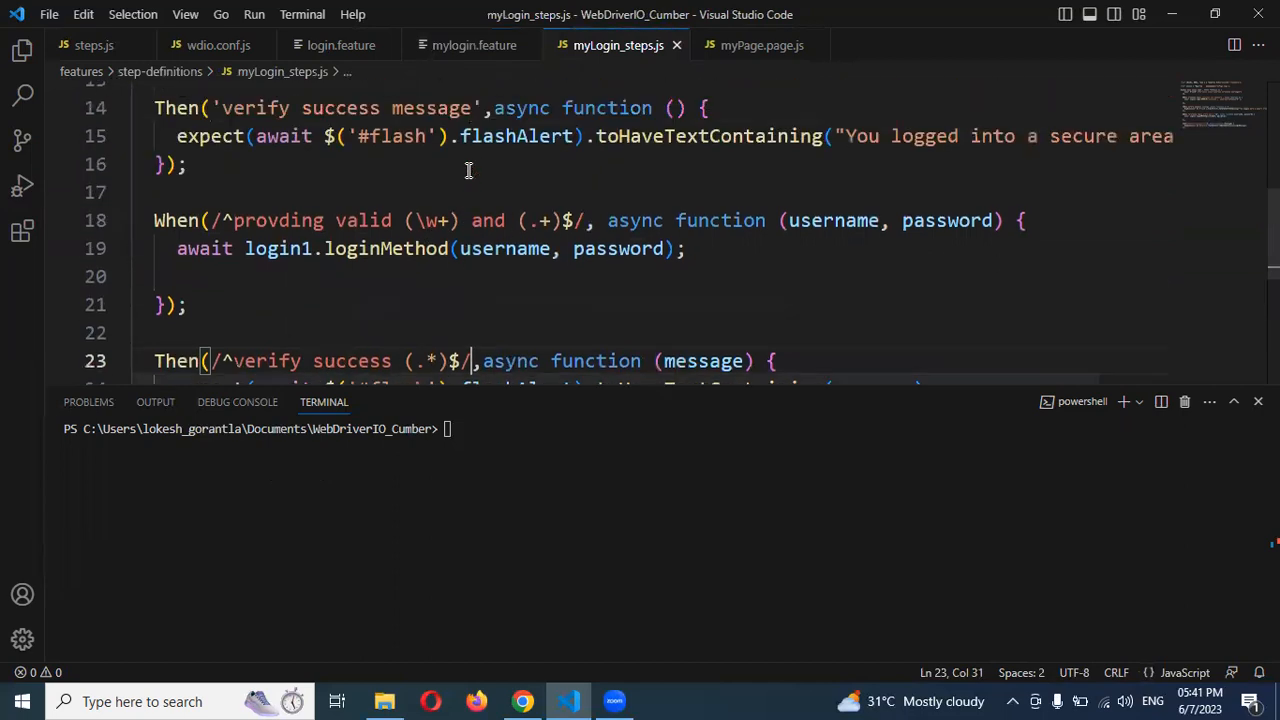
pyautogui.scroll(-3)
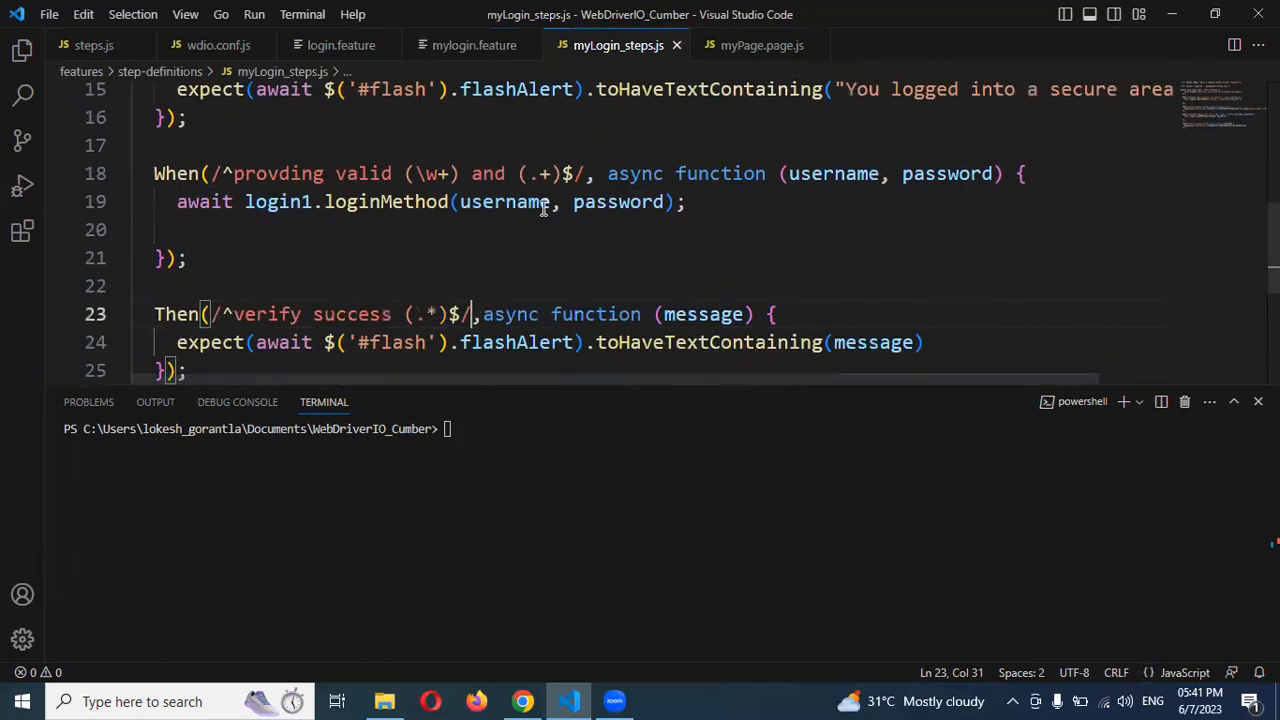
pyautogui.moveTo(836, 216)
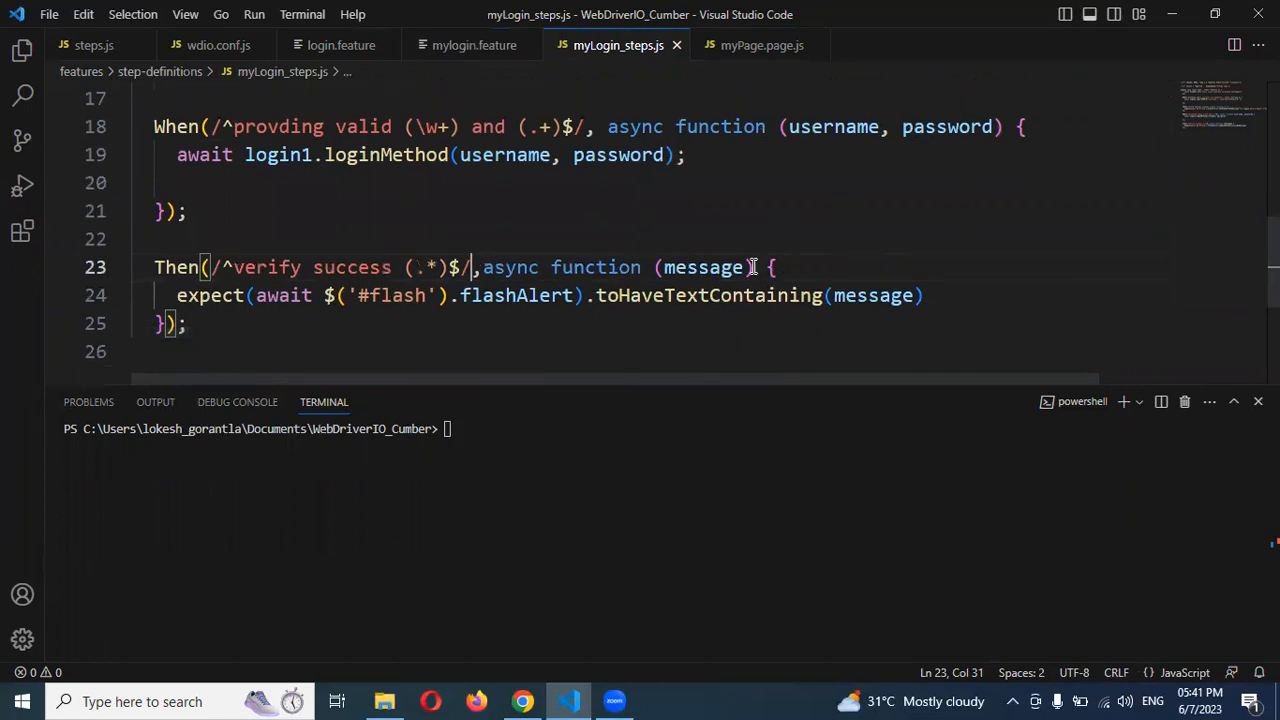
pyautogui.click(474, 44)
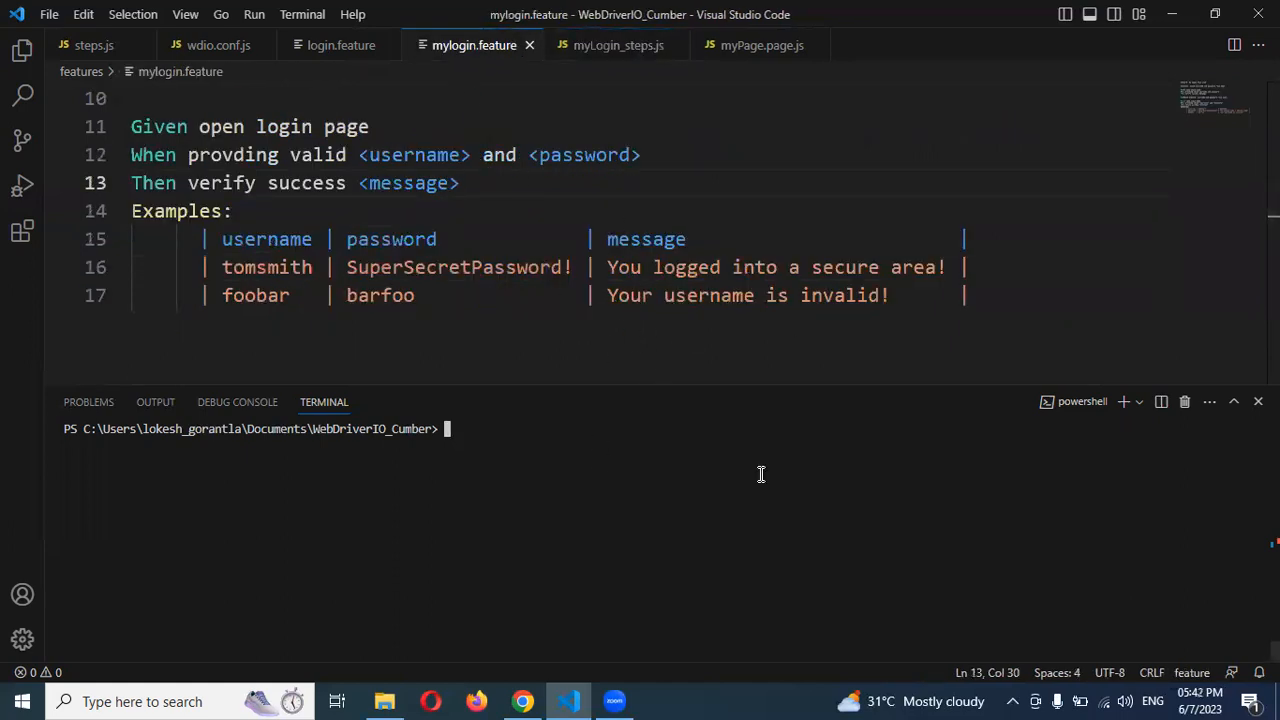
# Step: Run npx wdio --spec .\features\mylogin.feature in the terminal
pyautogui.write('npx wdio --spec .\\features\\mylogin.feature')
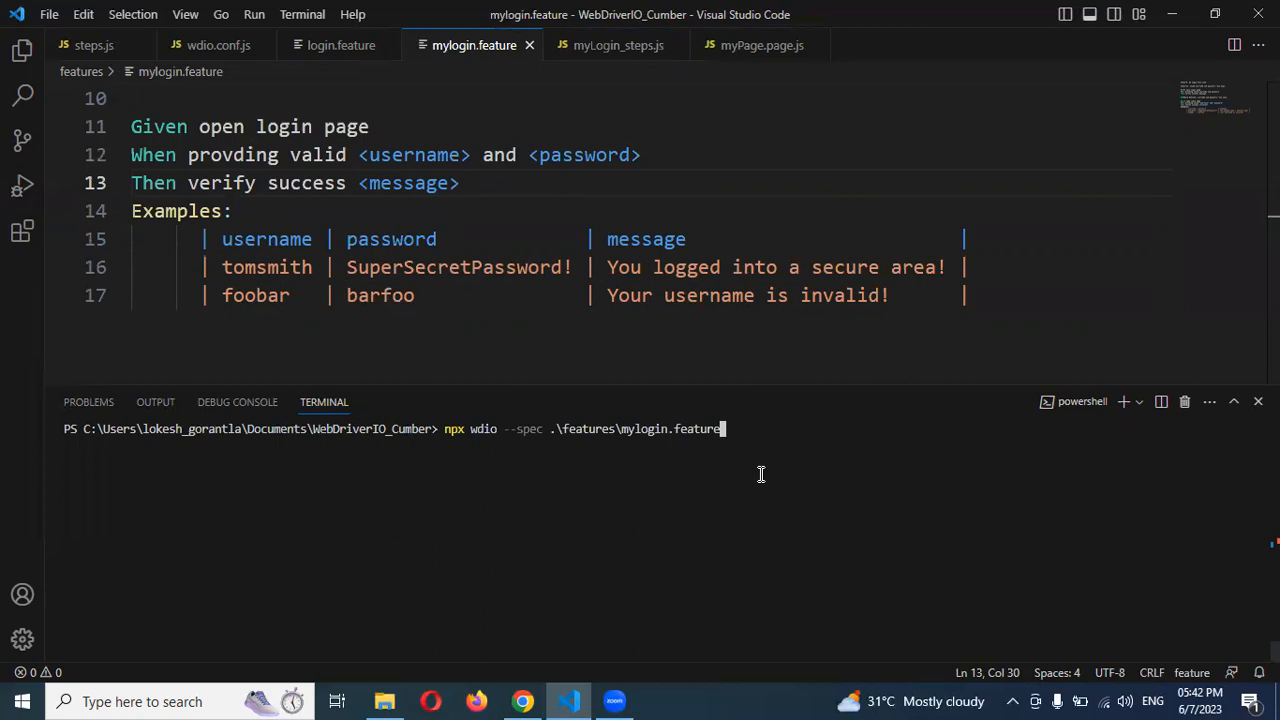
pyautogui.press('Return')
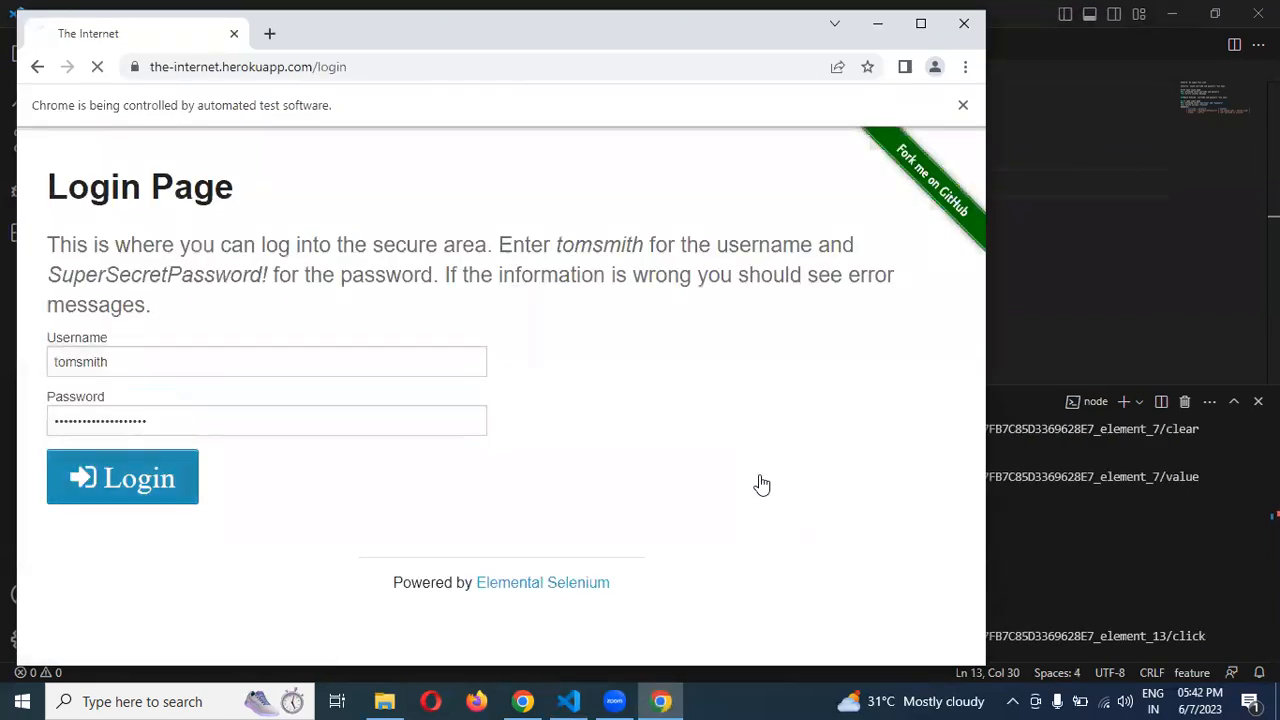
pyautogui.click(122, 476)
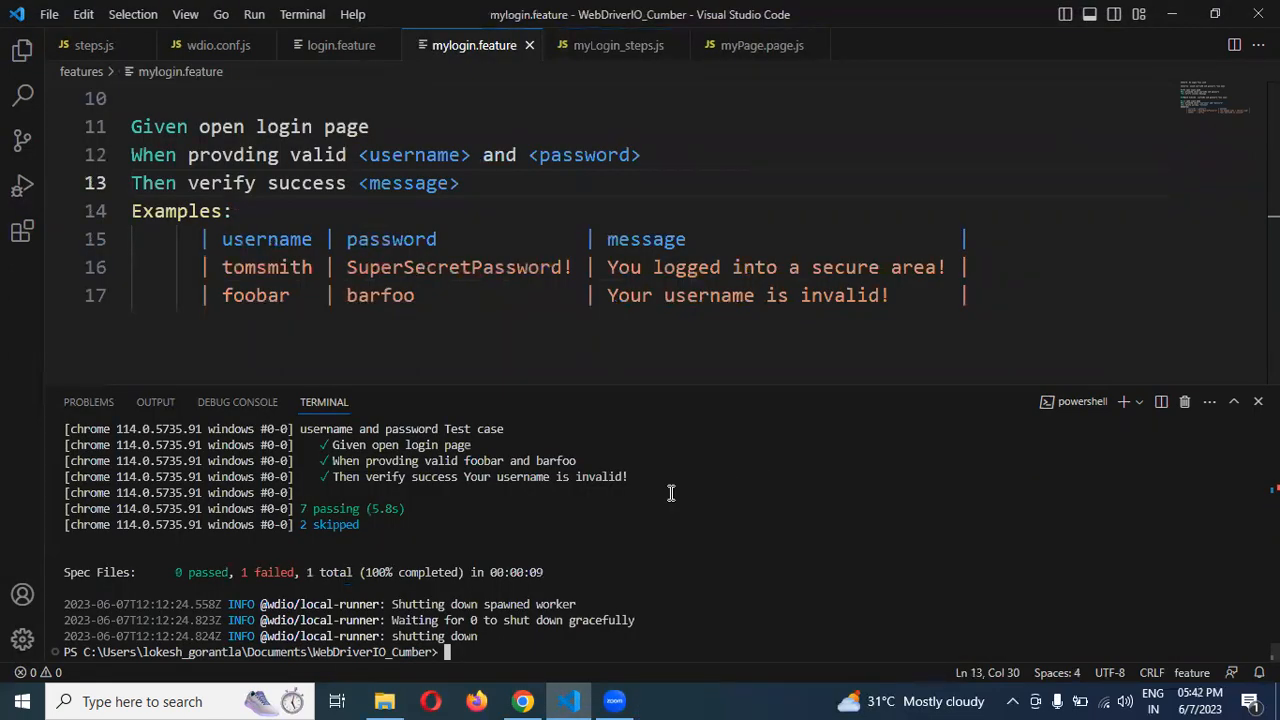
pyautogui.moveTo(594, 396)
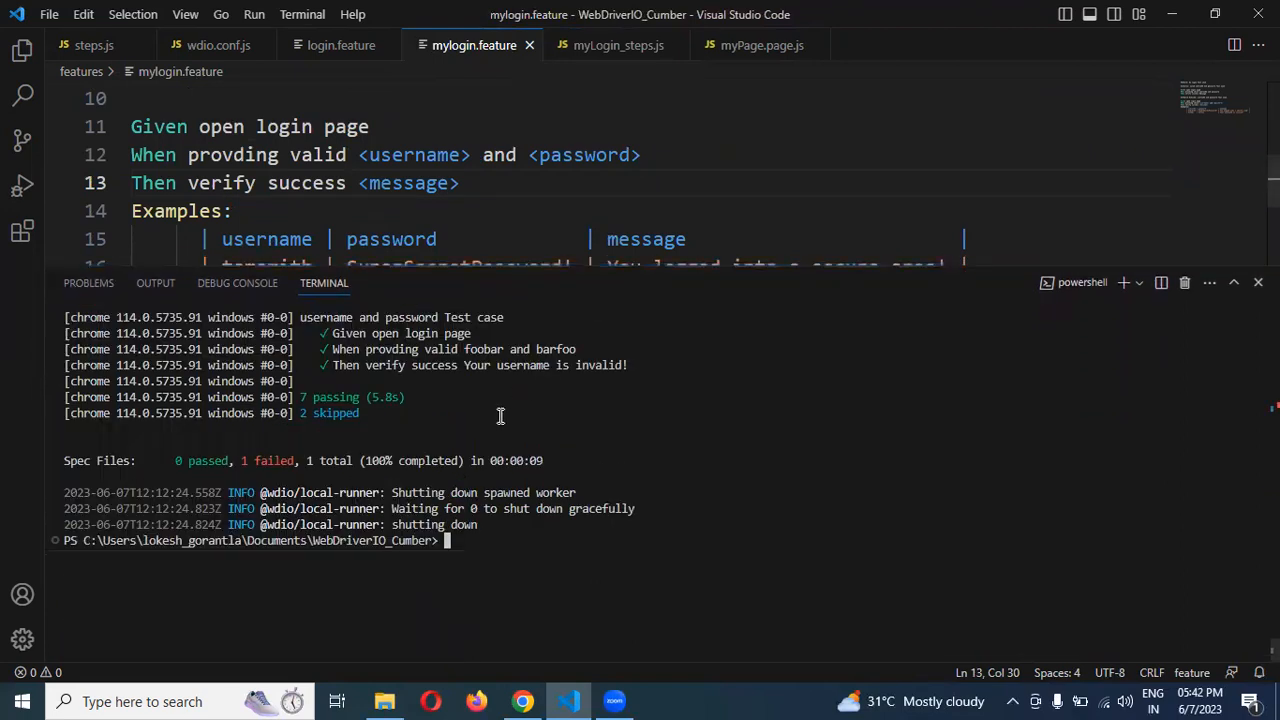
pyautogui.scroll(3)
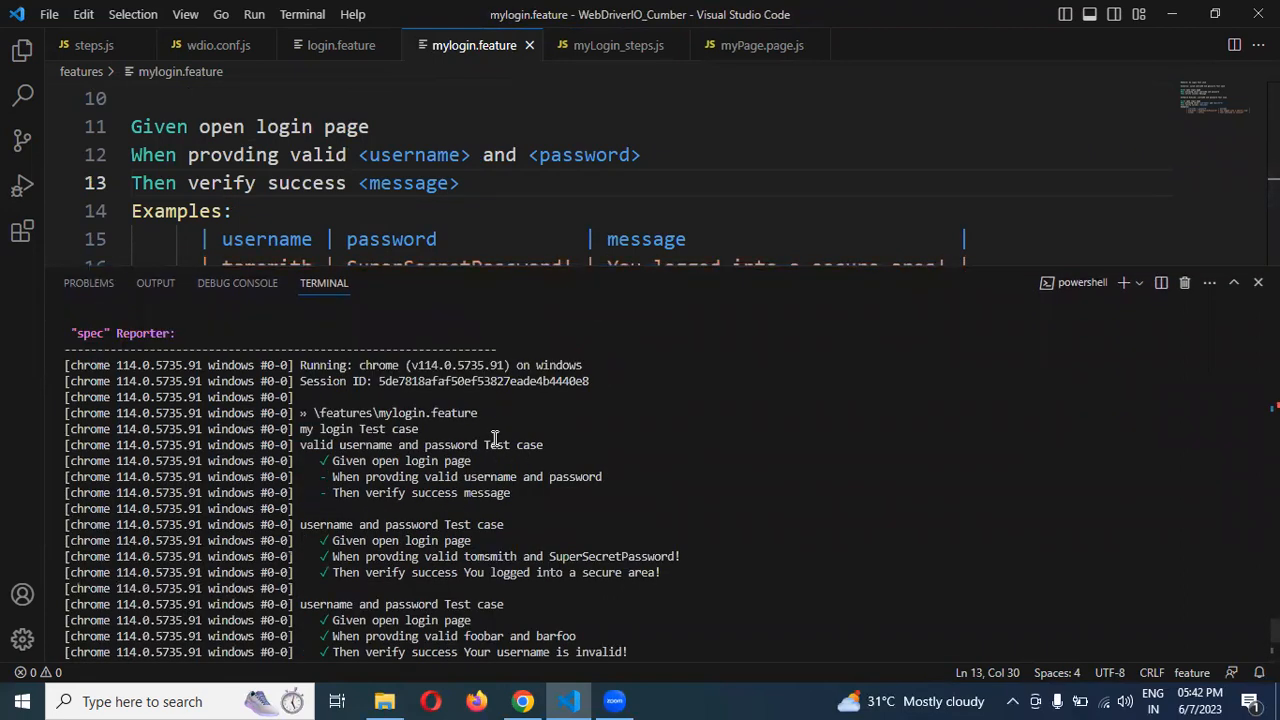
pyautogui.scroll(-3)
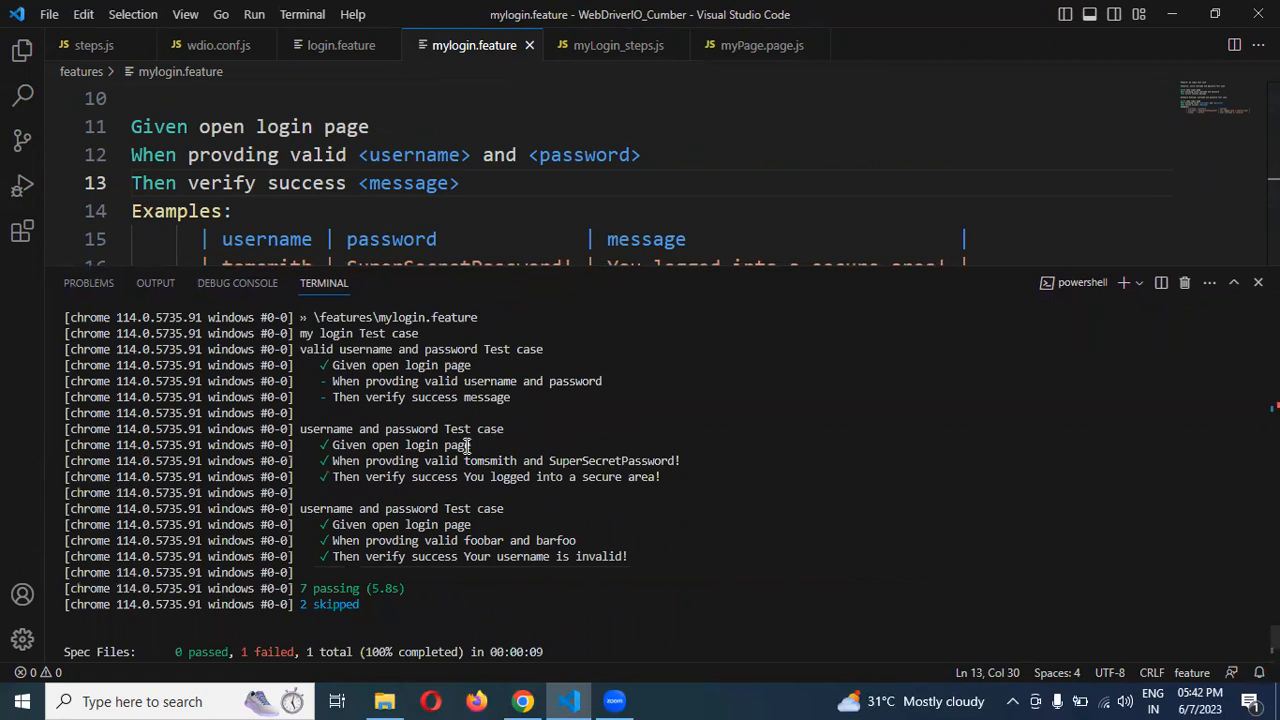
pyautogui.moveTo(336, 368)
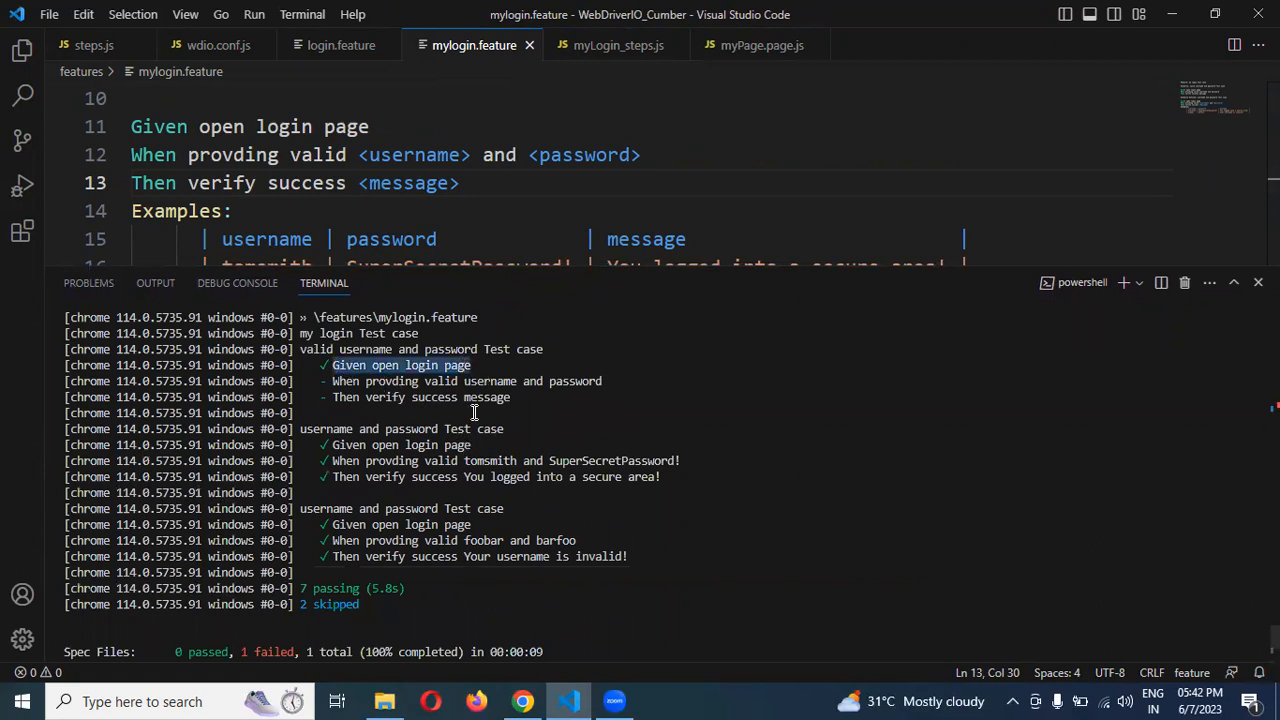
pyautogui.moveTo(438, 412)
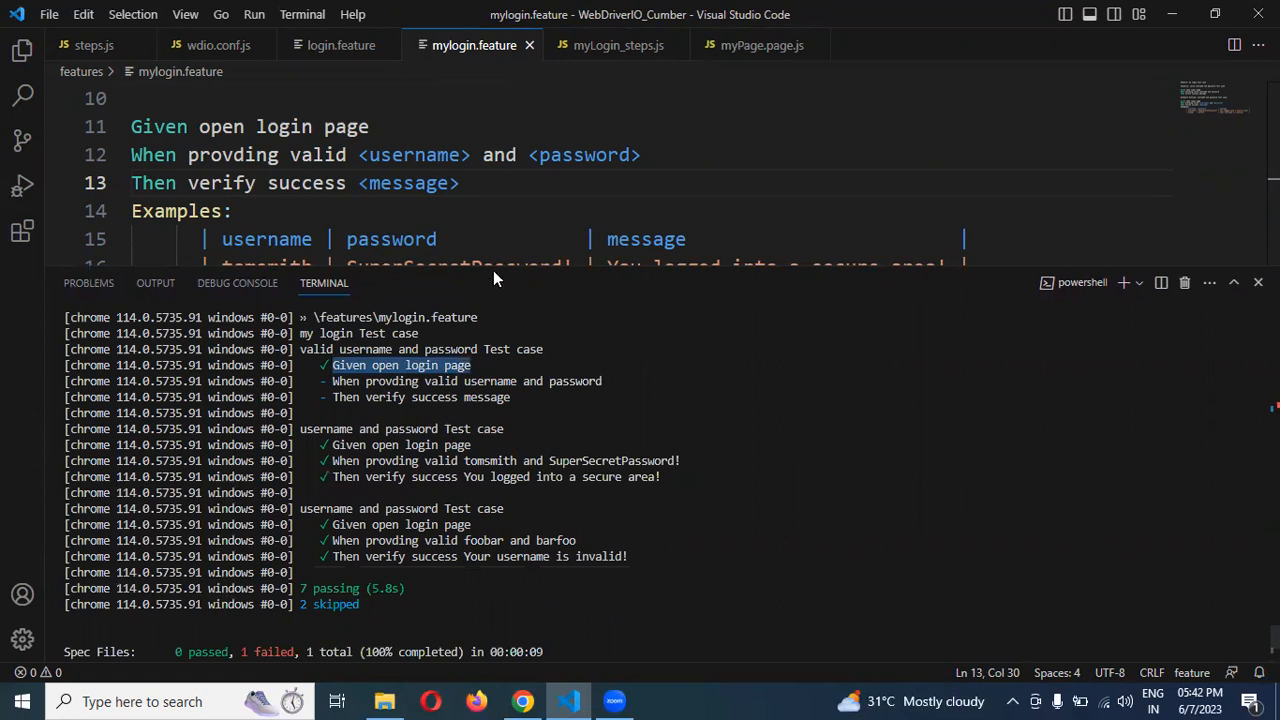
pyautogui.moveTo(420, 428)
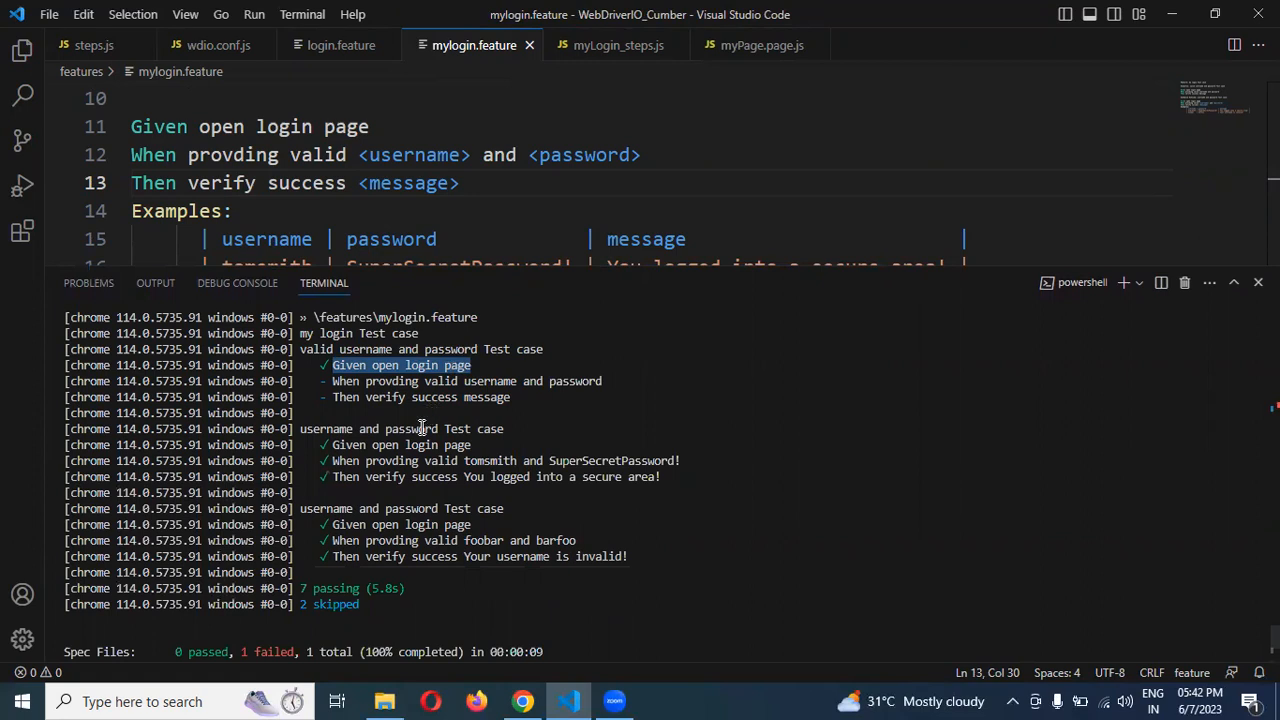
pyautogui.moveTo(302, 428)
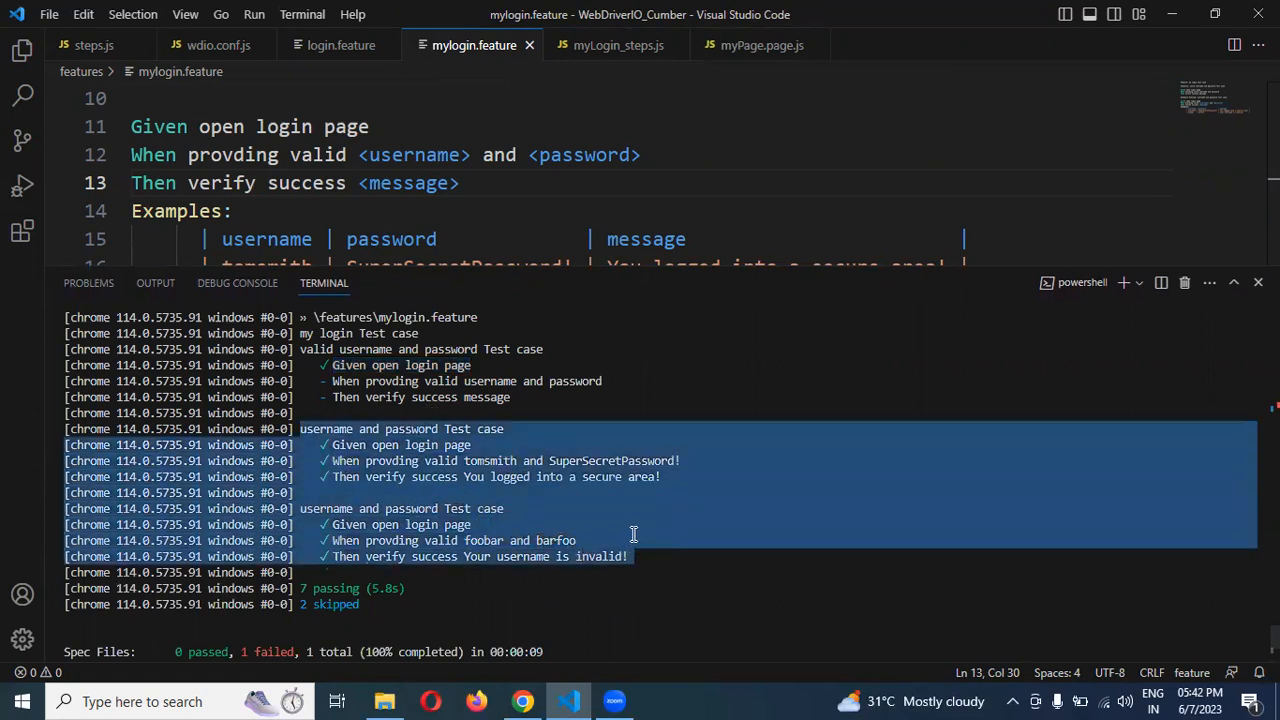
pyautogui.moveTo(604, 276)
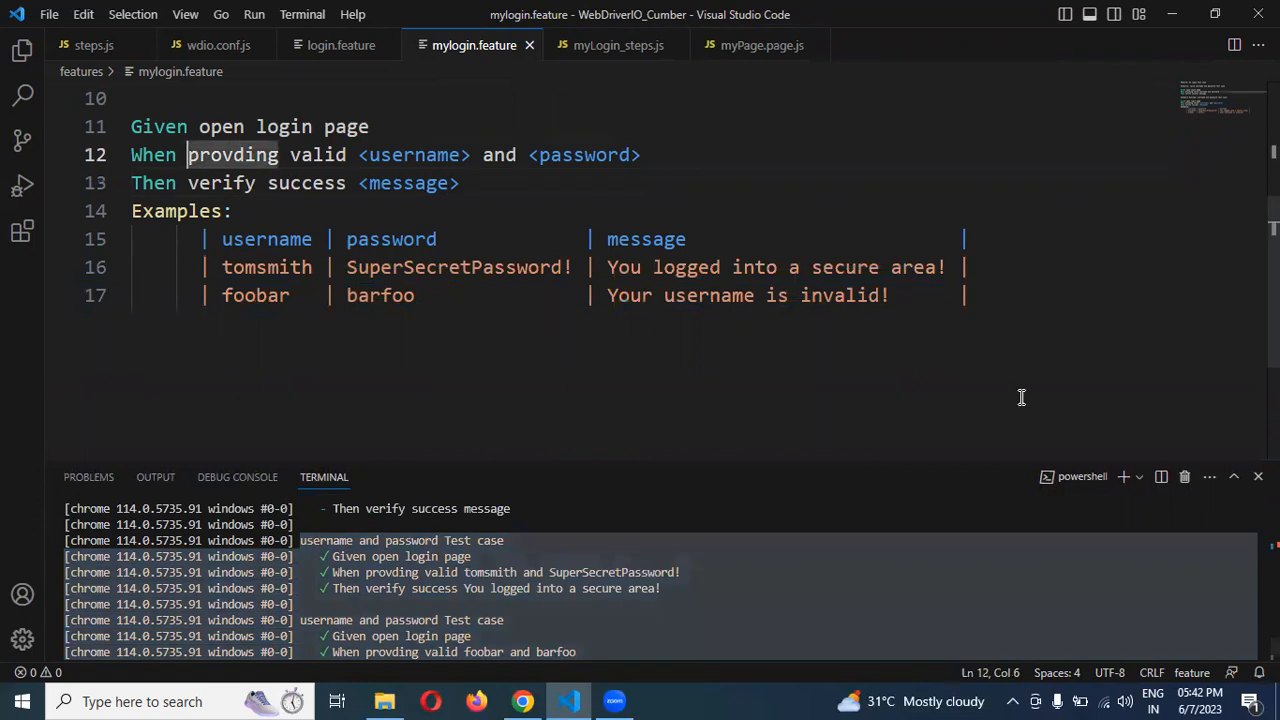
# Step: Prefix the When step with I in mylogin.feature and its regex, then enlarge the terminal
pyautogui.write('I')
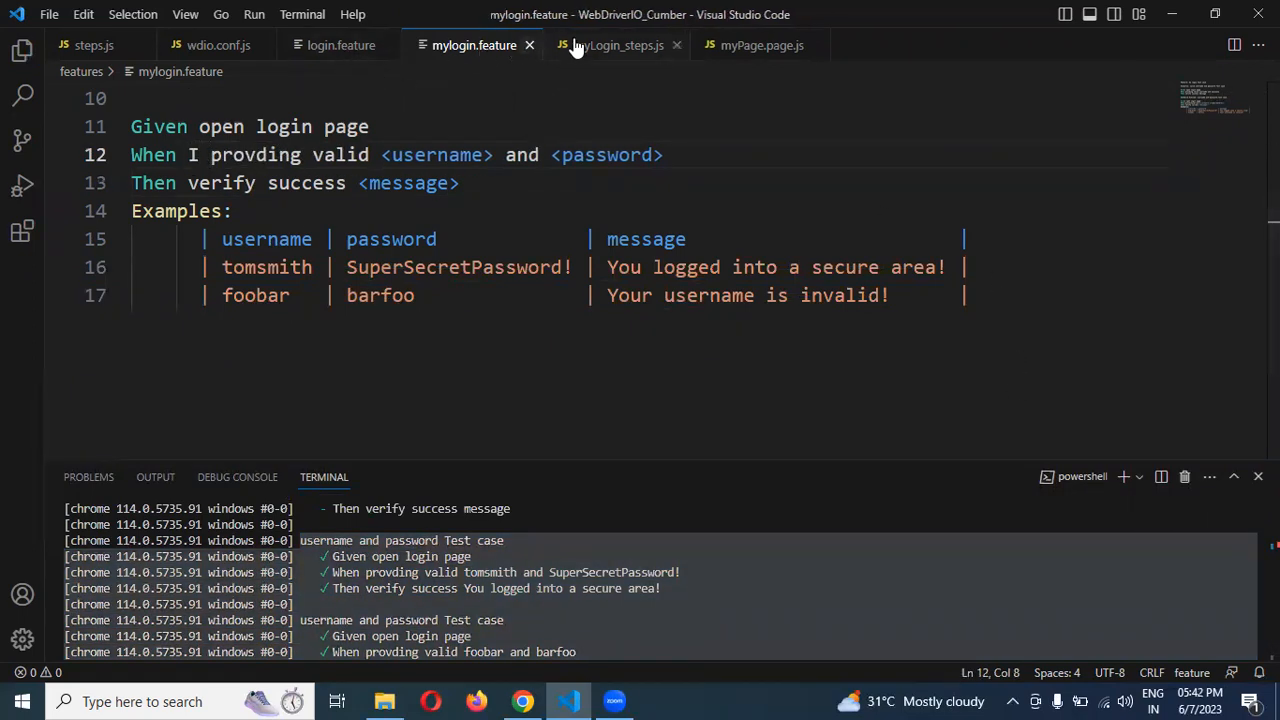
pyautogui.click(618, 44)
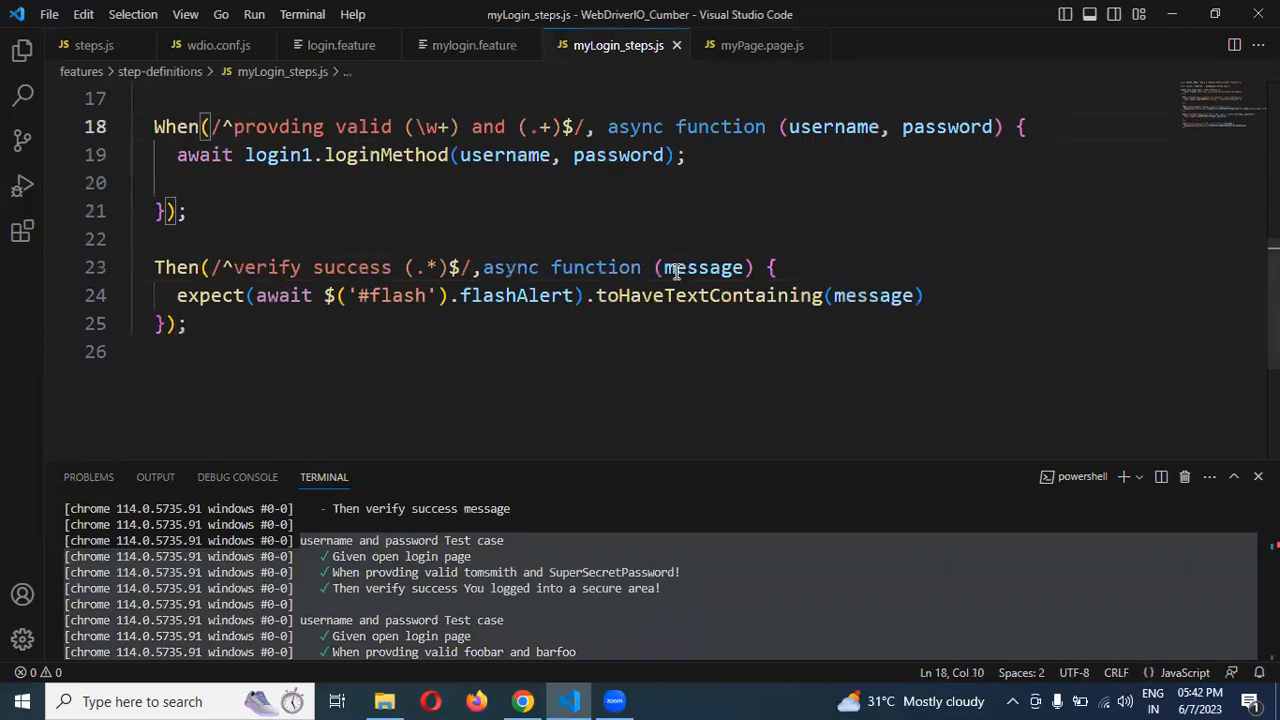
pyautogui.write('I')
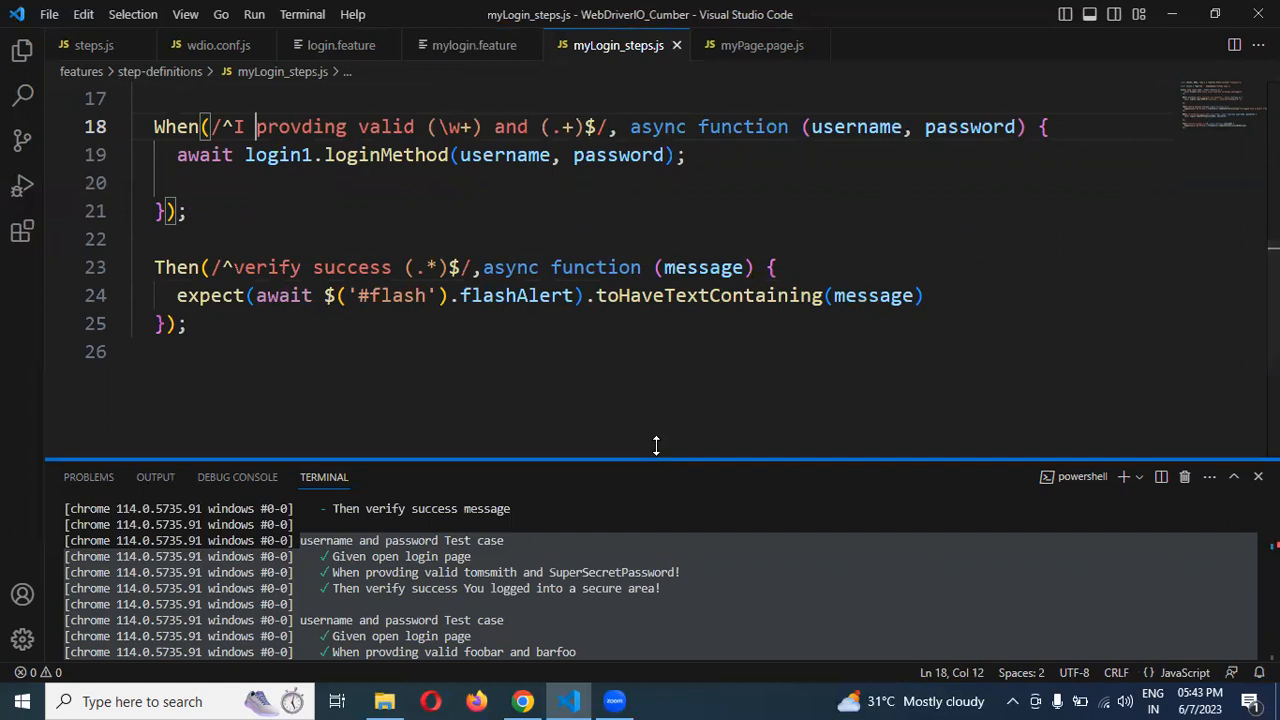
pyautogui.moveTo(656, 464); pyautogui.dragTo(664, 210)
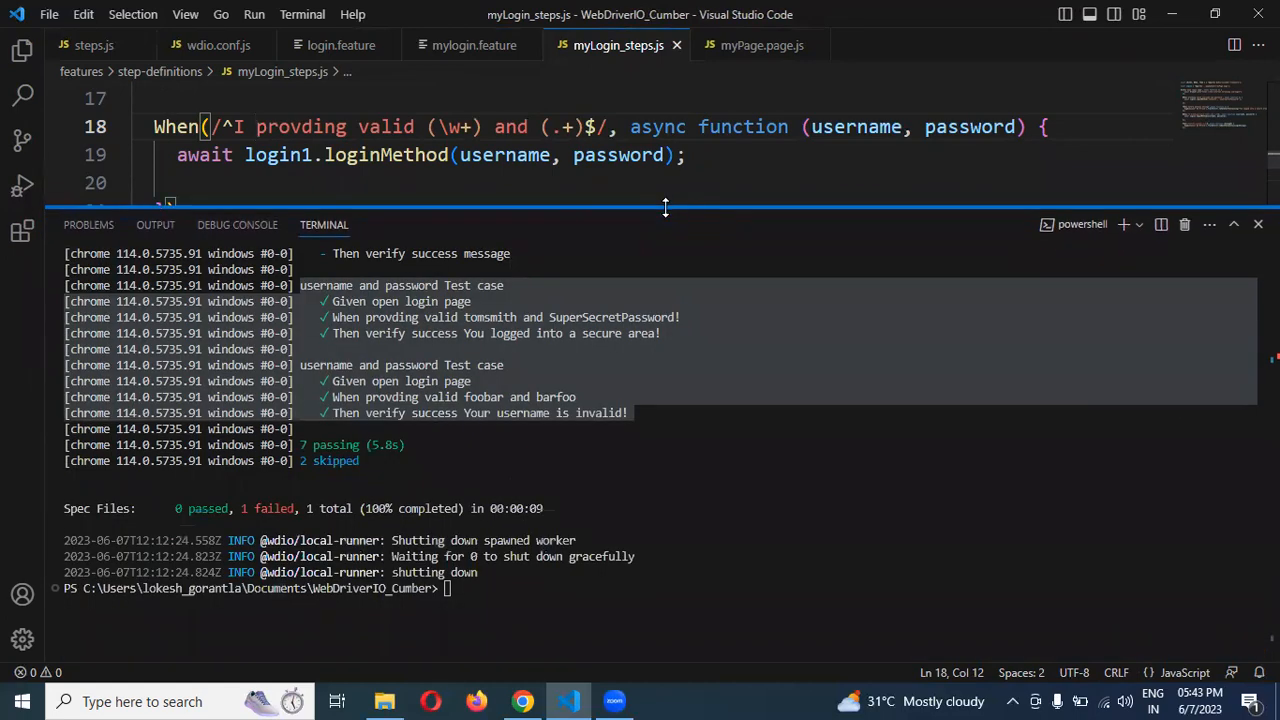
# Step: Rerun mylogin.feature with npx wdio, then enlarge the editor above the 8-passing output
pyautogui.write('npx wdio --spec .\\features\\mylogin.feature')
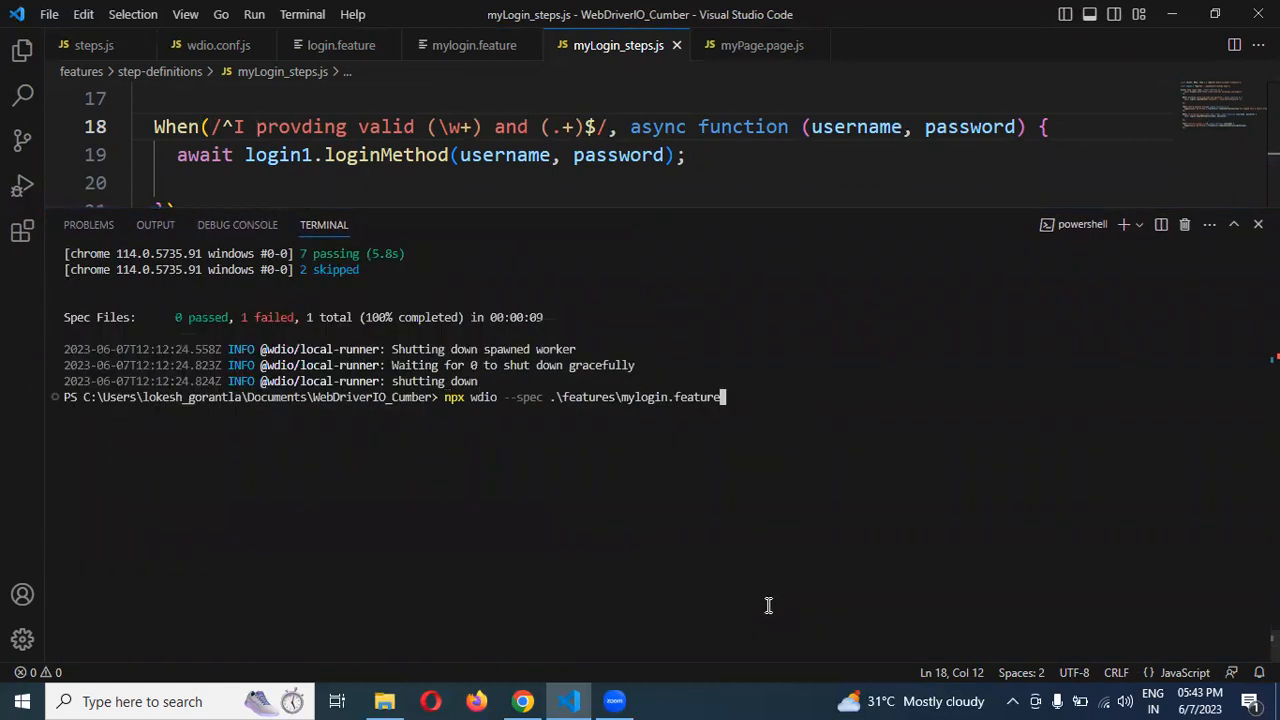
pyautogui.press('Return')
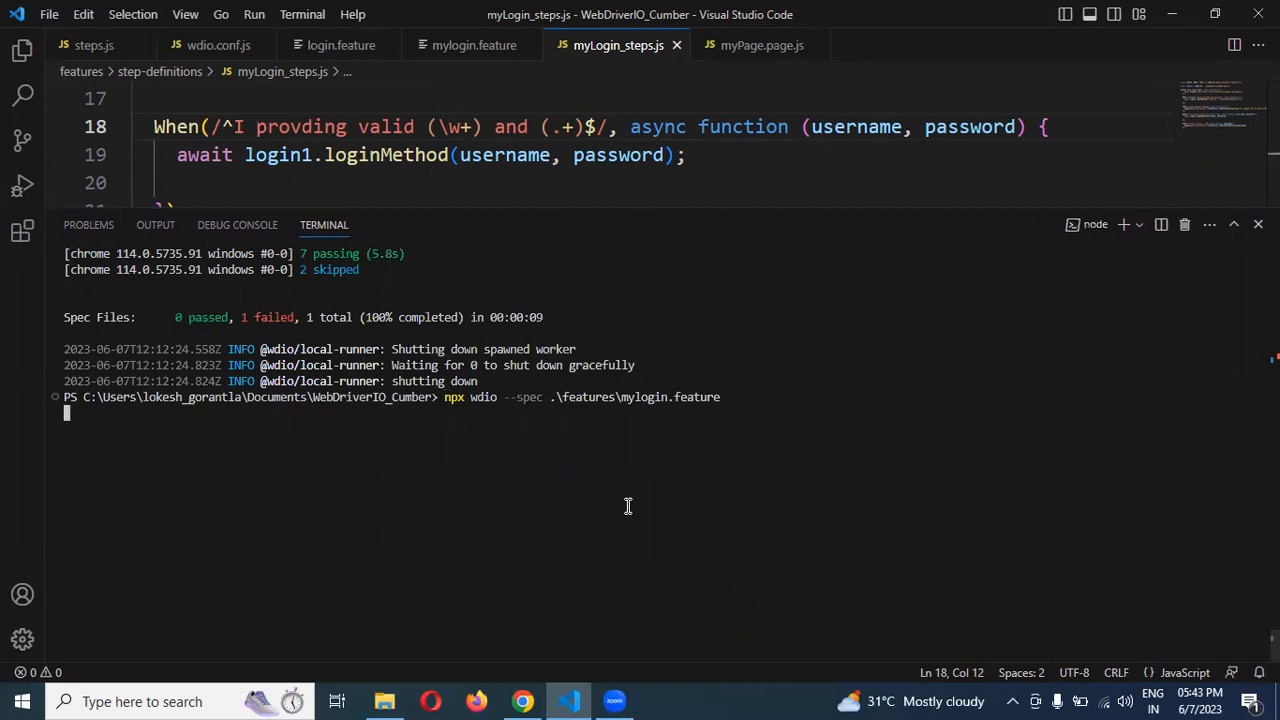
pyautogui.press('Return')
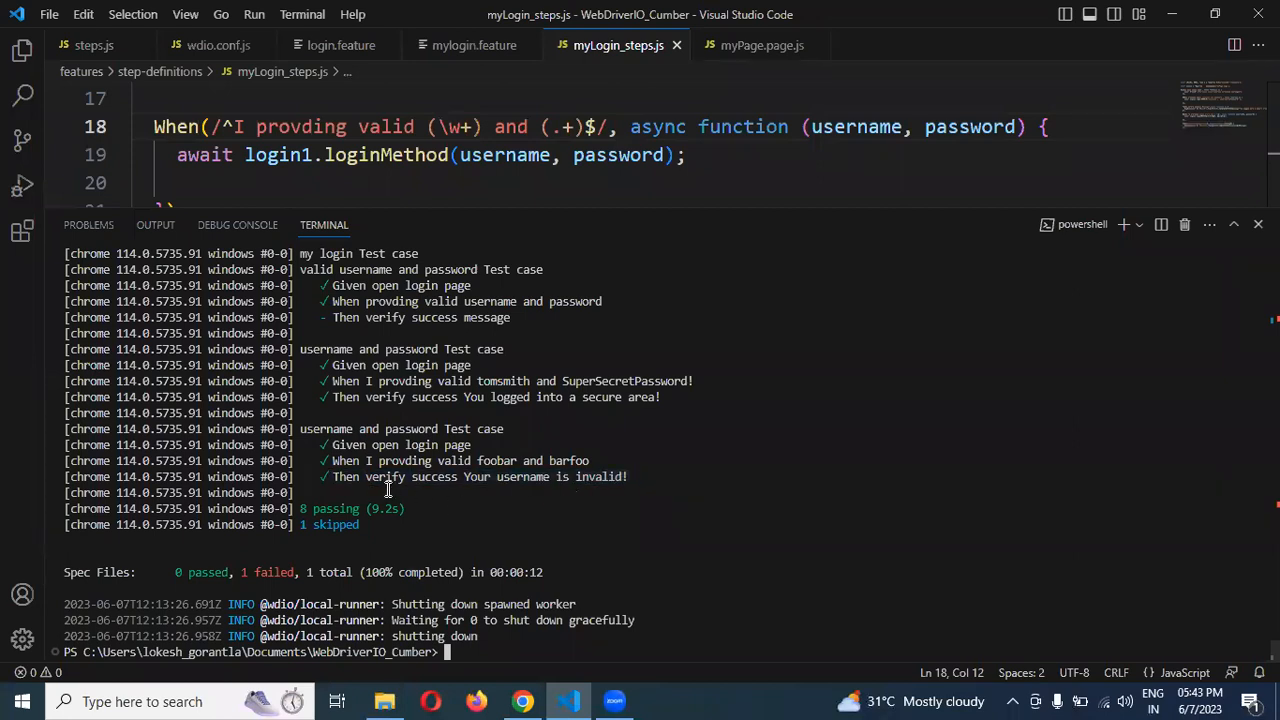
pyautogui.moveTo(442, 356)
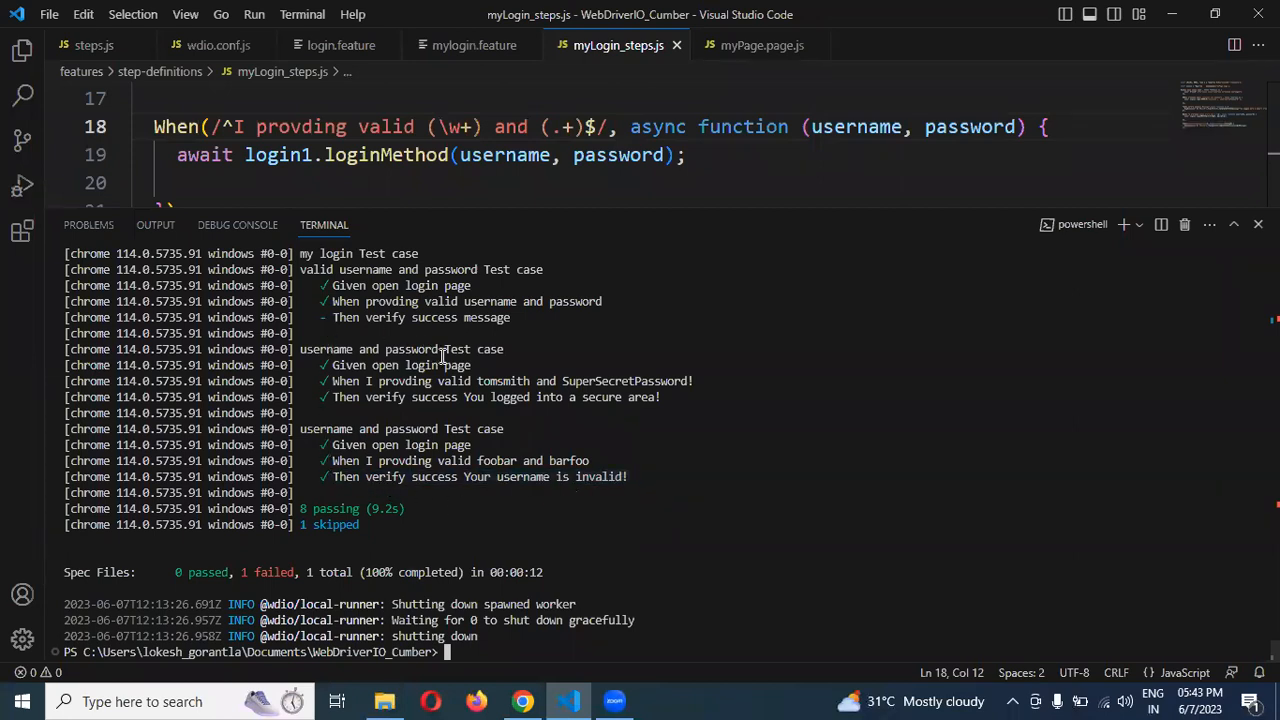
pyautogui.scroll(3)
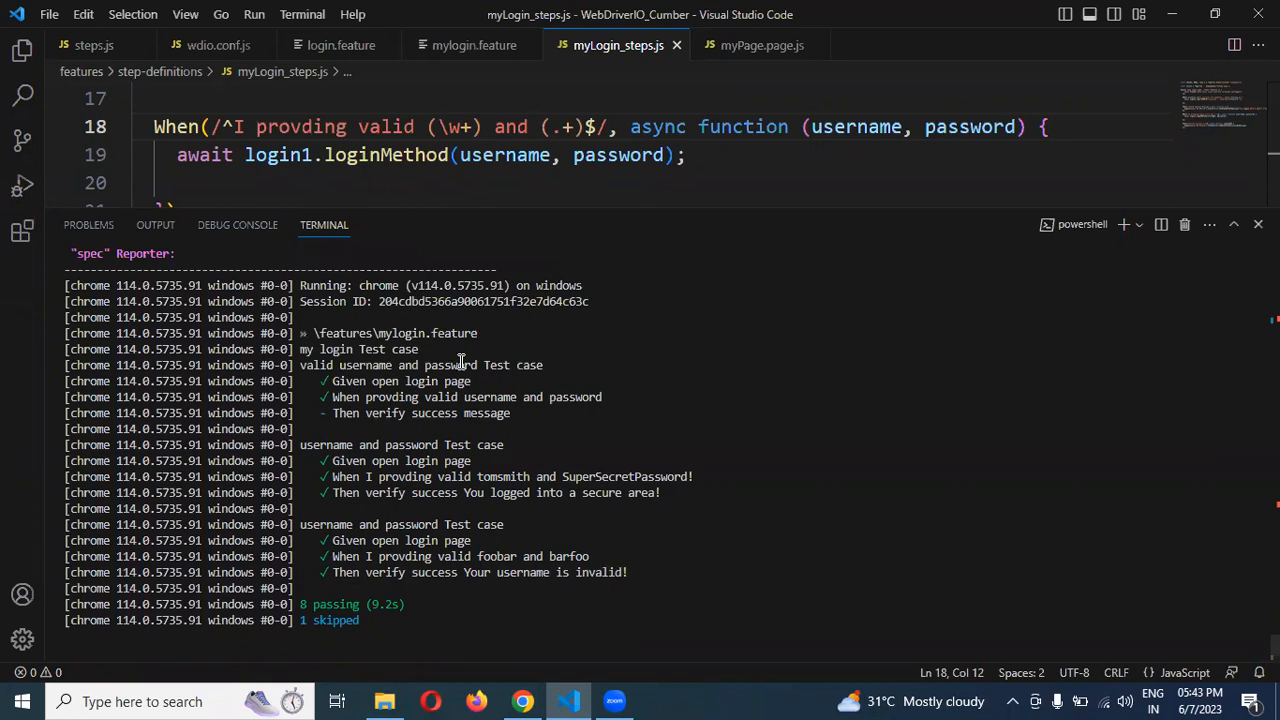
pyautogui.moveTo(664, 206)
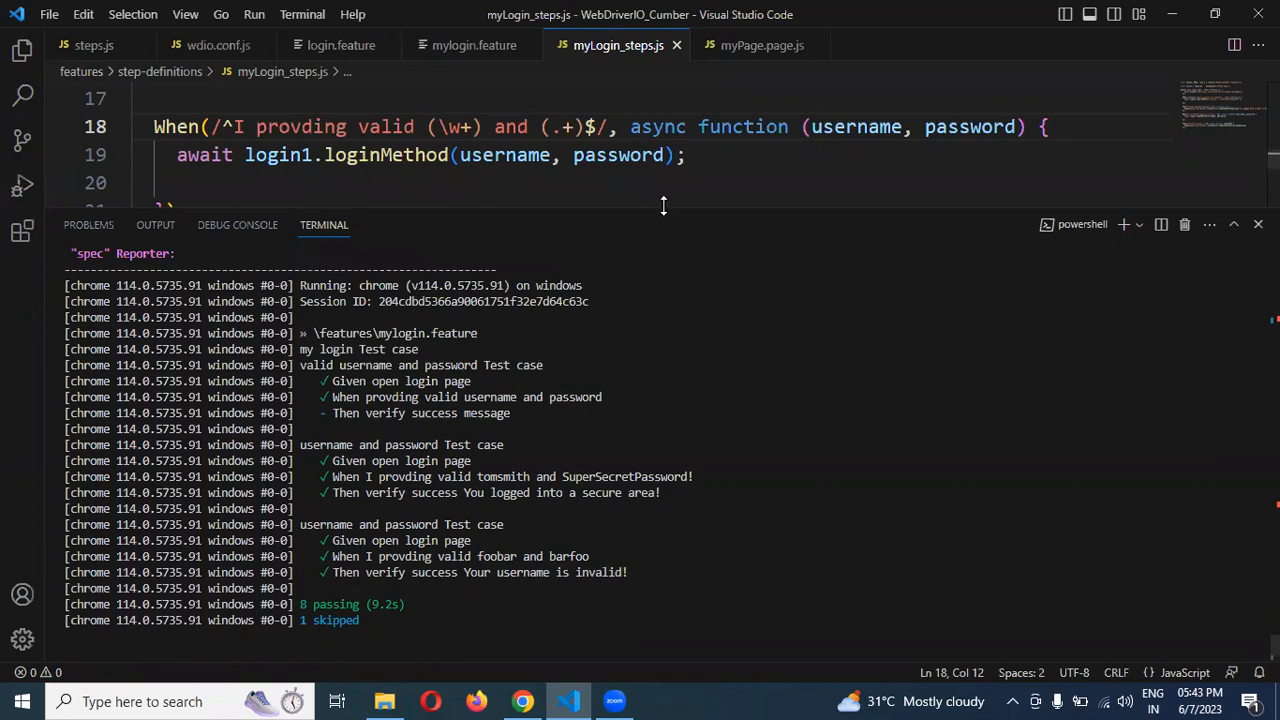
pyautogui.moveTo(664, 206); pyautogui.dragTo(664, 456)
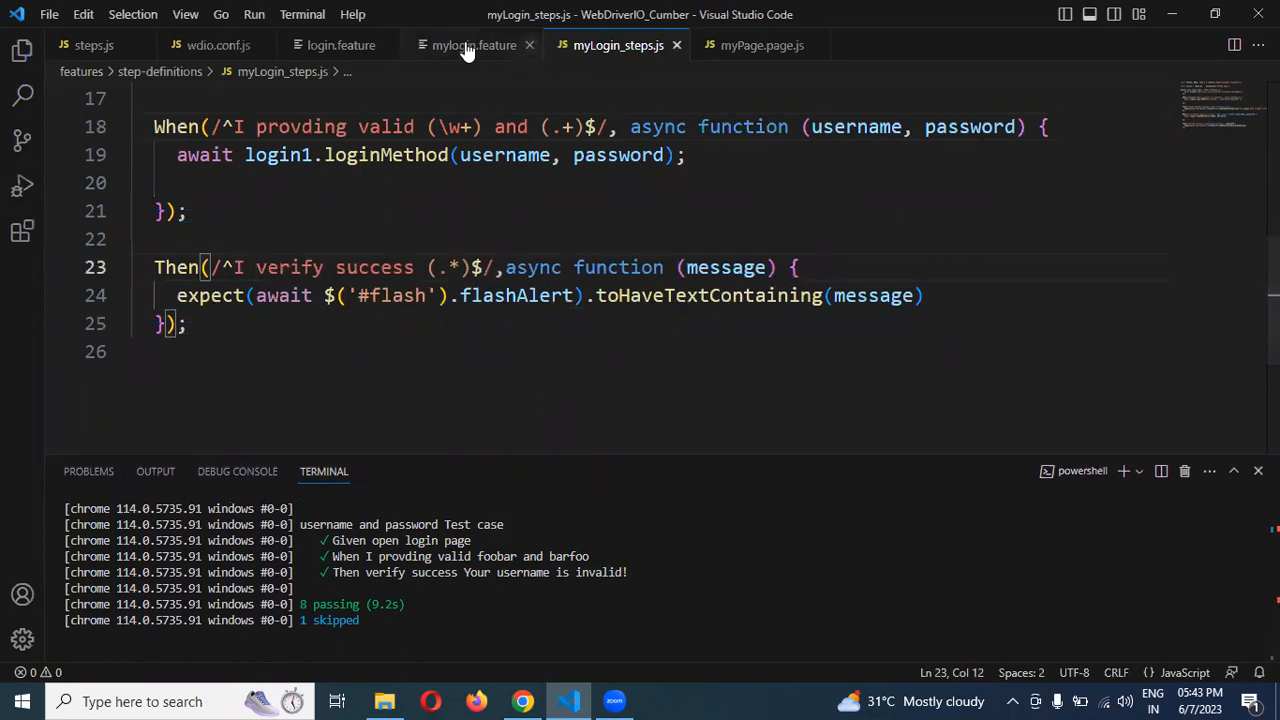
# Step: Show mylogin.feature with its 'I verify success <message>' outline step and focus the terminal
pyautogui.click(472, 44)
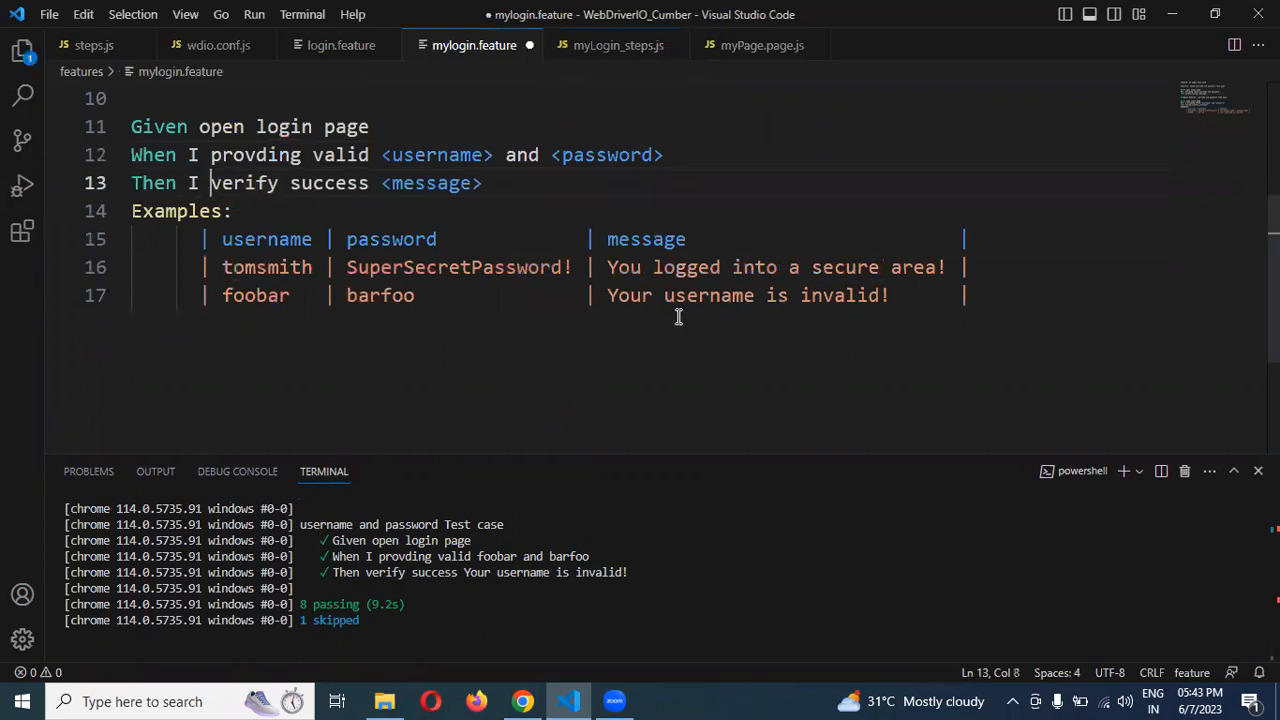
pyautogui.press('ctrl+s')
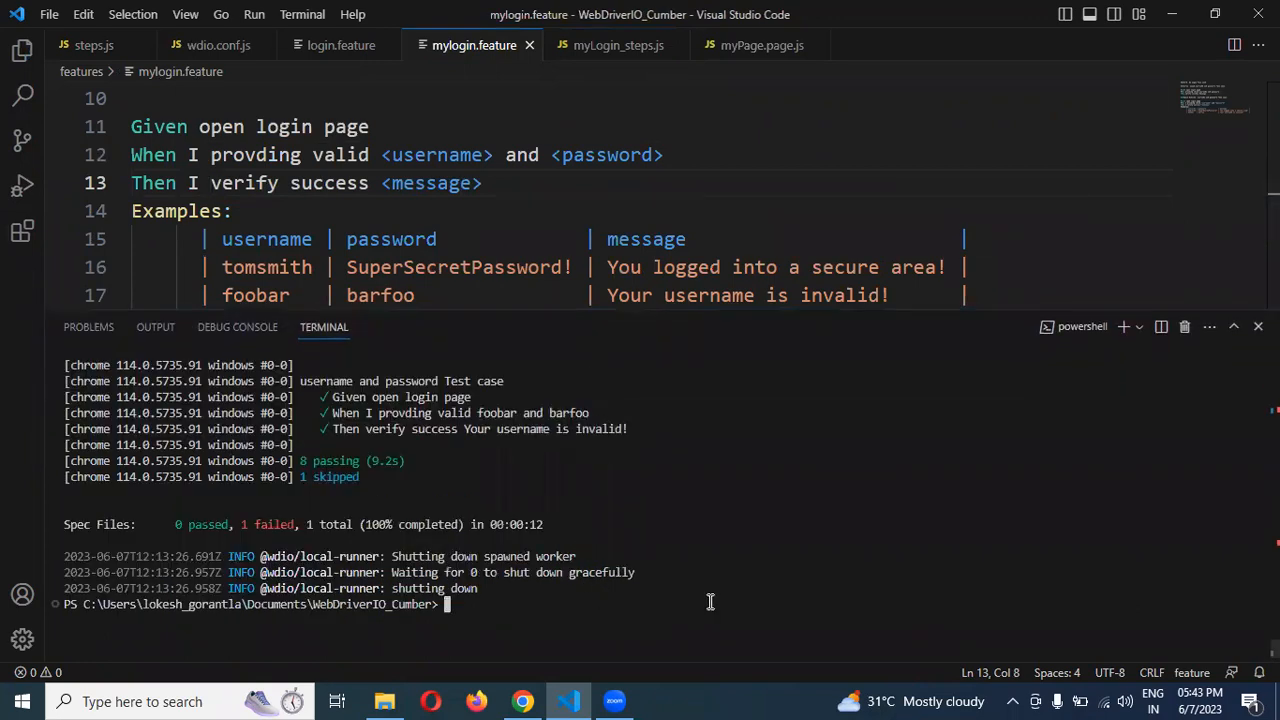
# Step: Run npx wdio on mylogin.feature so Chrome logs in as tomsmith to the Secure Area
pyautogui.write('npx wdio --spec .\\features\\mylogin.feature')
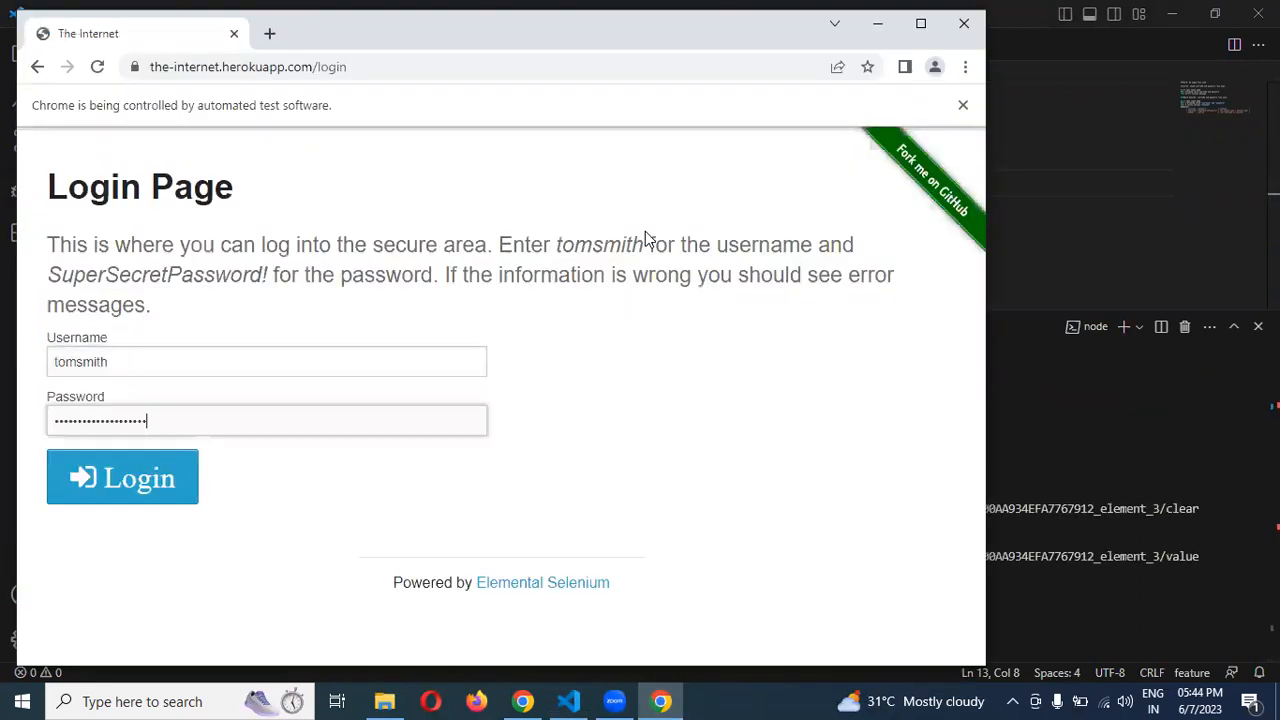
pyautogui.click(122, 476)
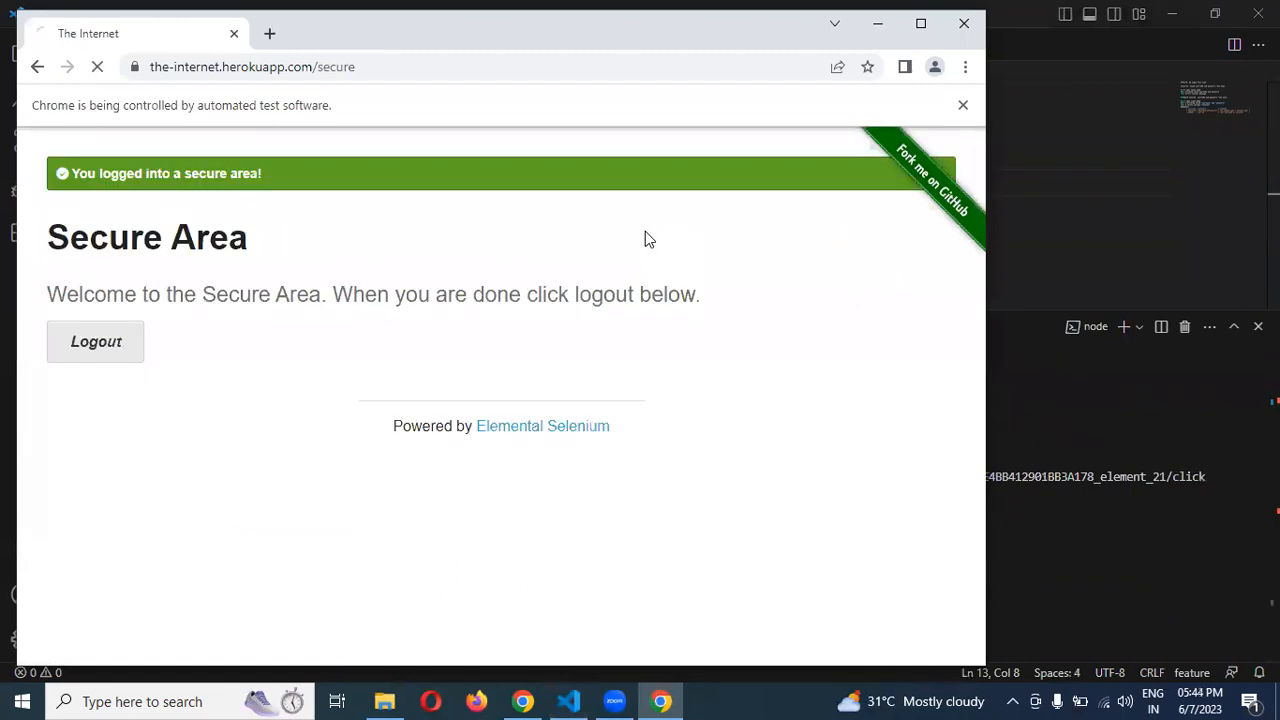
pyautogui.click(568, 700)
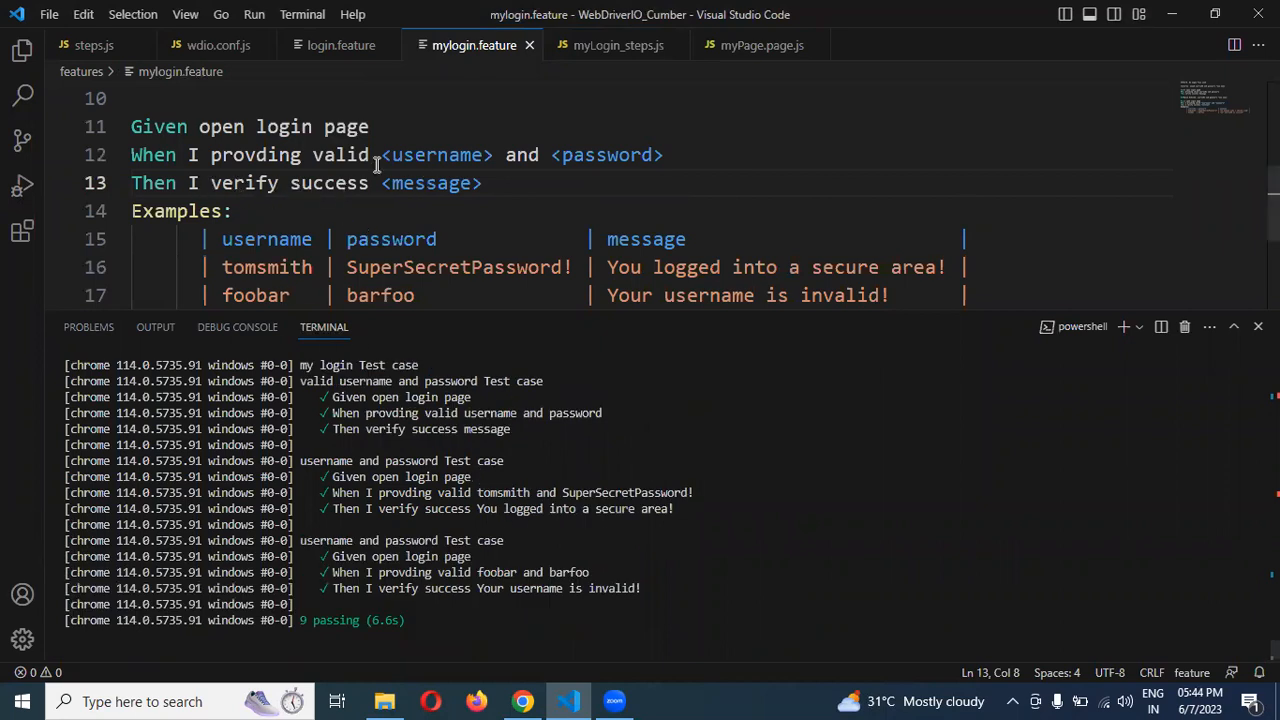
# Step: Review the terminal report showing all 9 steps passing, highlighting the plain verify-success step
pyautogui.scroll(3)
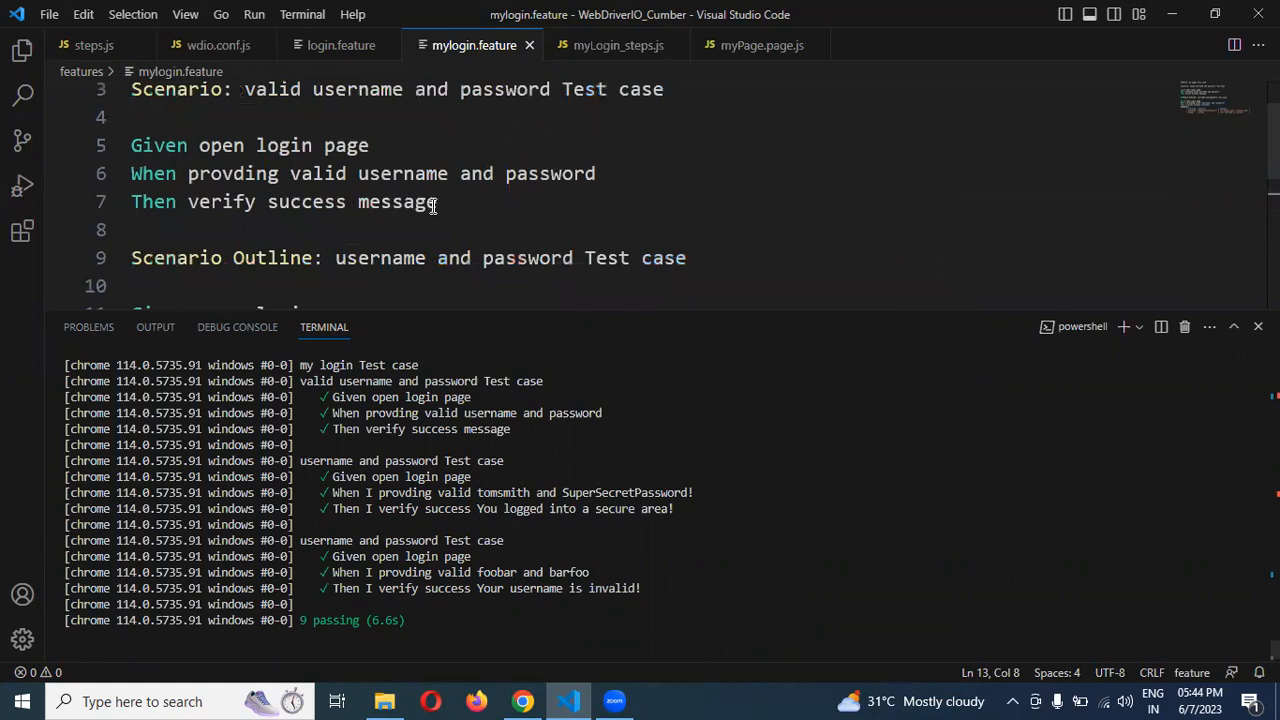
pyautogui.tripleClick(284, 202)
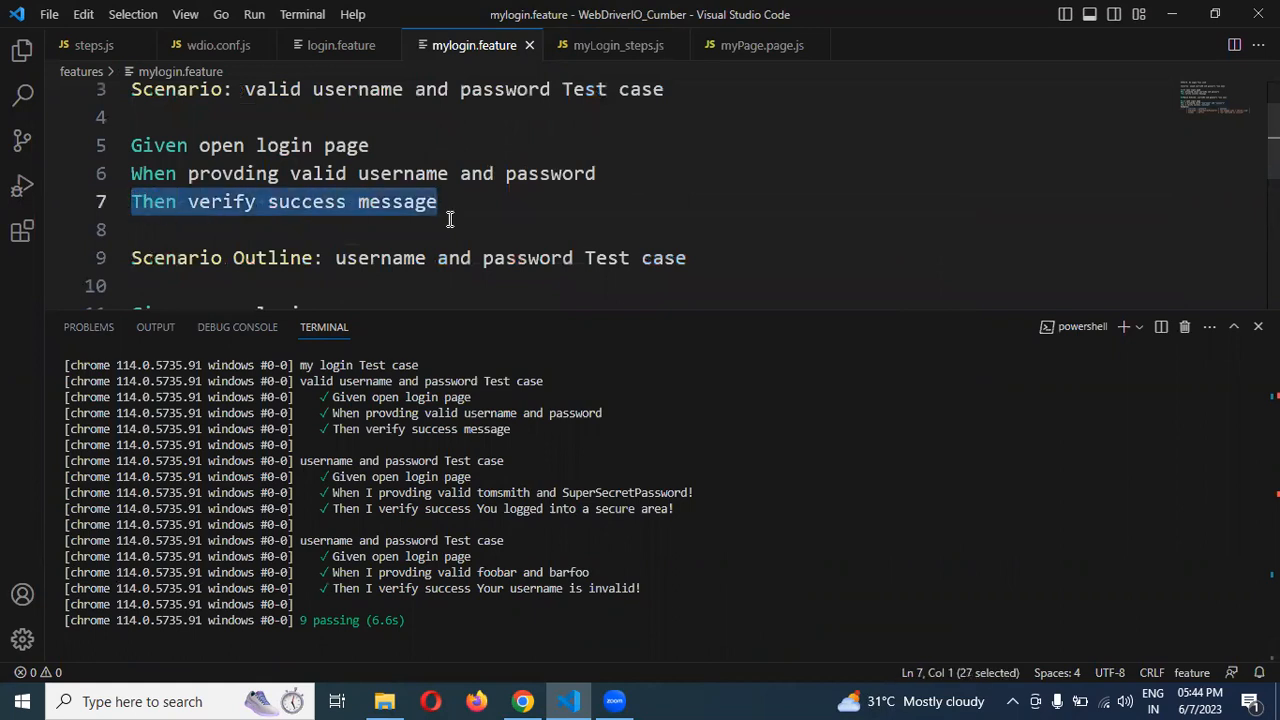
pyautogui.moveTo(596, 224)
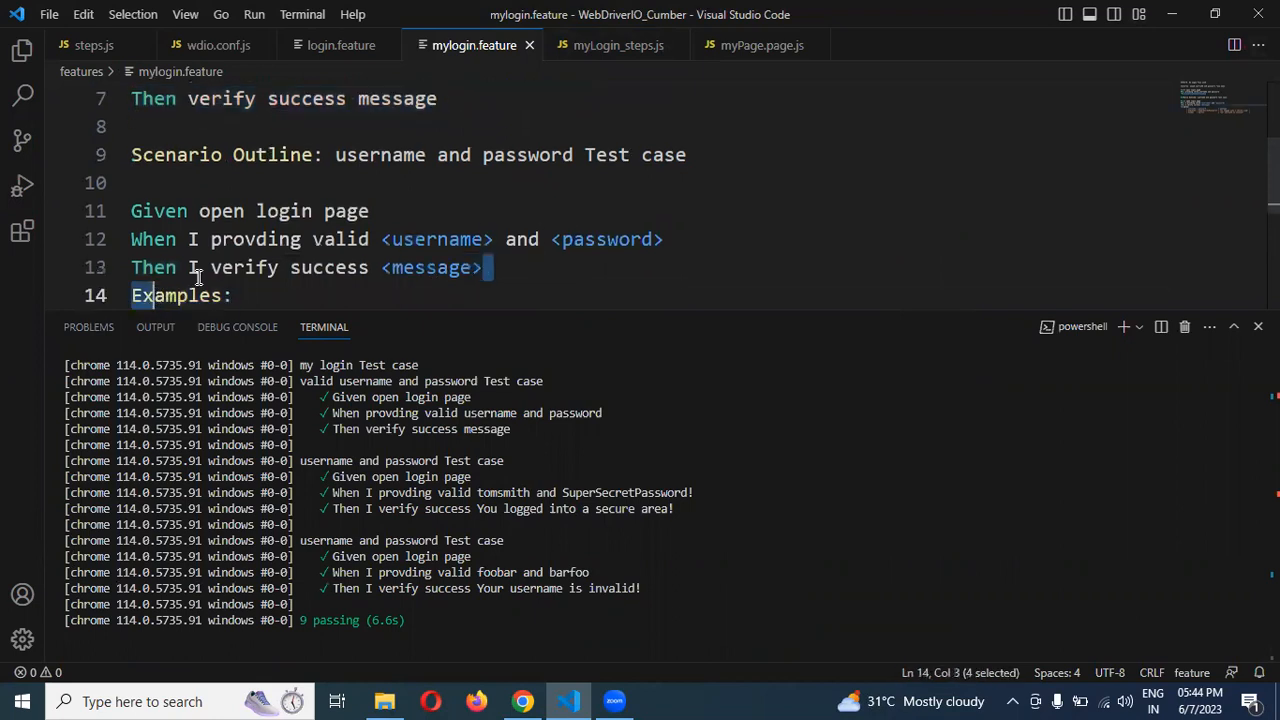
pyautogui.scroll(3)
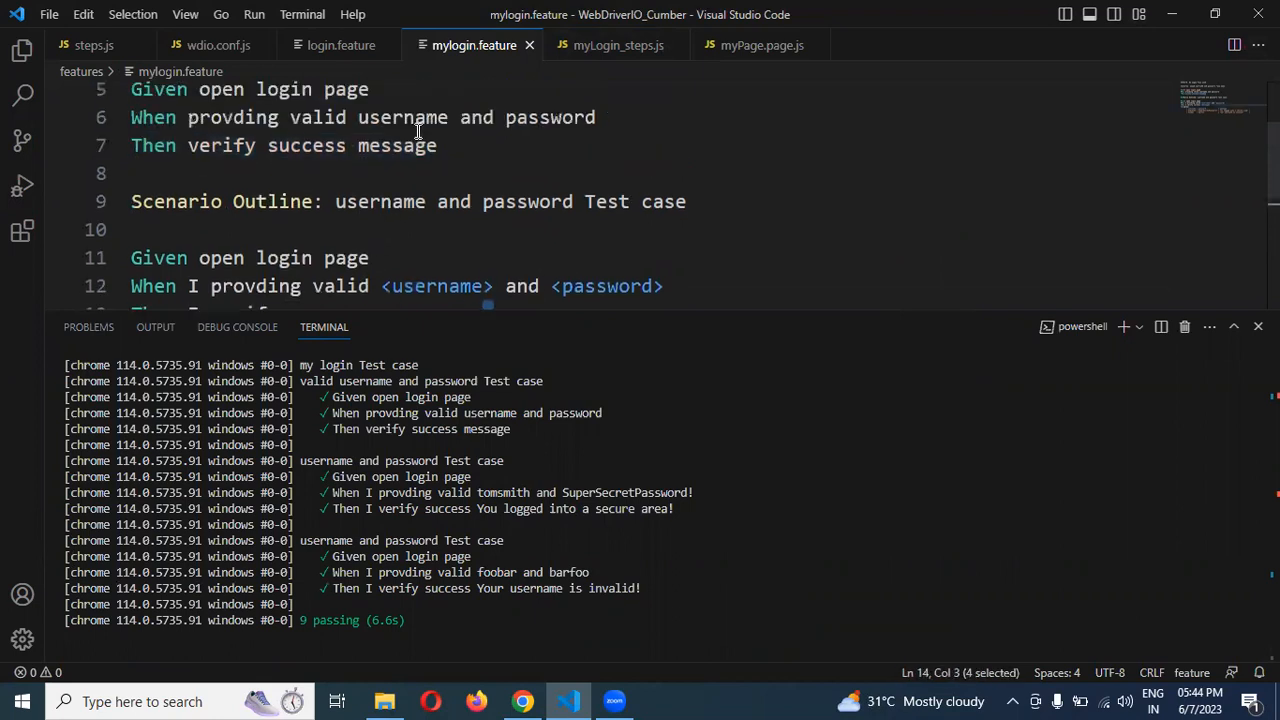
pyautogui.scroll(3)
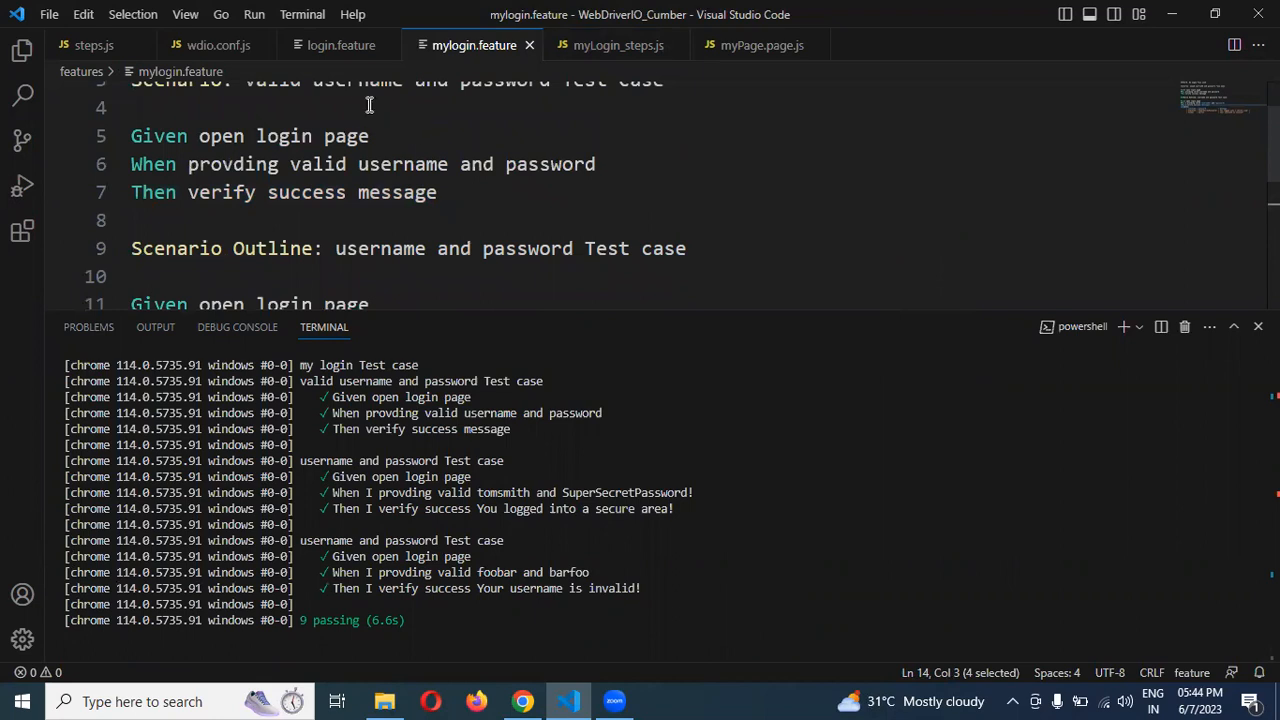
# Step: Compare login.feature with mylogin.feature and return to myLogin_steps.js
pyautogui.click(340, 44)
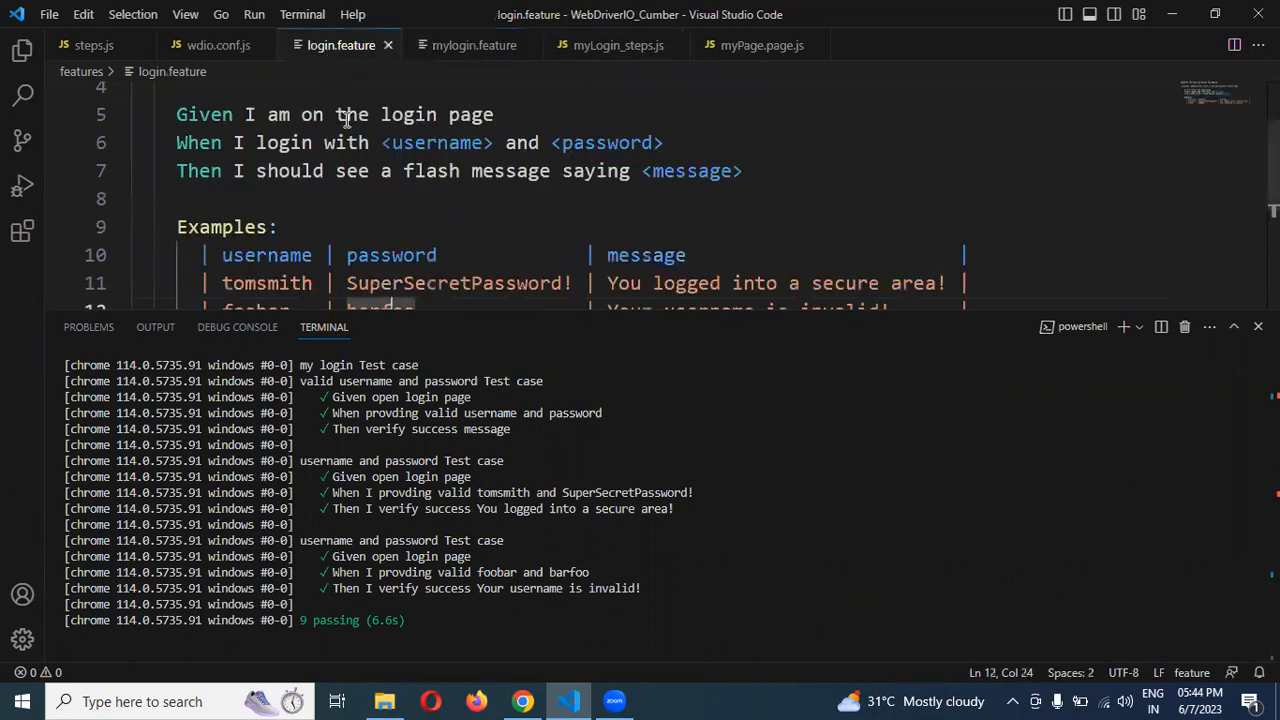
pyautogui.click(474, 44)
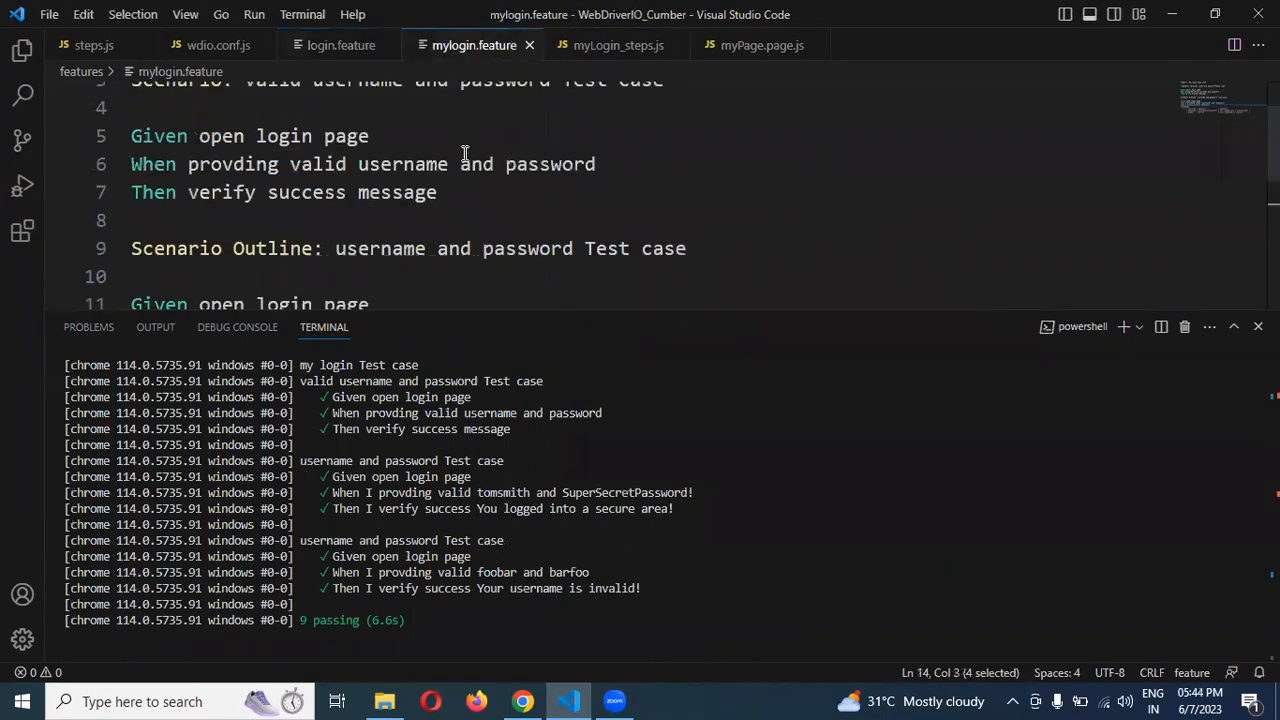
pyautogui.click(616, 44)
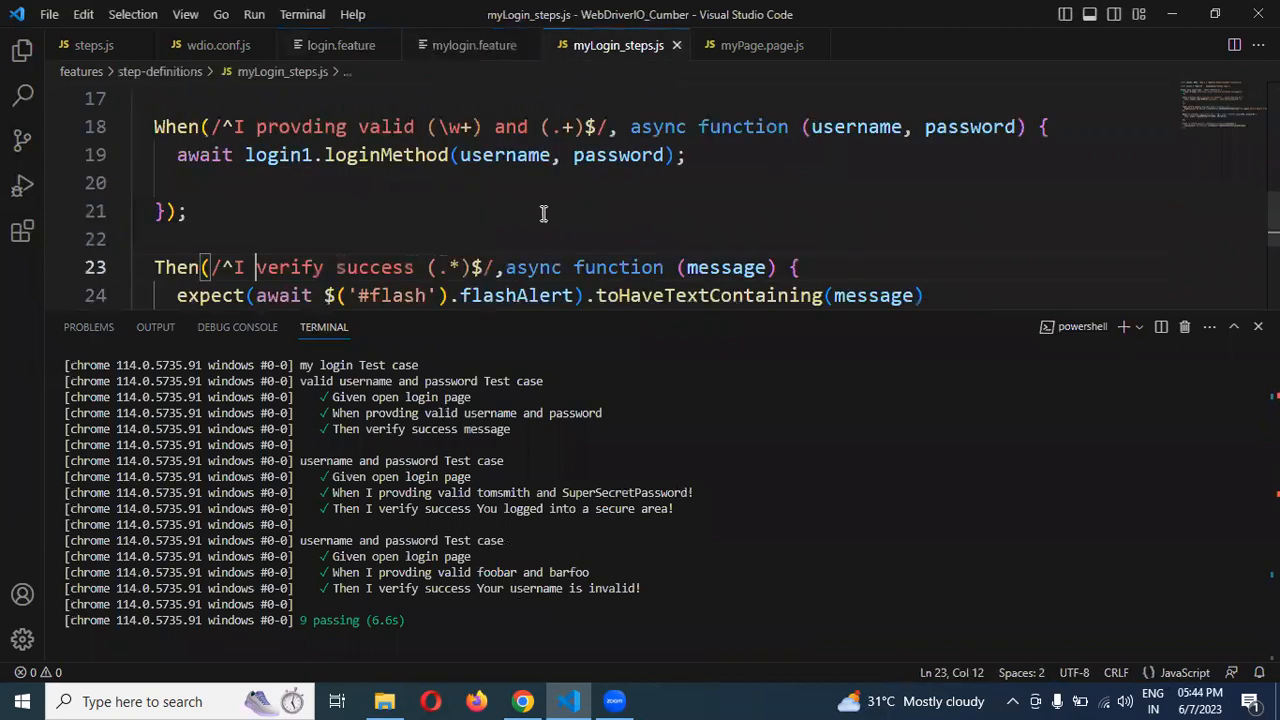
# Step: Shrink the terminal so the I-prefixed When and Then regex definitions are visible
pyautogui.moveTo(606, 318); pyautogui.dragTo(606, 404)
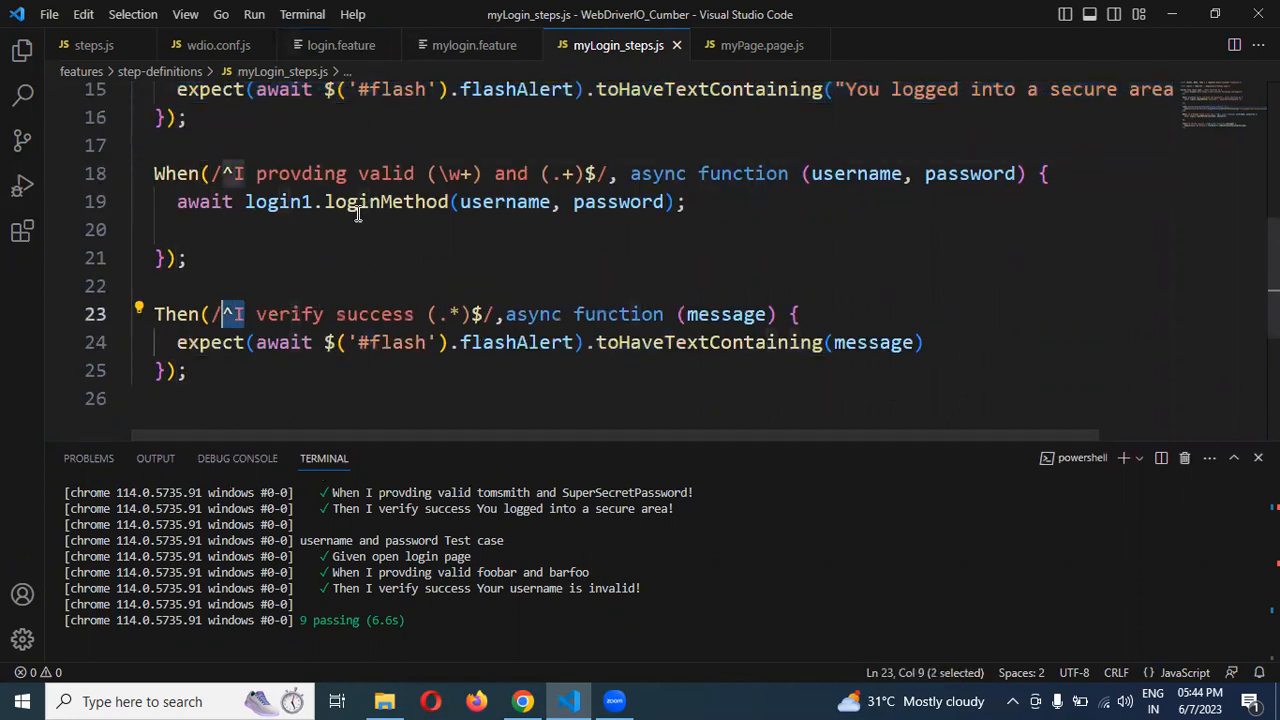
pyautogui.moveTo(176, 312)
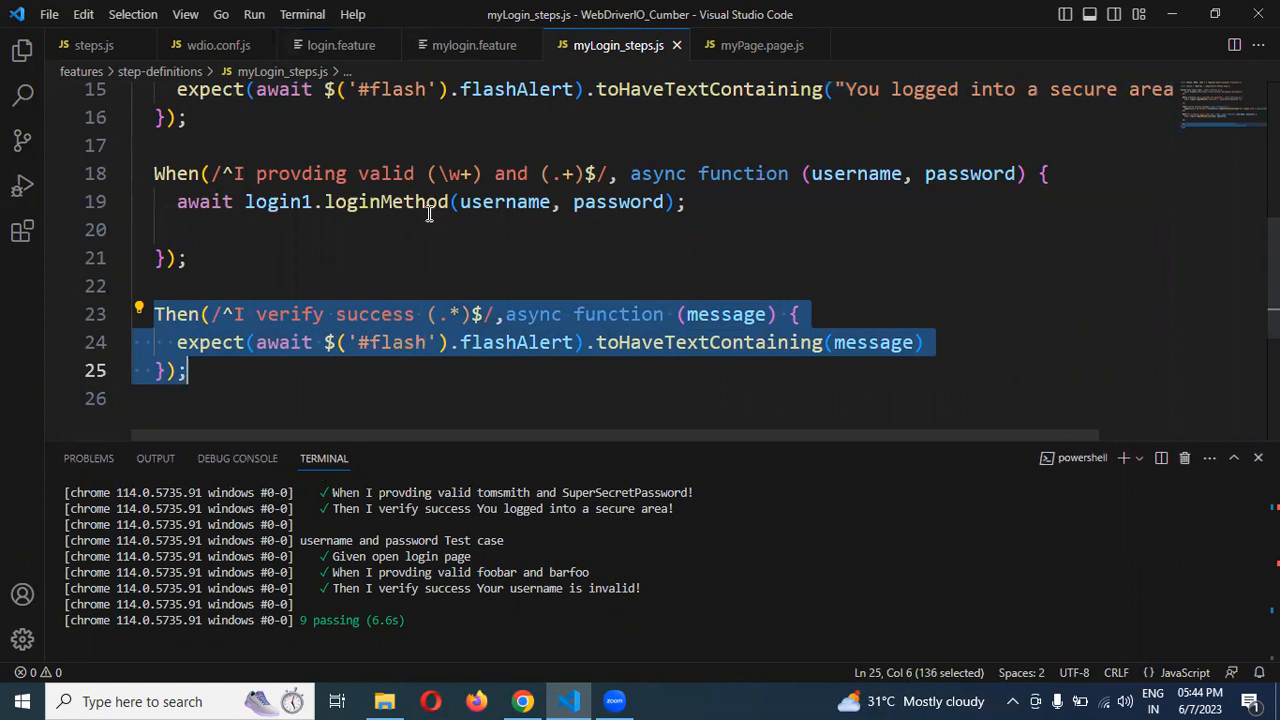
pyautogui.moveTo(400, 200)
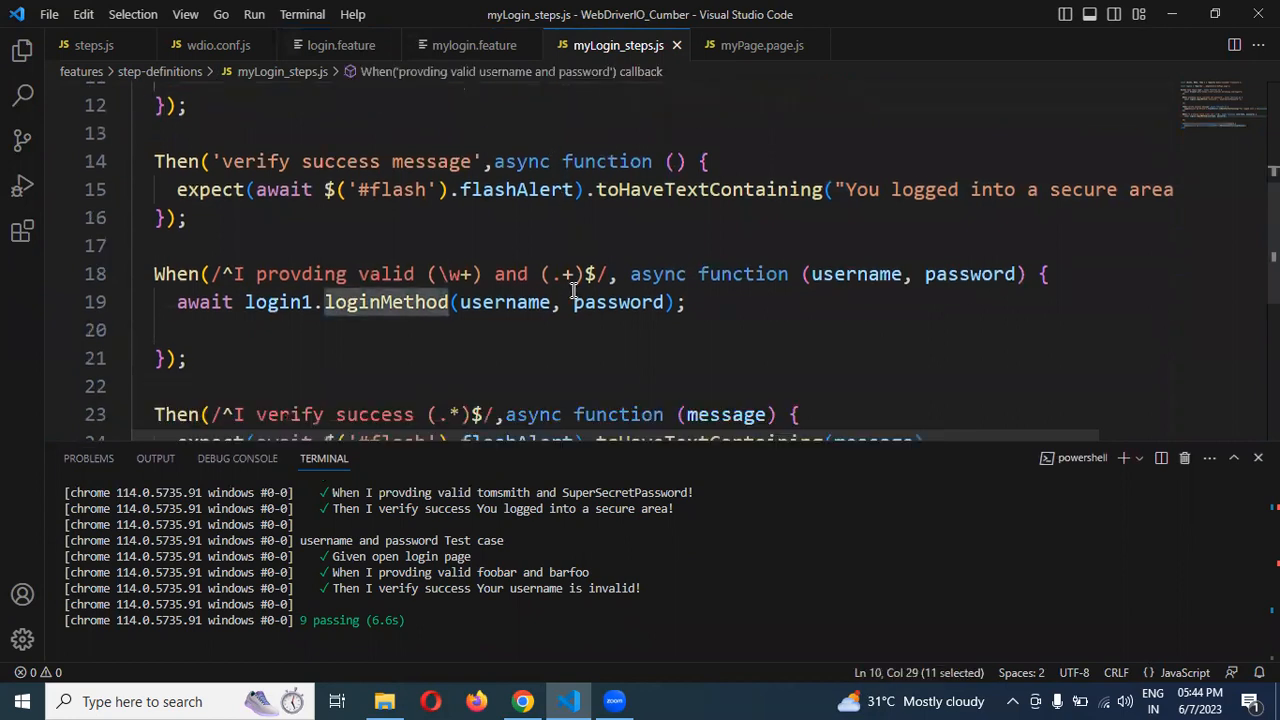
pyautogui.scroll(-3)
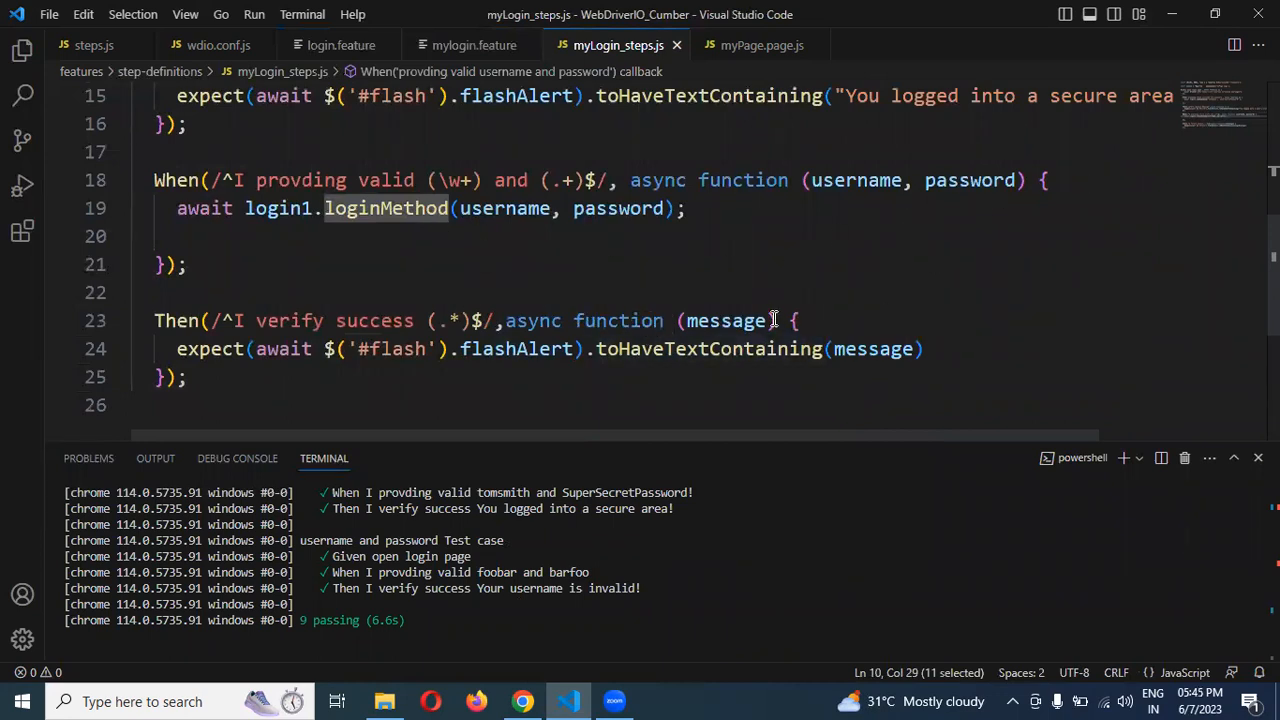
pyautogui.moveTo(626, 296)
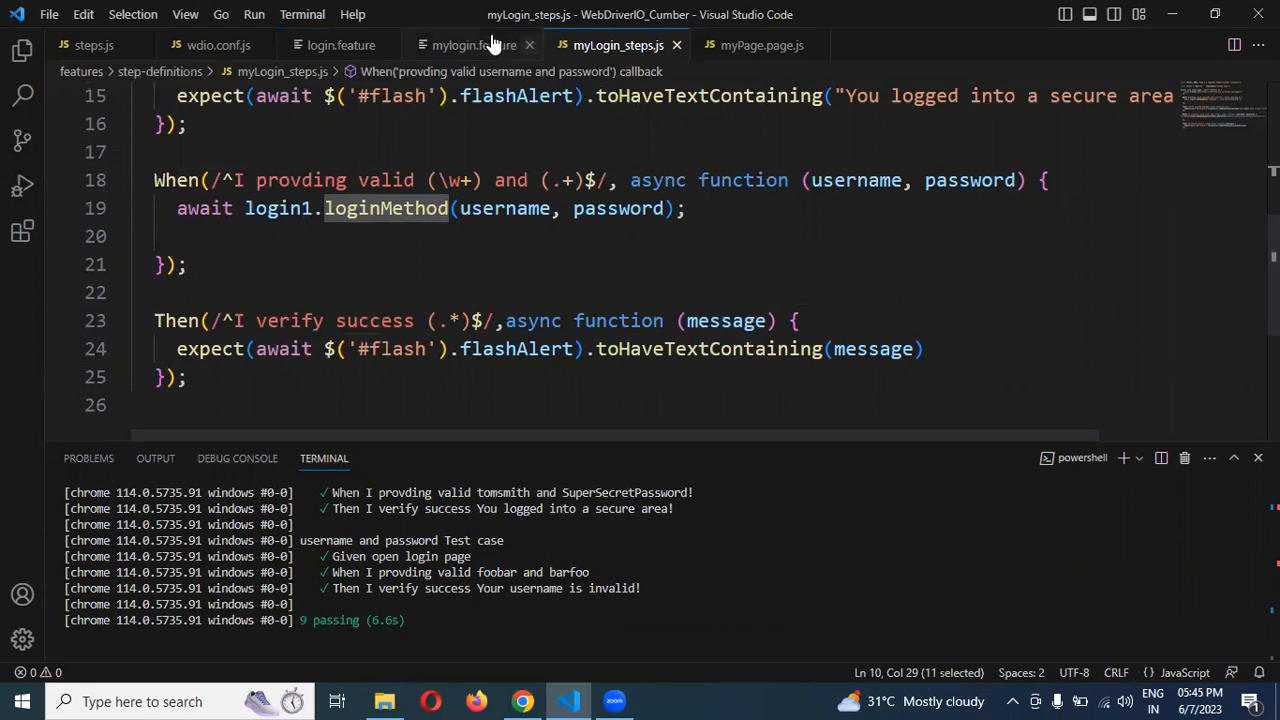
pyautogui.click(472, 44)
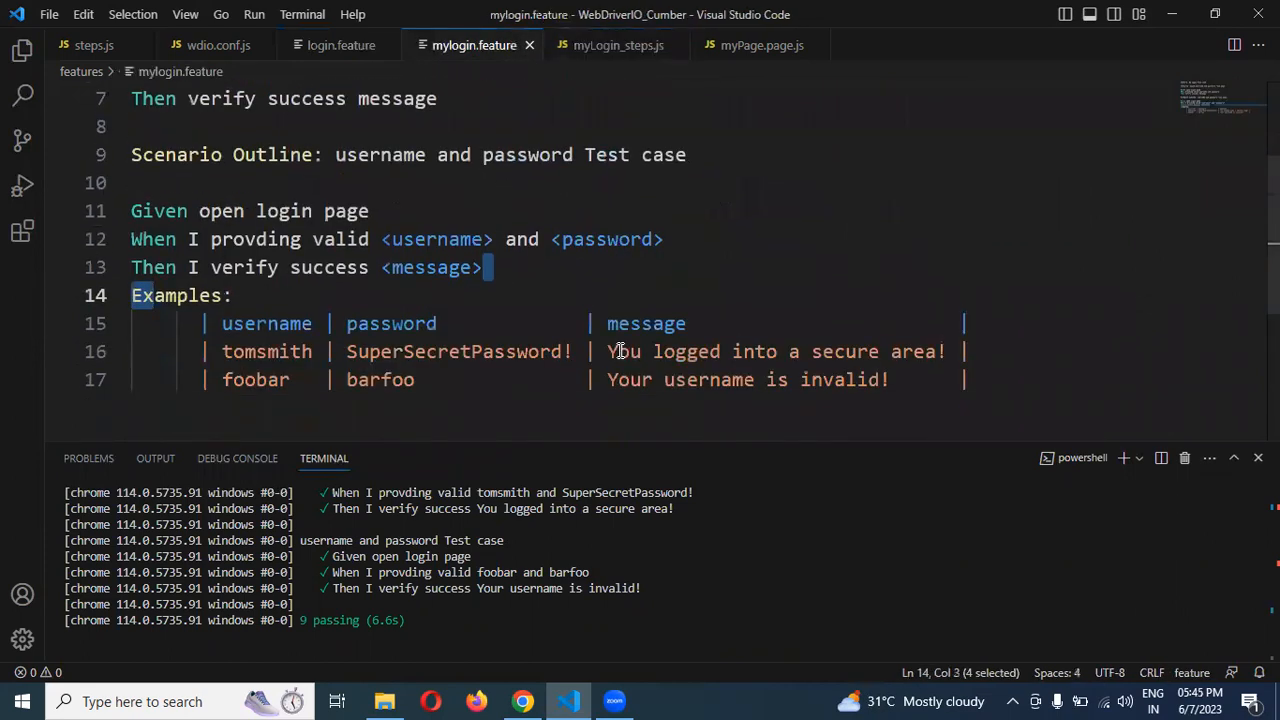
pyautogui.scroll(-3)
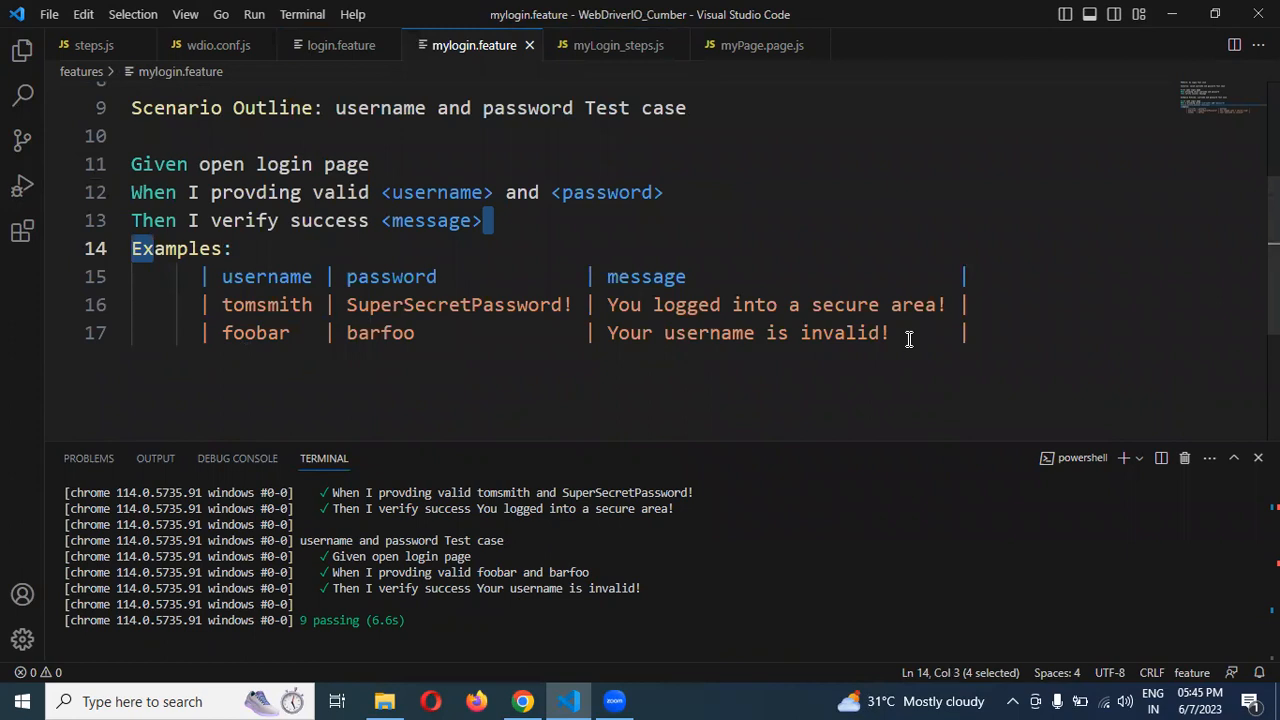
pyautogui.moveTo(920, 332)
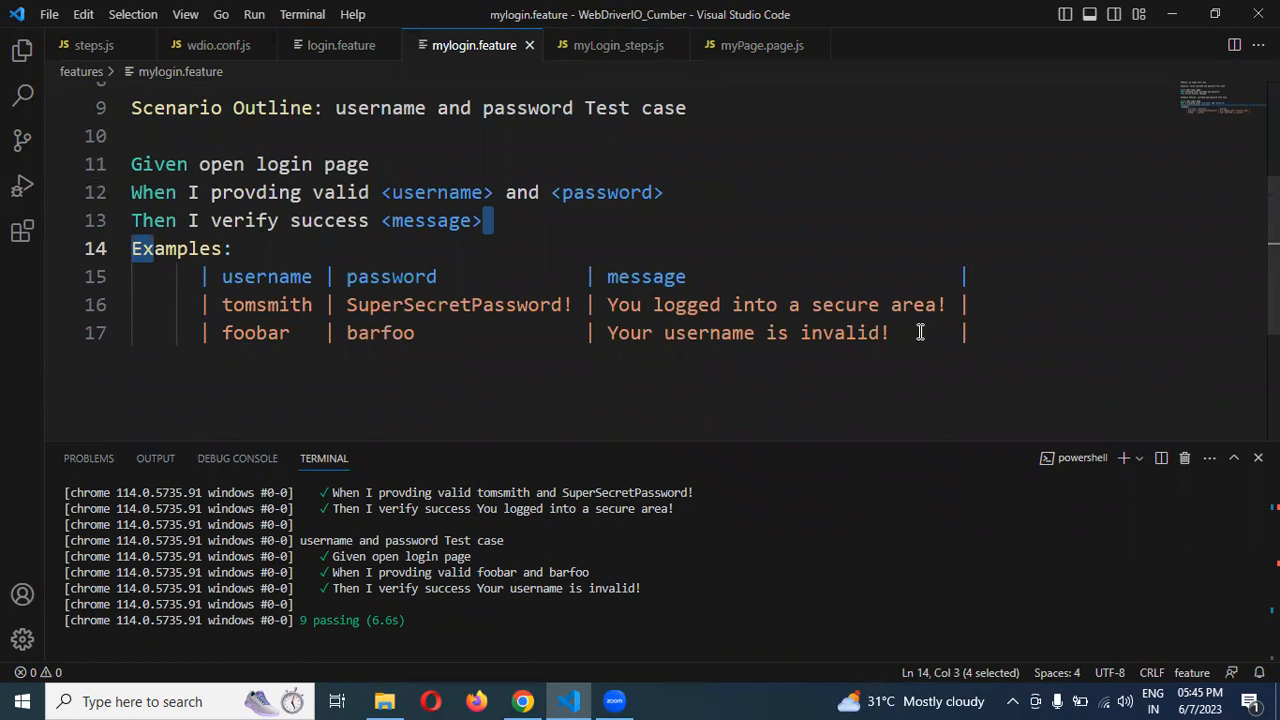
pyautogui.moveTo(376, 84)
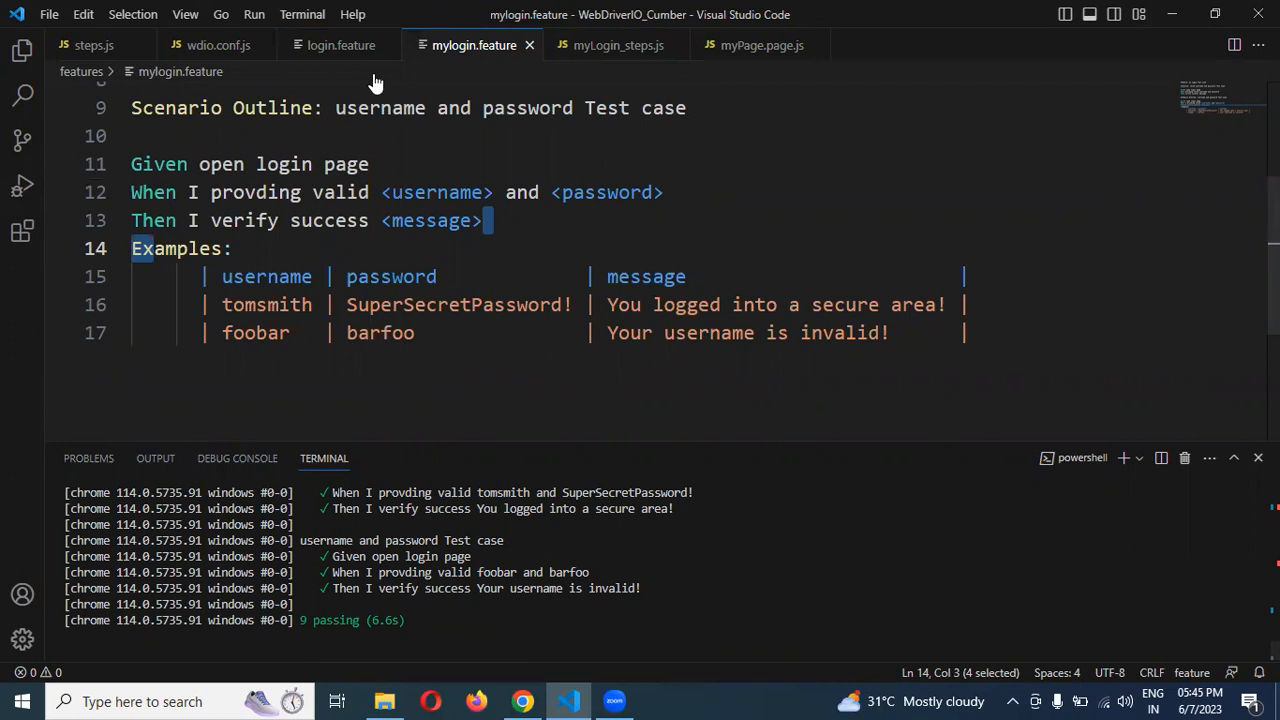
pyautogui.click(618, 44)
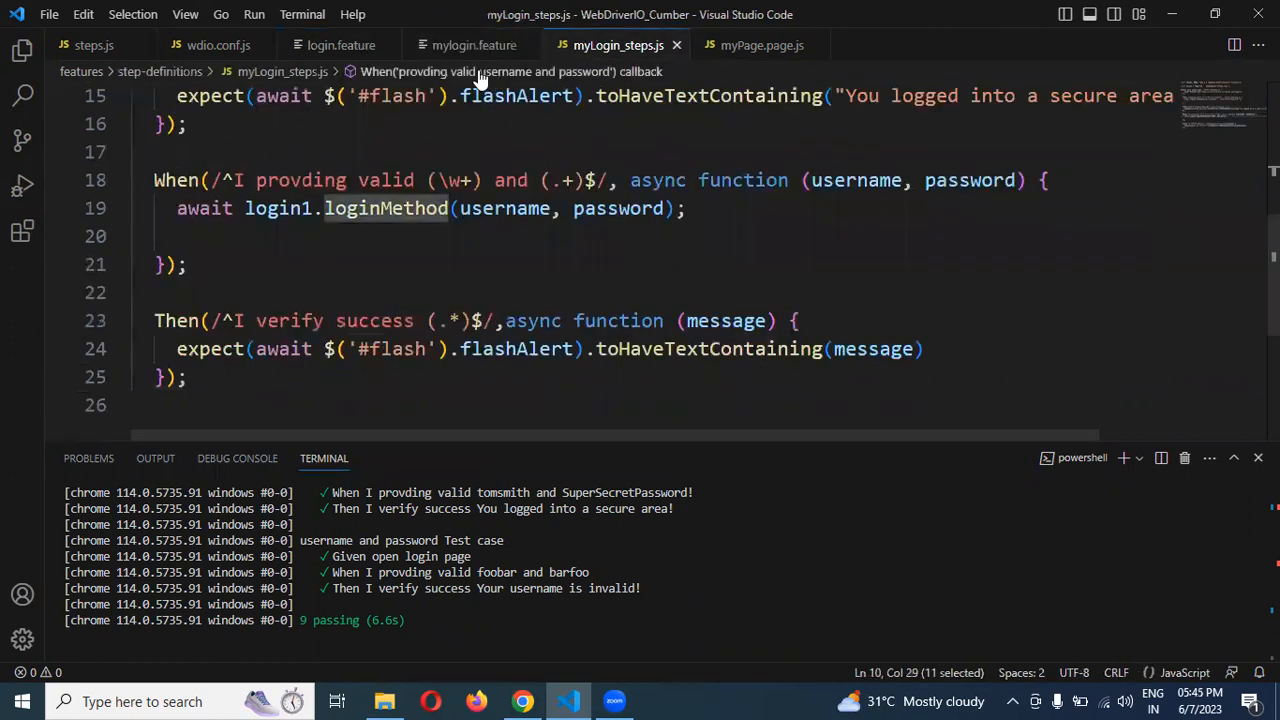
pyautogui.click(472, 44)
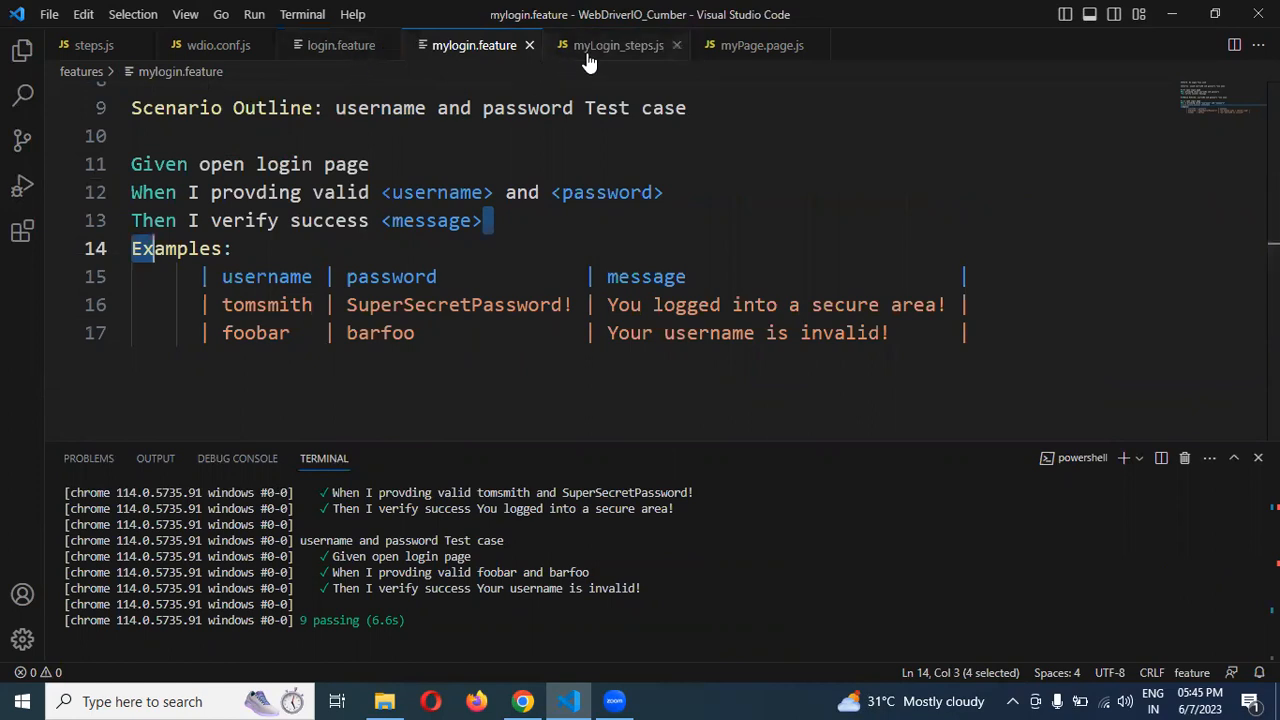
pyautogui.click(616, 44)
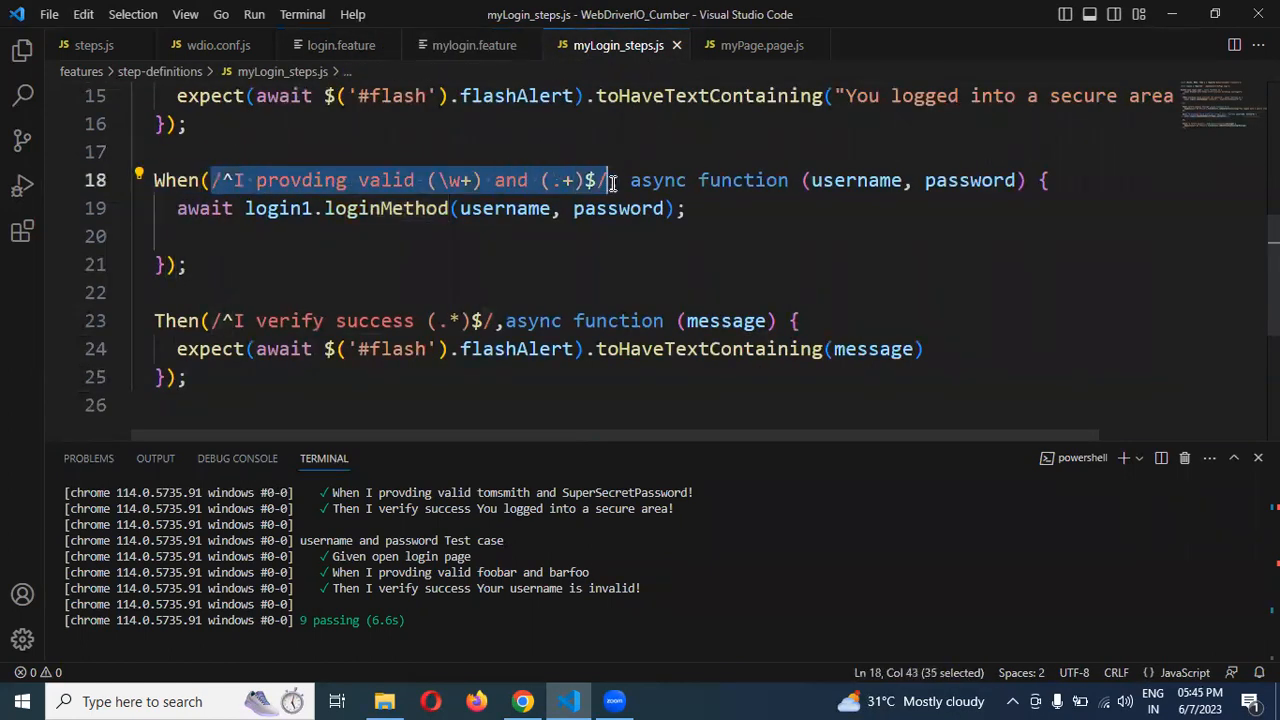
pyautogui.moveTo(610, 208)
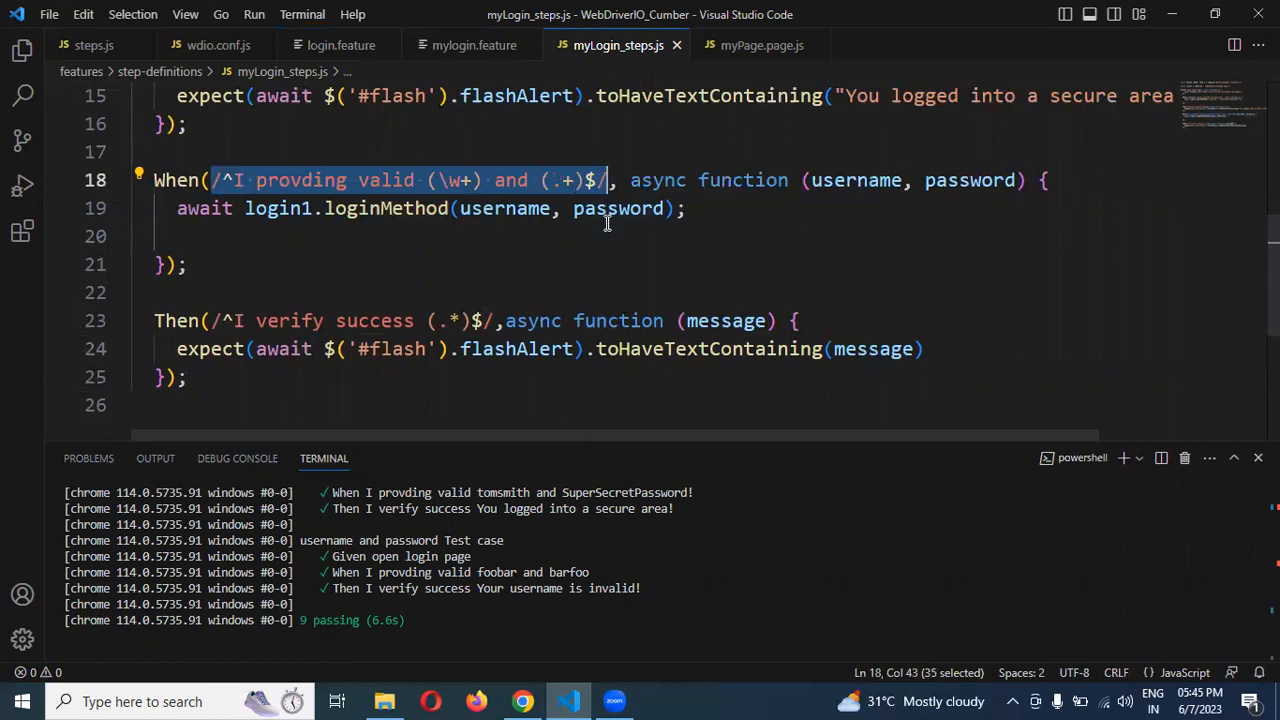
pyautogui.moveTo(612, 236)
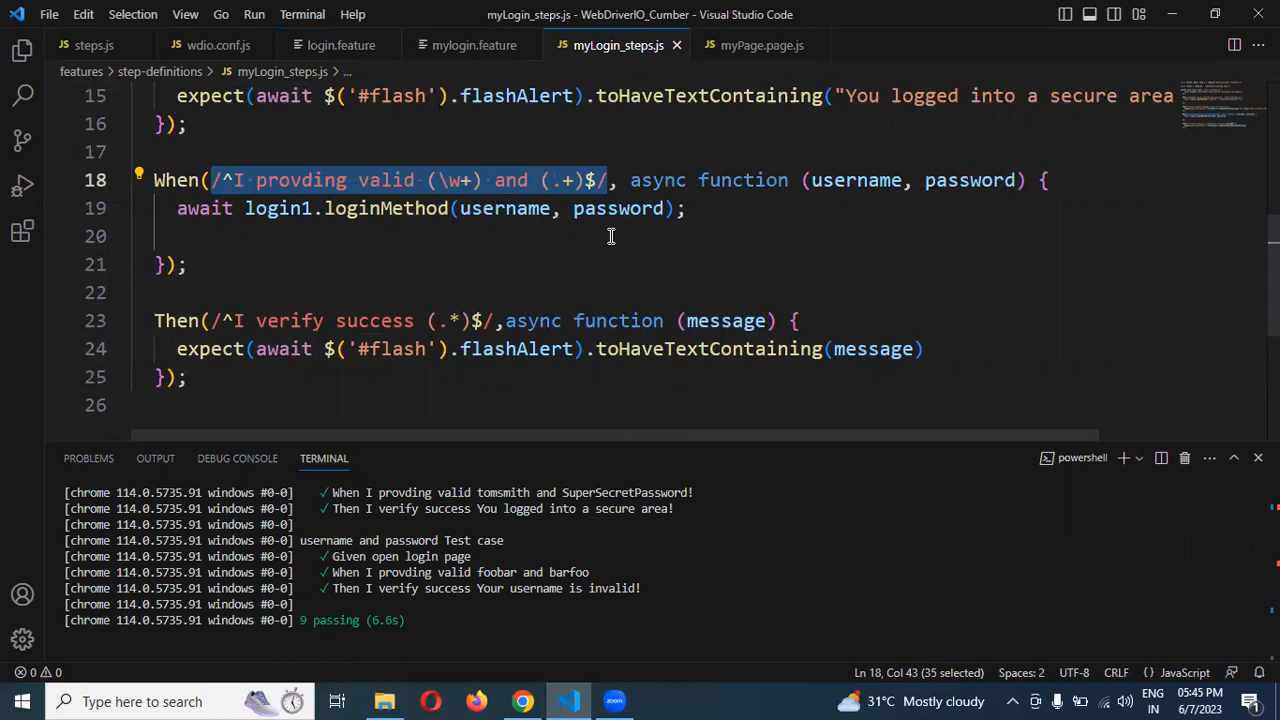